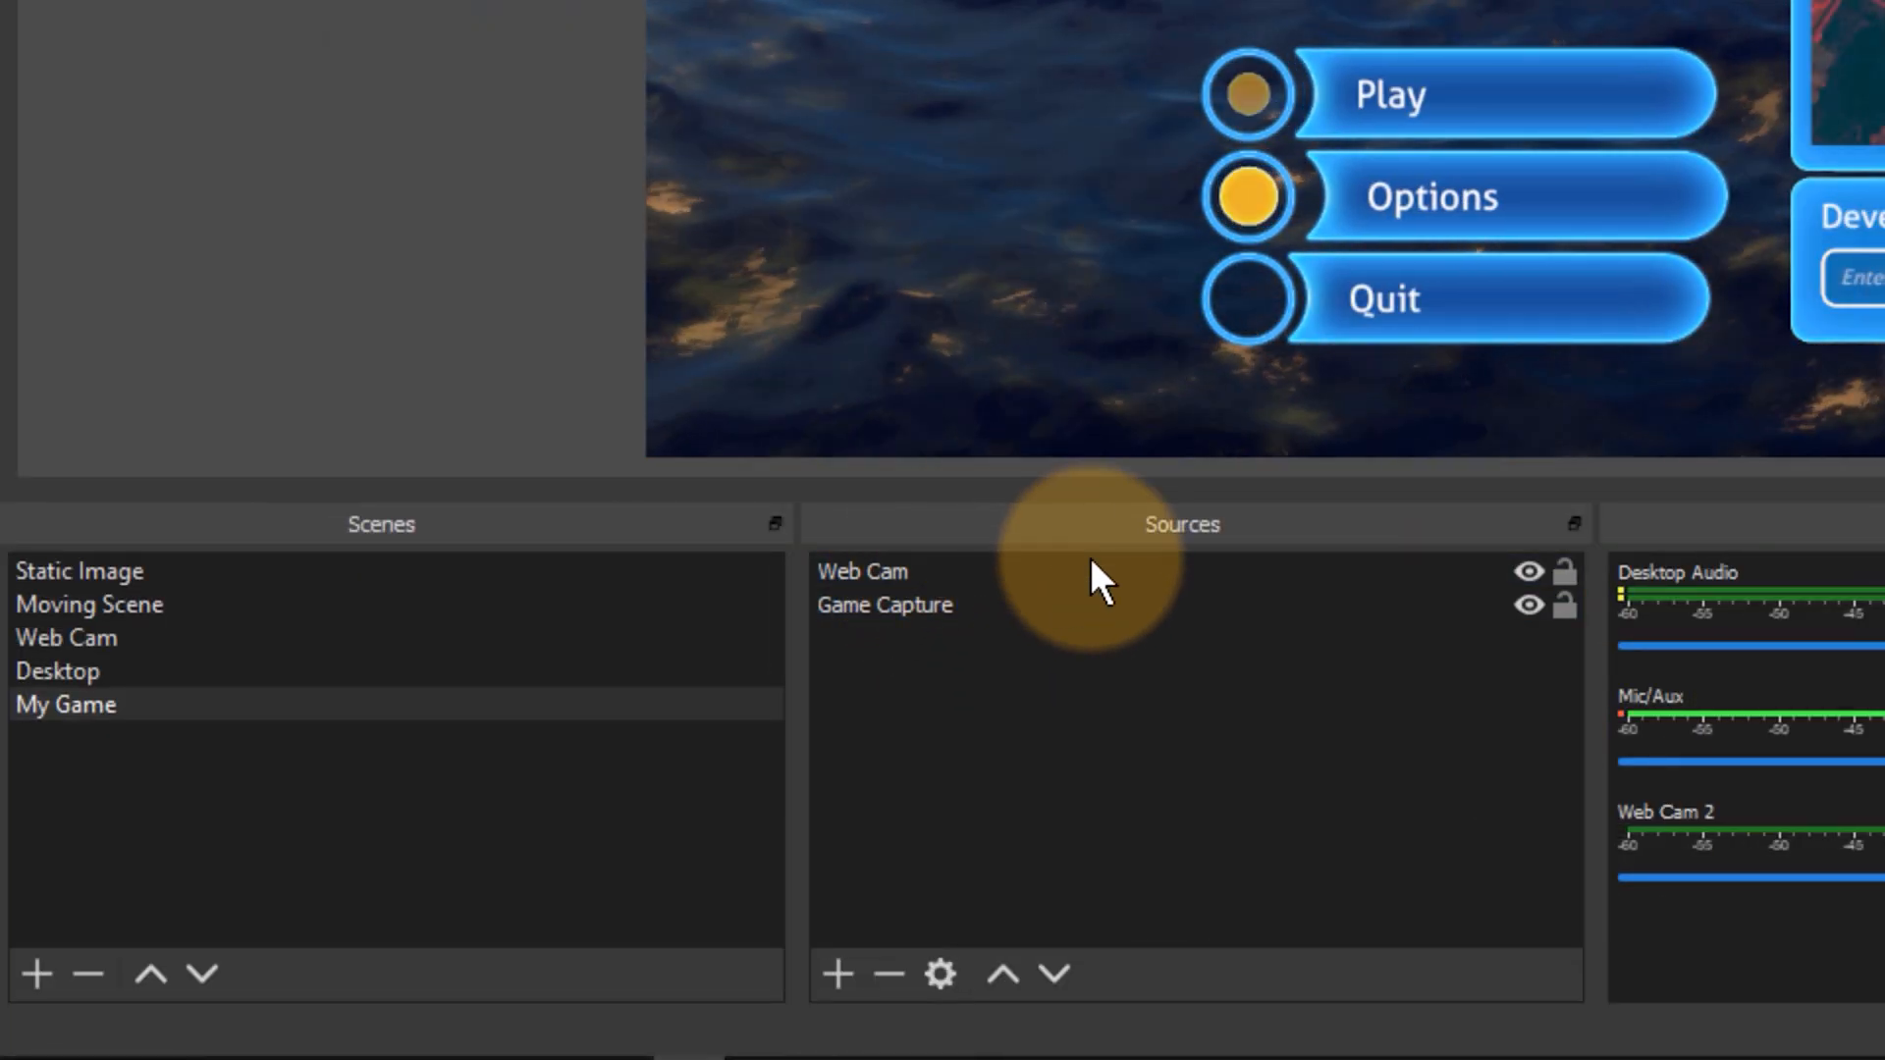
# Bring up the options menu for the Mic/Aux audio source in the mixer.
pyautogui.click(884, 605)
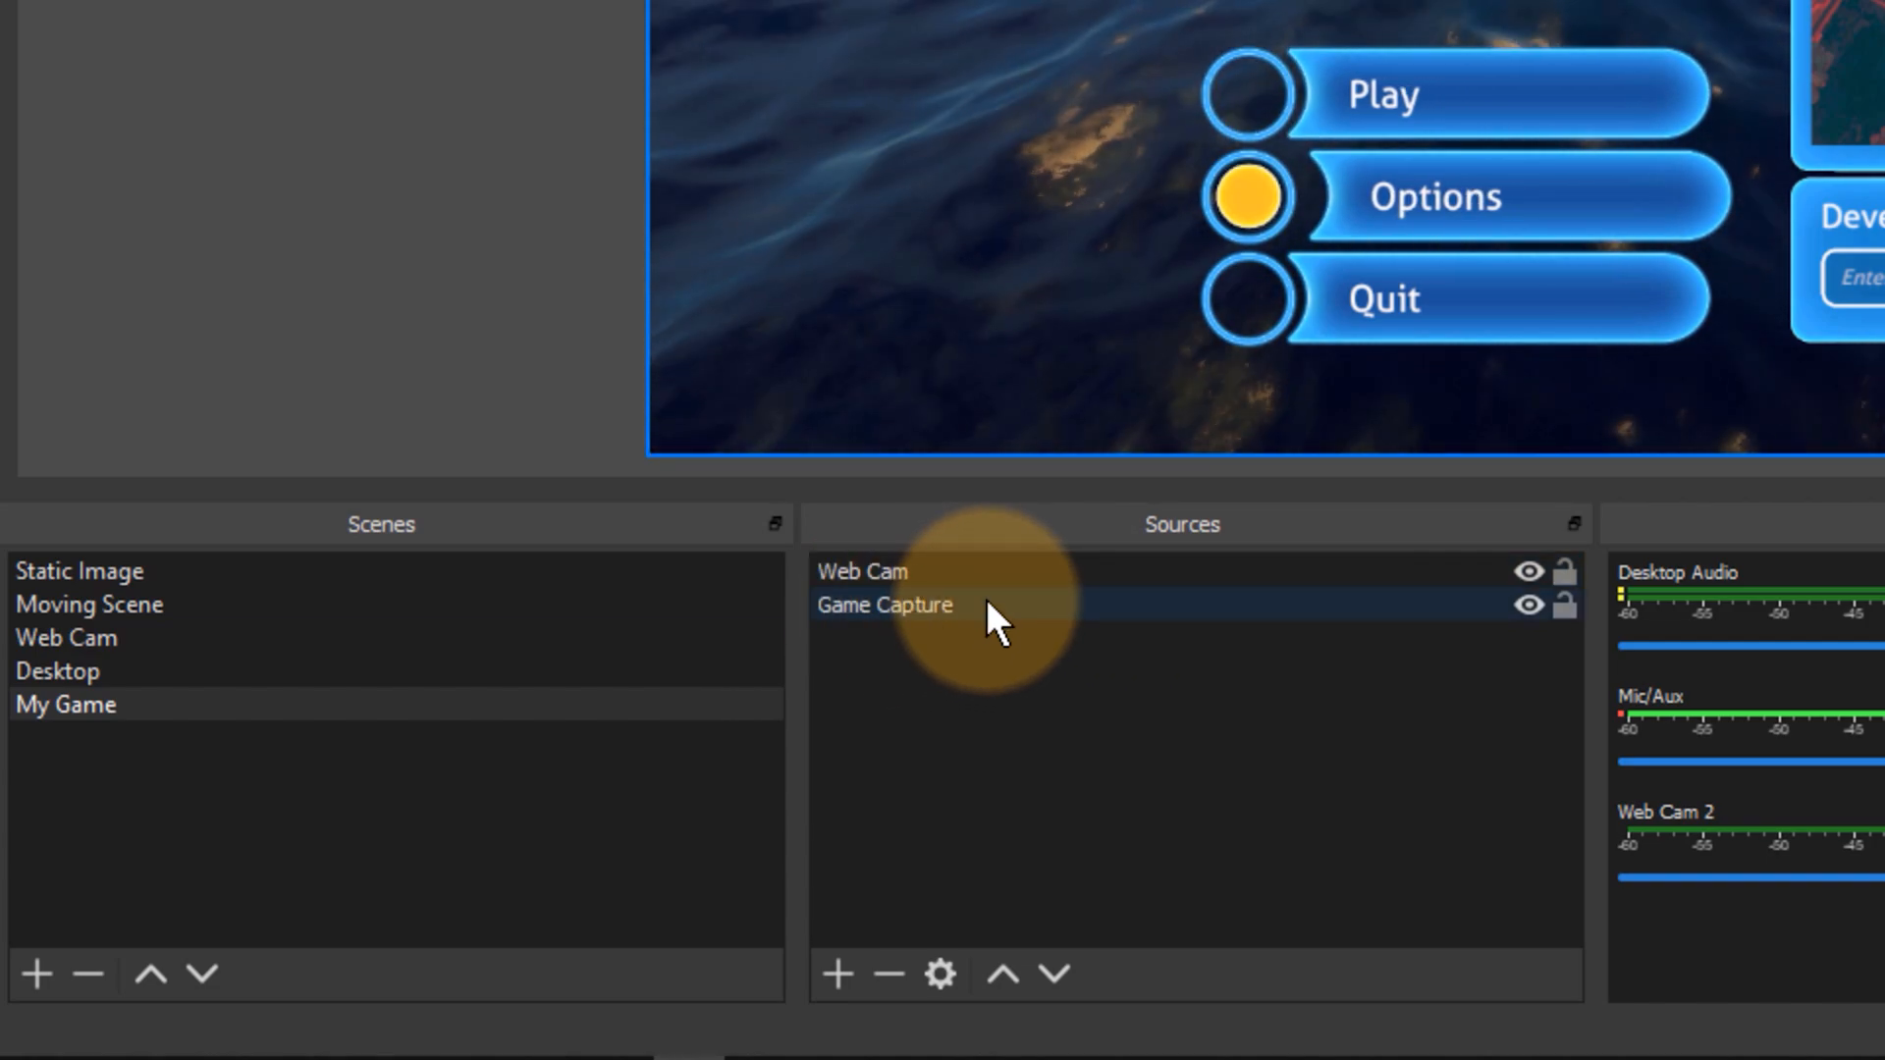
pyautogui.rightClick(885, 604)
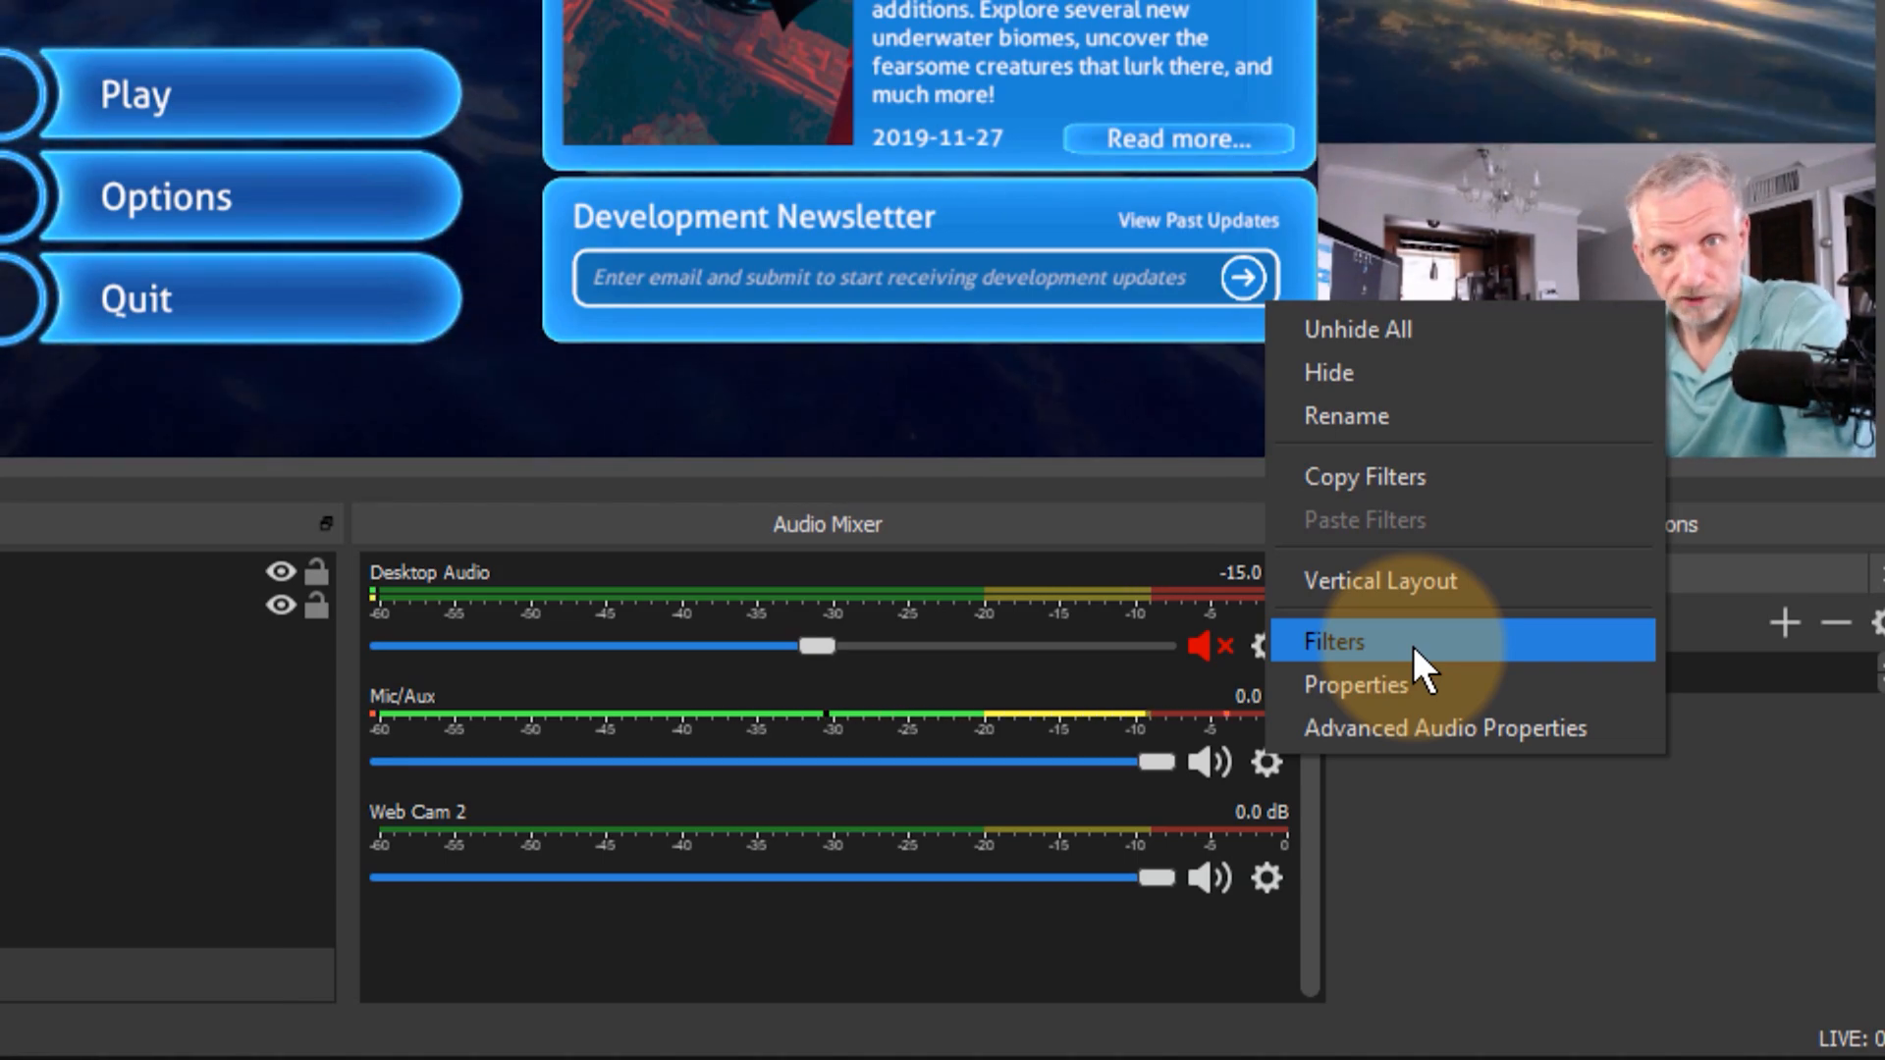
# Add a Compressor filter to Mic/Aux from the audio filters list.
pyautogui.click(1331, 640)
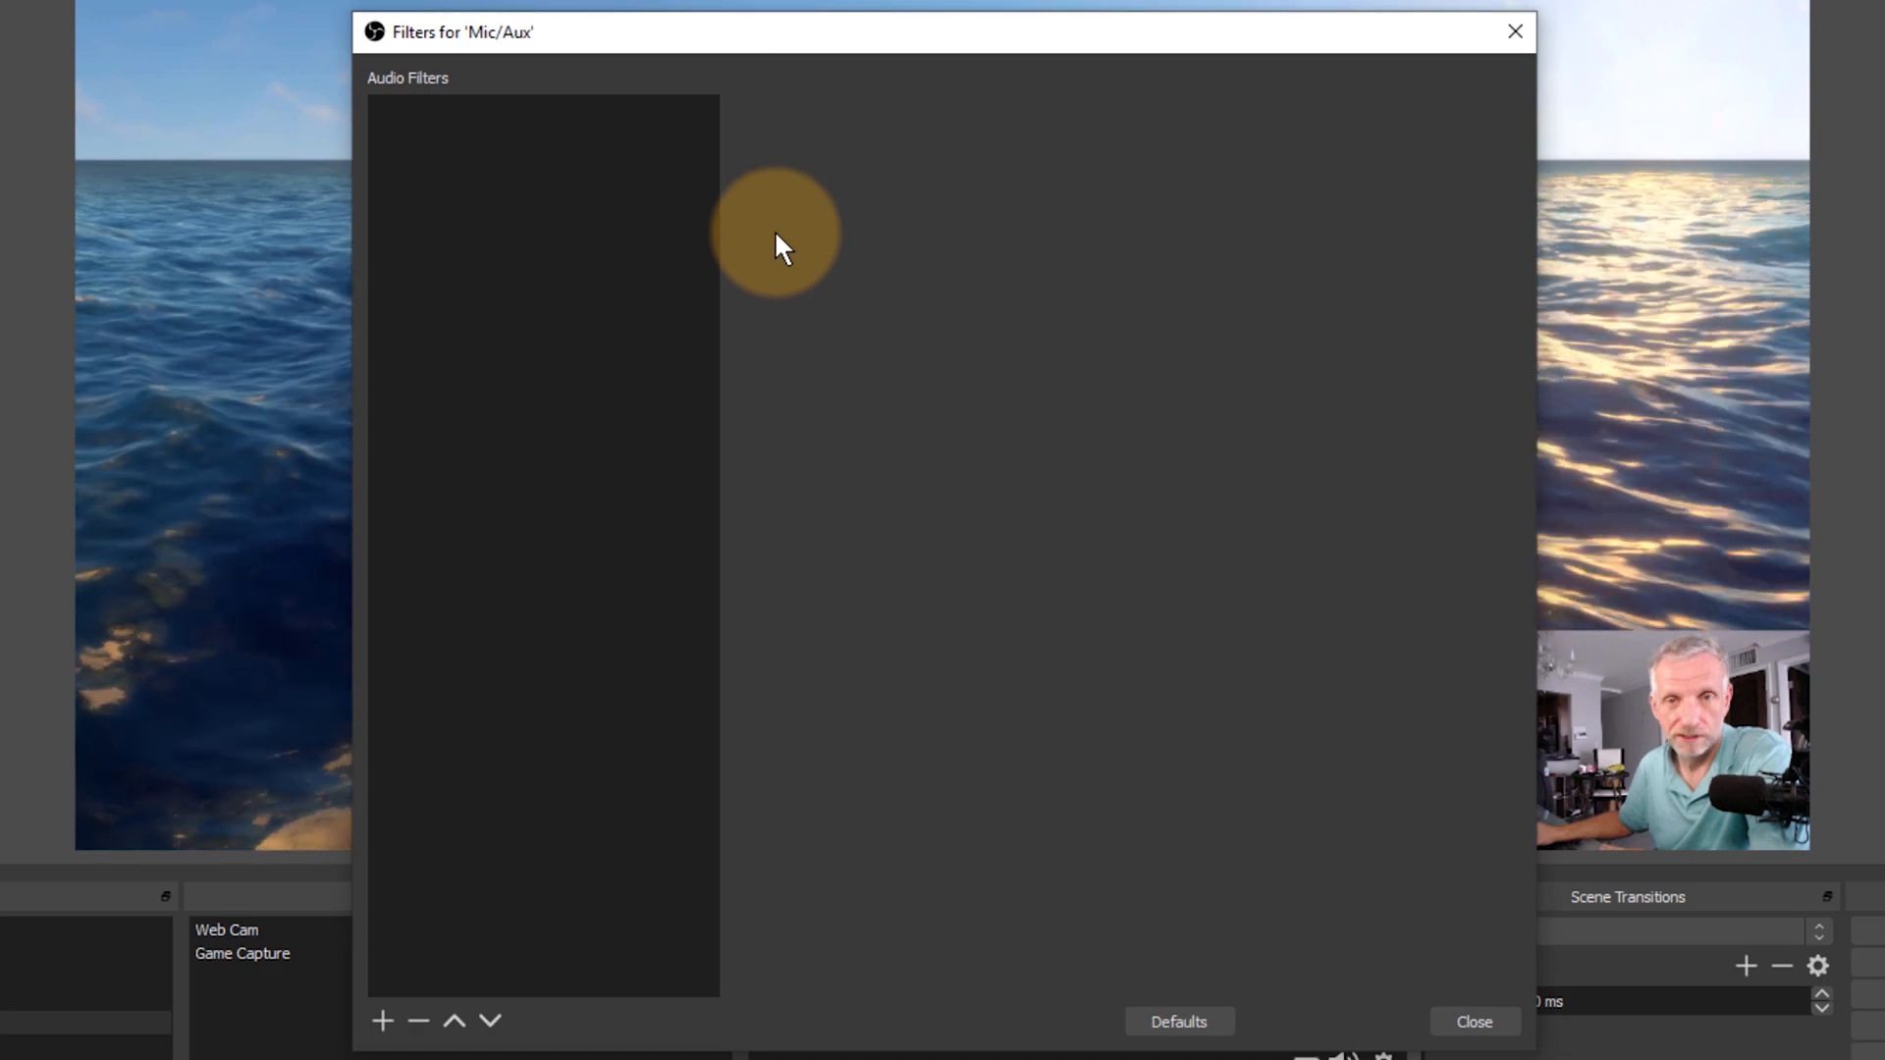
pyautogui.moveTo(383, 1021)
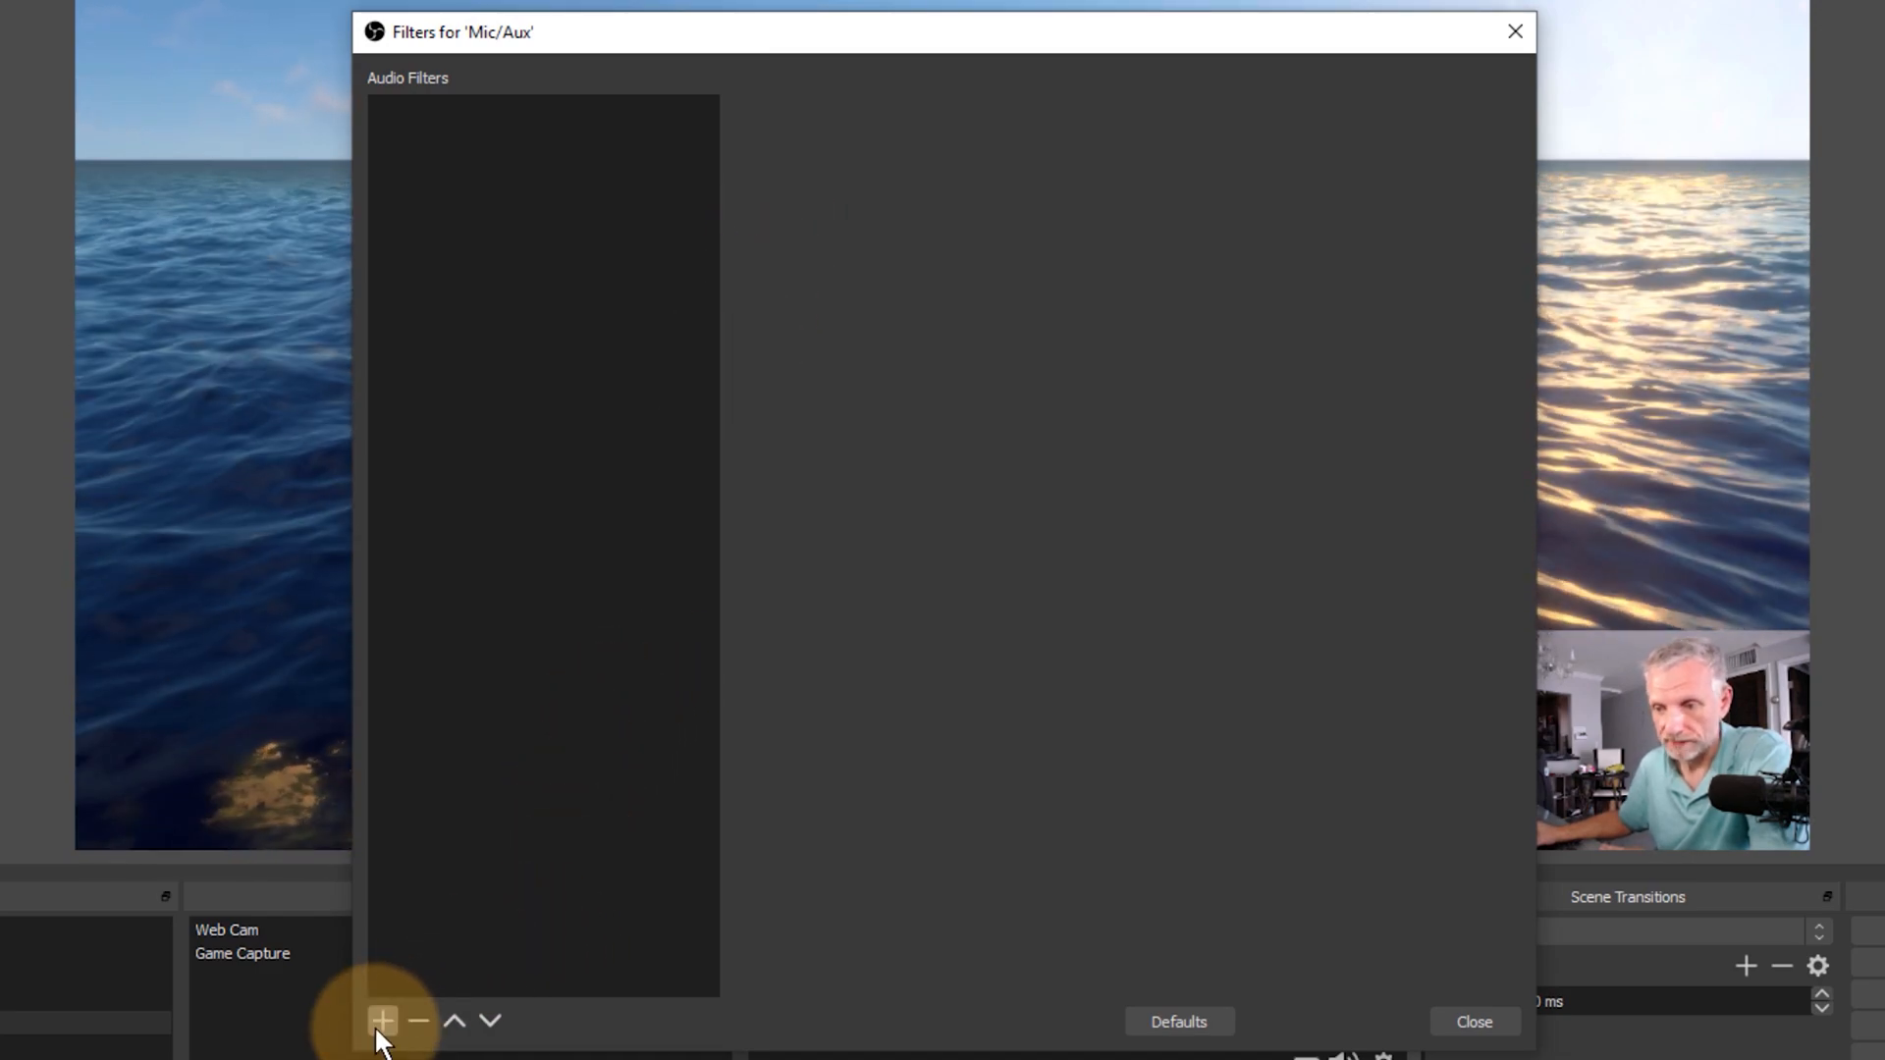
pyautogui.click(381, 1021)
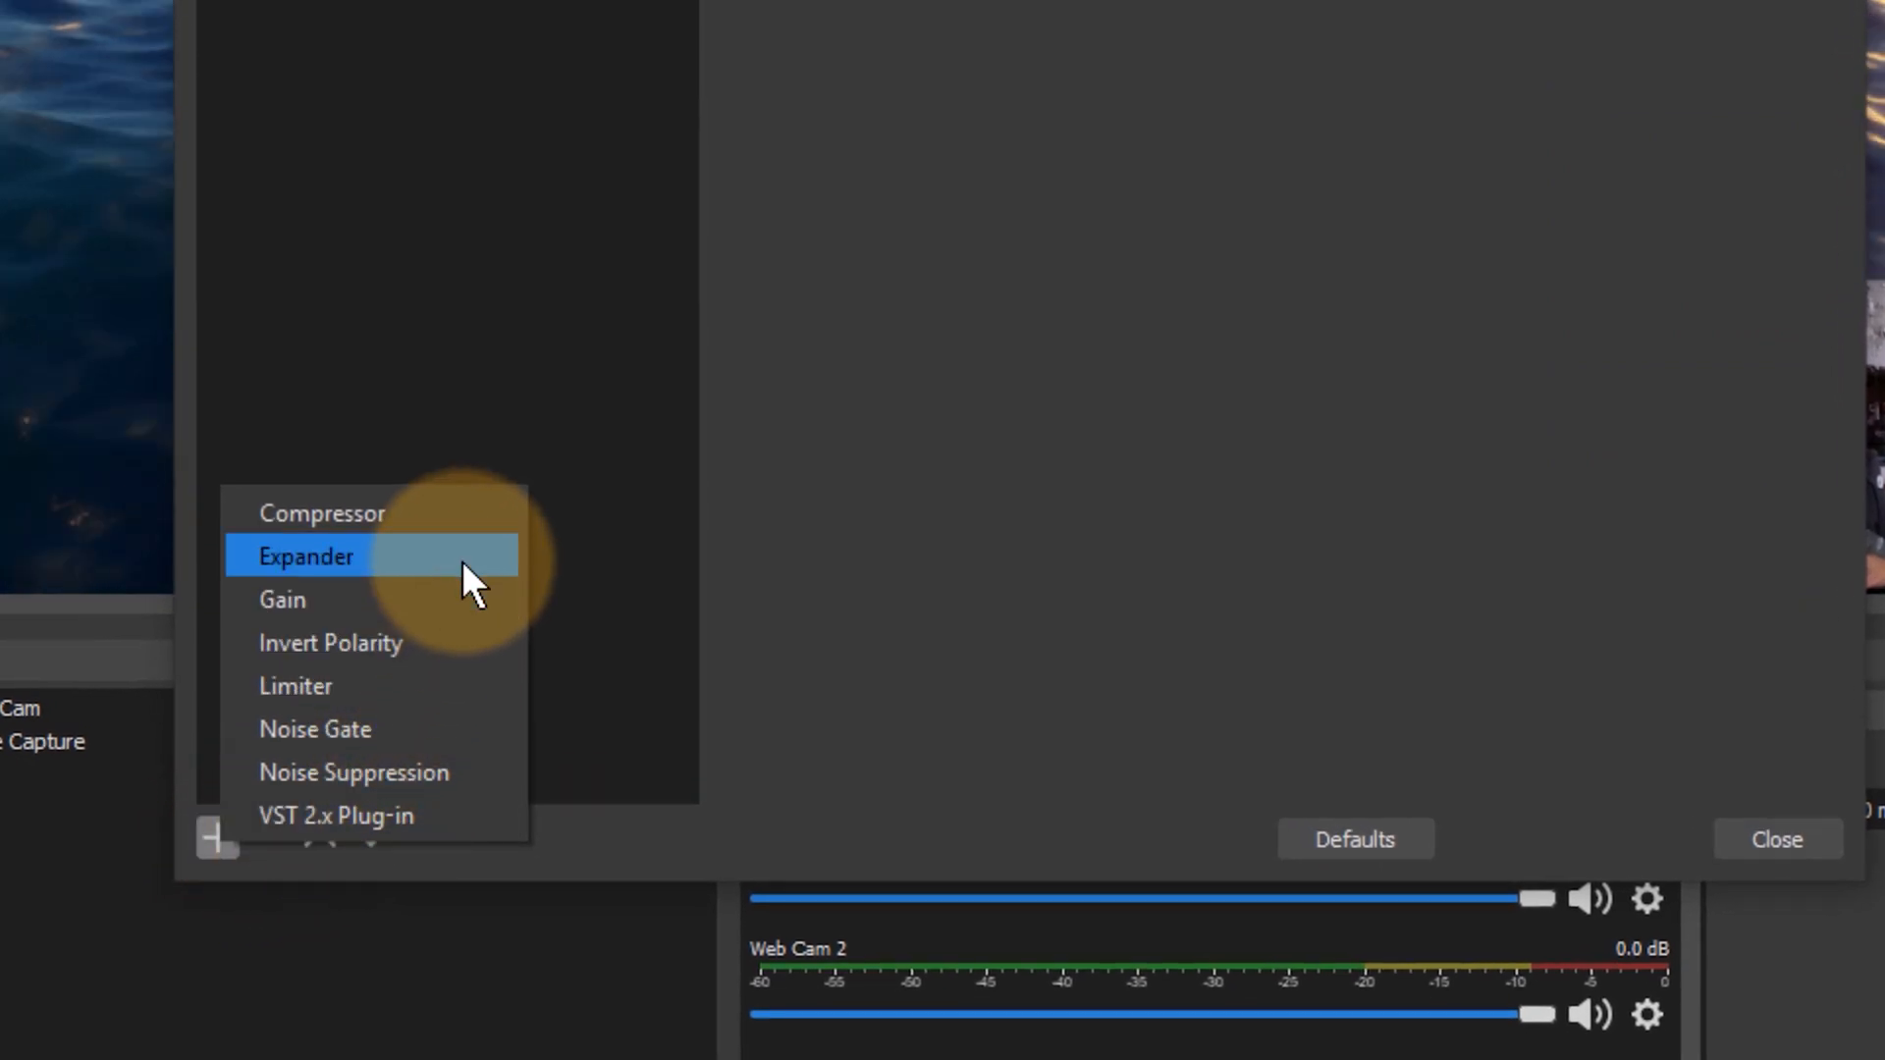
pyautogui.moveTo(481, 513)
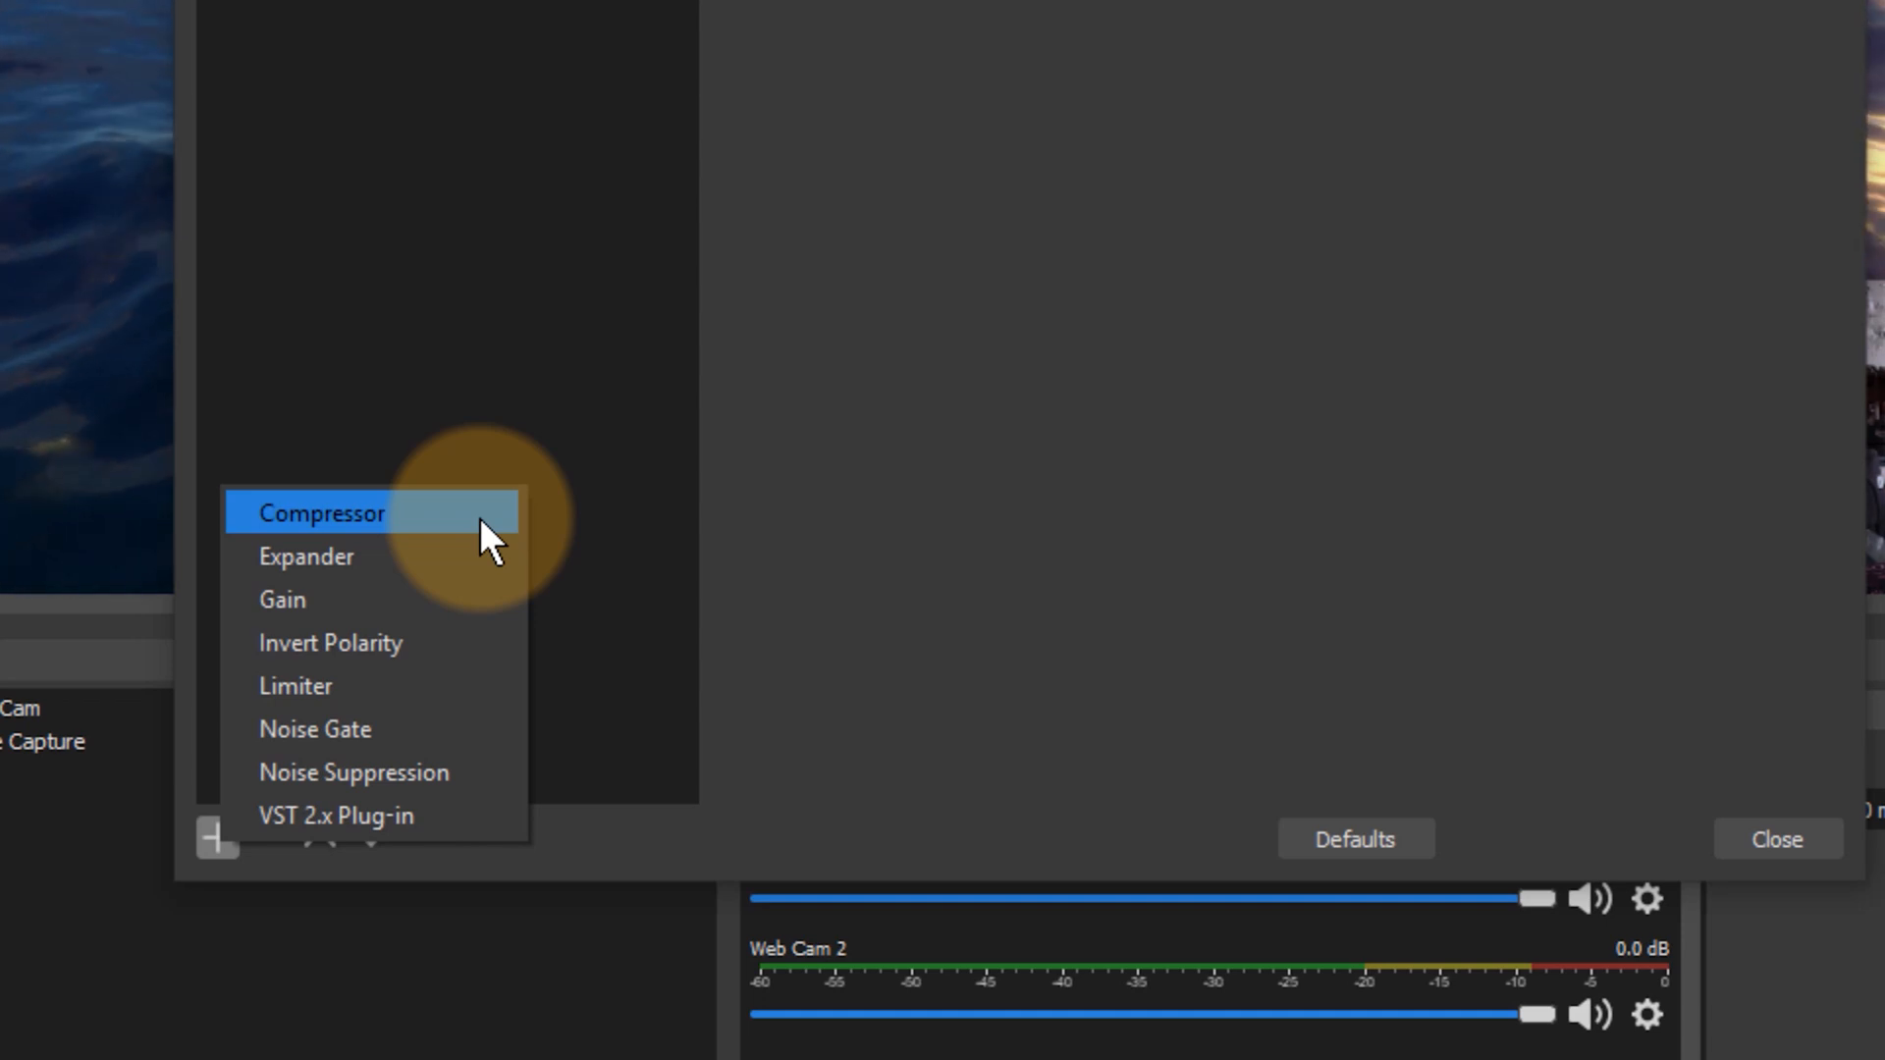
pyautogui.click(318, 513)
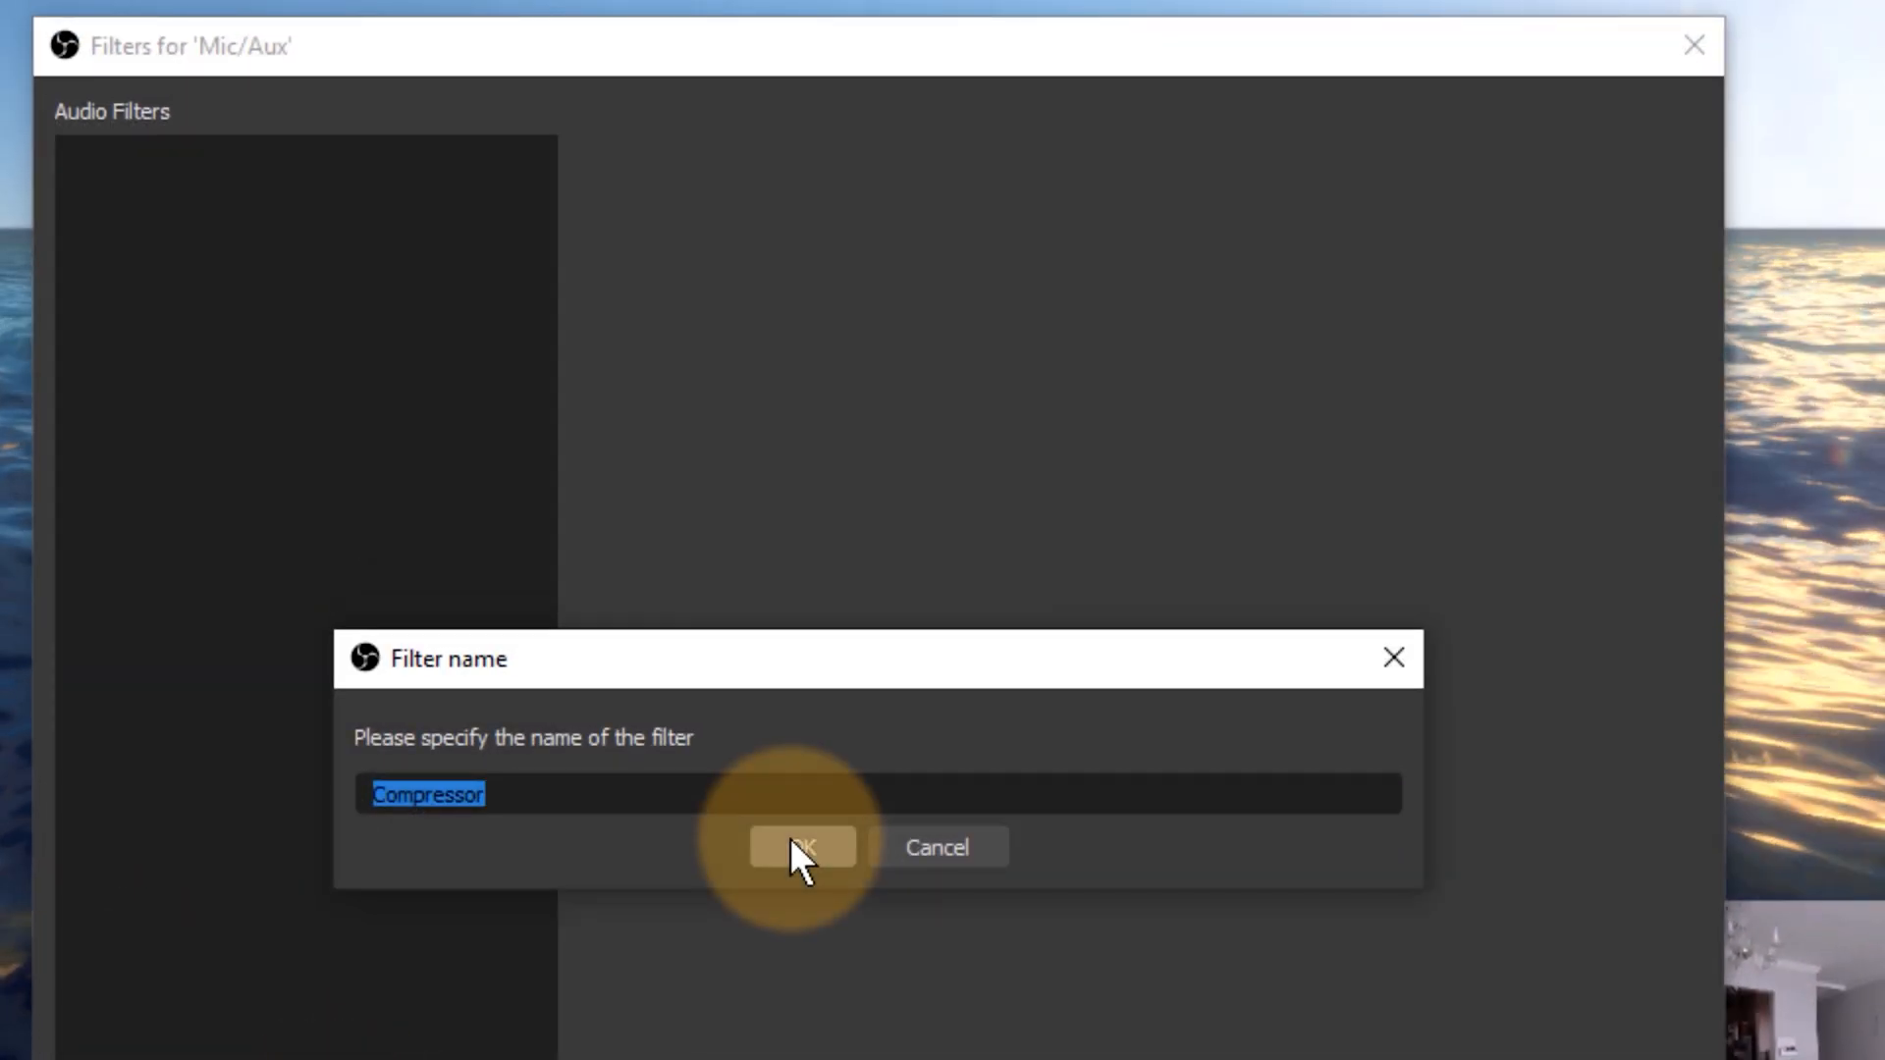
# Confirm the Compressor filter name so it appears in the Mic/Aux filter list.
pyautogui.click(801, 846)
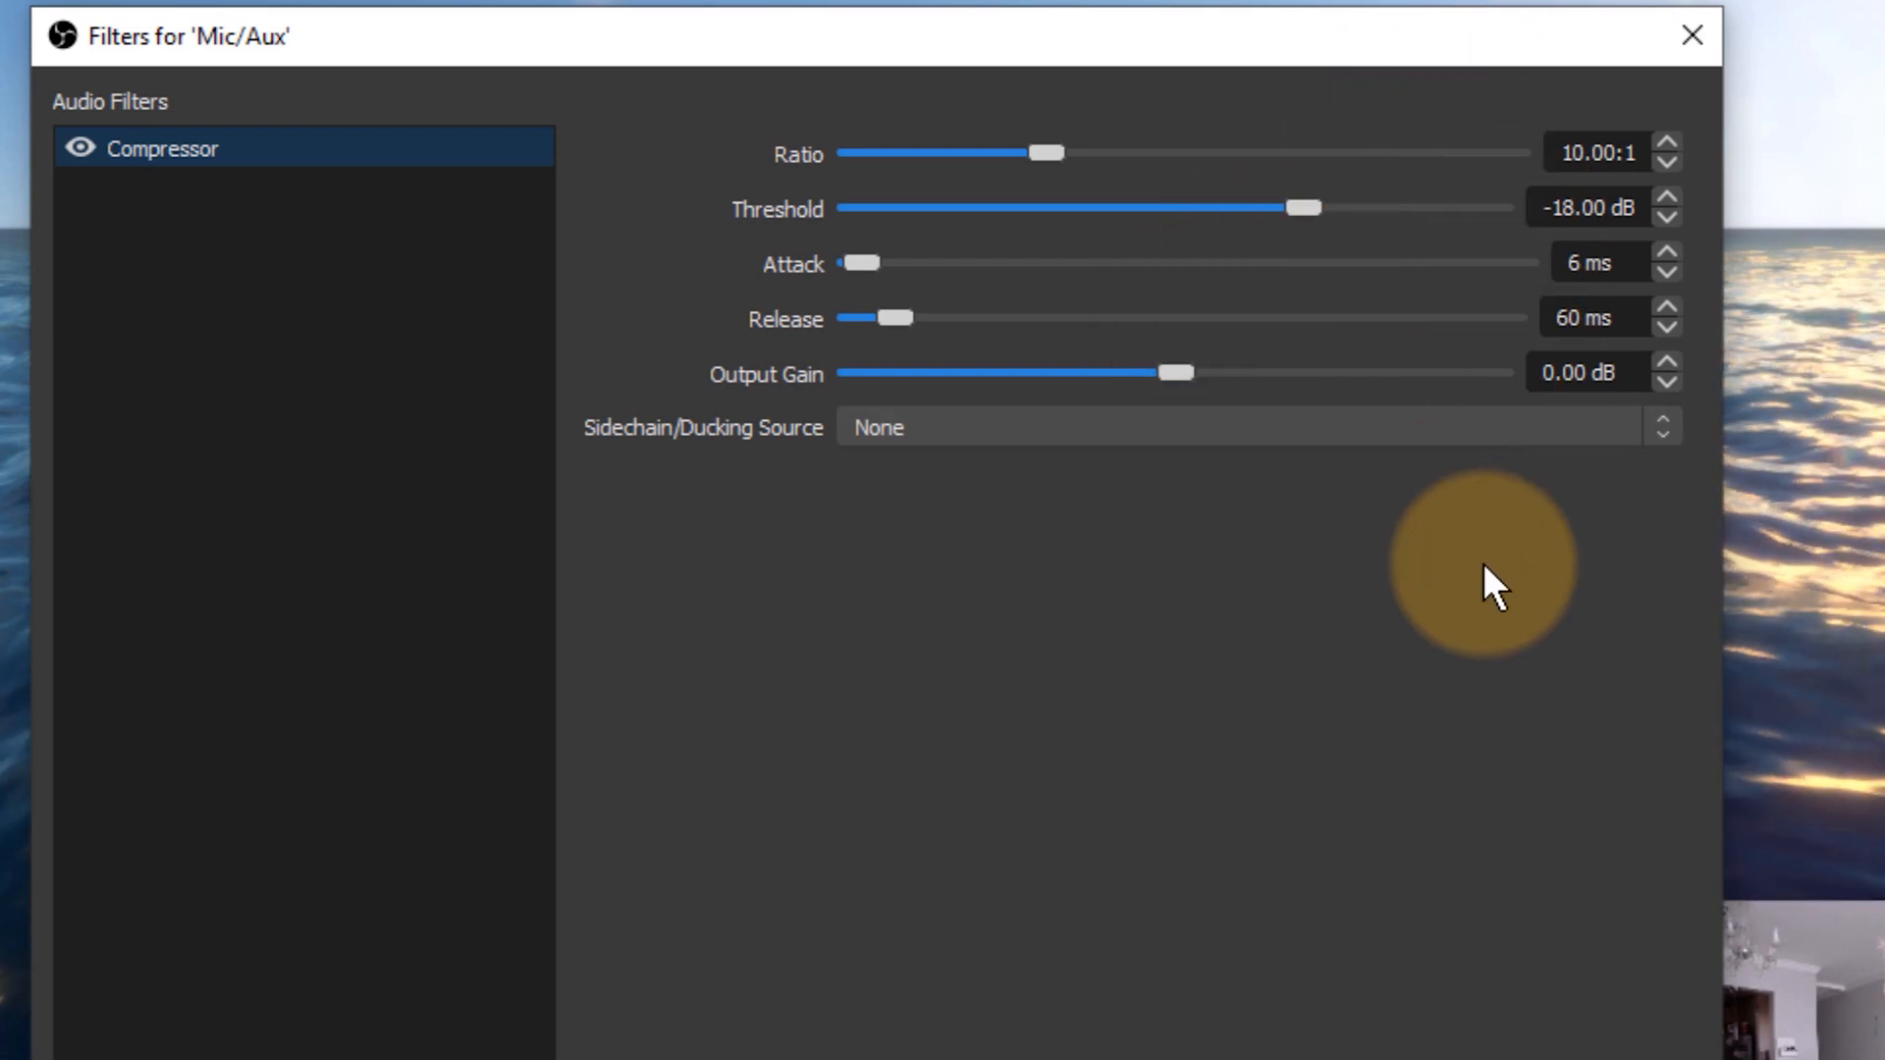
pyautogui.moveTo(1088, 589)
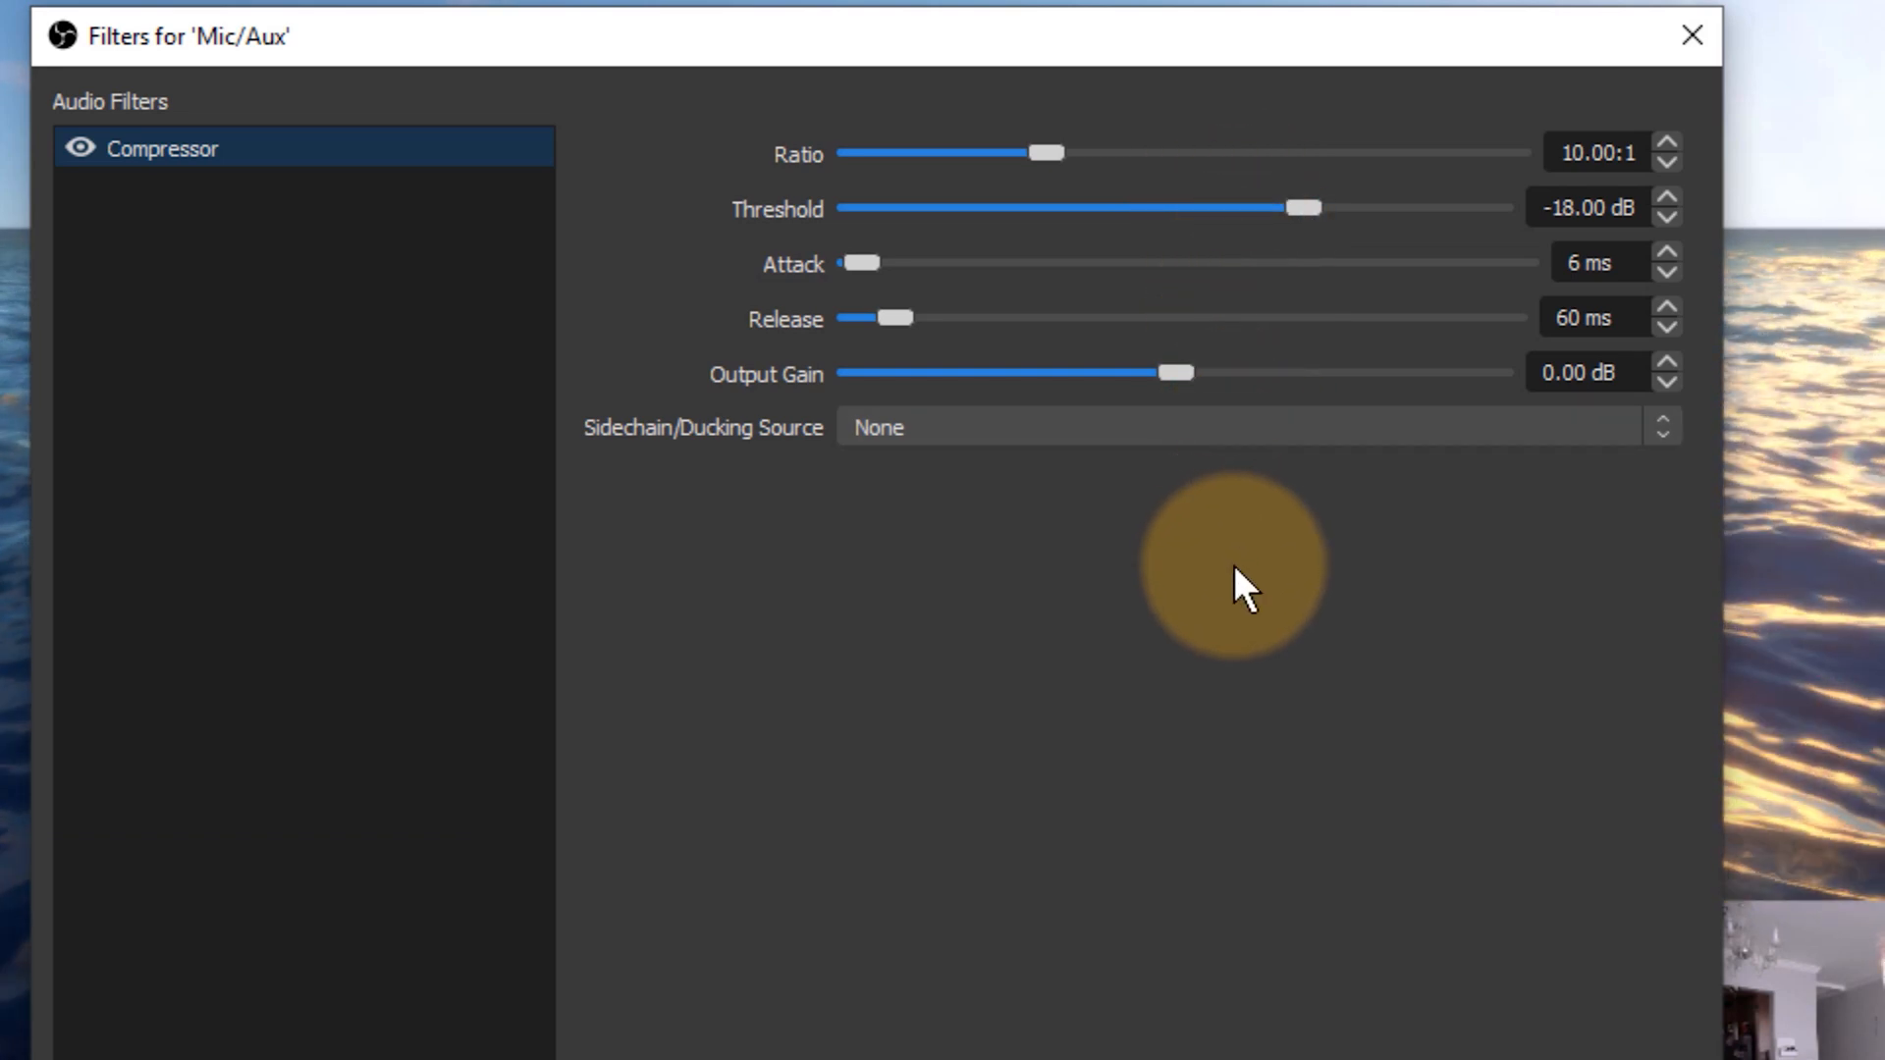
pyautogui.moveTo(1341, 385)
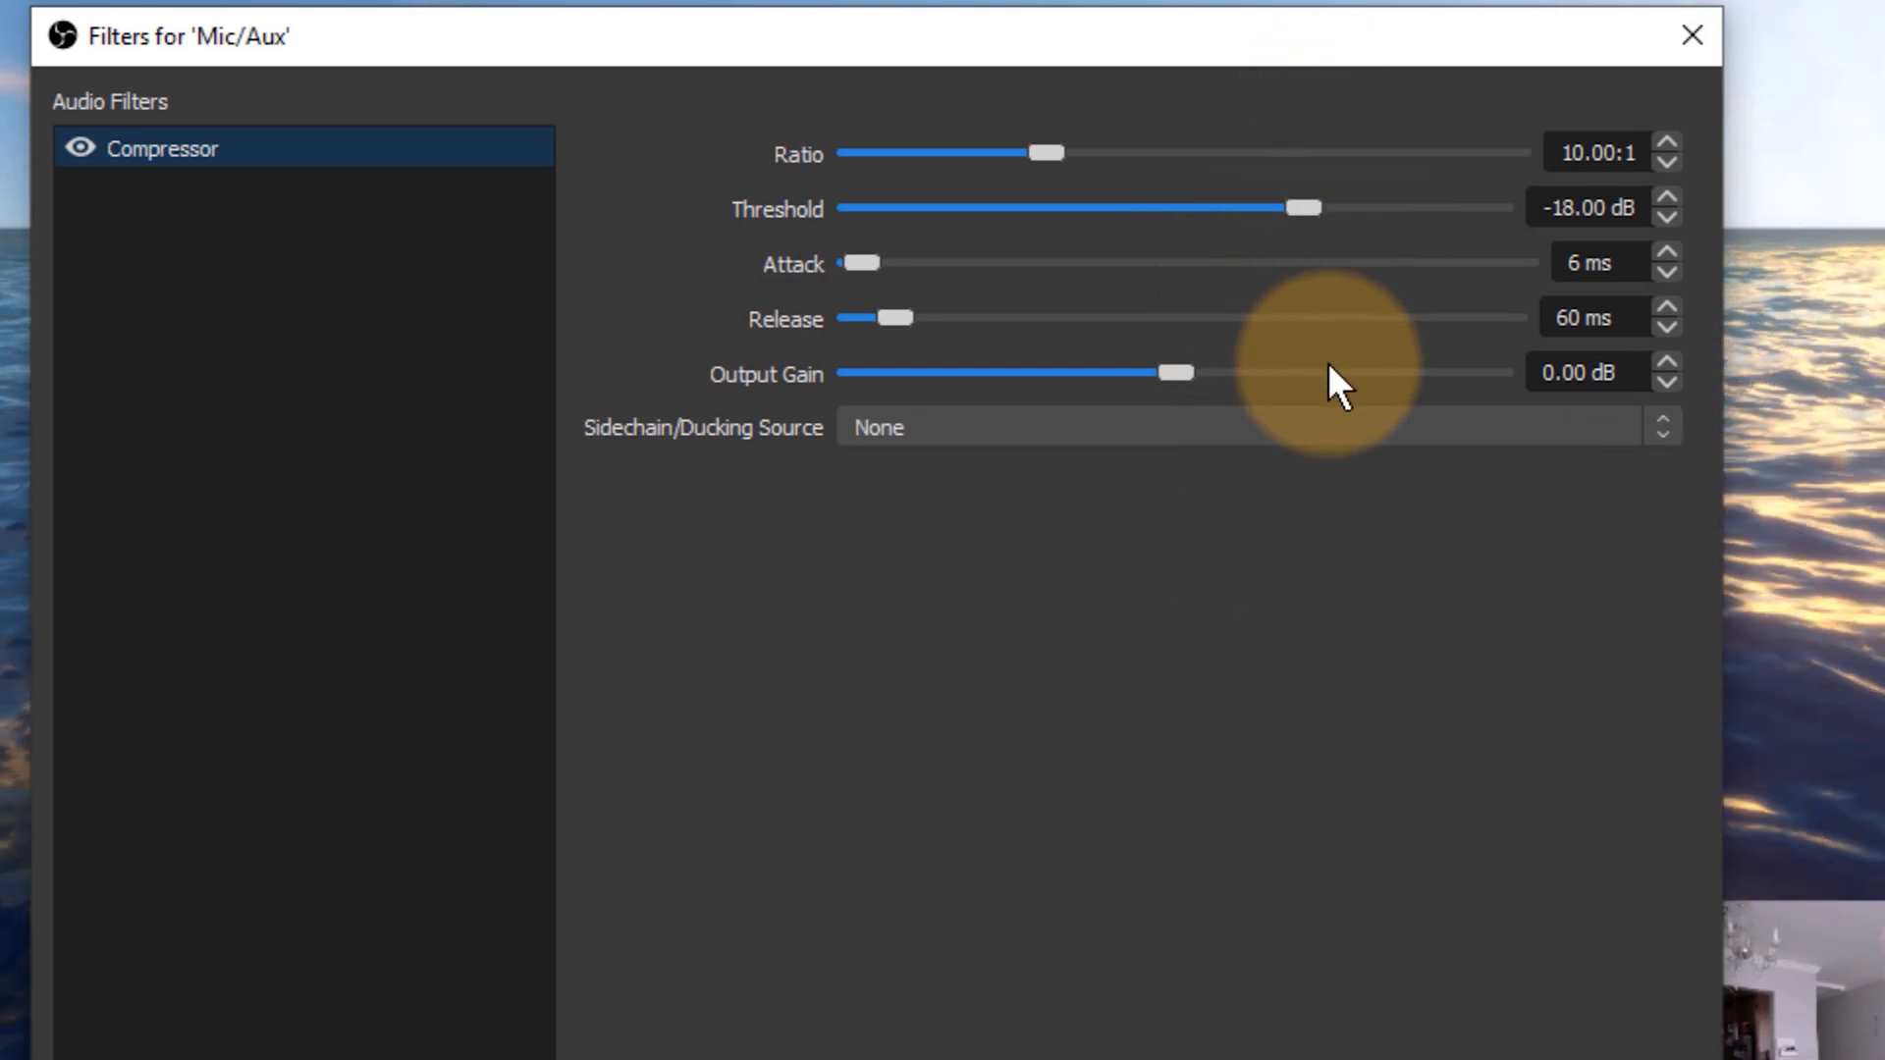
pyautogui.moveTo(1578, 153)
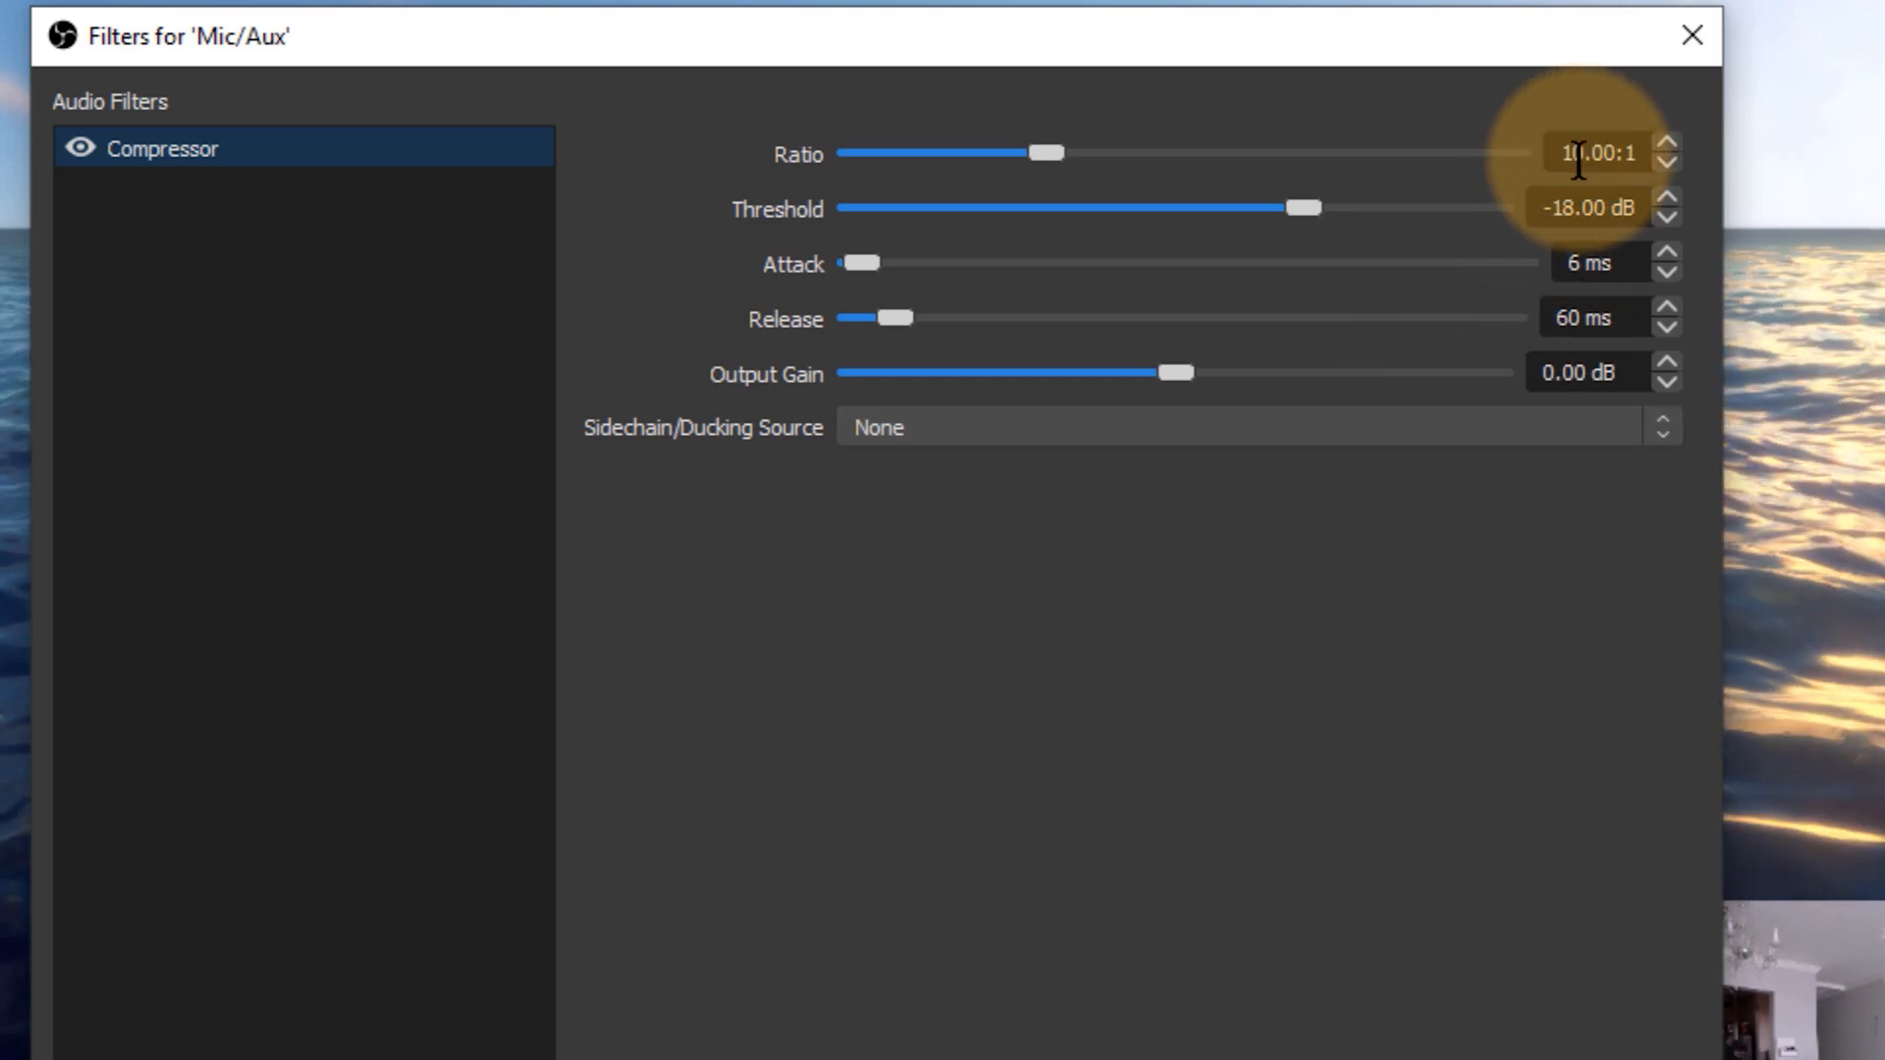
pyautogui.moveTo(1431, 492)
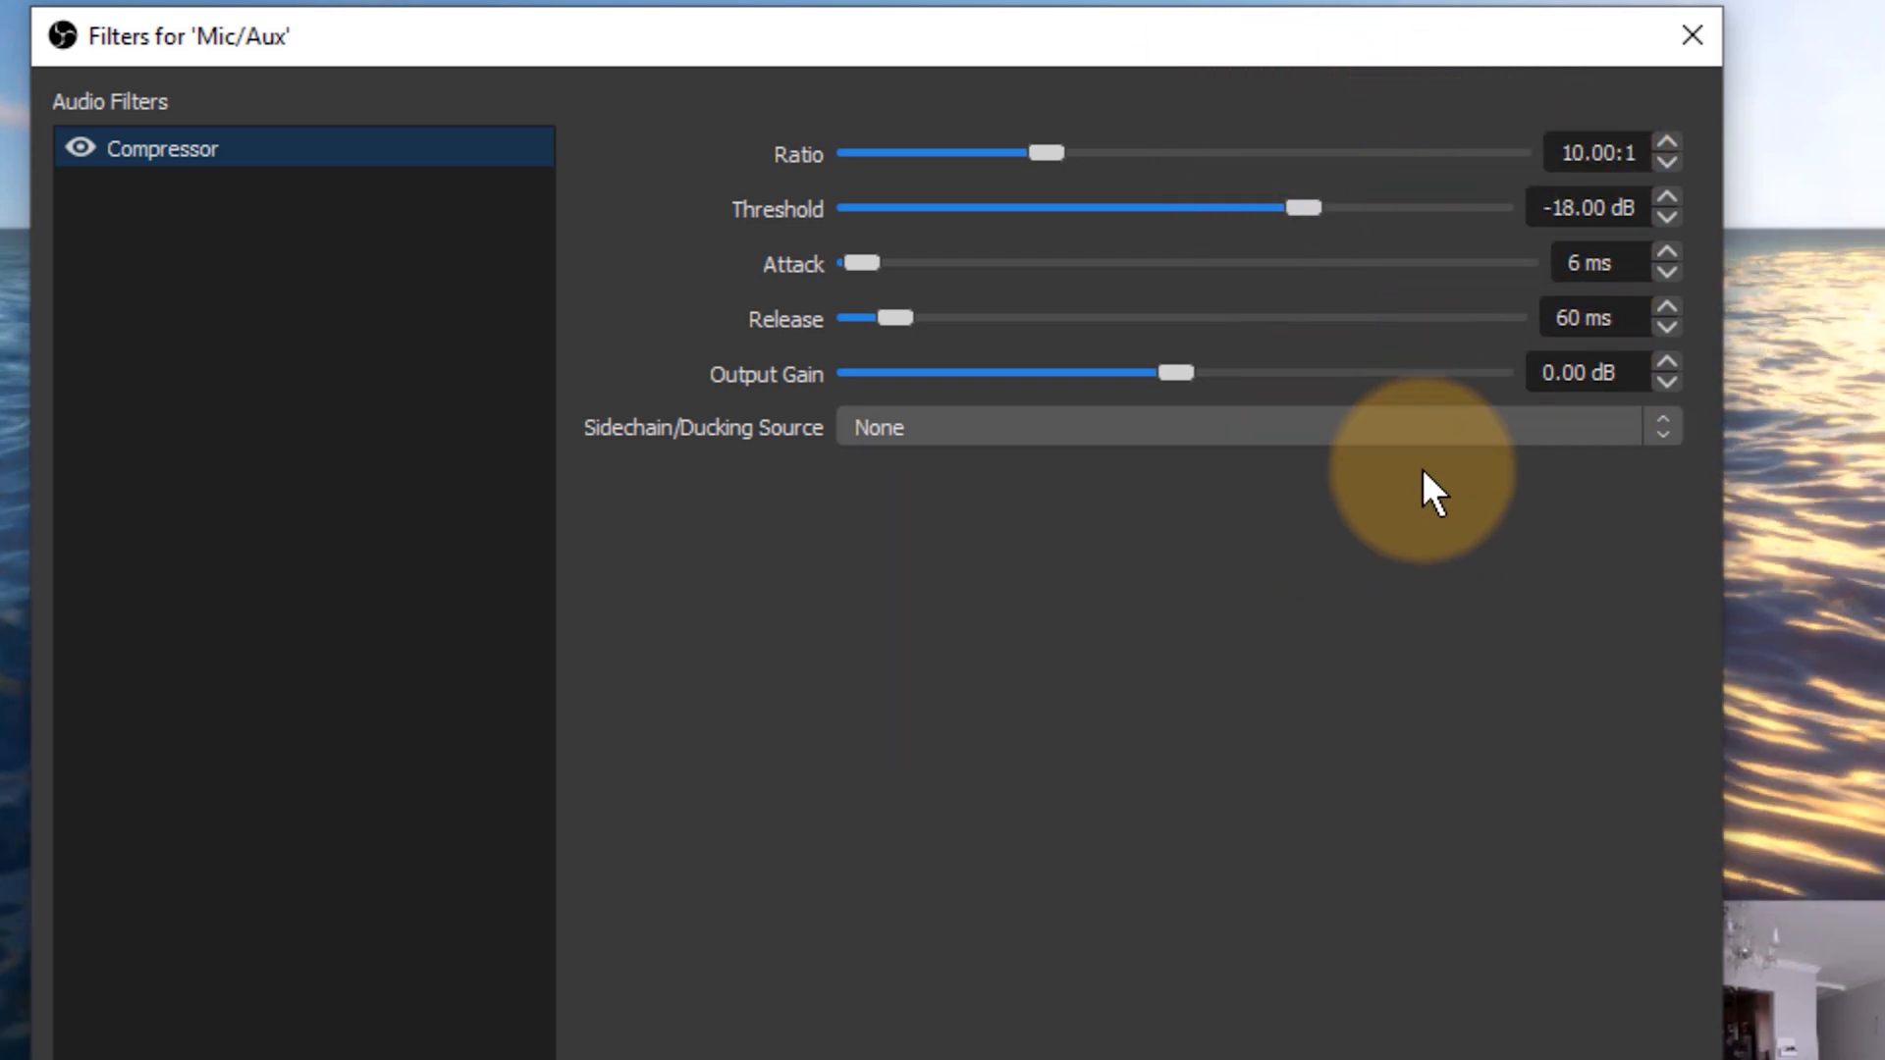
pyautogui.moveTo(775, 426)
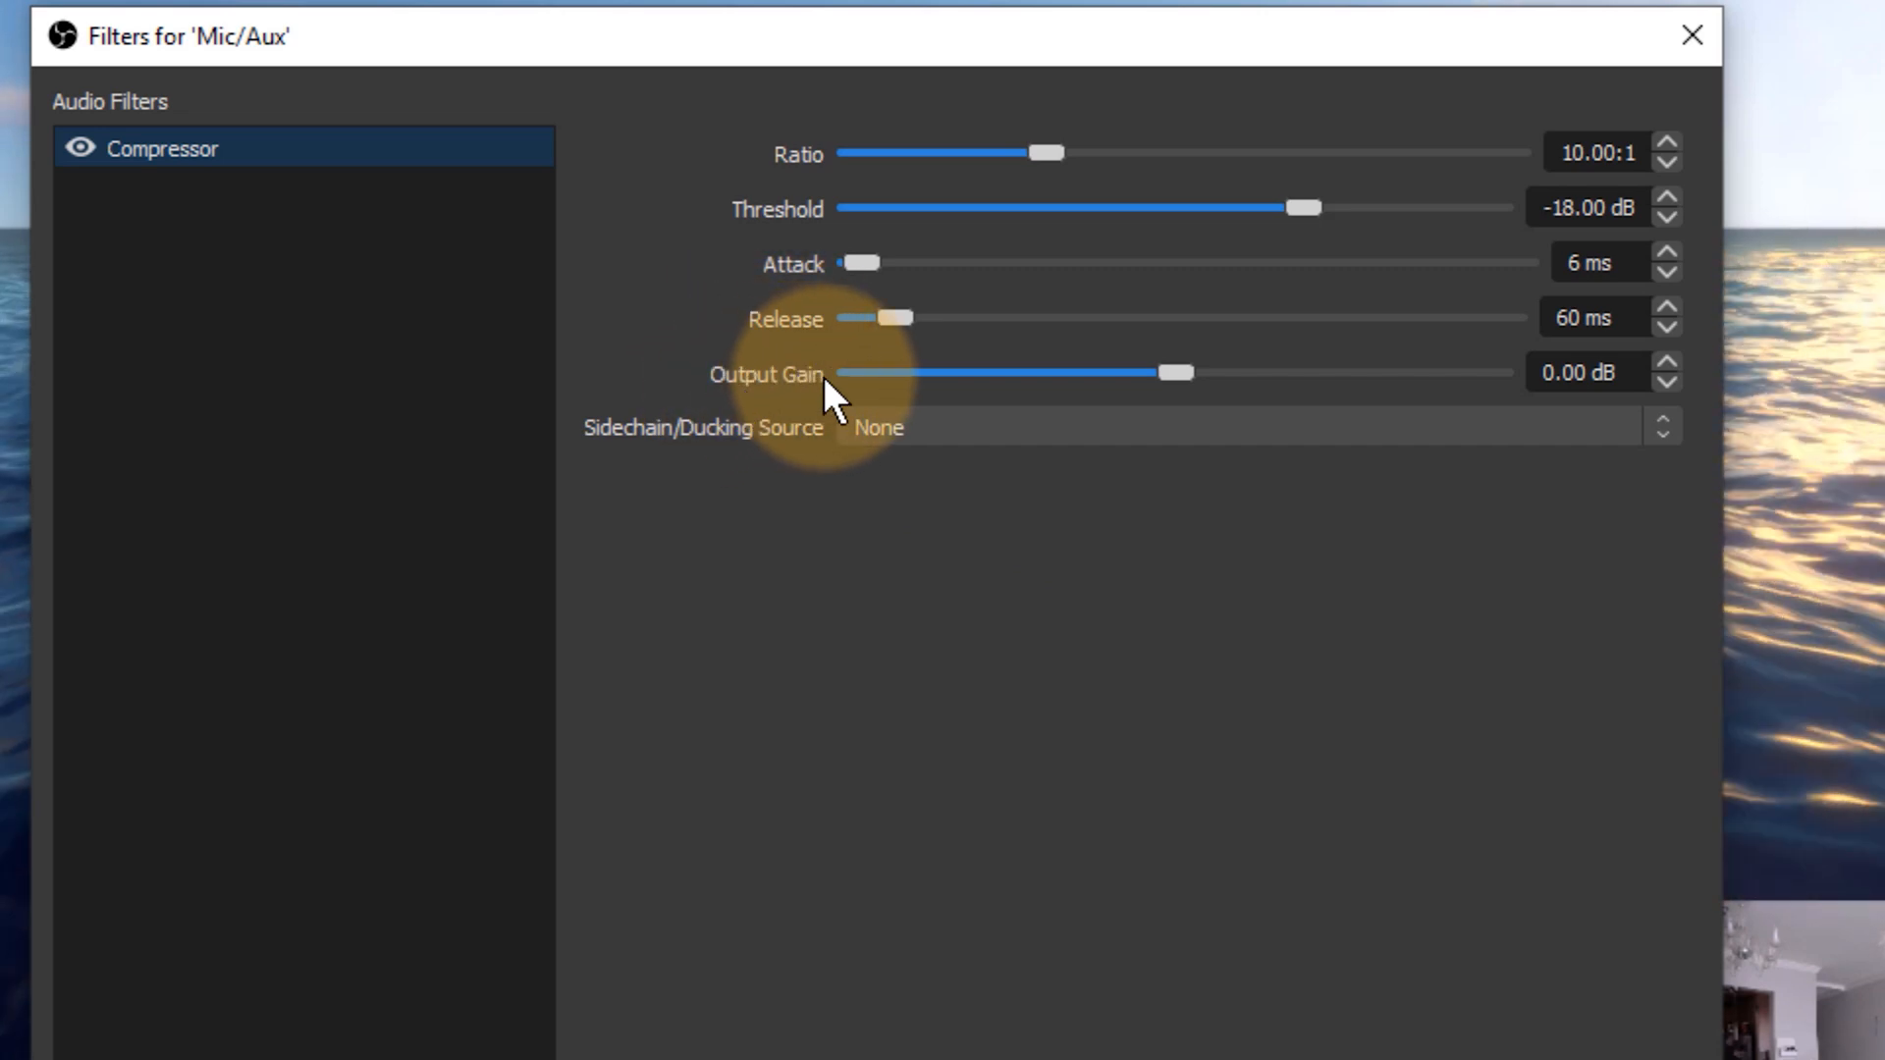
pyautogui.moveTo(1370, 395)
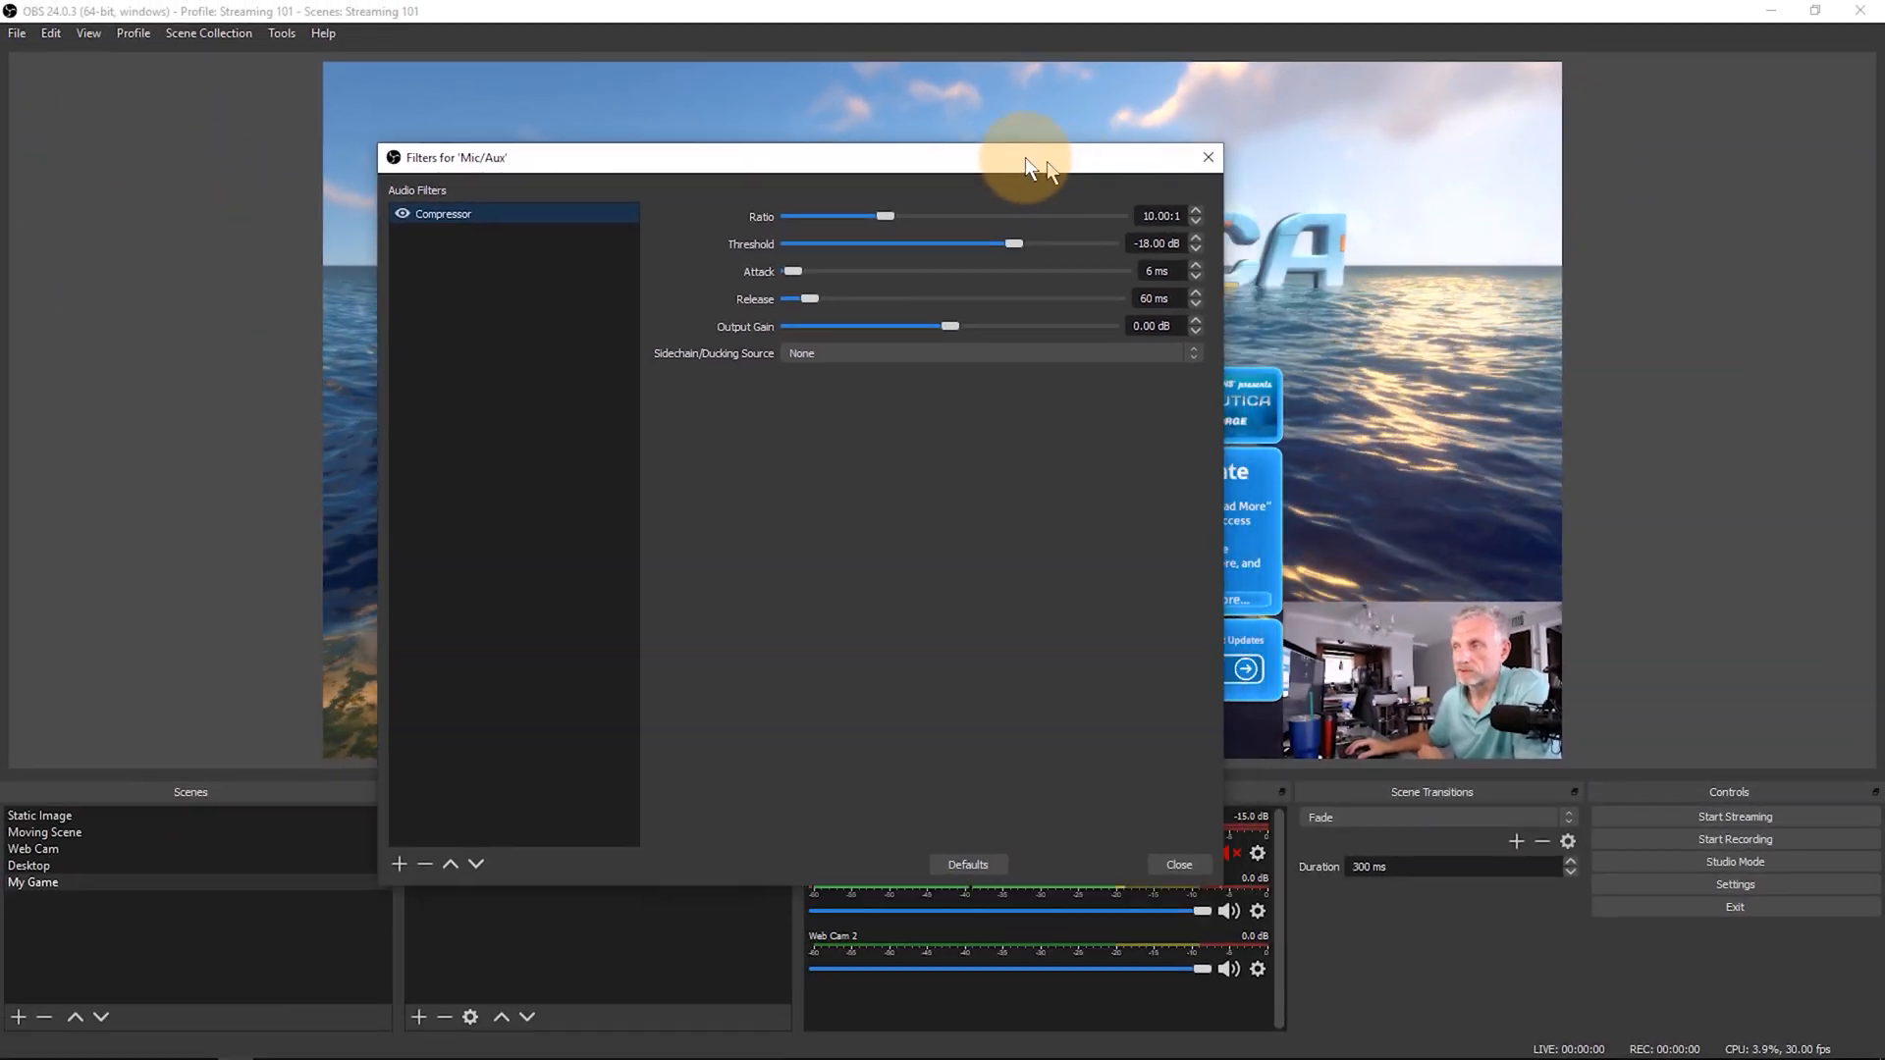
# Close the Mic/Aux filters window and return to the audio mixer.
pyautogui.click(1176, 864)
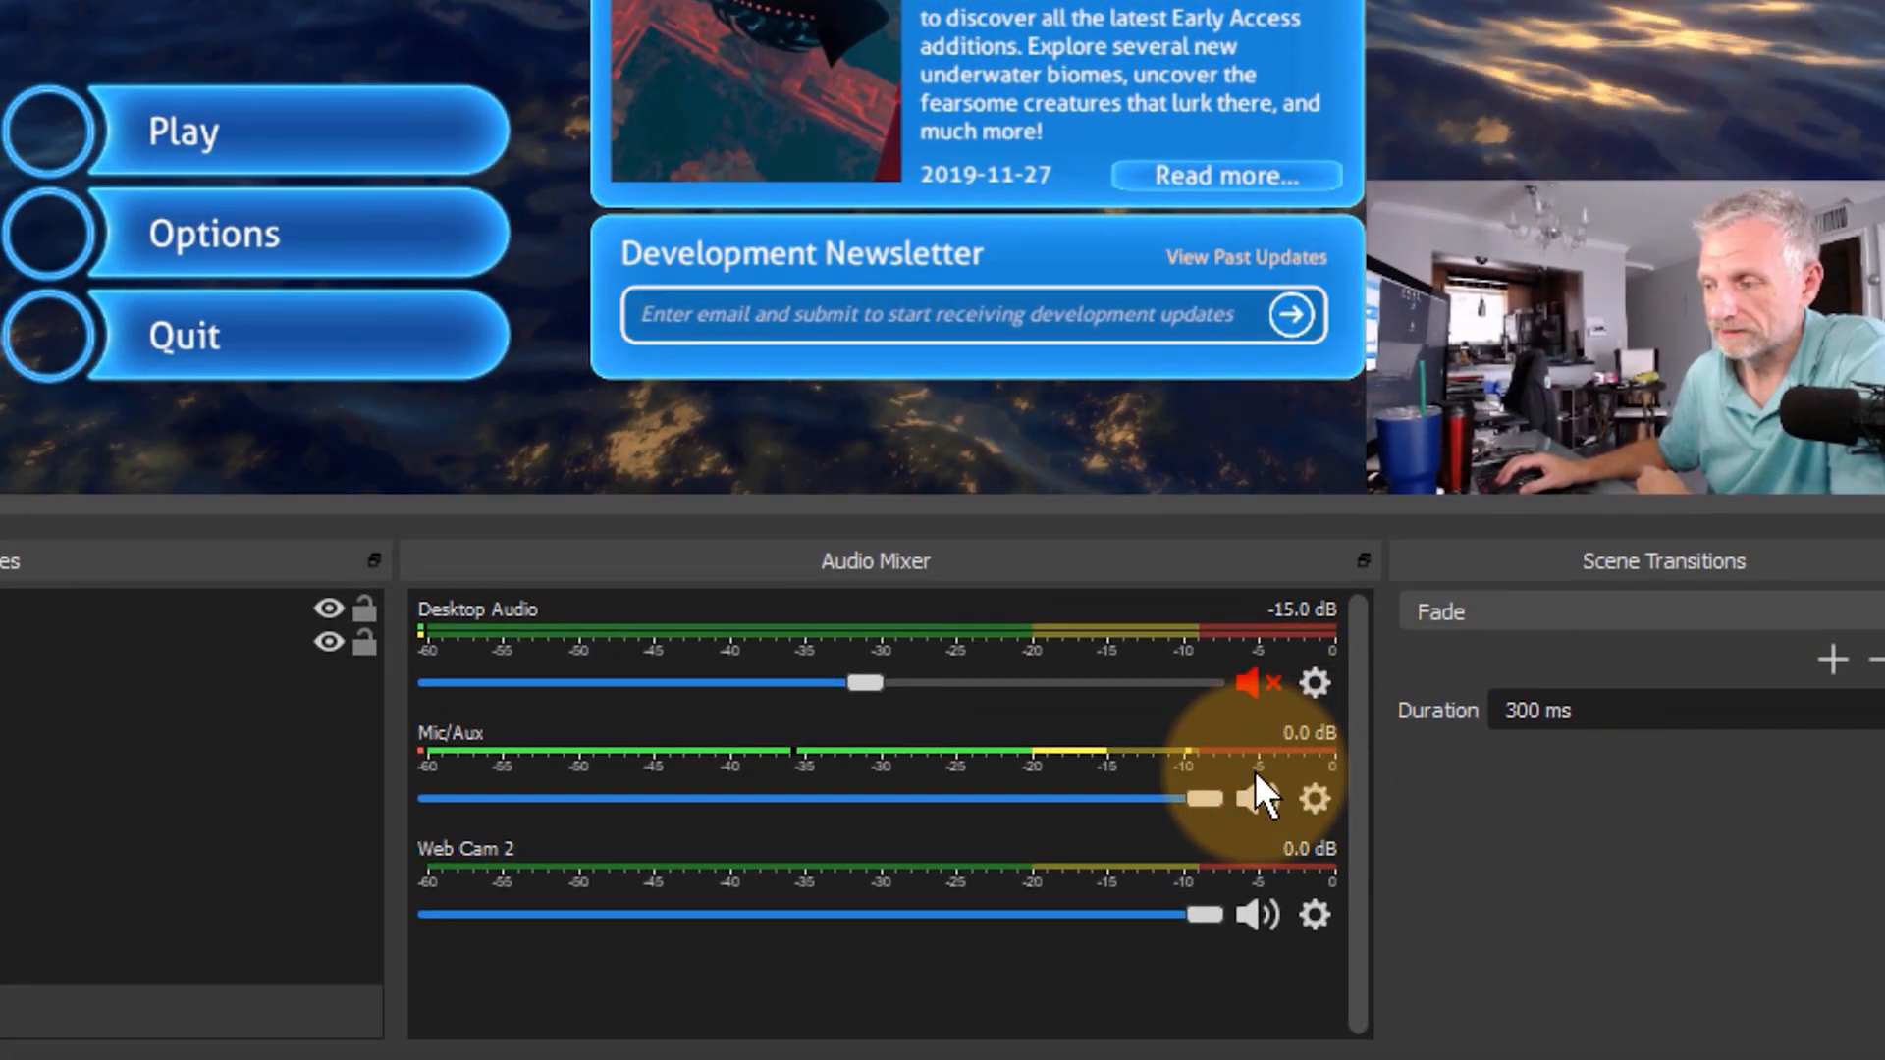
pyautogui.click(1258, 797)
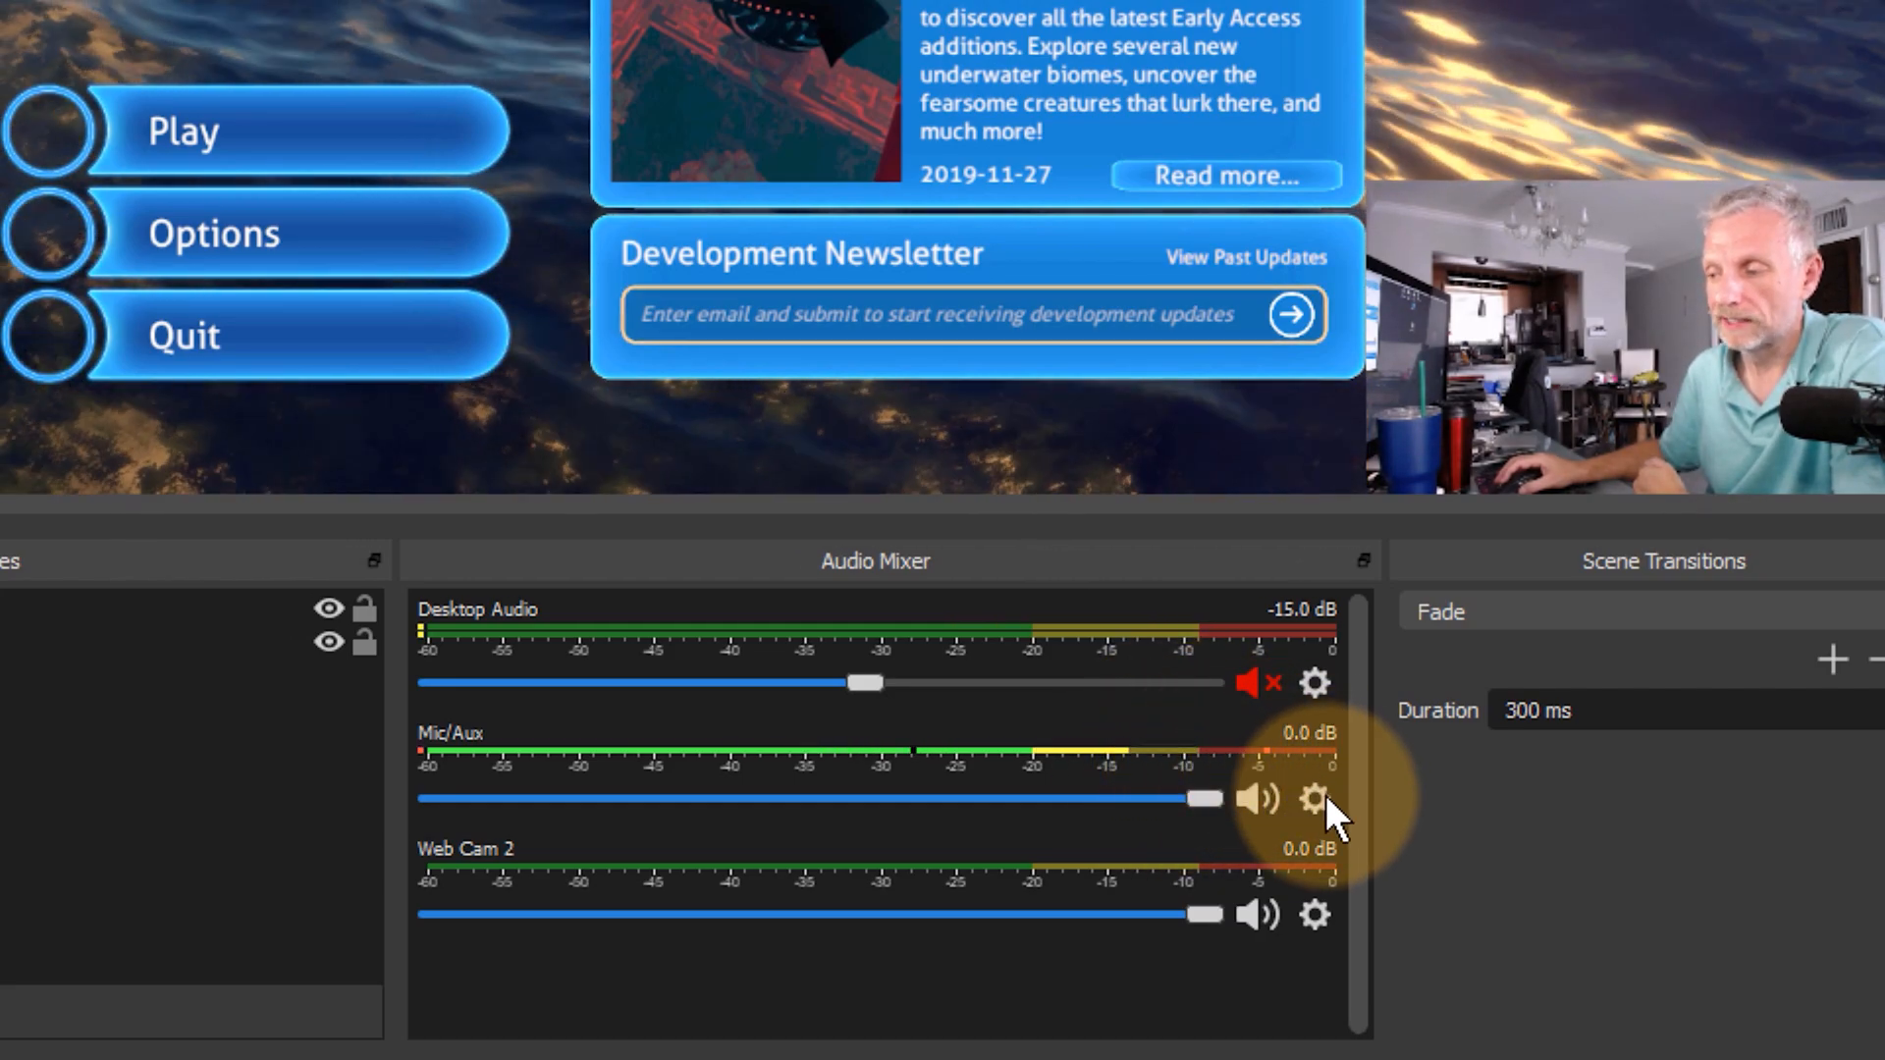
pyautogui.click(1313, 801)
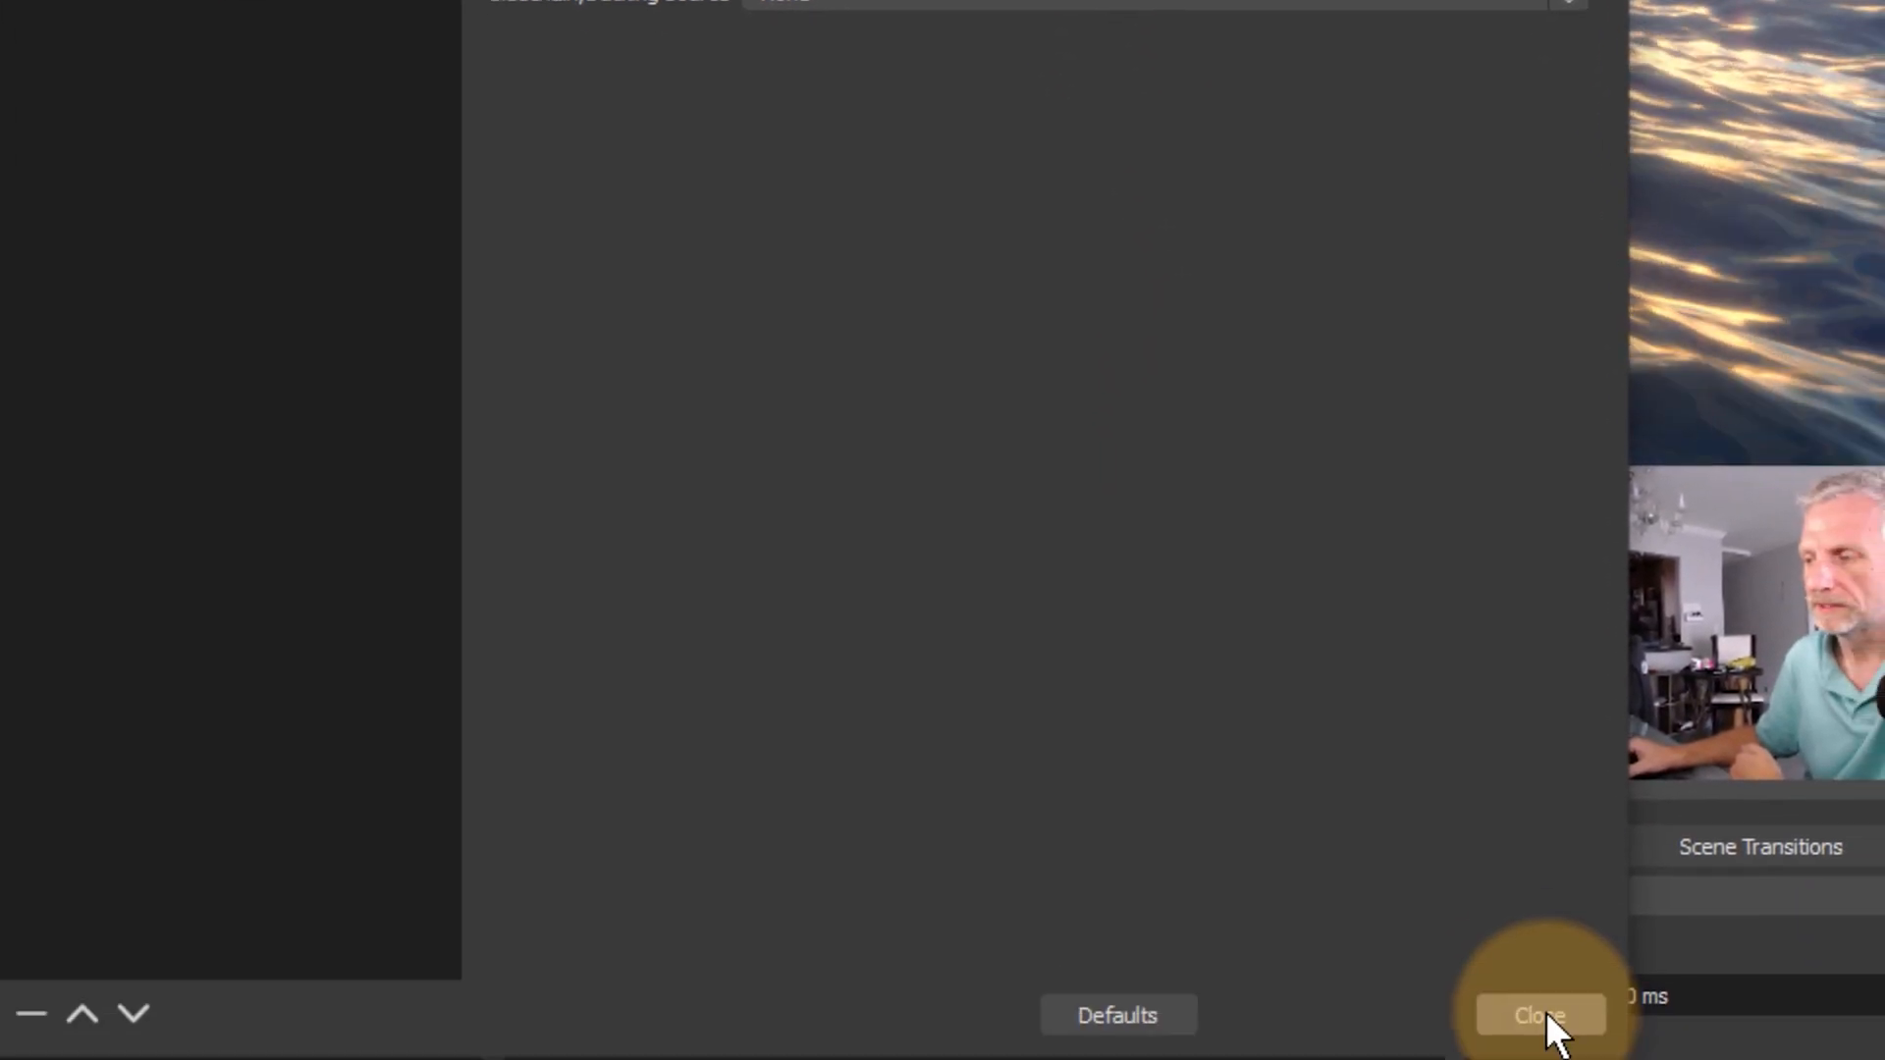
pyautogui.click(1539, 1015)
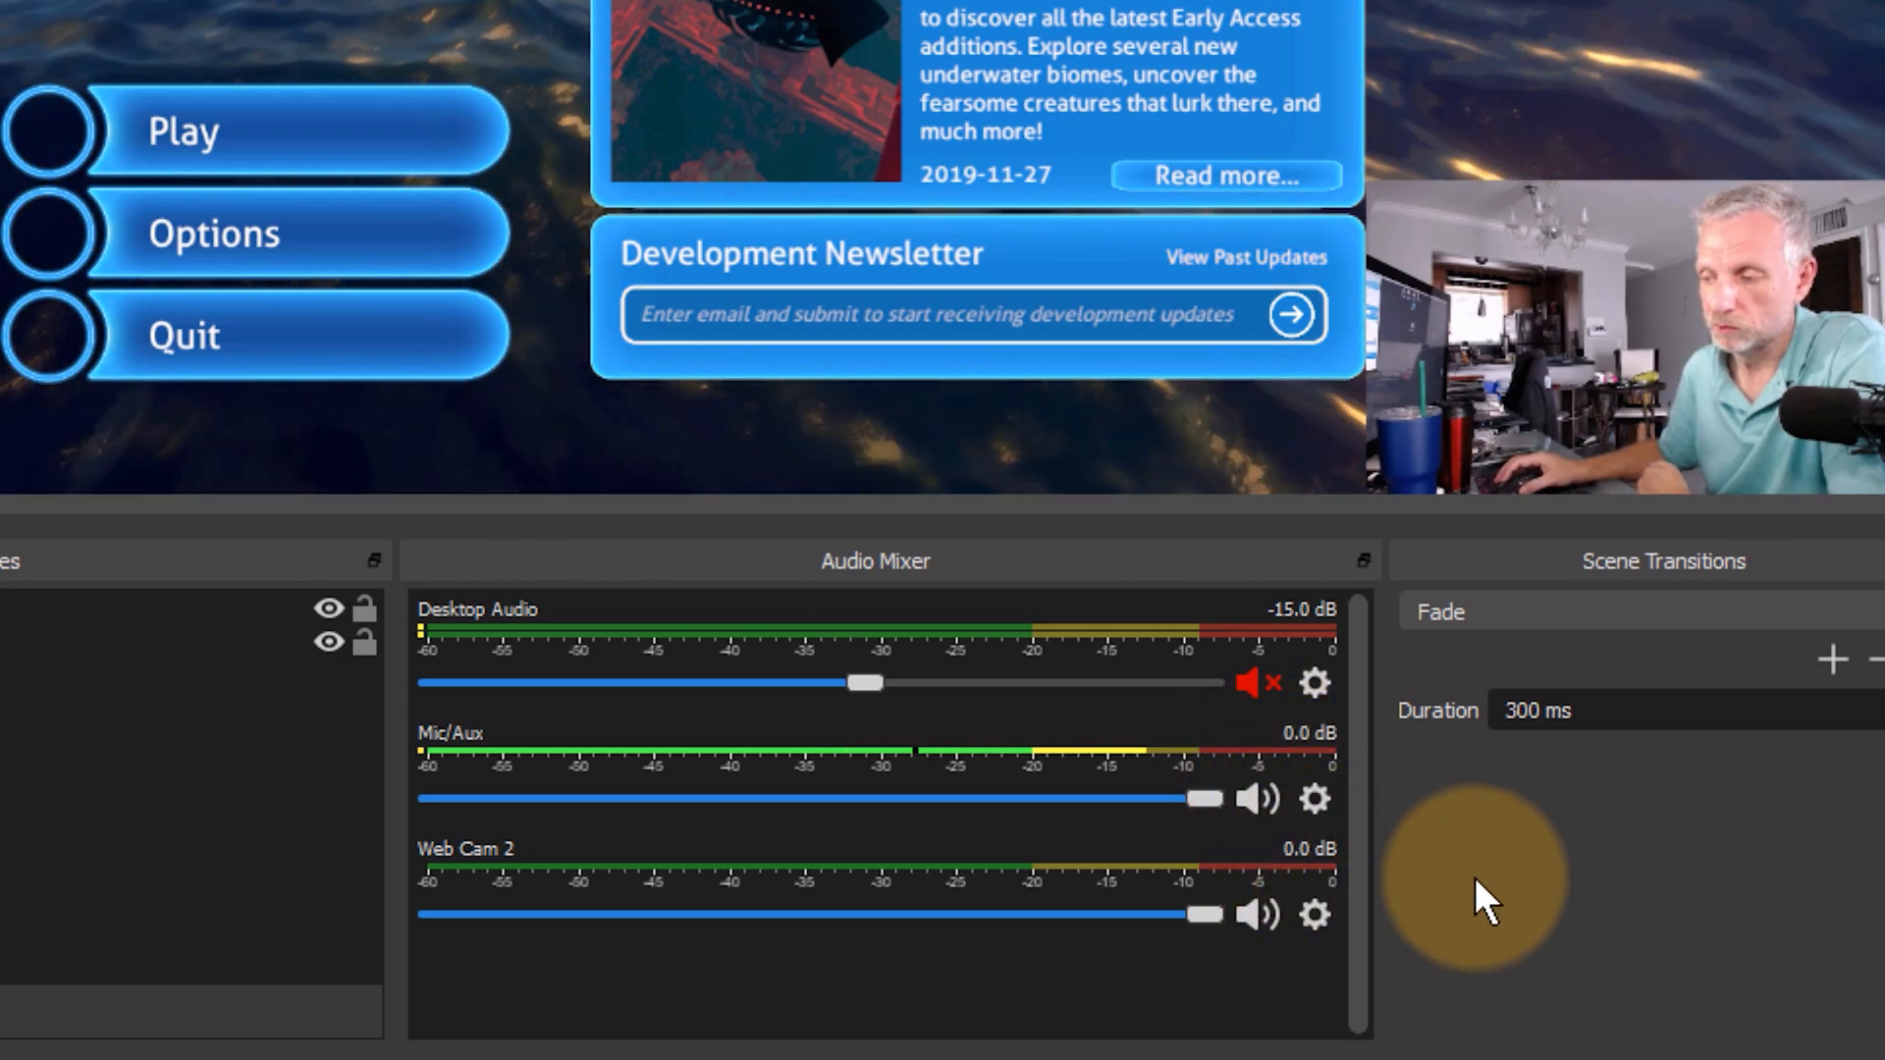
pyautogui.moveTo(1239, 758)
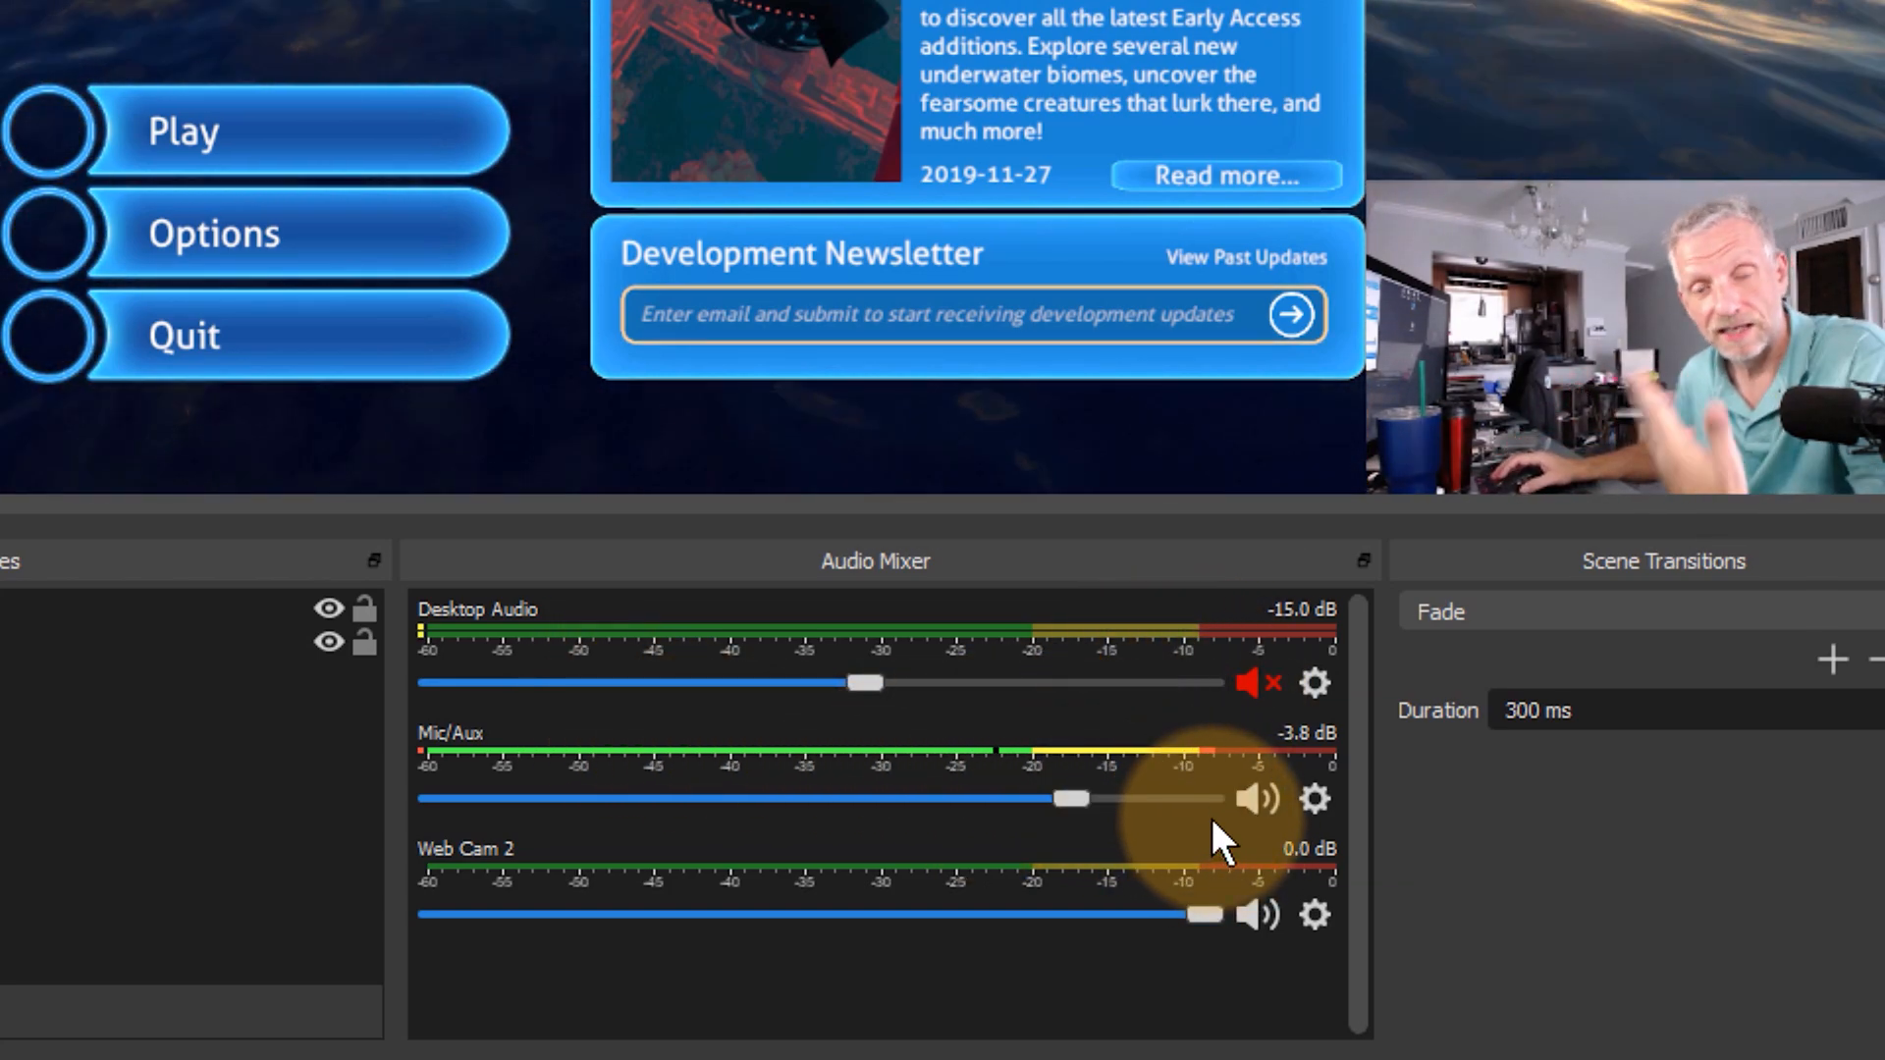
pyautogui.moveTo(1359, 986)
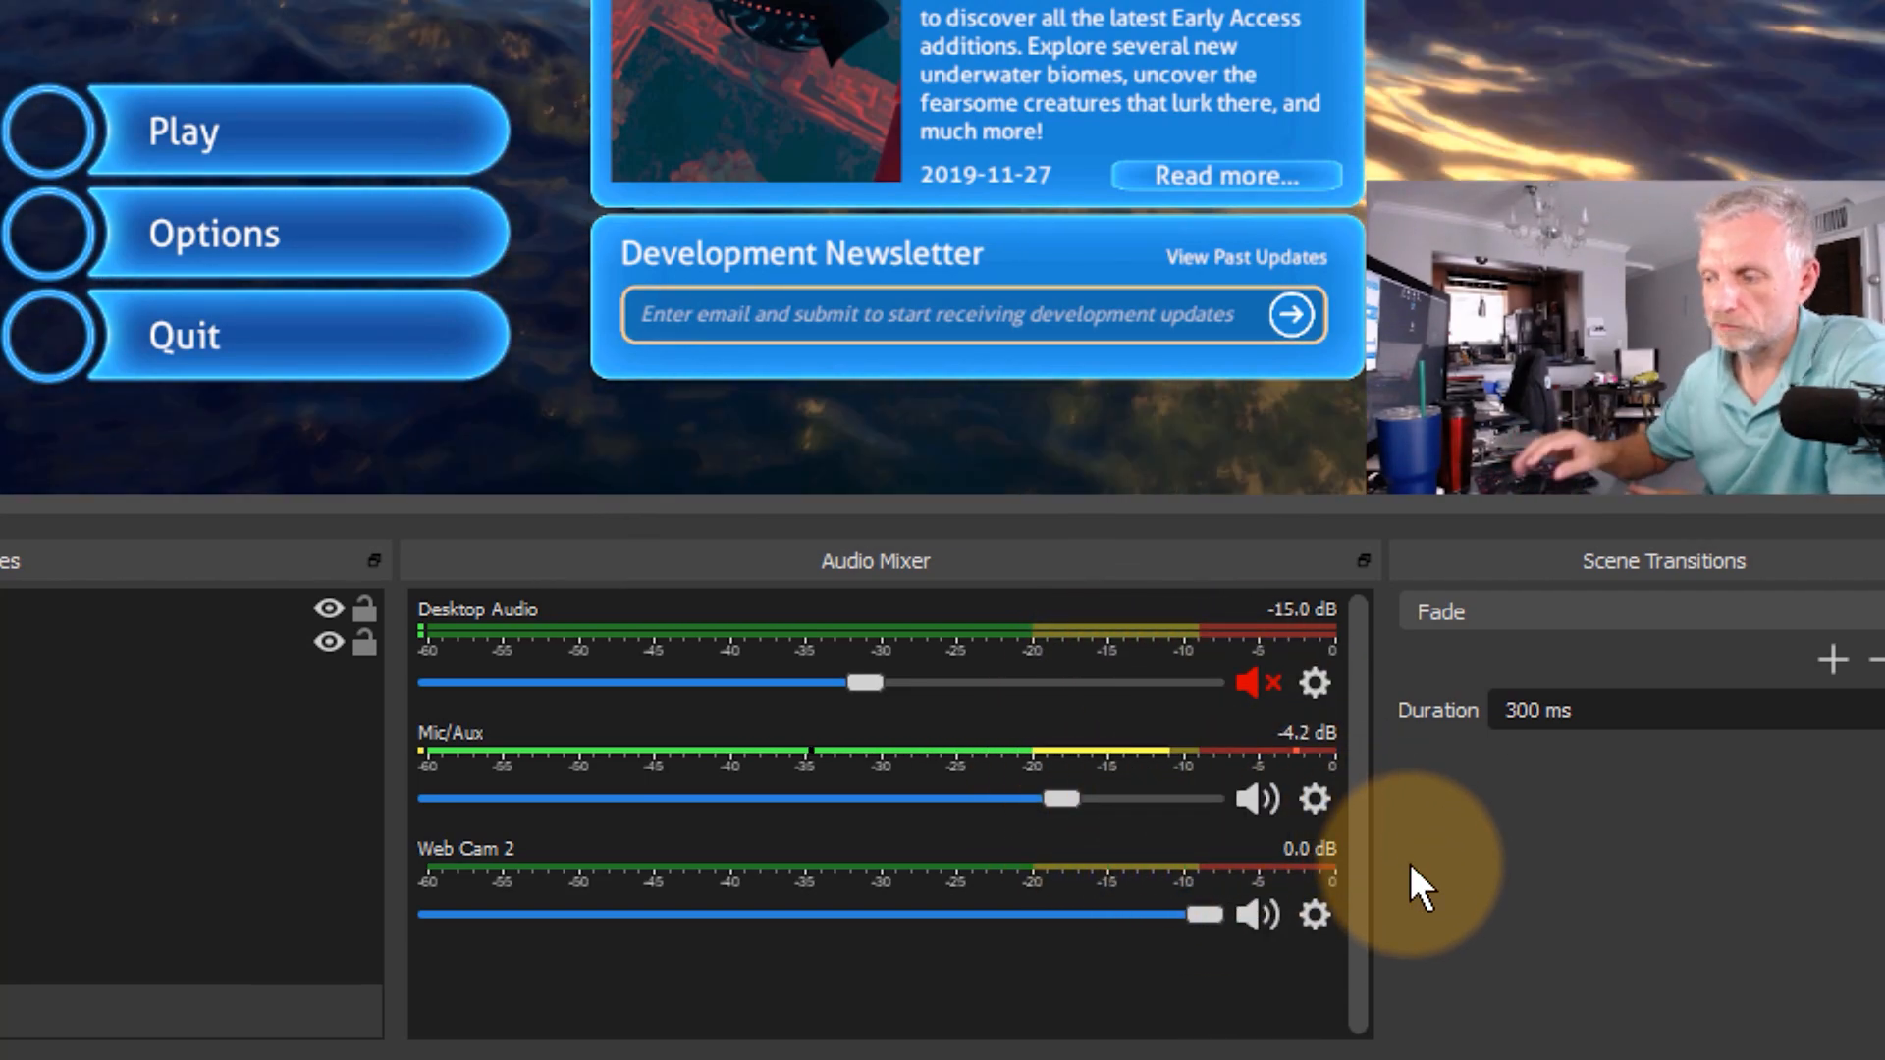
pyautogui.moveTo(1341, 787)
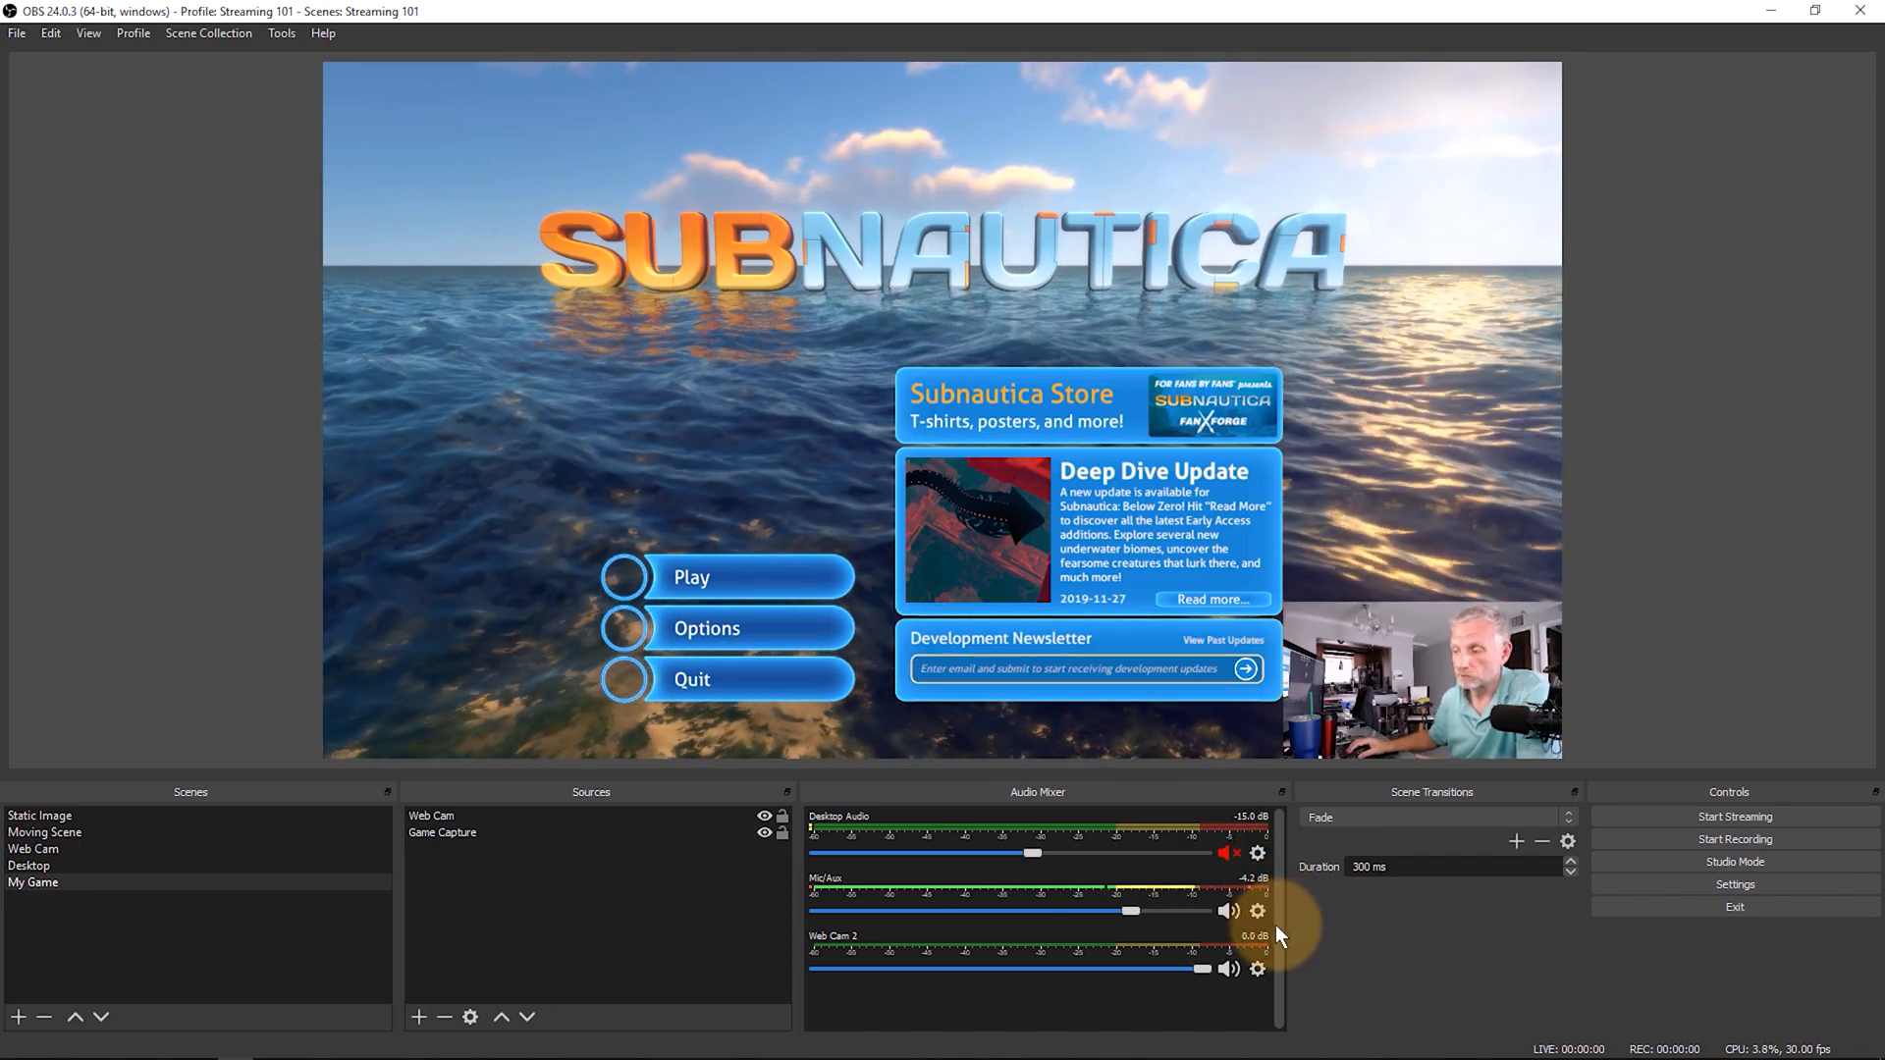
# Add a Noise Suppression filter to Mic/Aux alongside the Compressor.
pyautogui.rightClick(1257, 909)
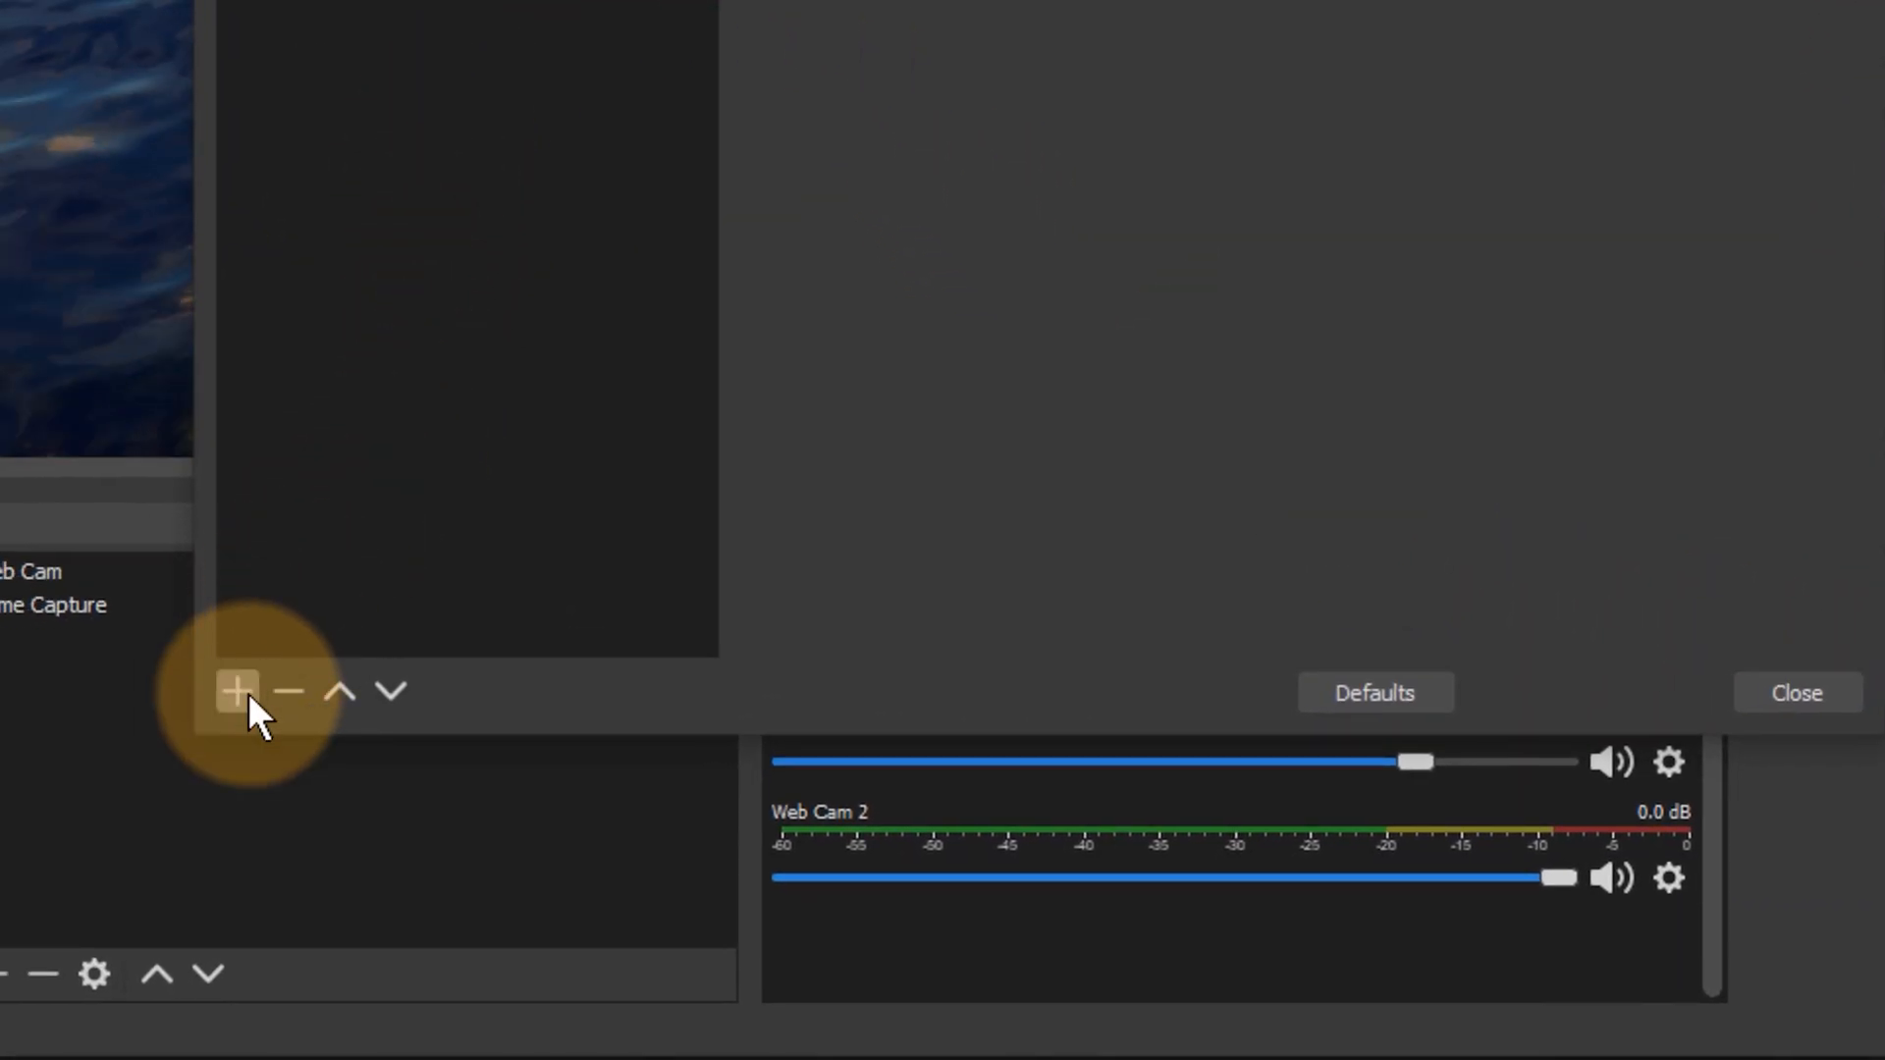
pyautogui.click(238, 693)
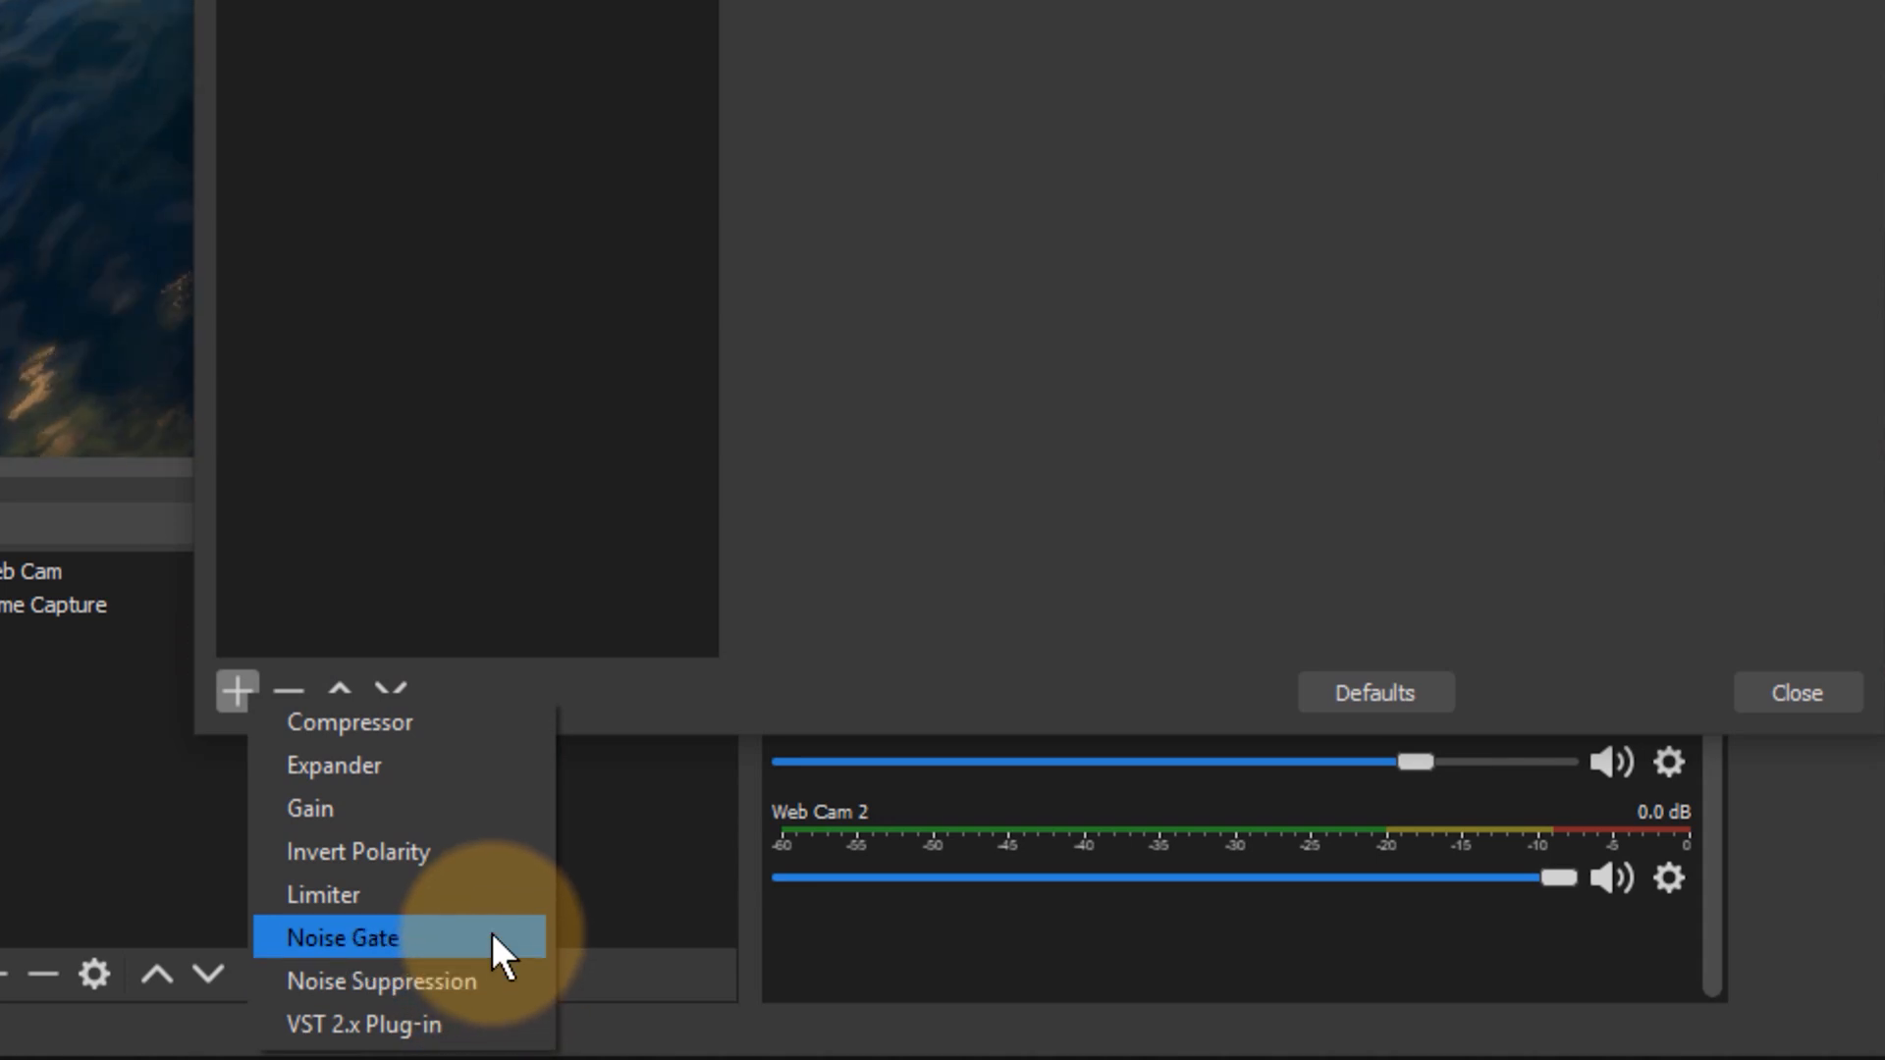
pyautogui.moveTo(381, 981)
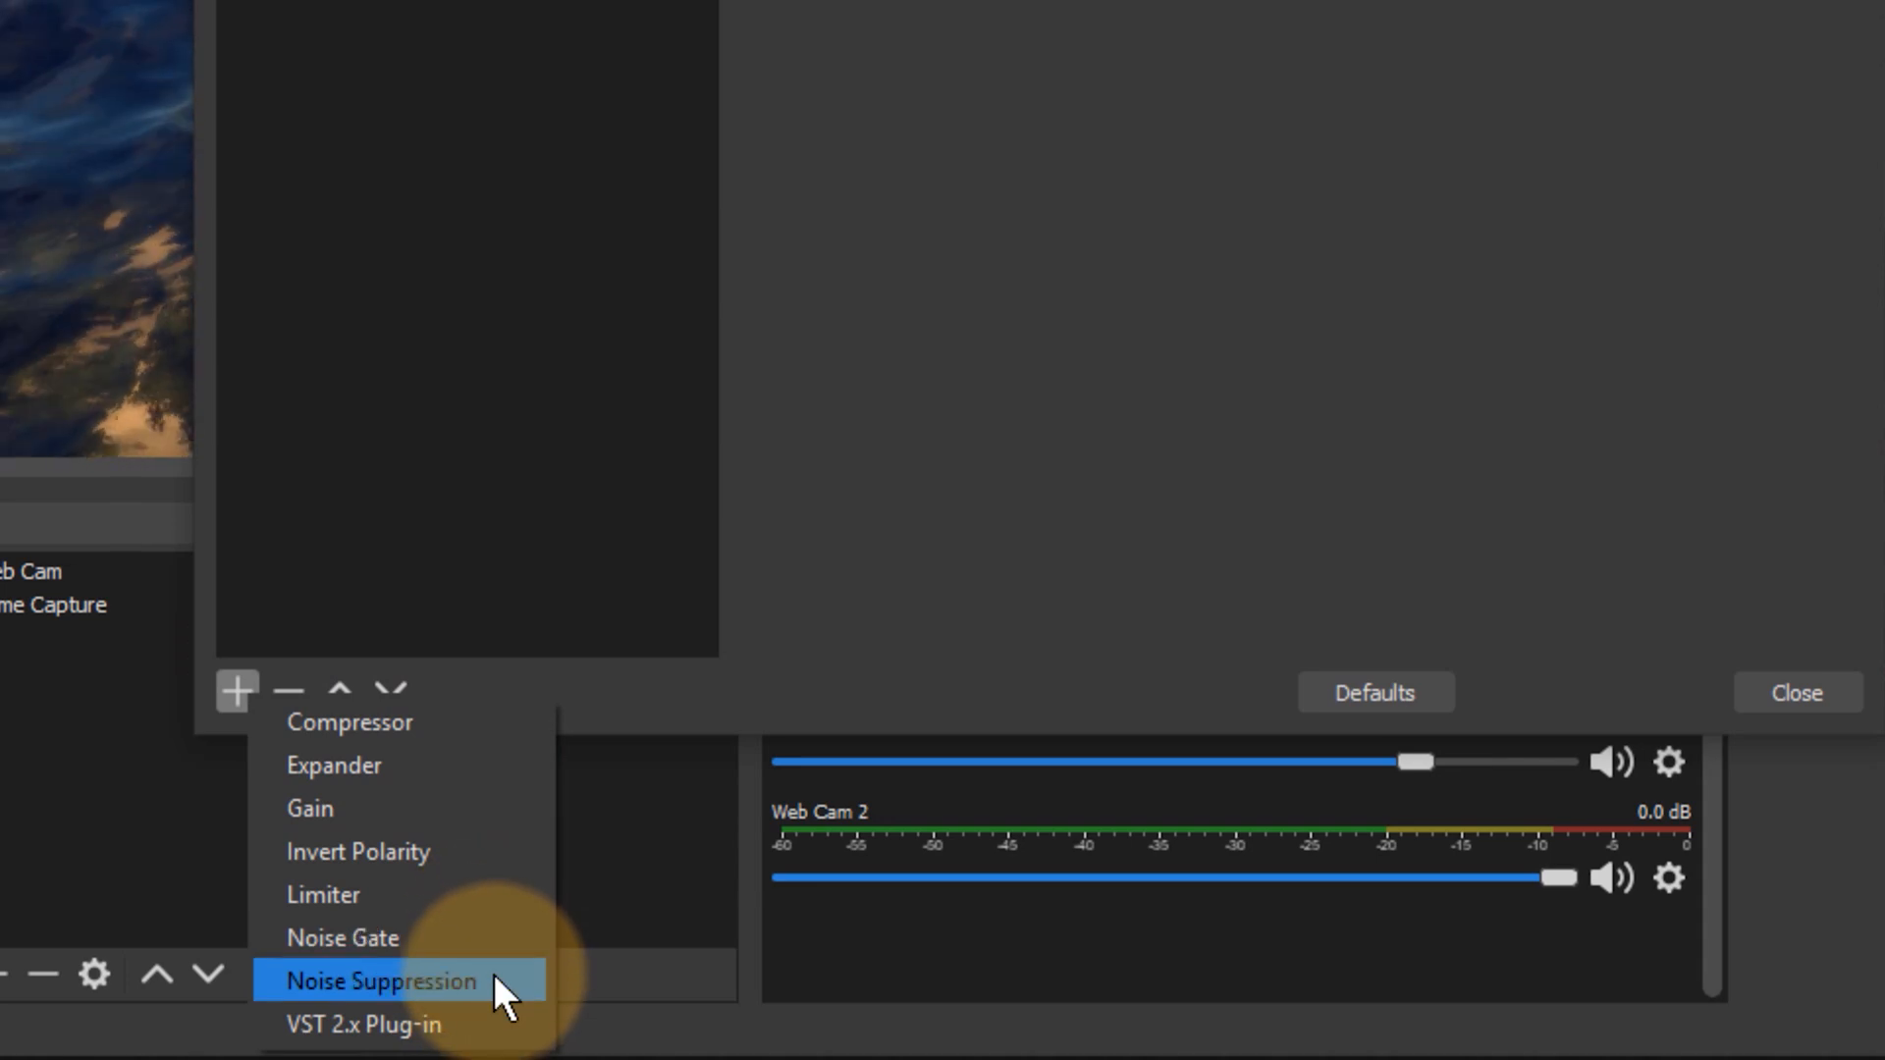
pyautogui.click(379, 982)
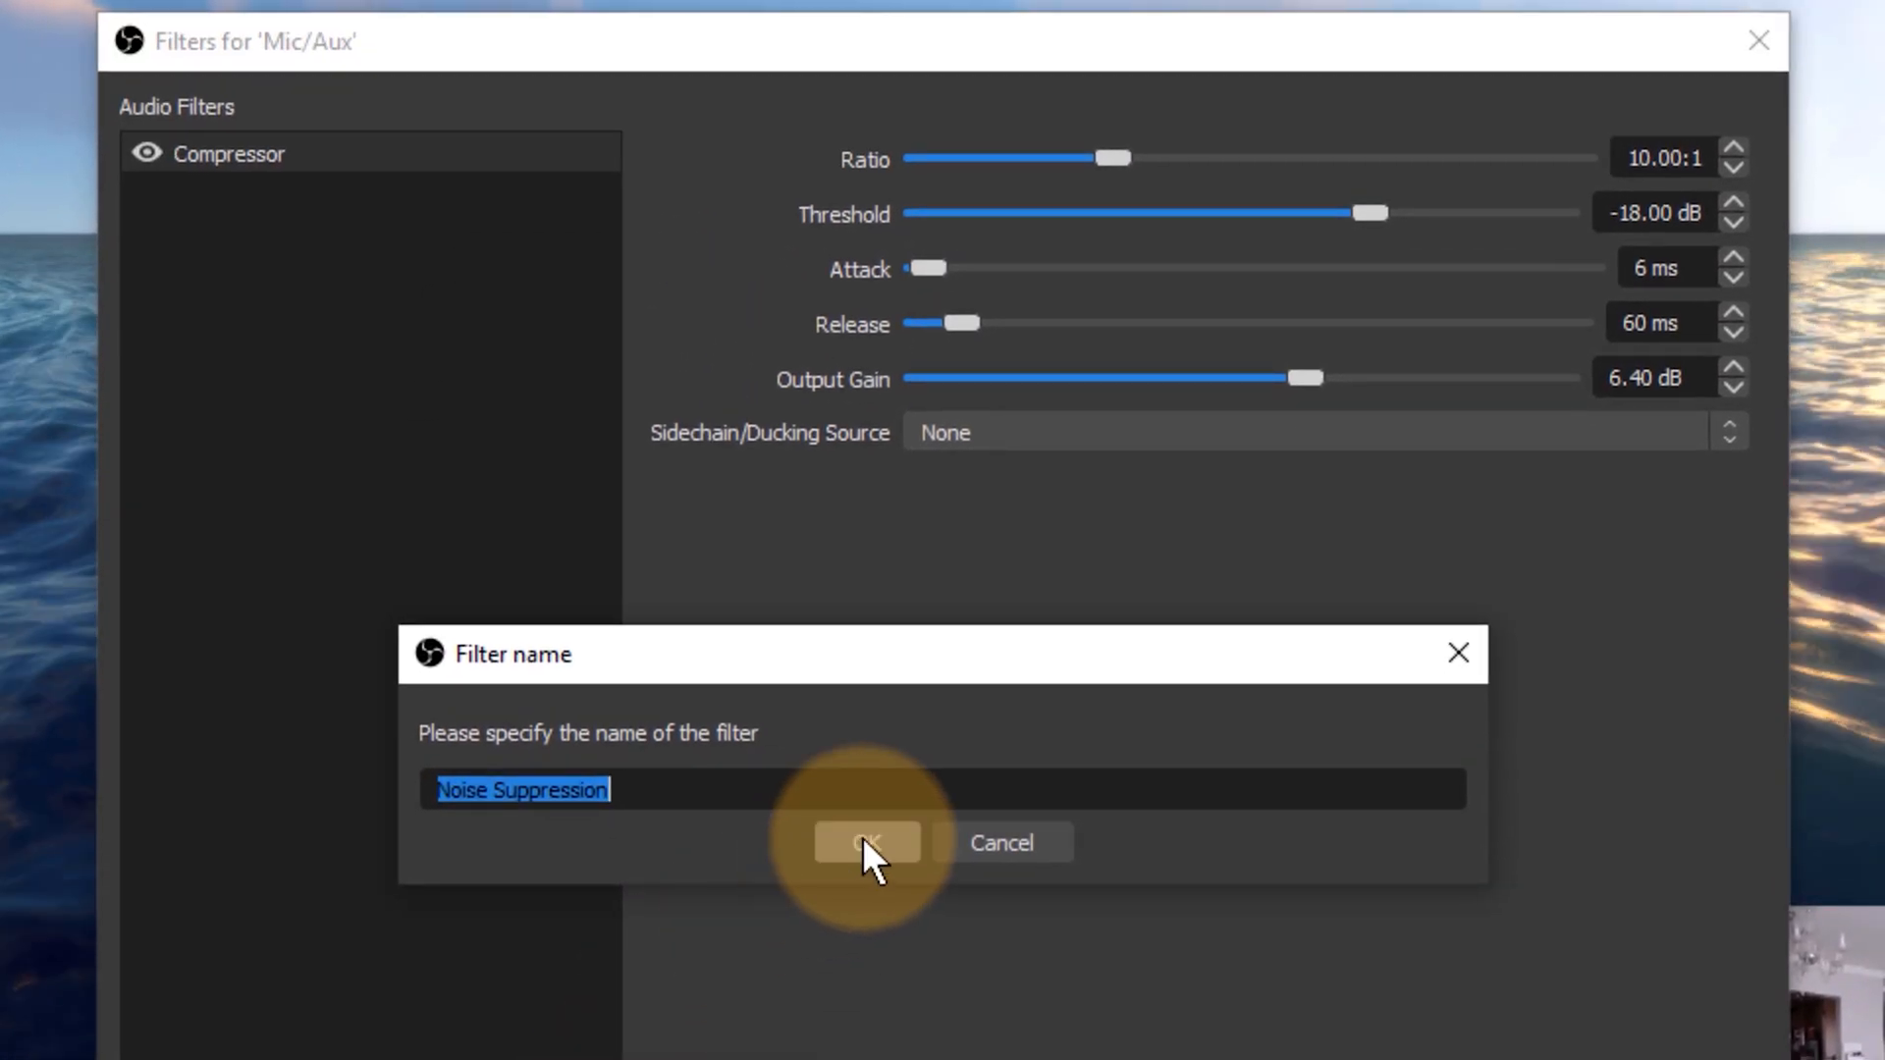
# Confirm the Noise Suppression filter name so it sits beneath the Compressor.
pyautogui.click(865, 843)
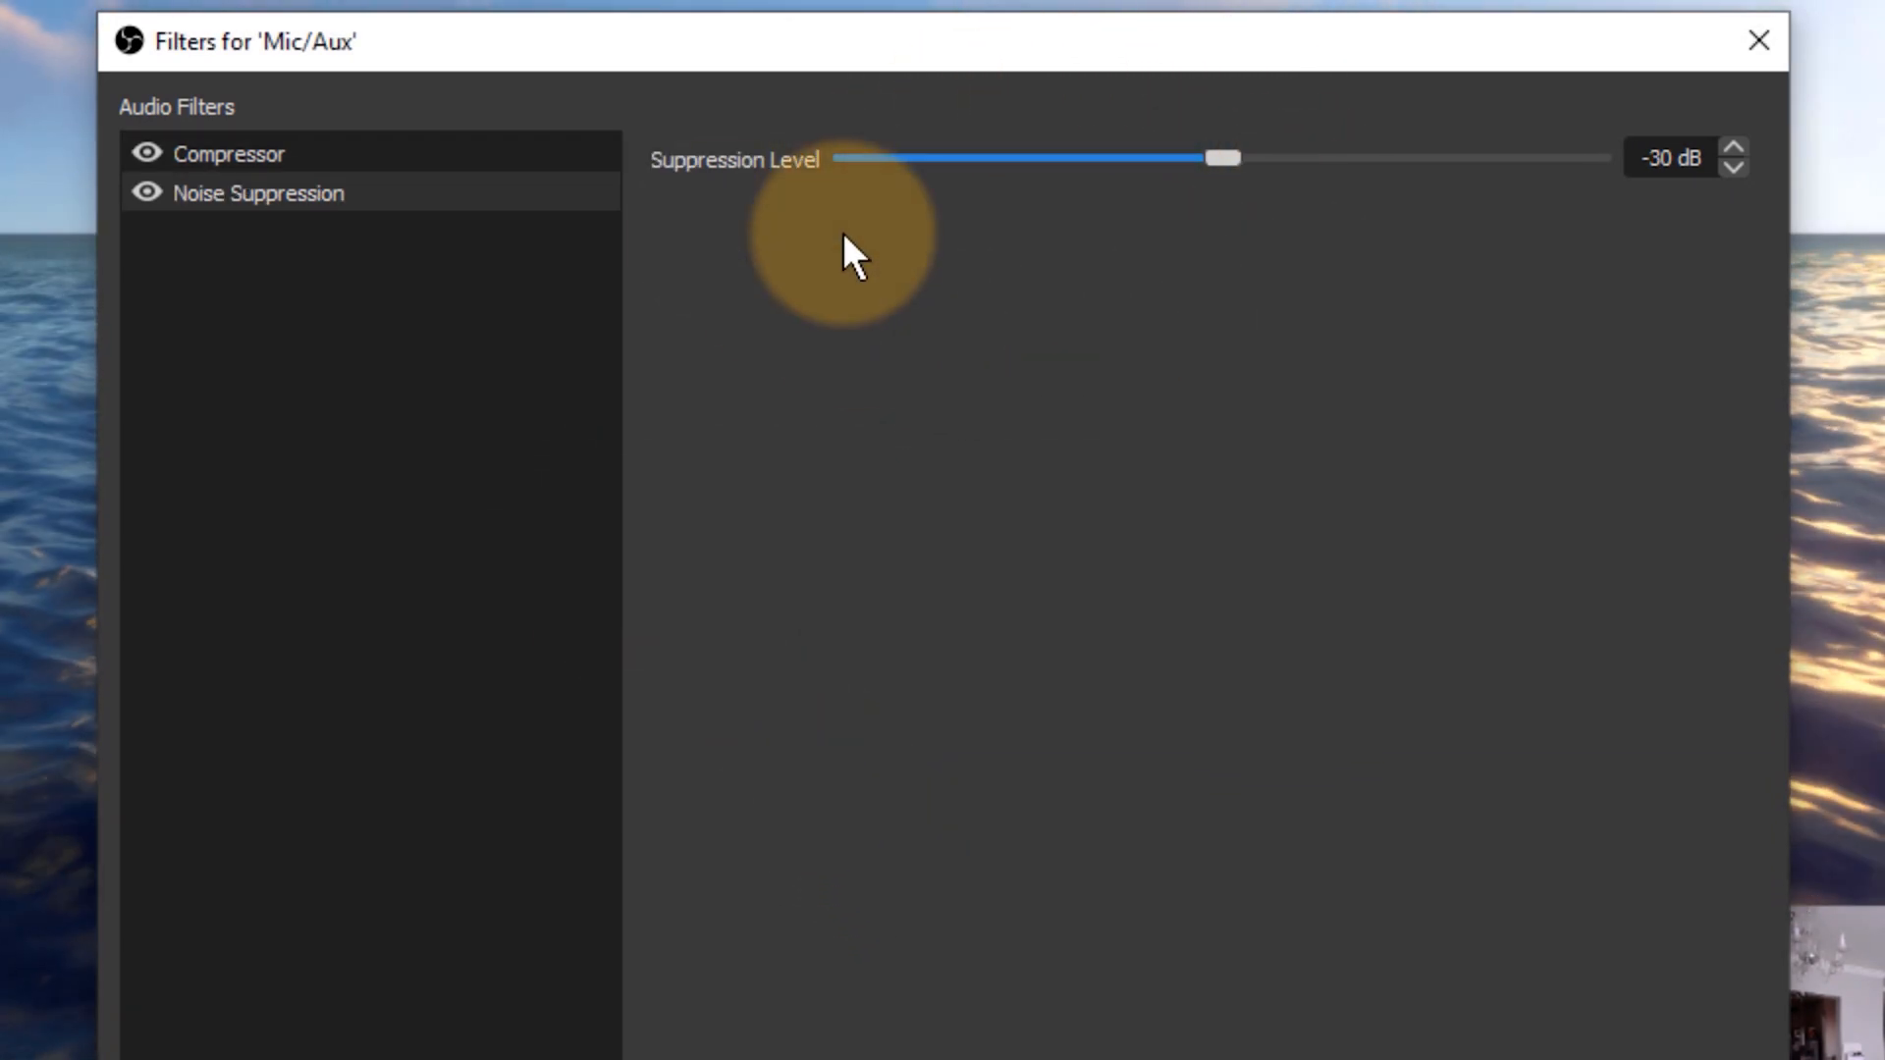
pyautogui.moveTo(1151, 299)
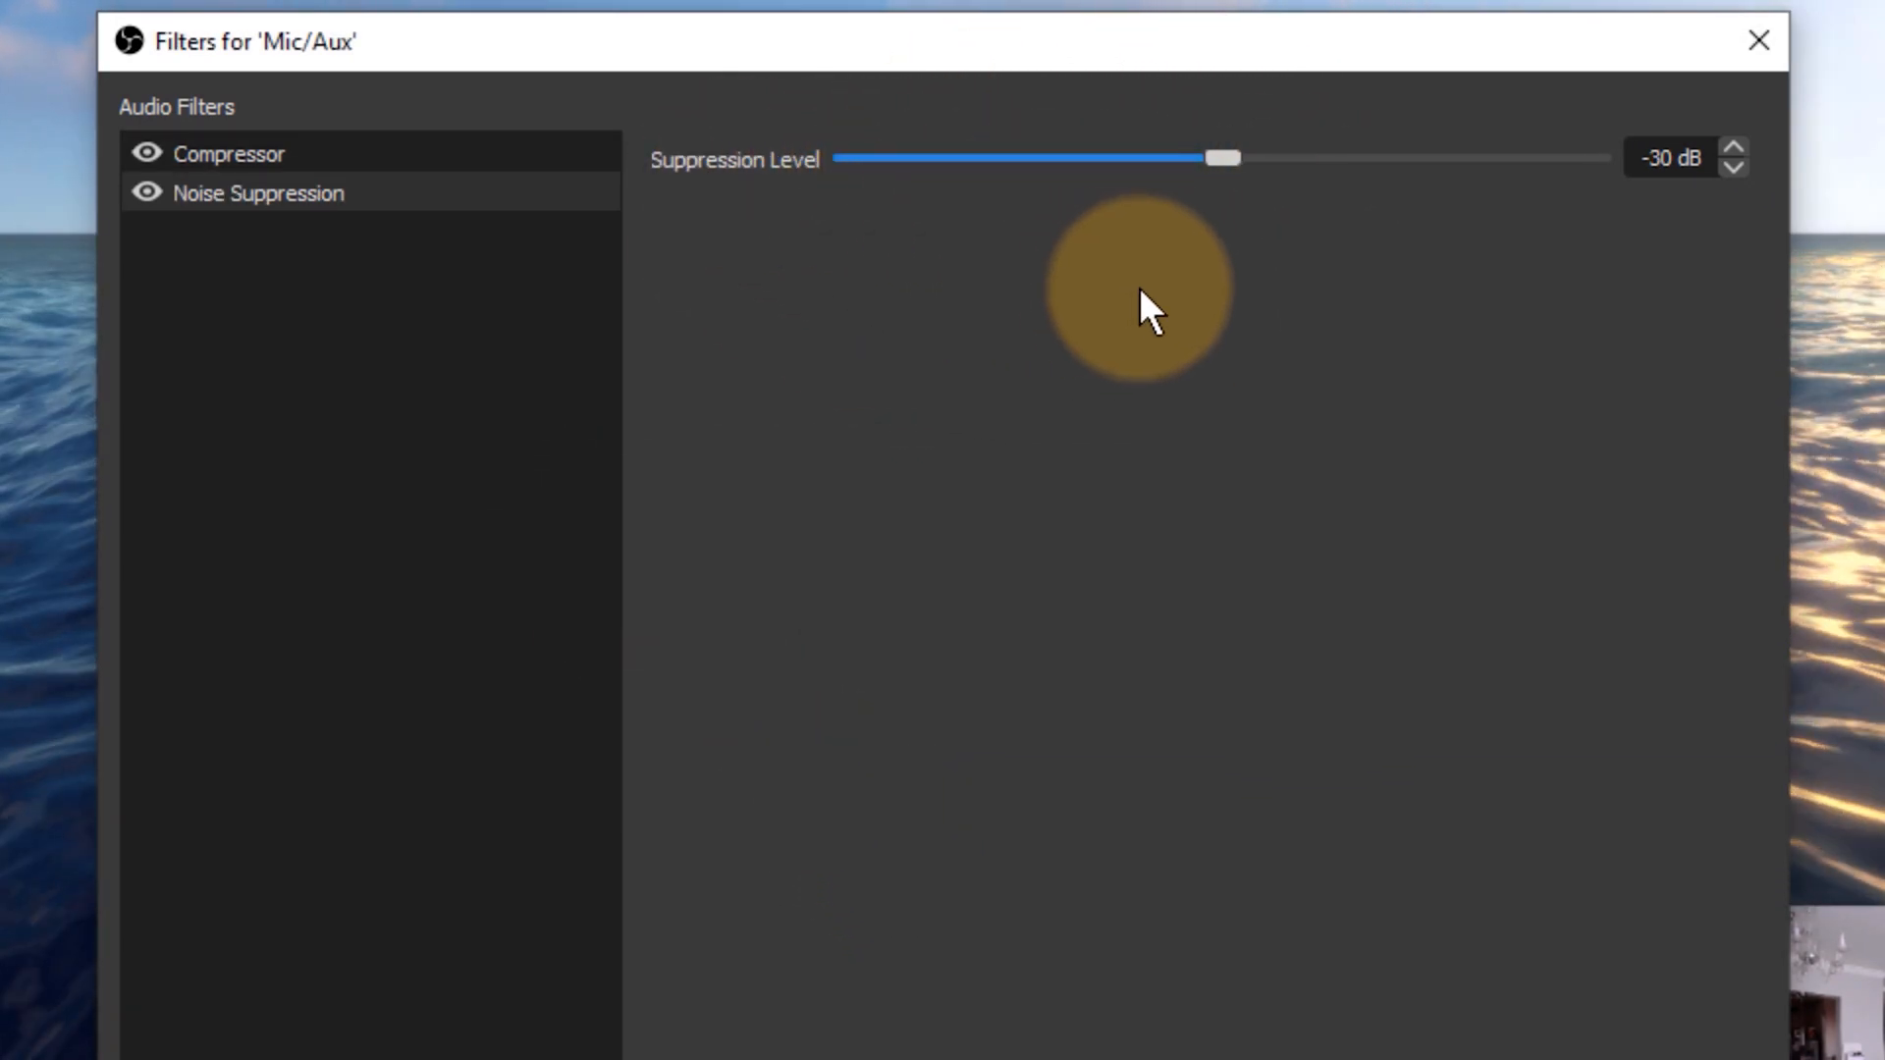
pyautogui.moveTo(1643, 269)
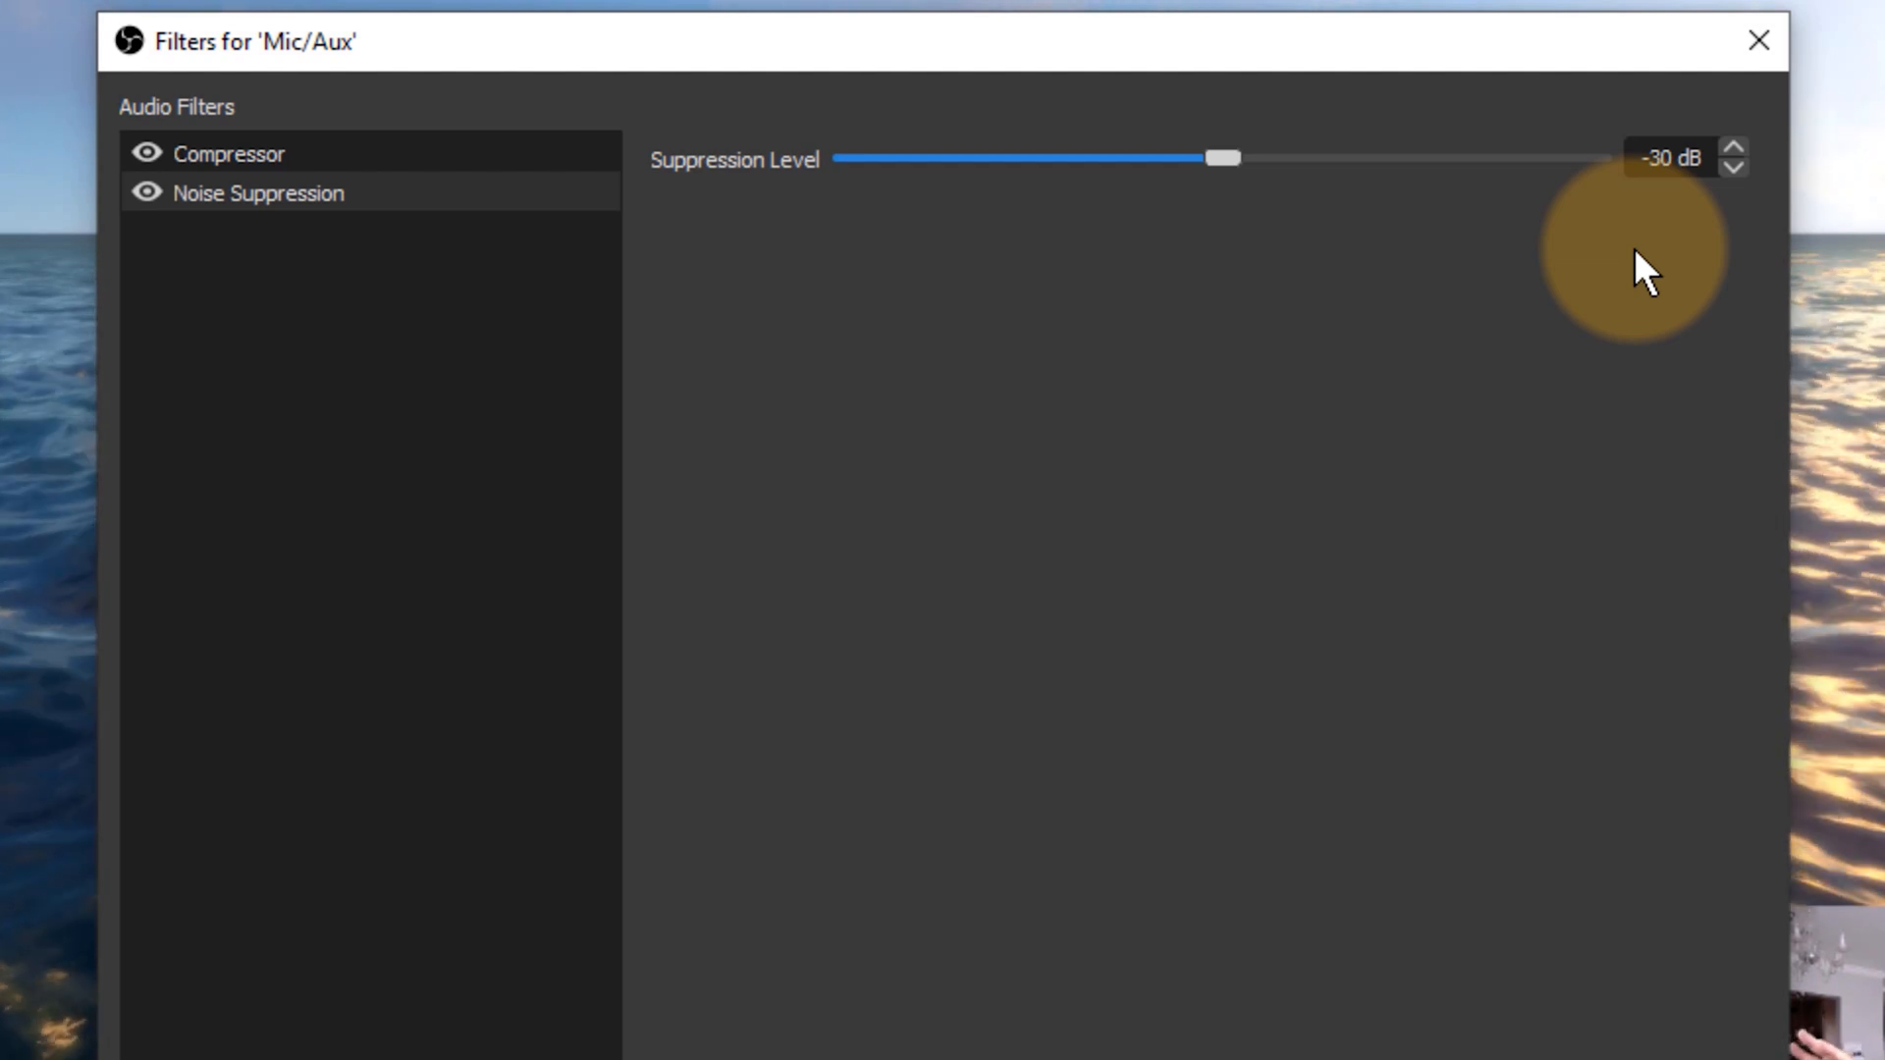
pyautogui.moveTo(1645, 216)
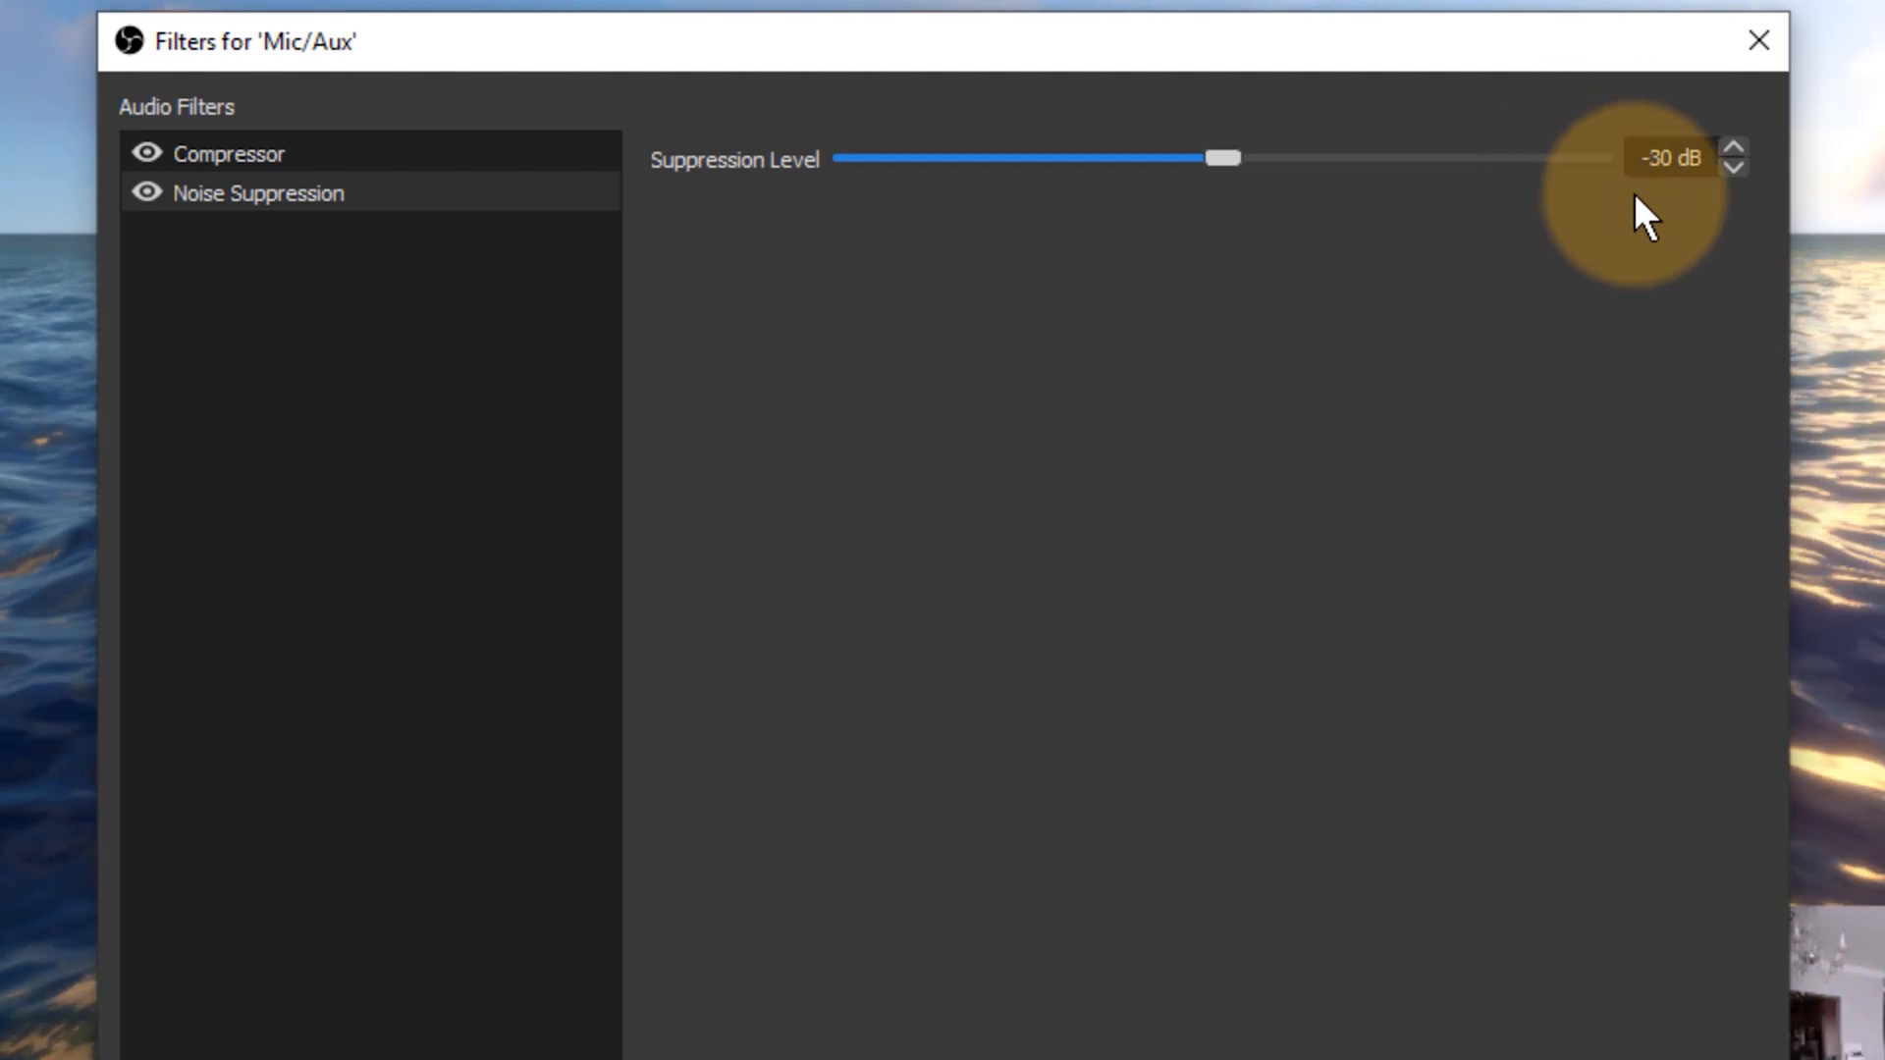
pyautogui.moveTo(1608, 163)
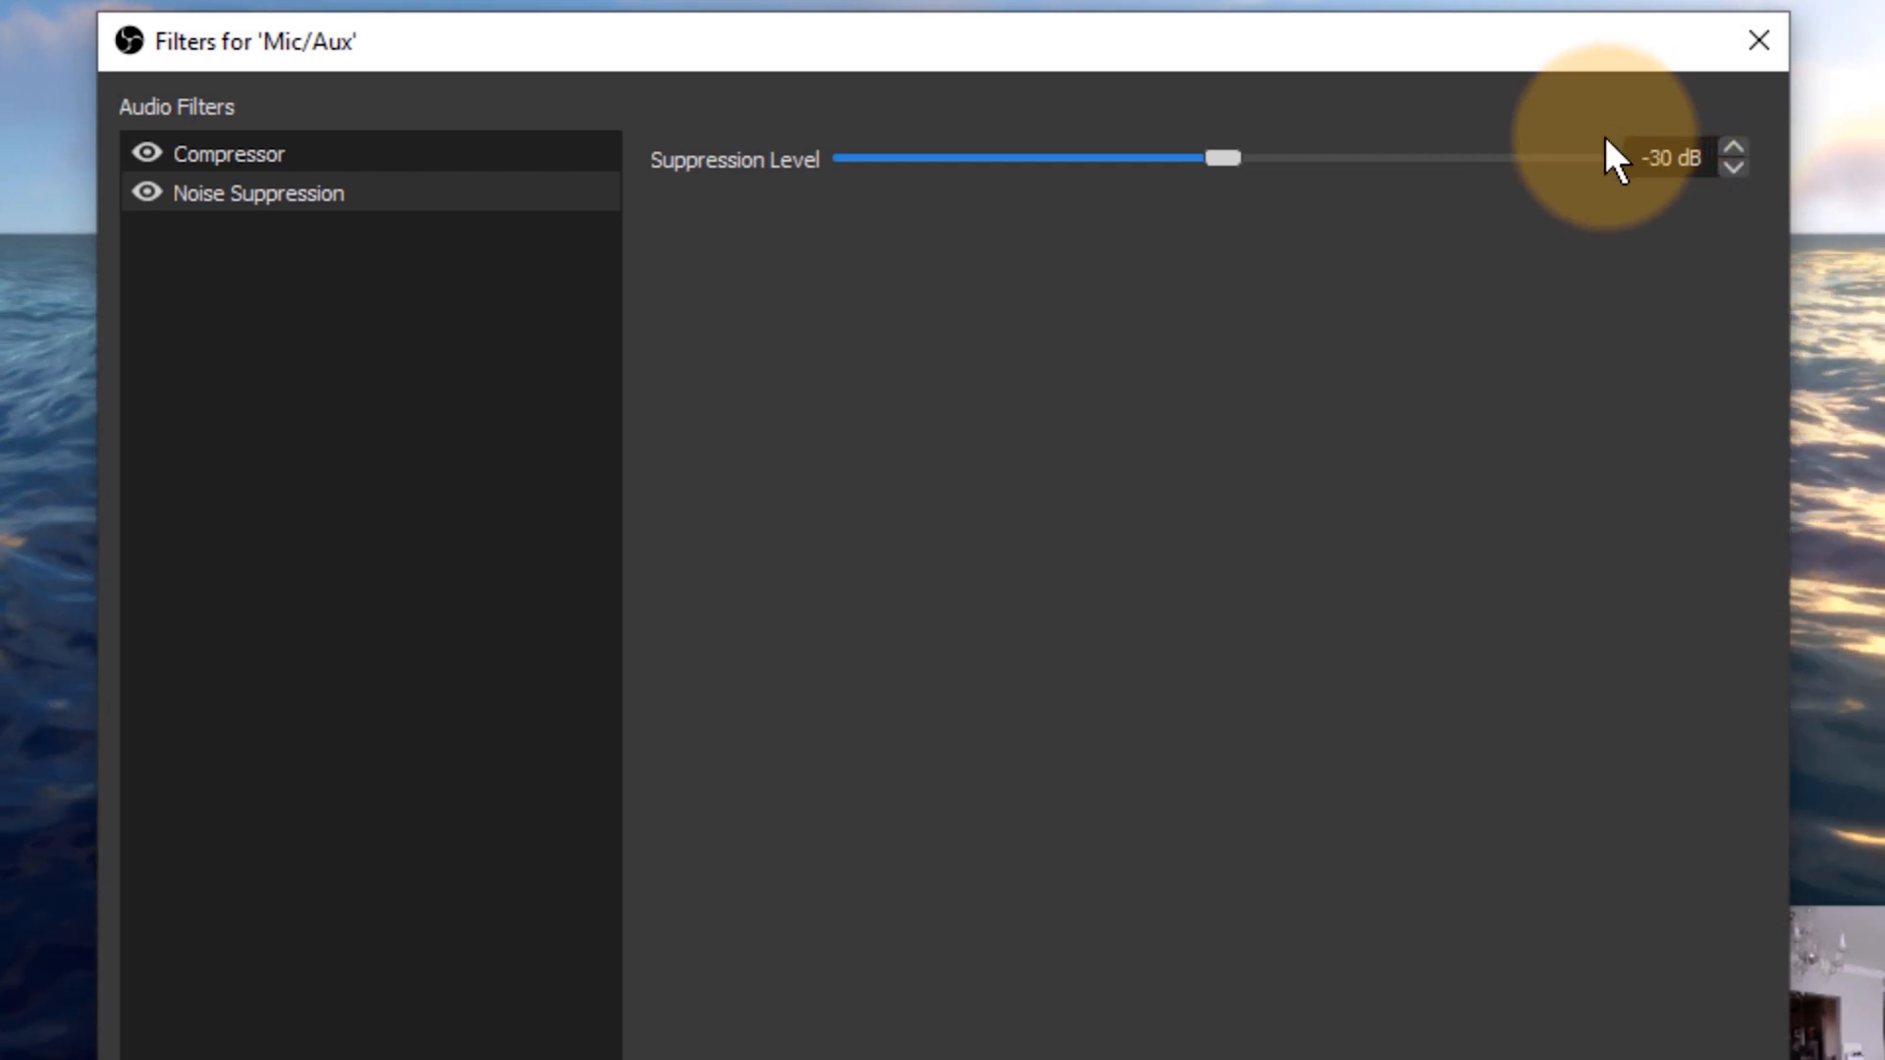
pyautogui.moveTo(1380, 518)
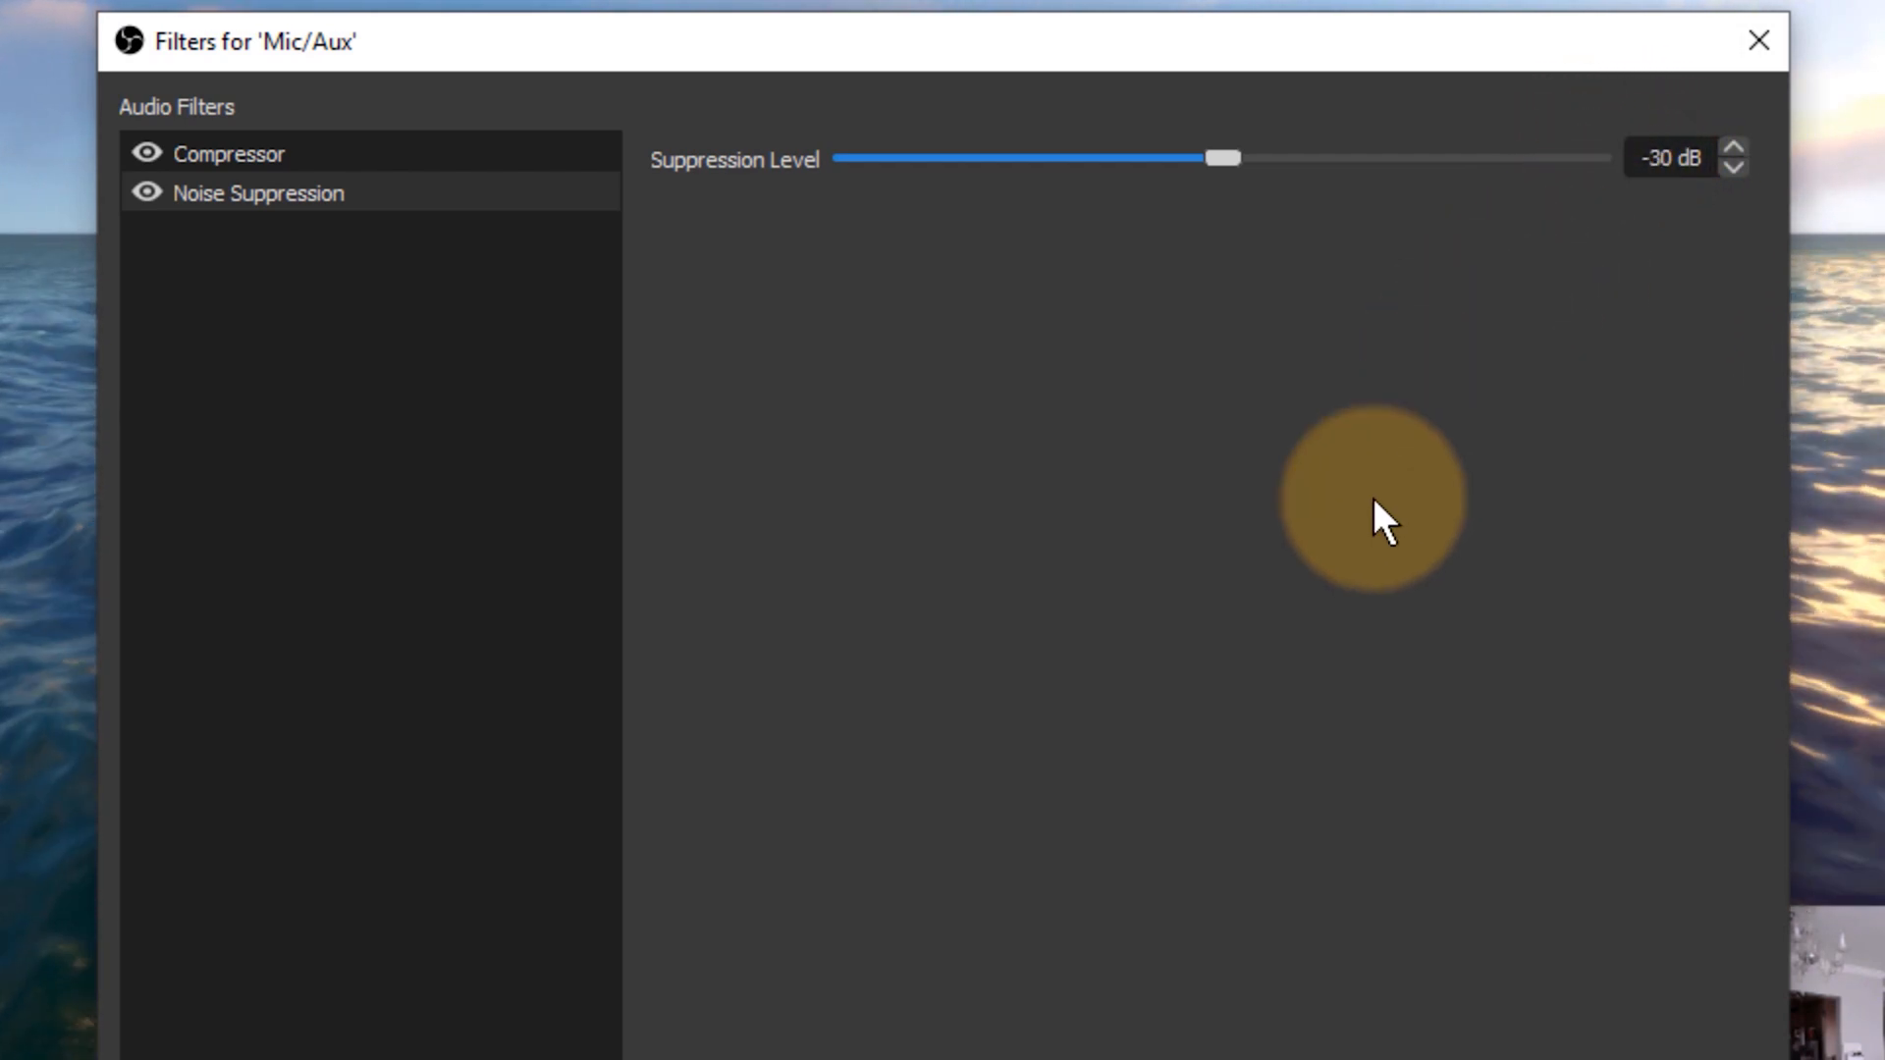
pyautogui.moveTo(1121, 71)
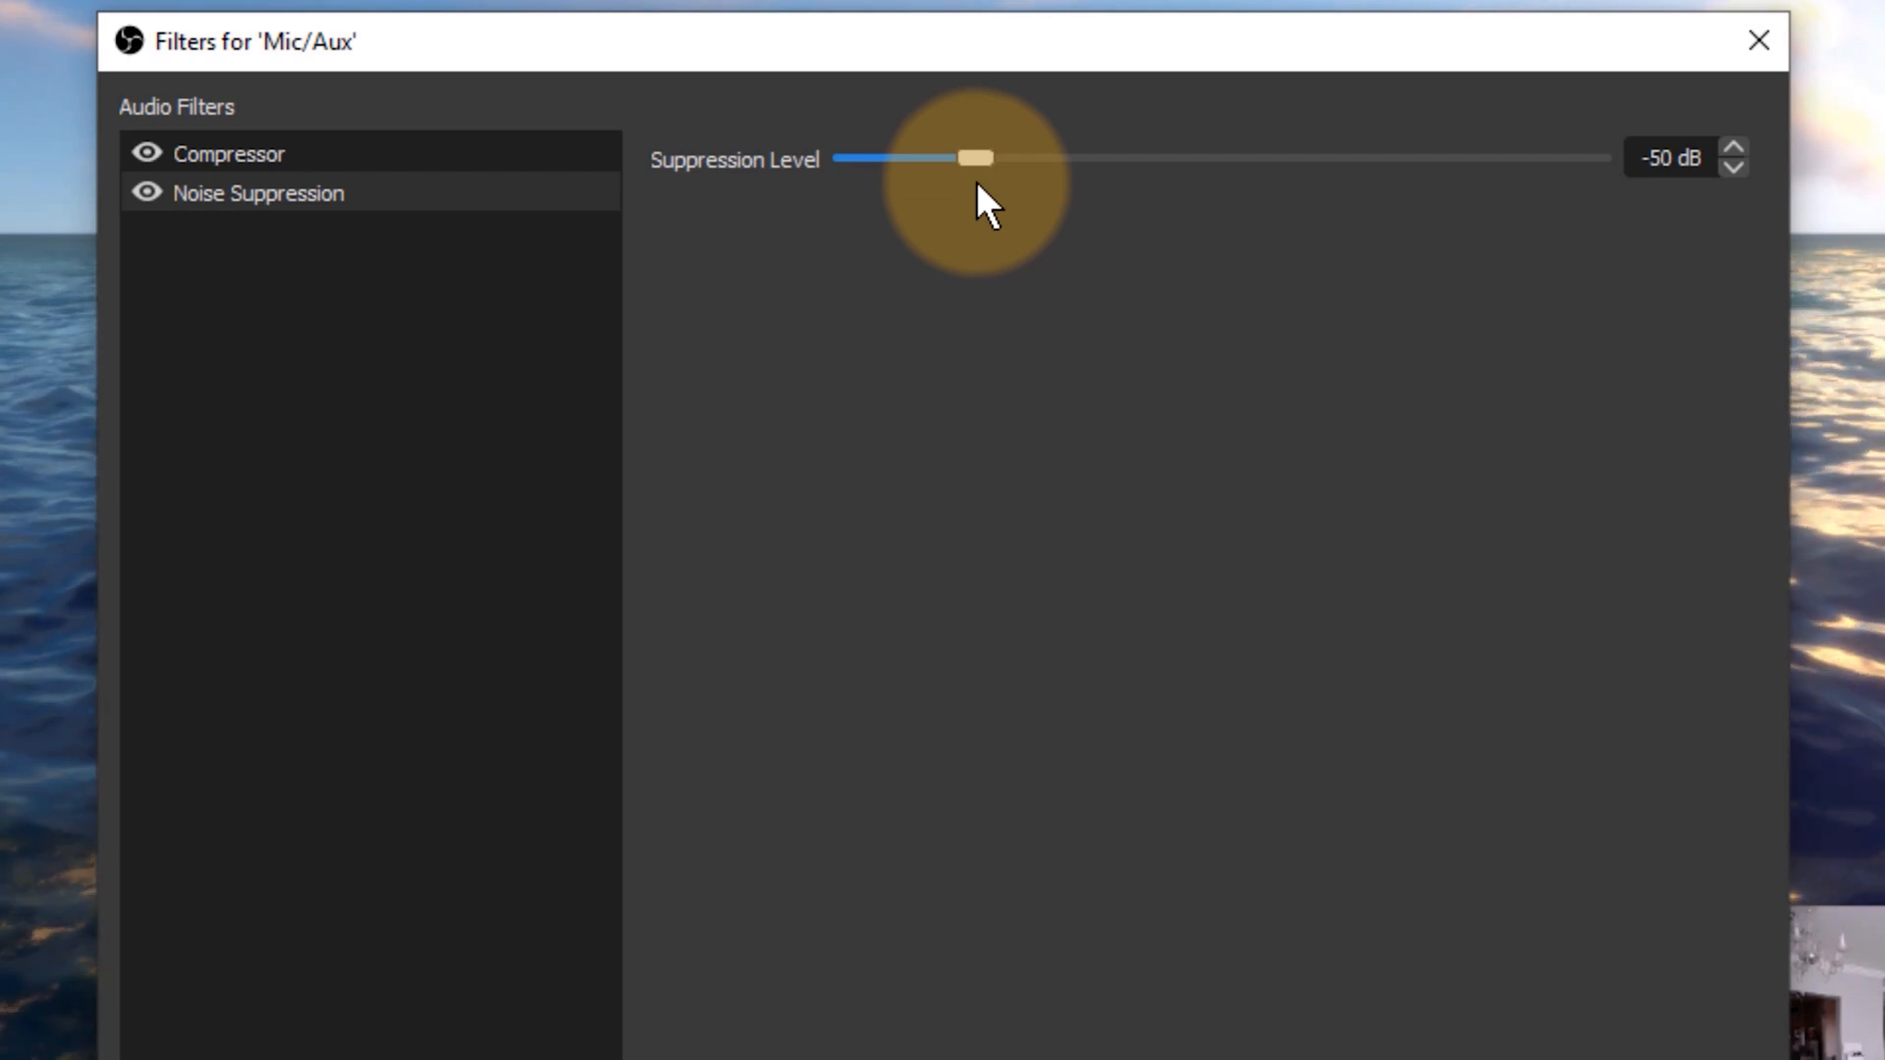
pyautogui.moveTo(1073, 298)
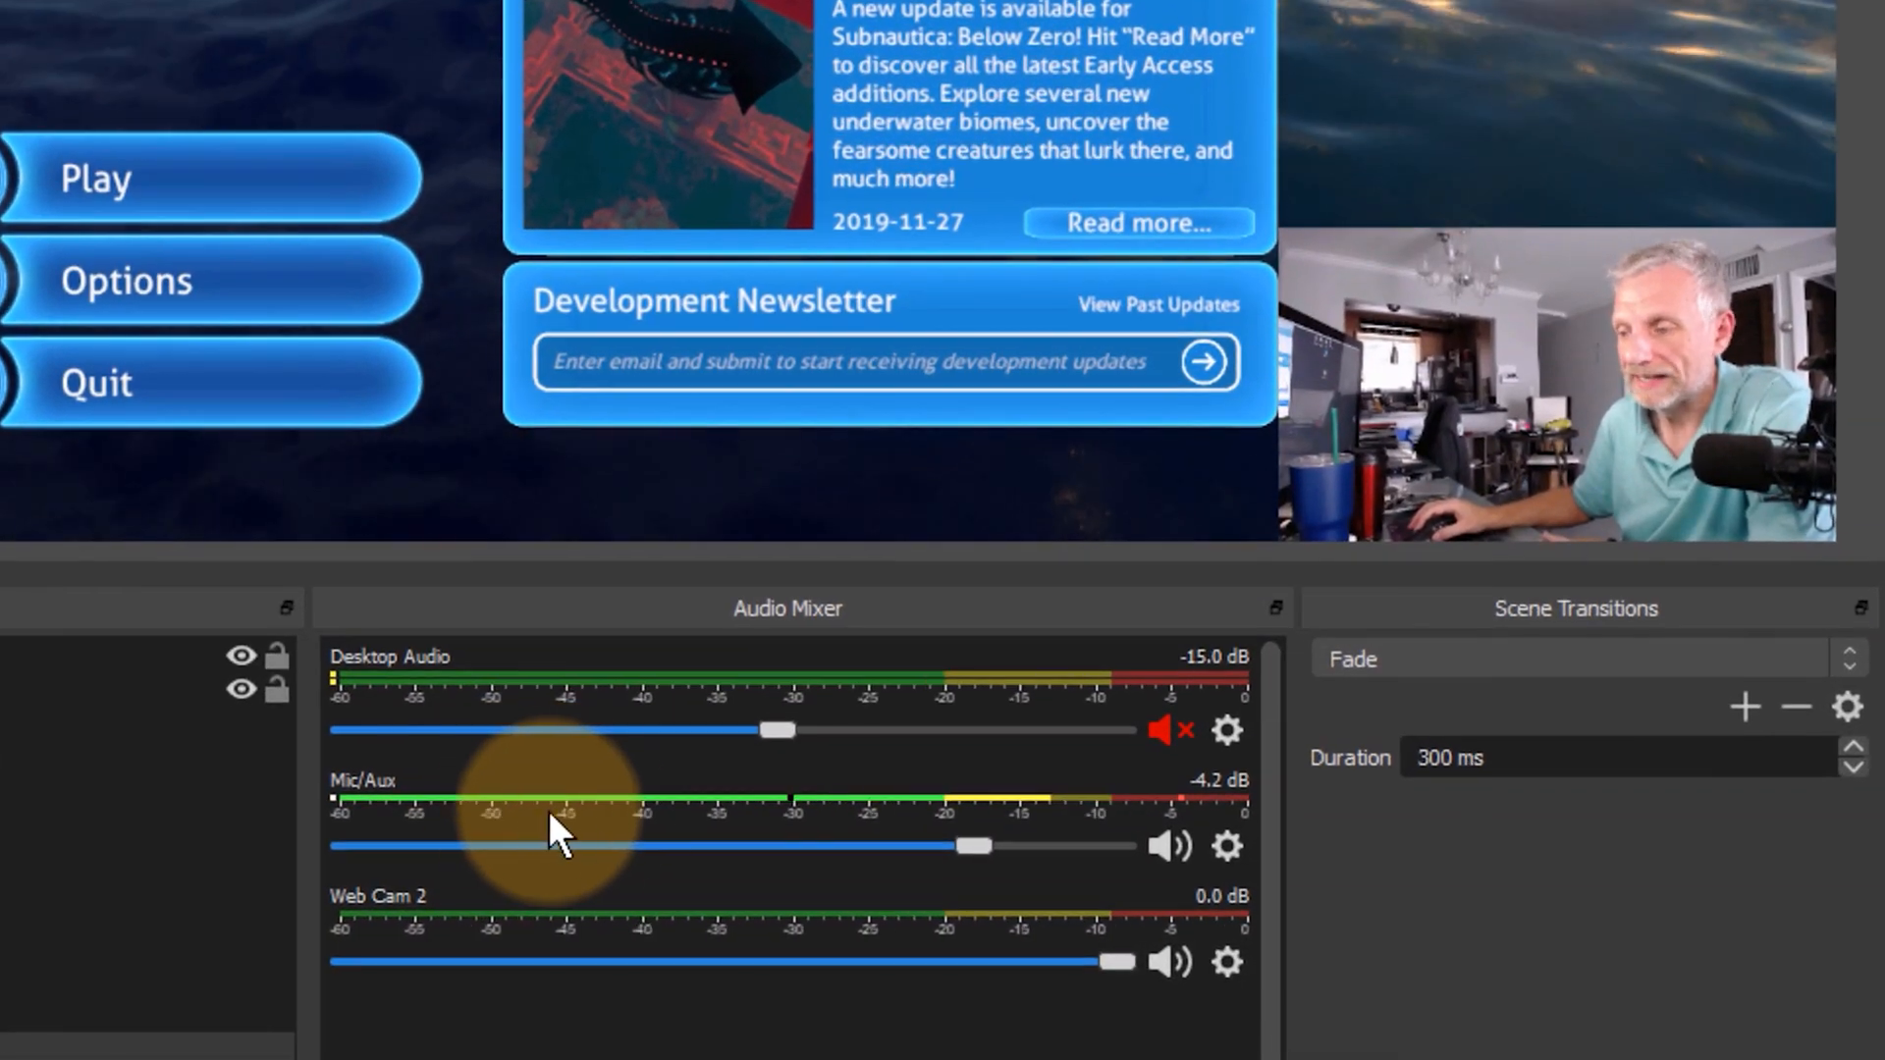
pyautogui.moveTo(607, 793)
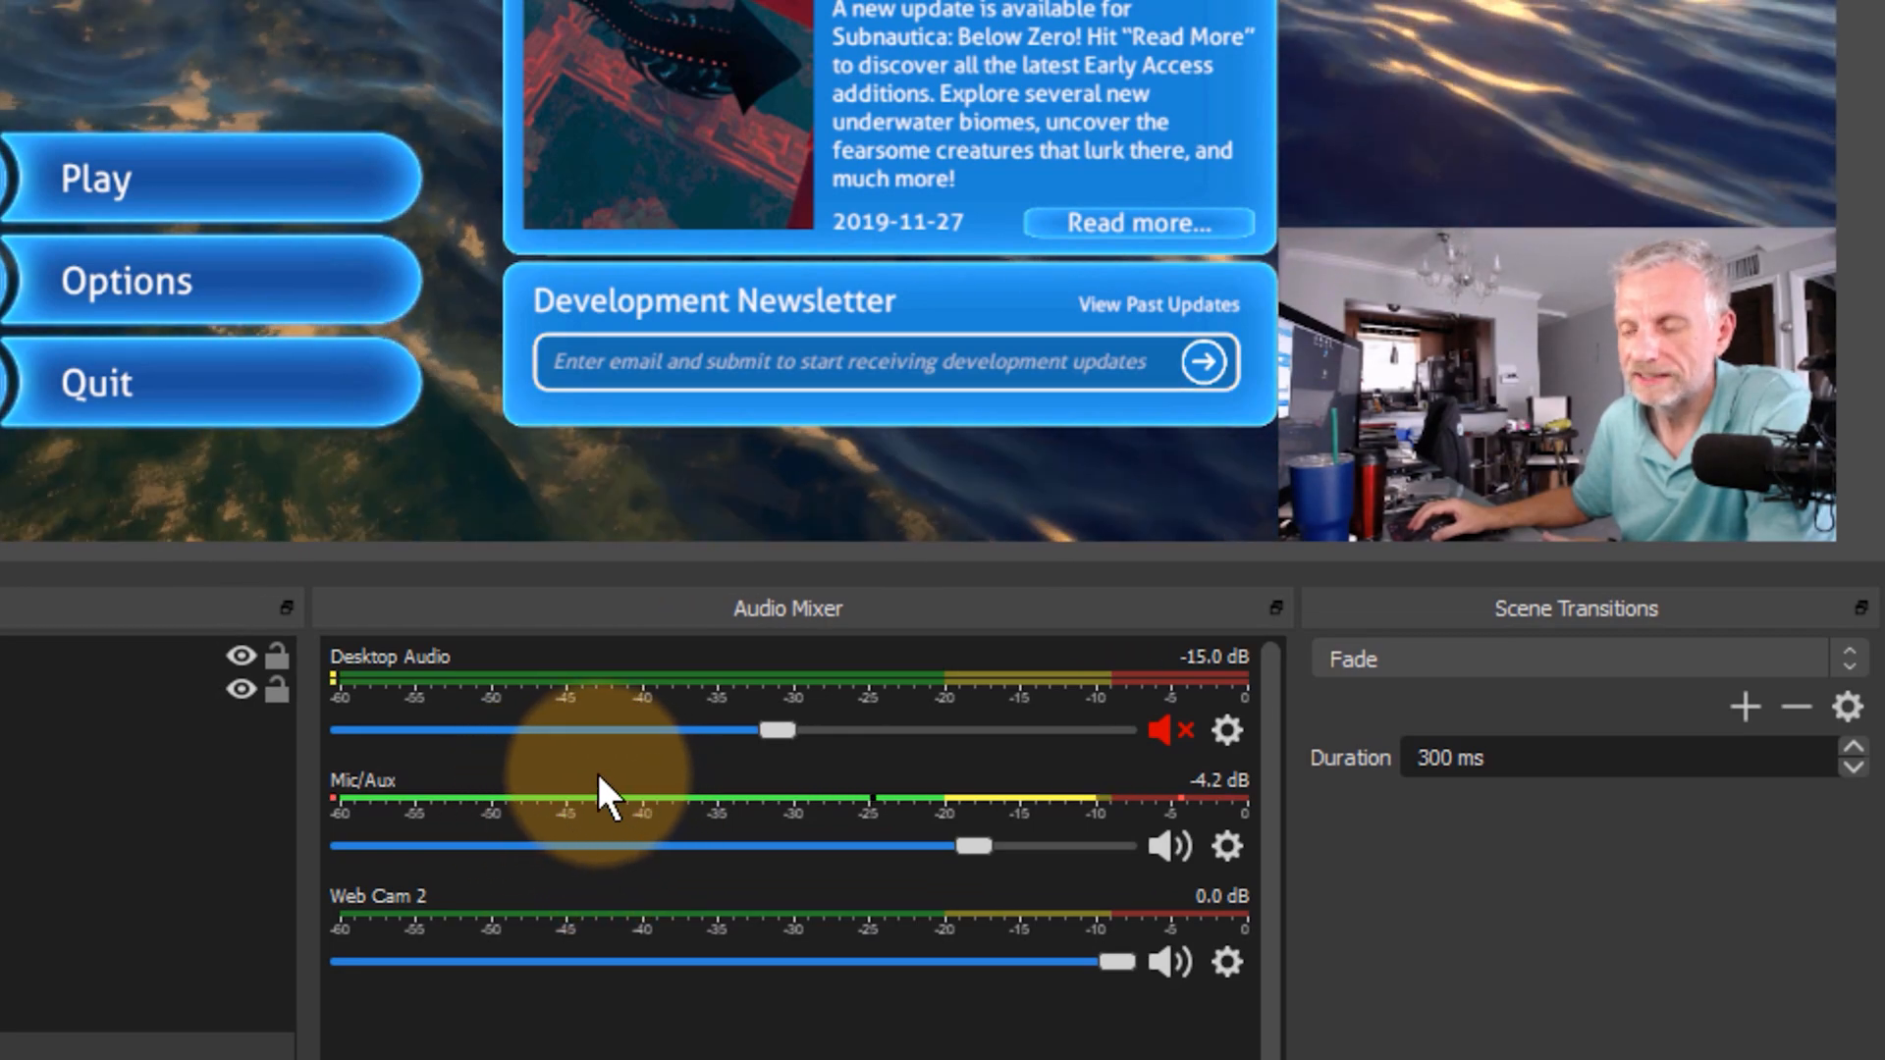
pyautogui.moveTo(644, 848)
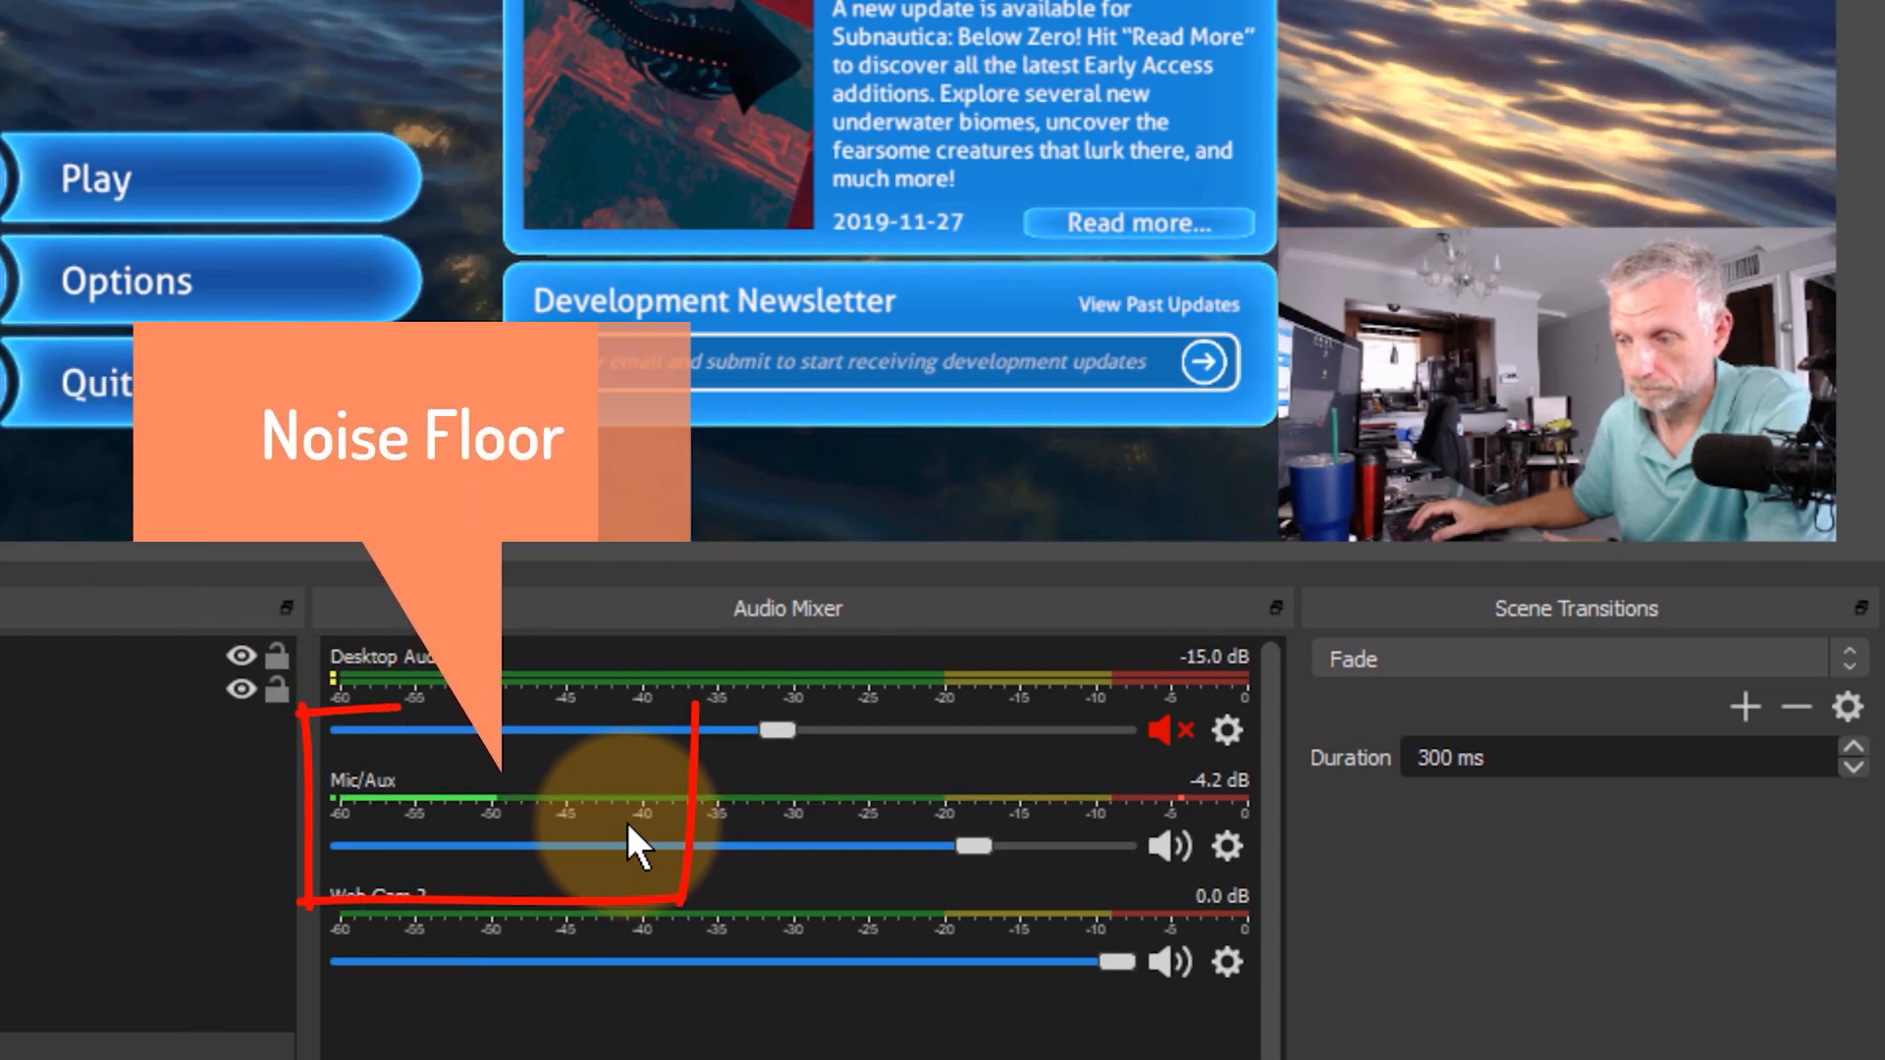
pyautogui.moveTo(566, 883)
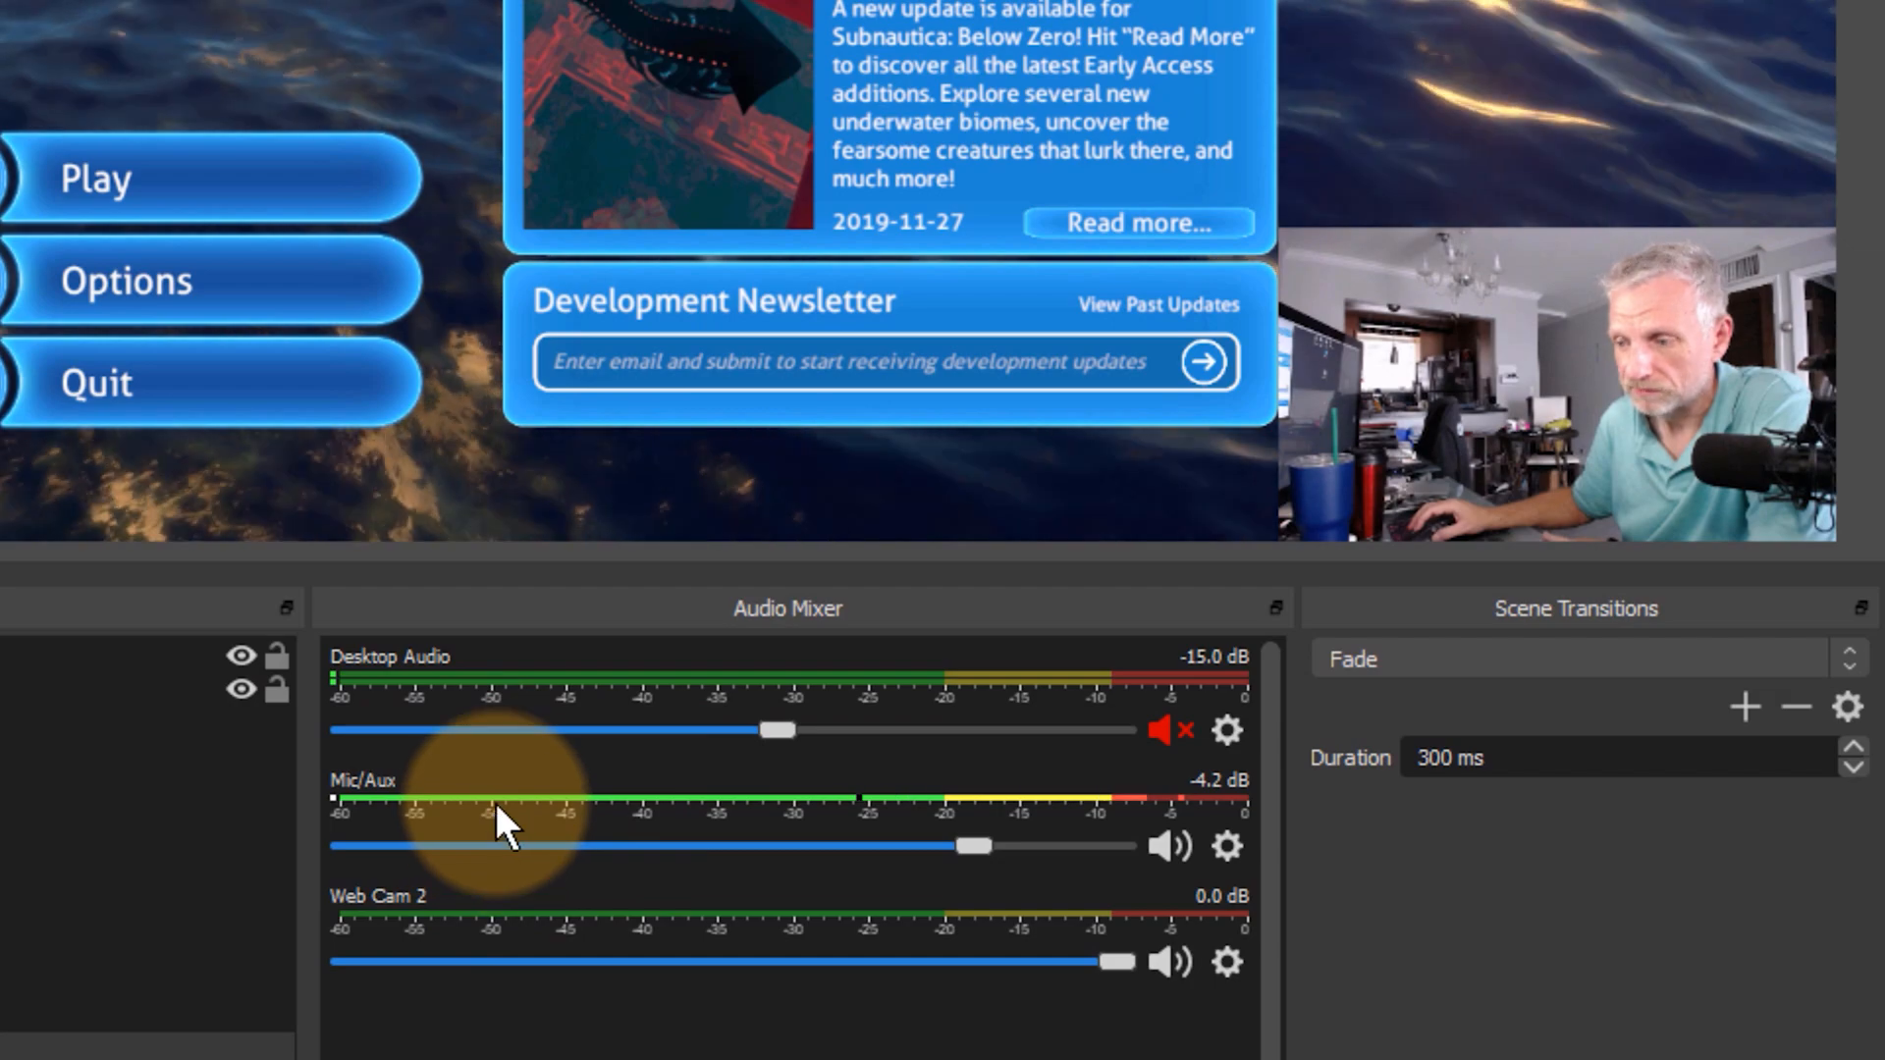
pyautogui.moveTo(499, 930)
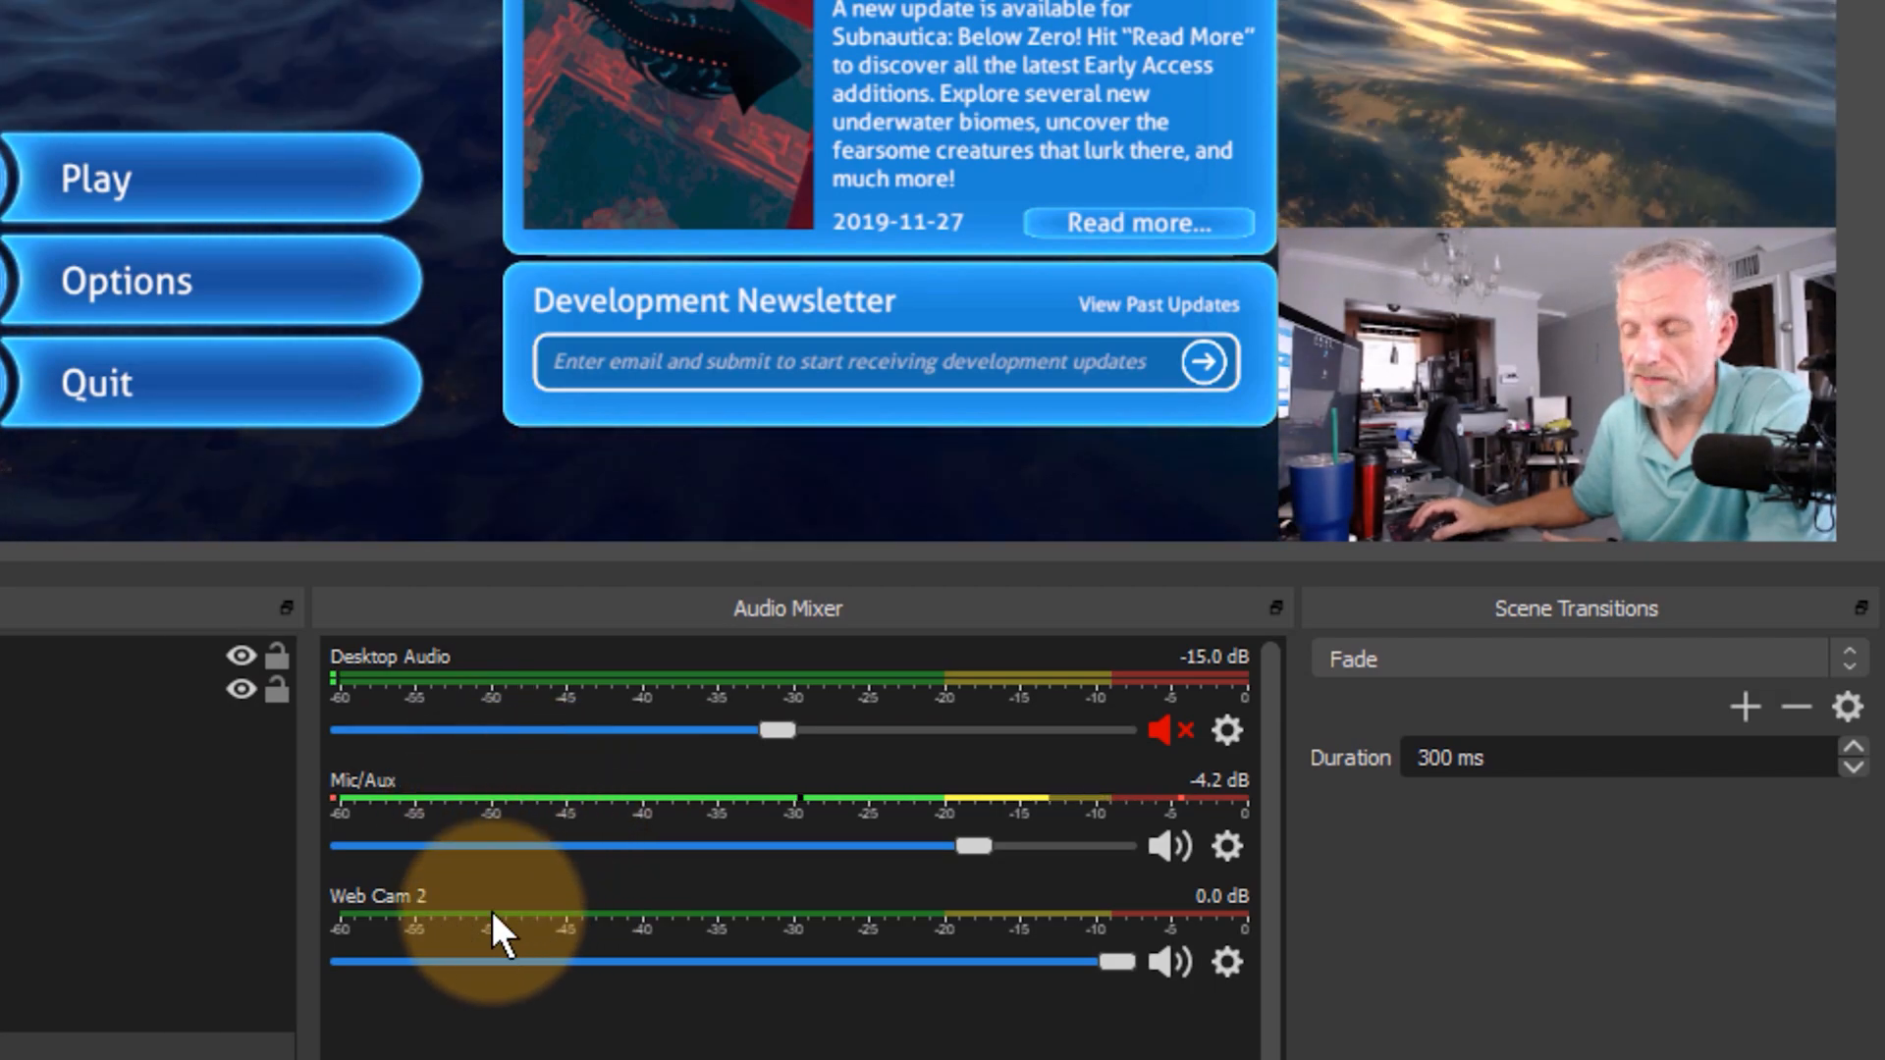
pyautogui.moveTo(572, 799)
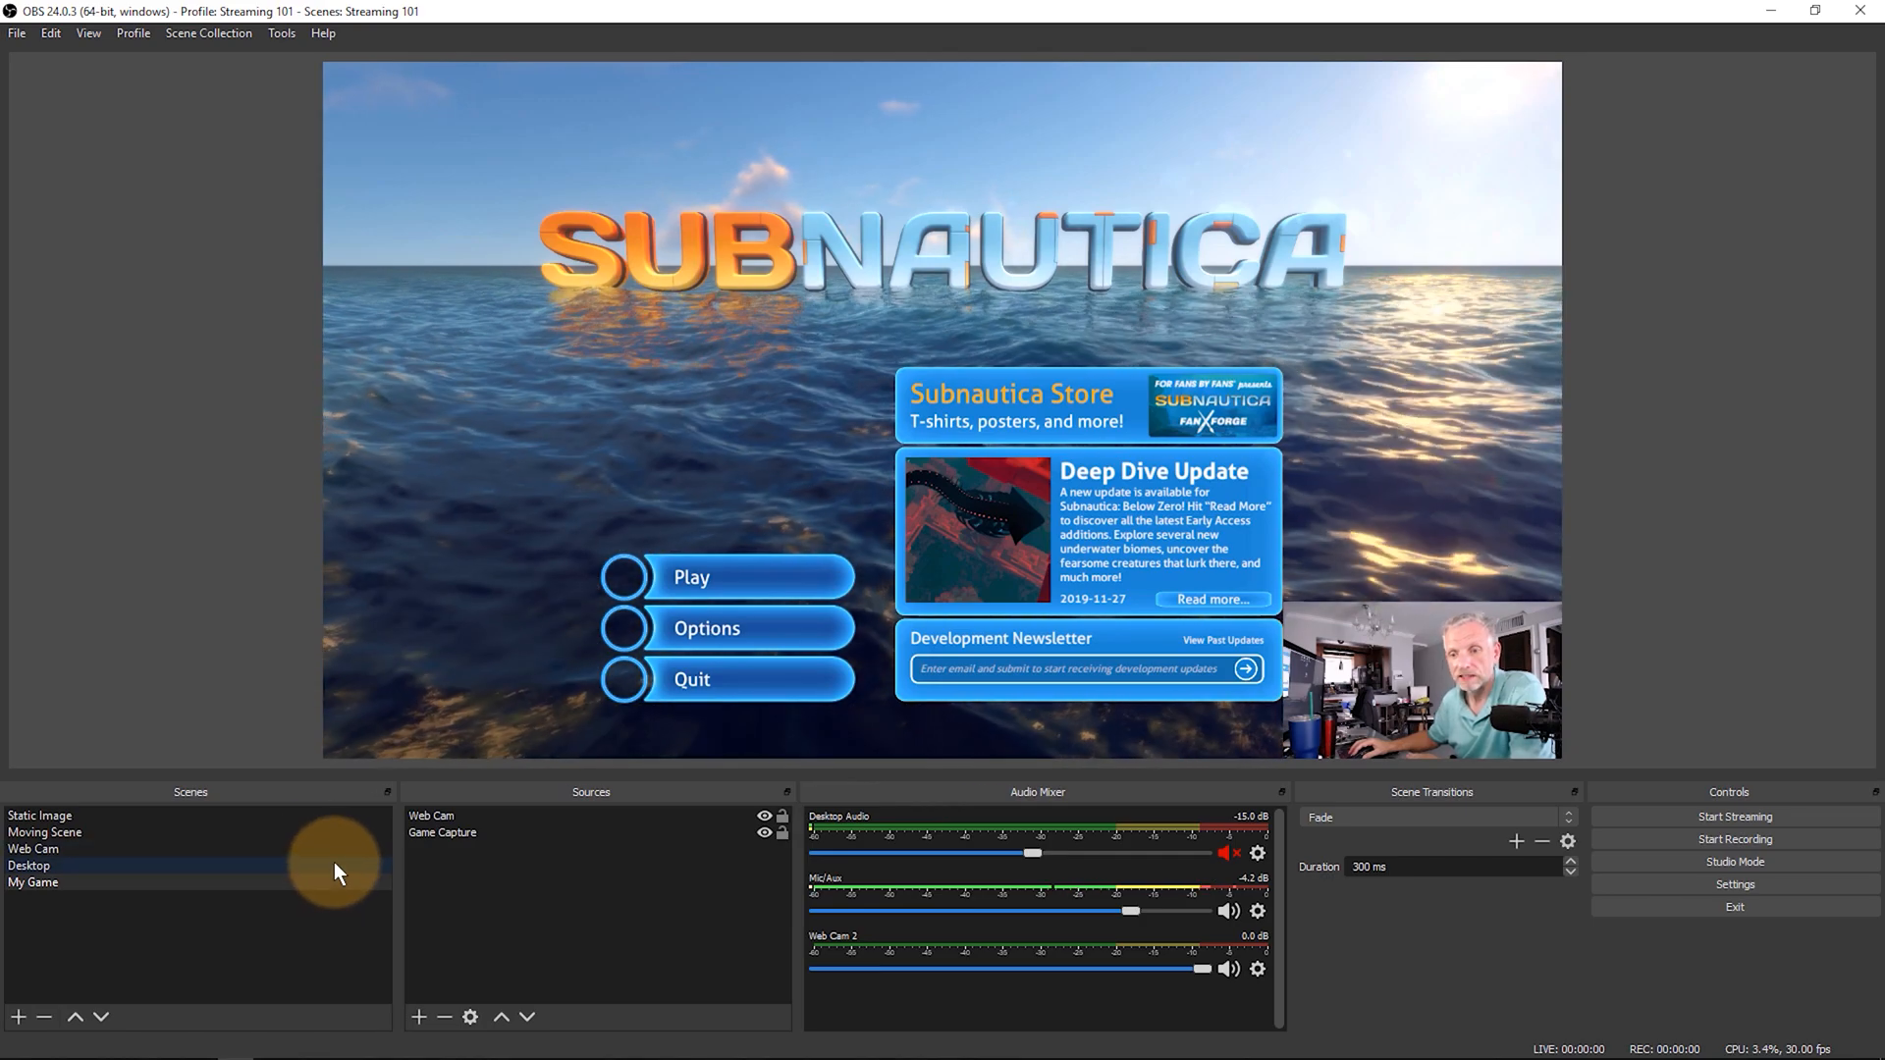
pyautogui.click(34, 848)
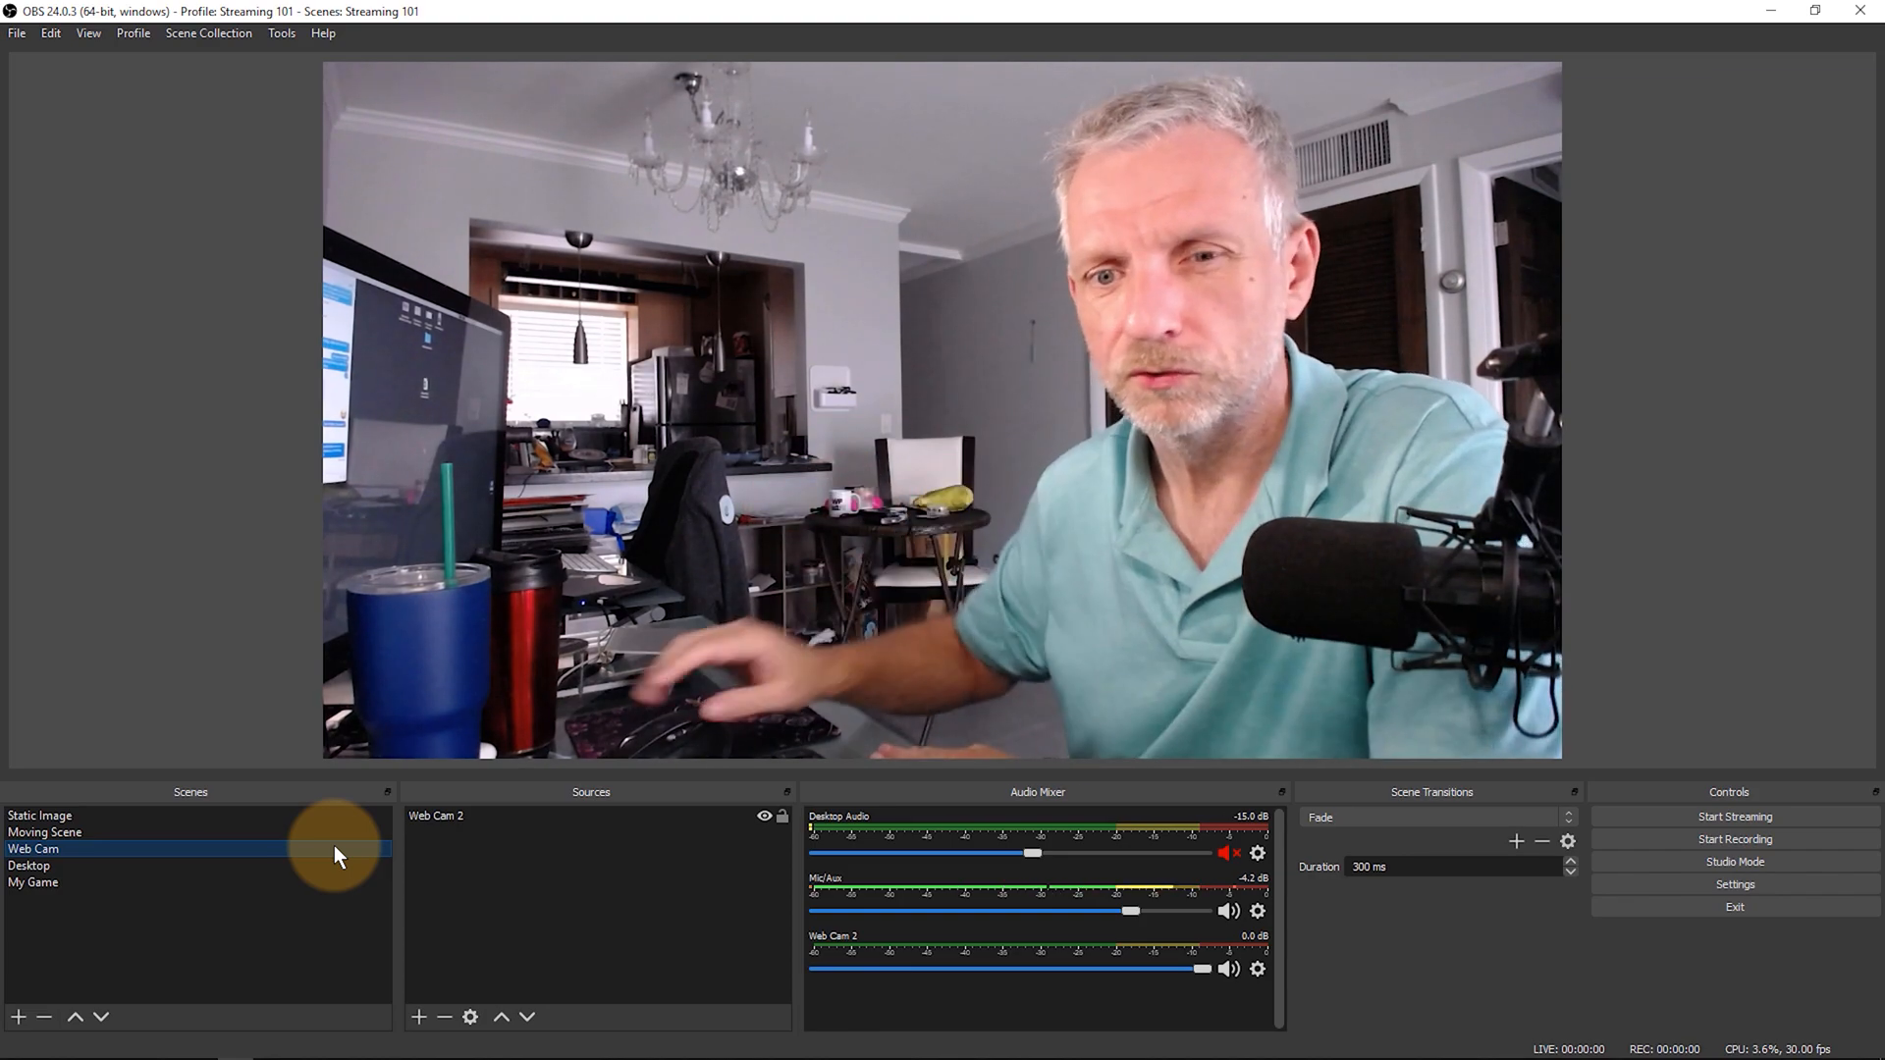
pyautogui.click(33, 882)
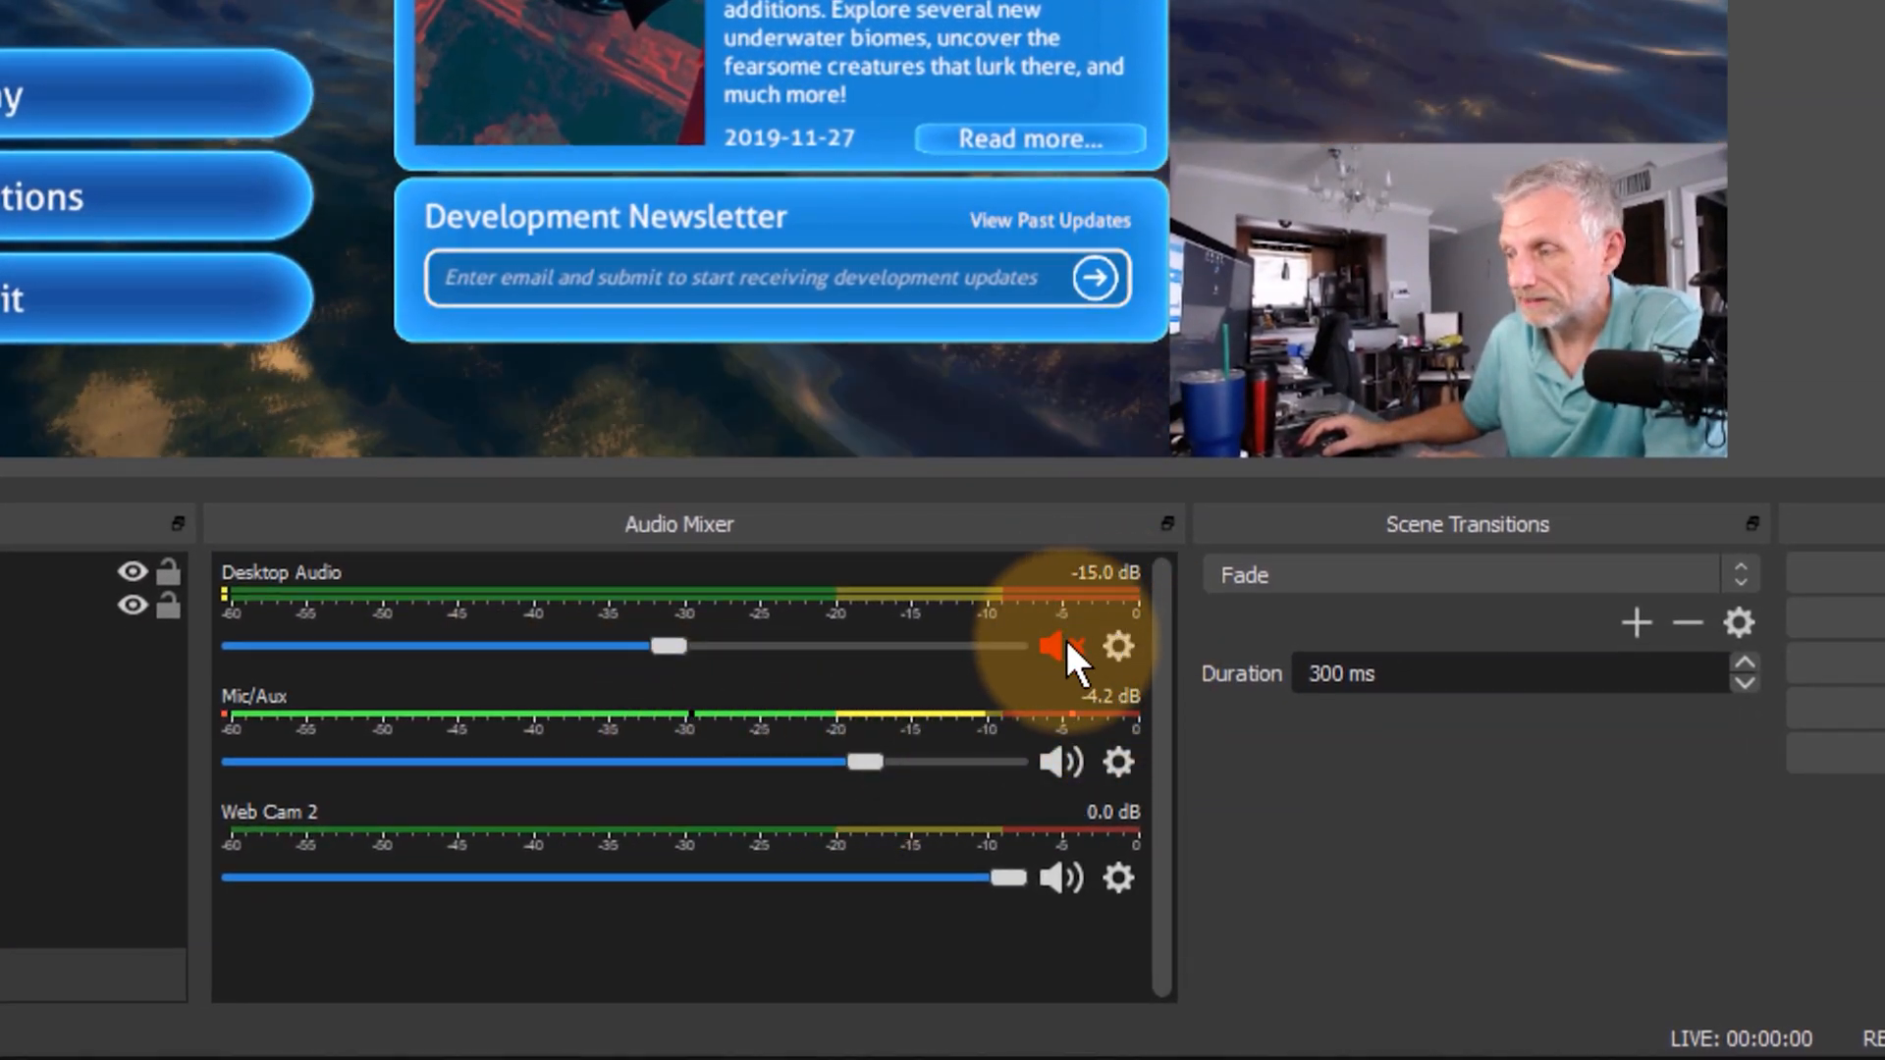
# Unmute Desktop Audio and add a Compressor filter named 'Sidechain Compr'.
pyautogui.click(1059, 646)
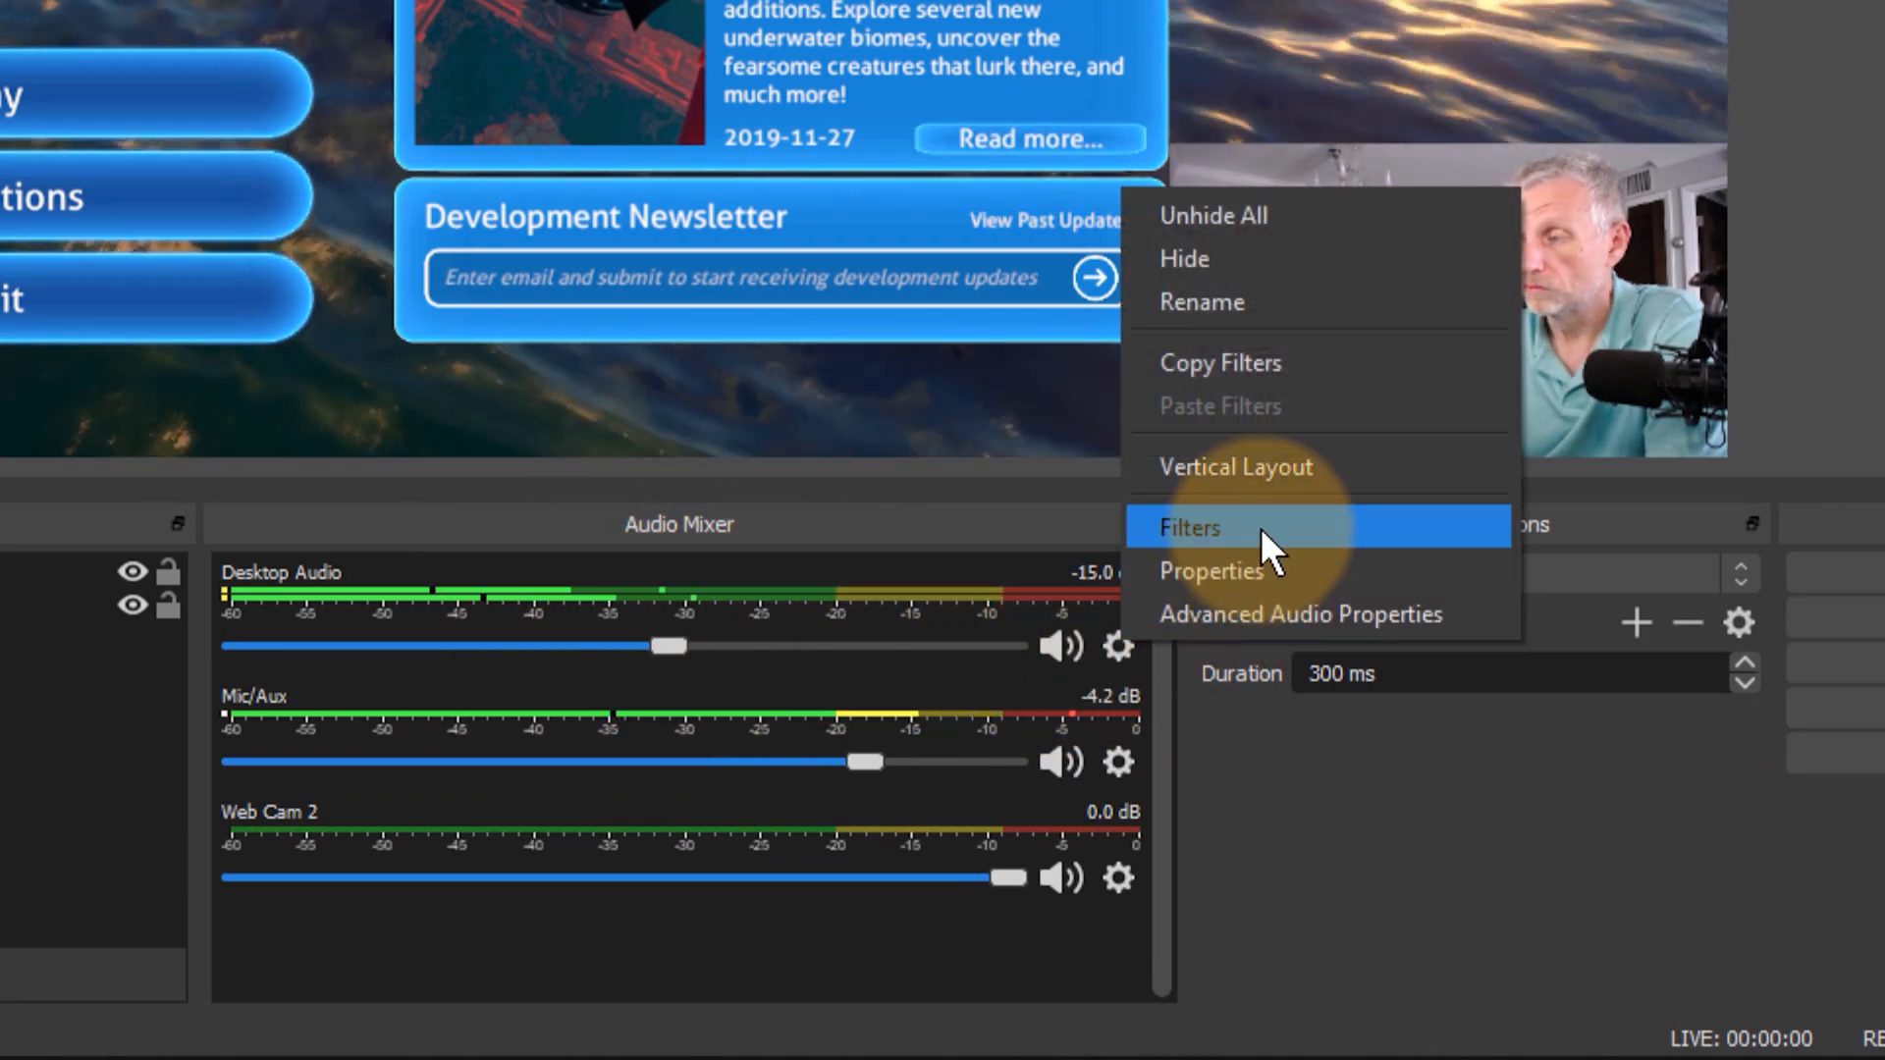
pyautogui.click(1188, 526)
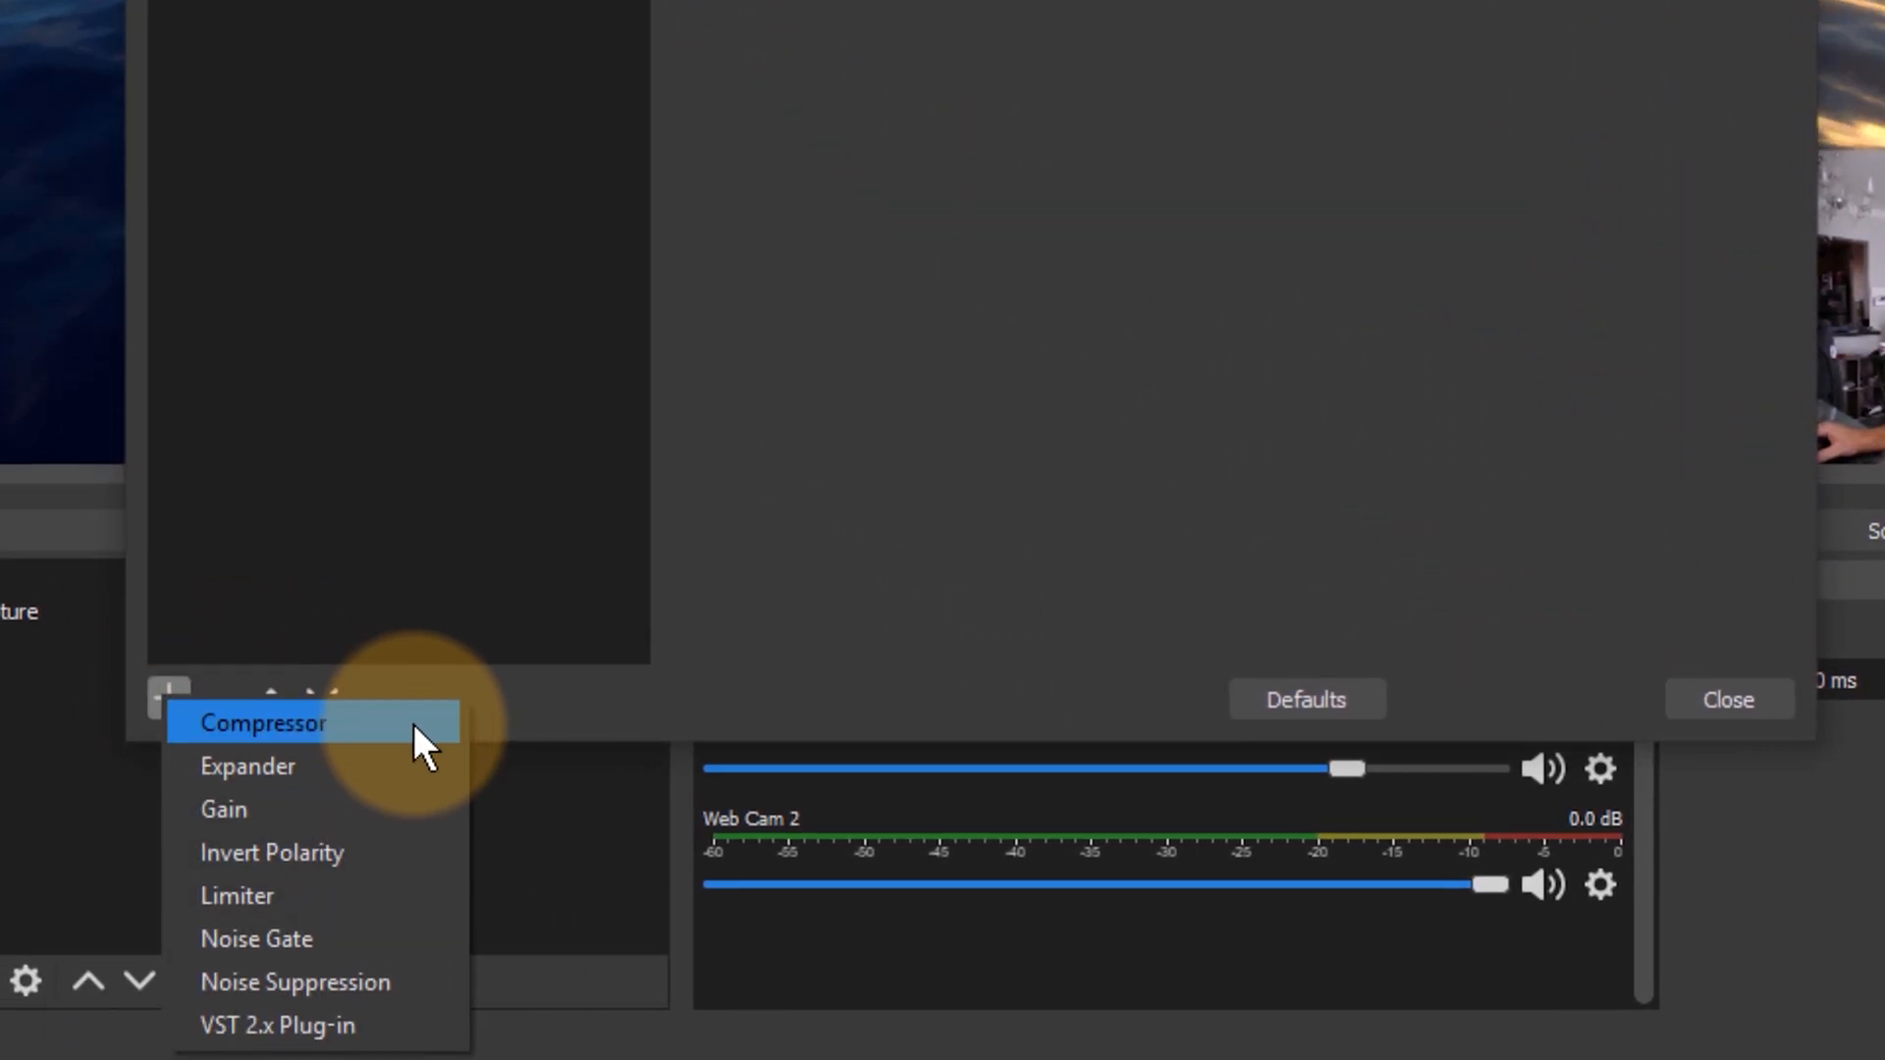
pyautogui.click(261, 723)
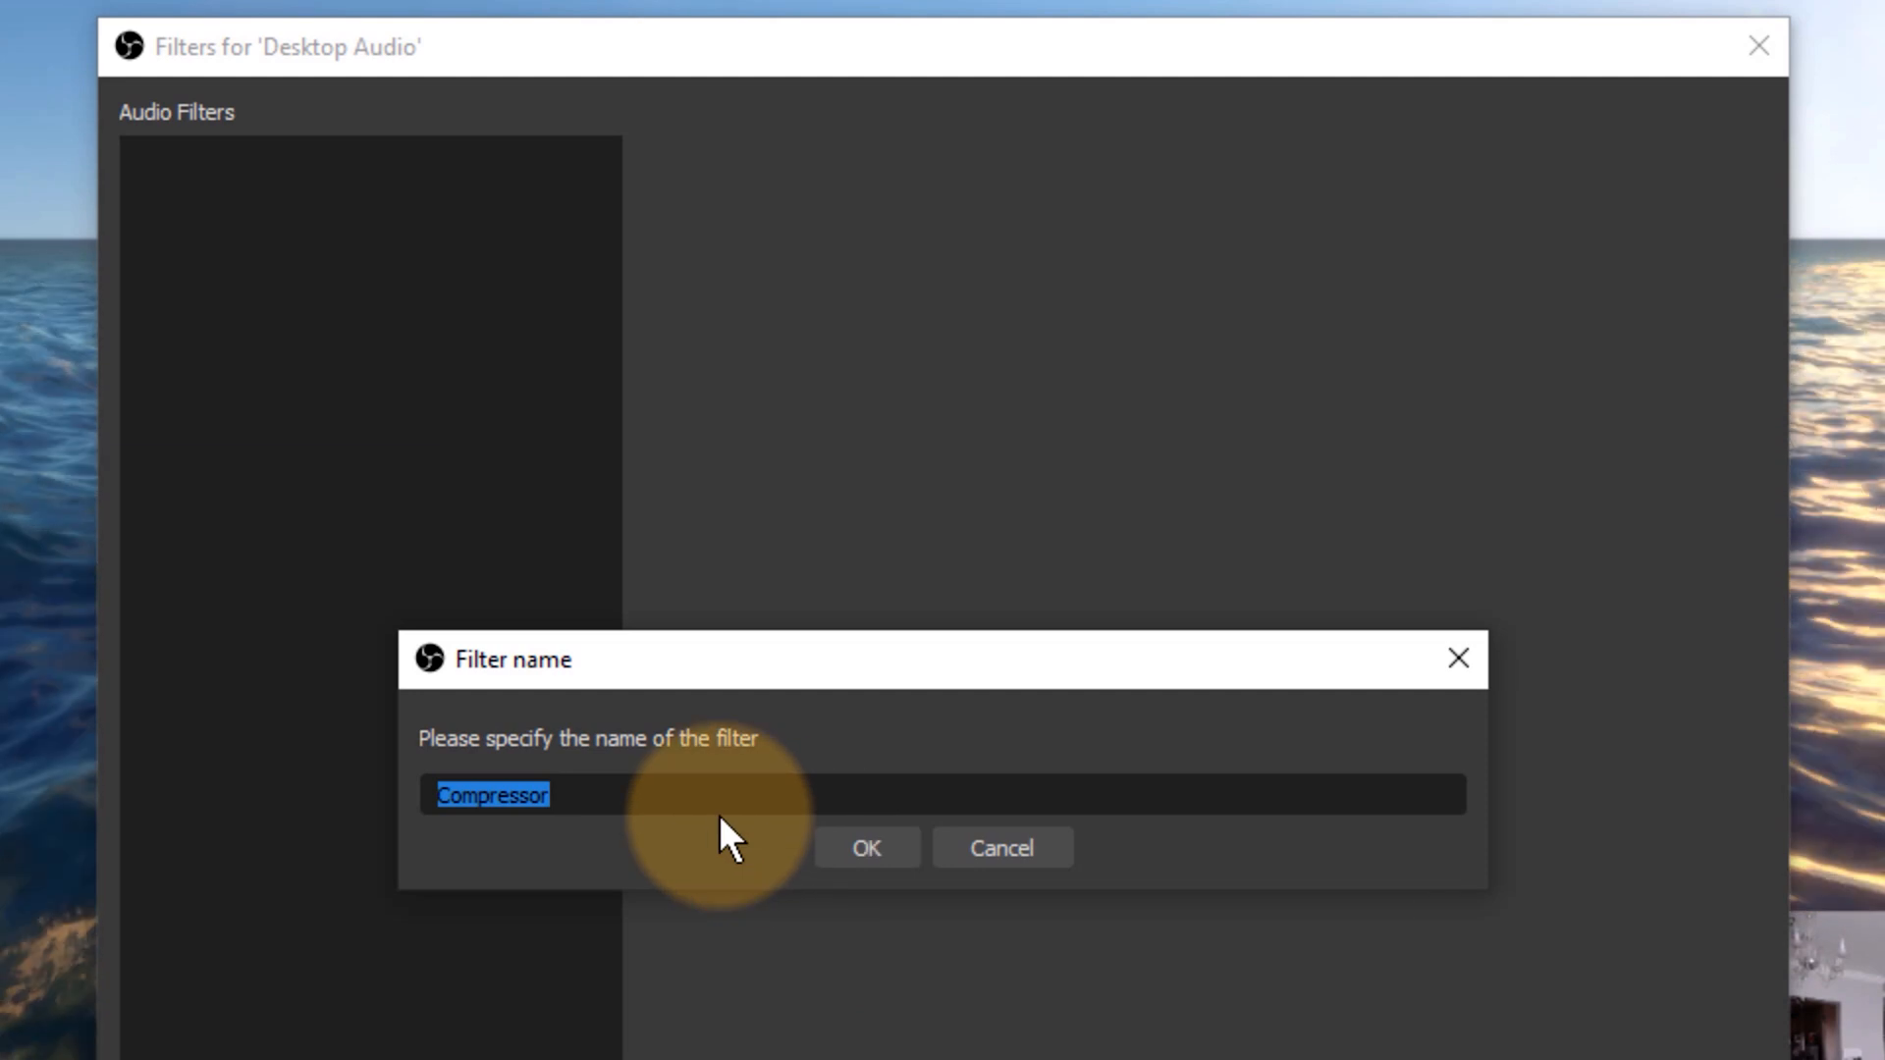
pyautogui.write('Sidechain Compr')
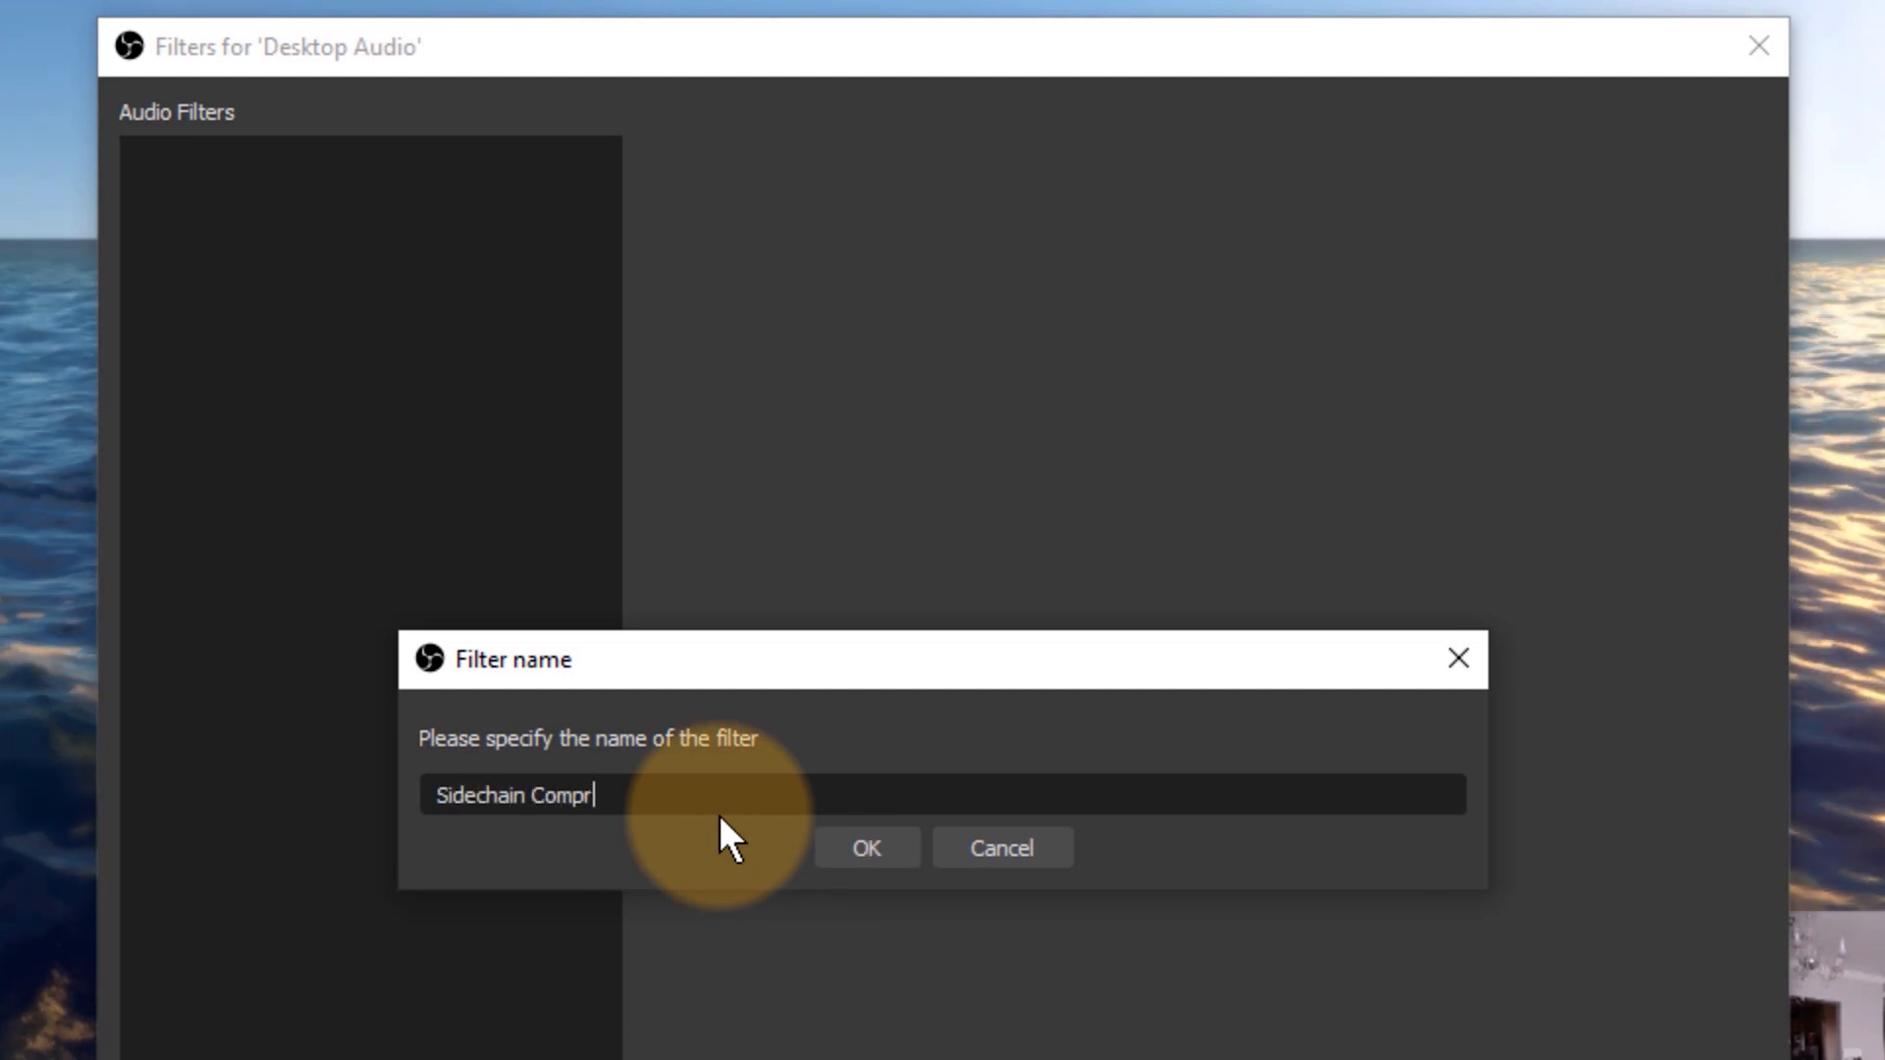
# Confirm the Sidechain Compression filter and set Mic/Aux as its ducking source.
pyautogui.click(864, 848)
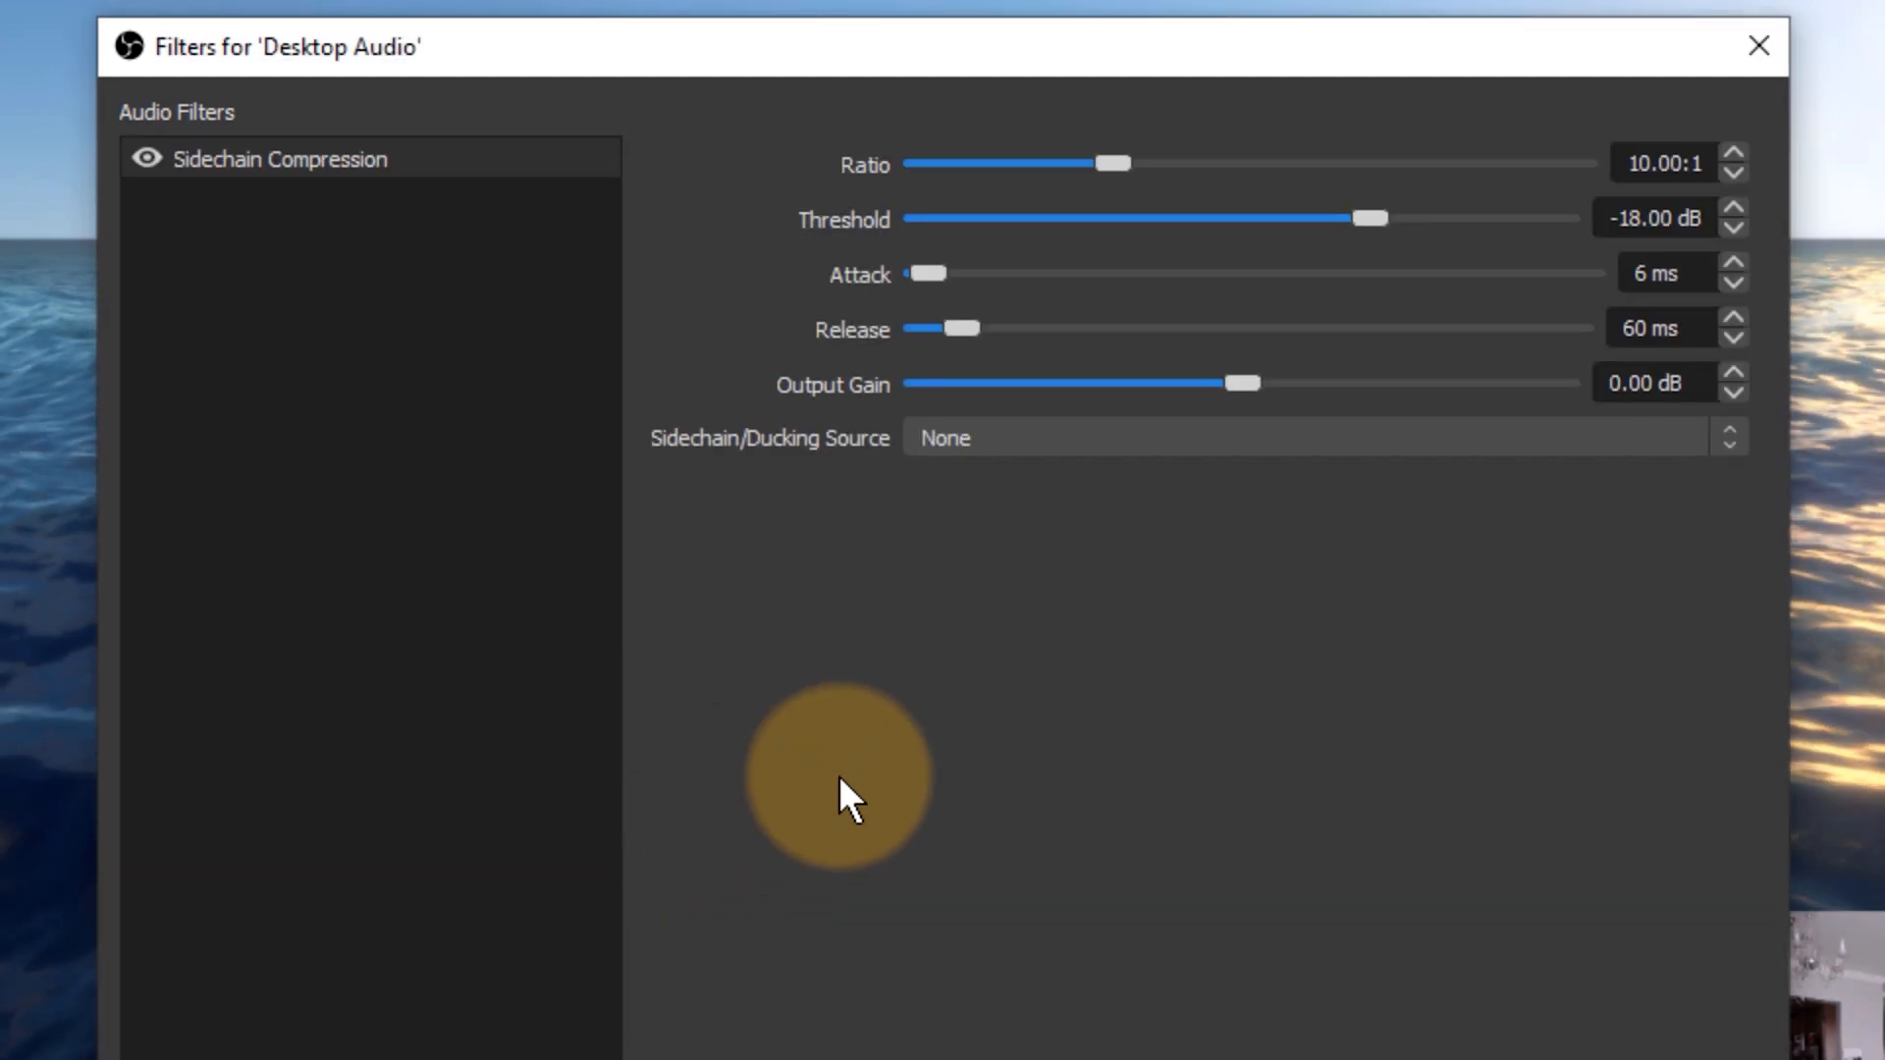
pyautogui.moveTo(850, 530)
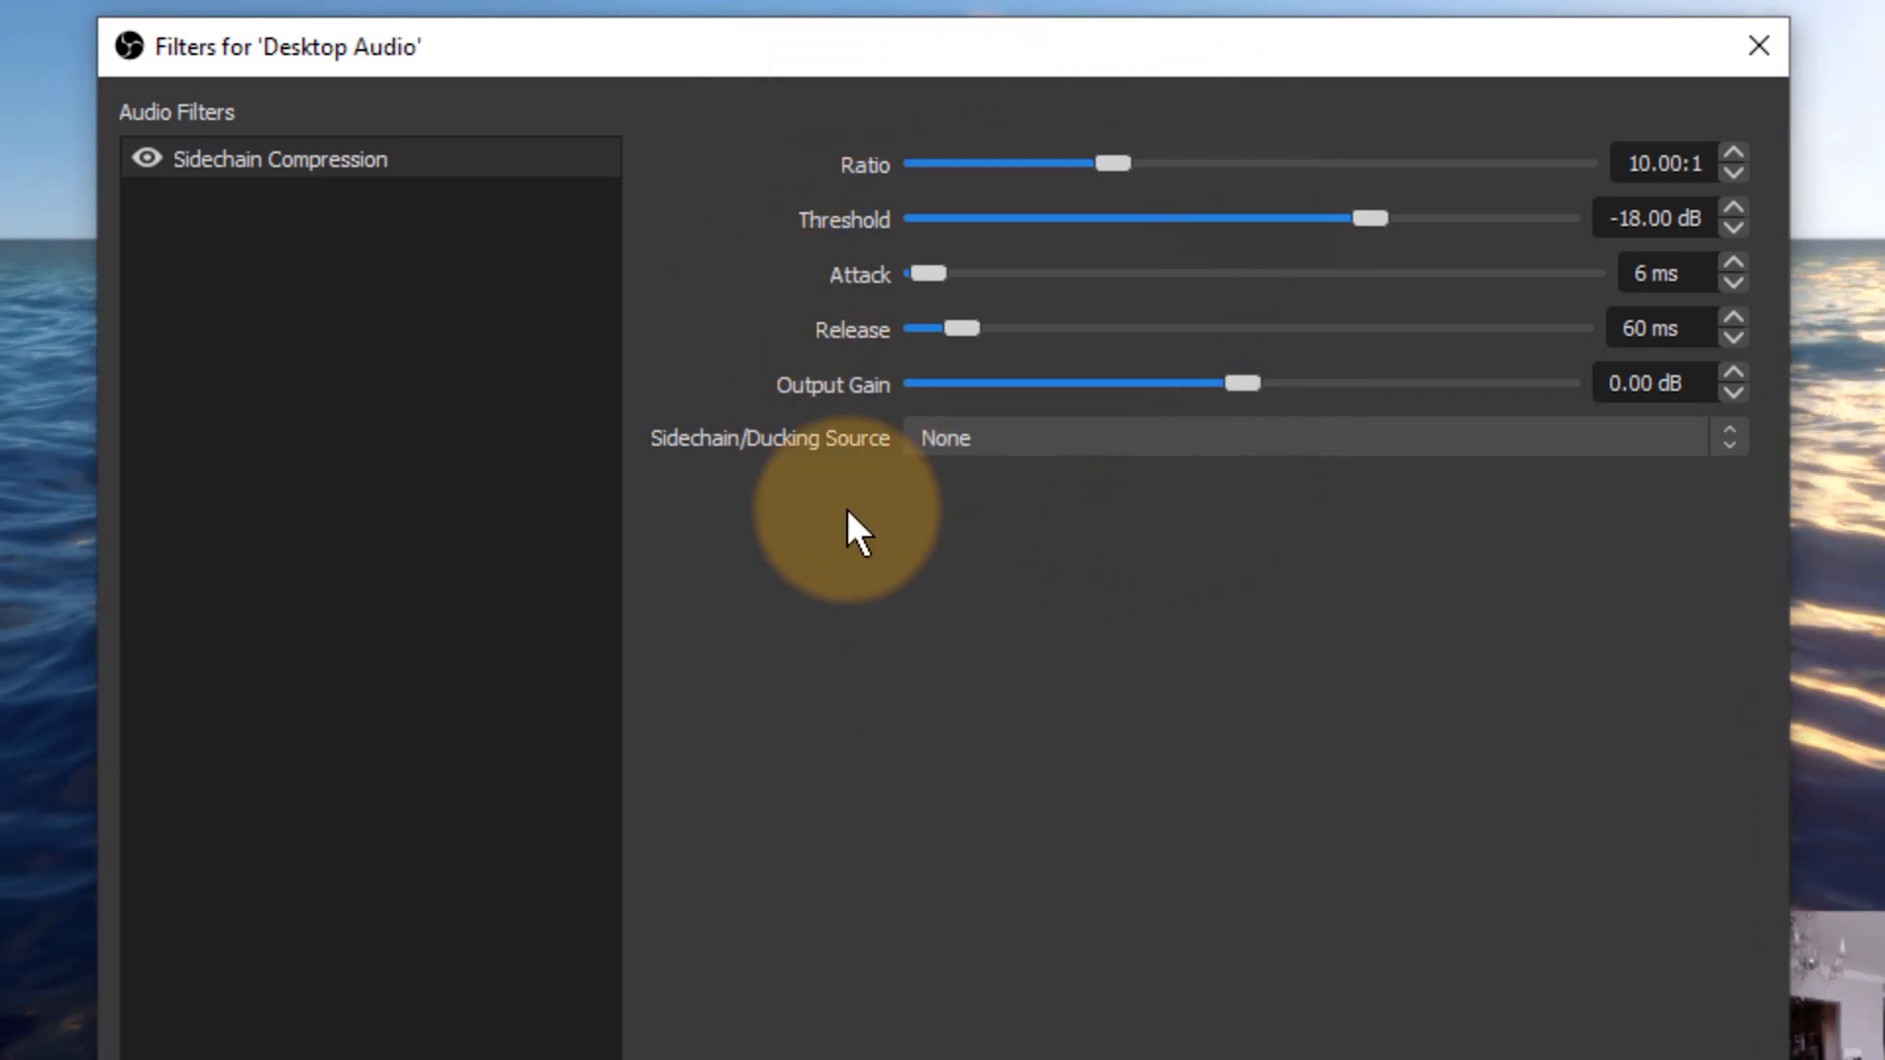
pyautogui.moveTo(1100, 523)
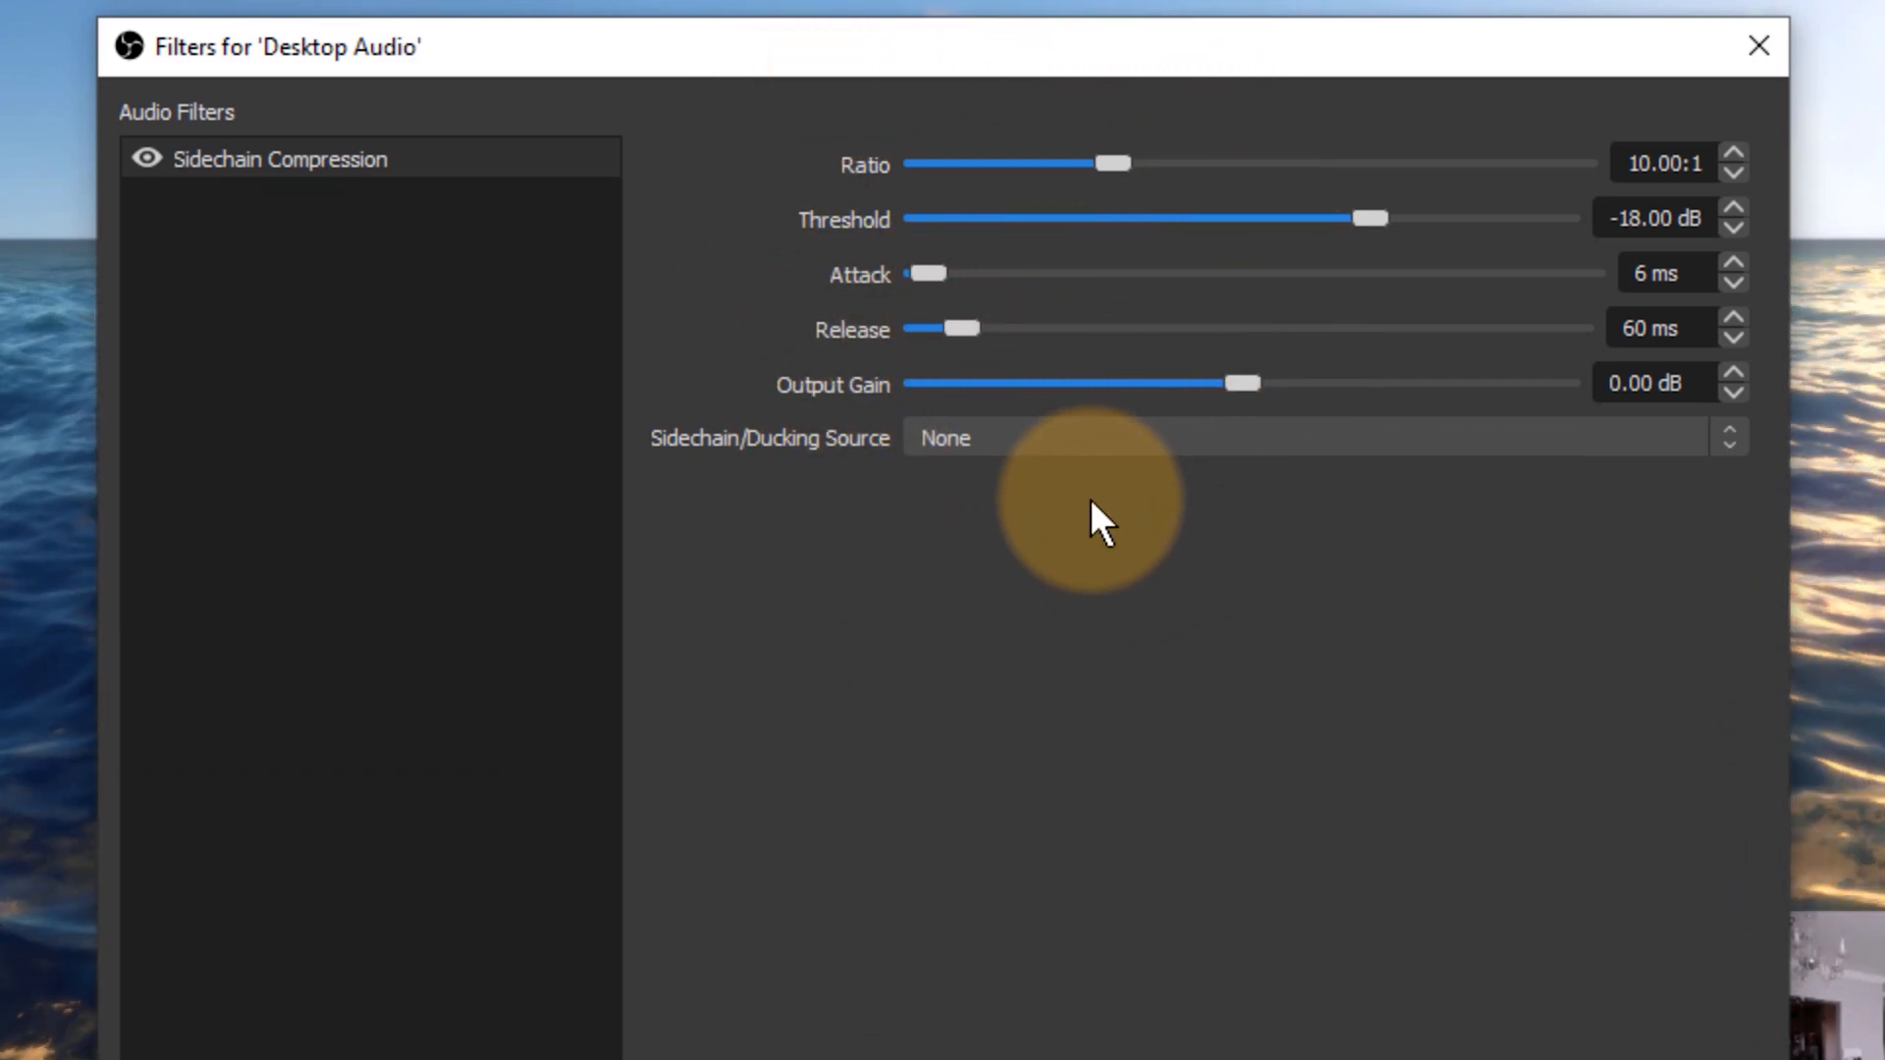
pyautogui.moveTo(1172, 493)
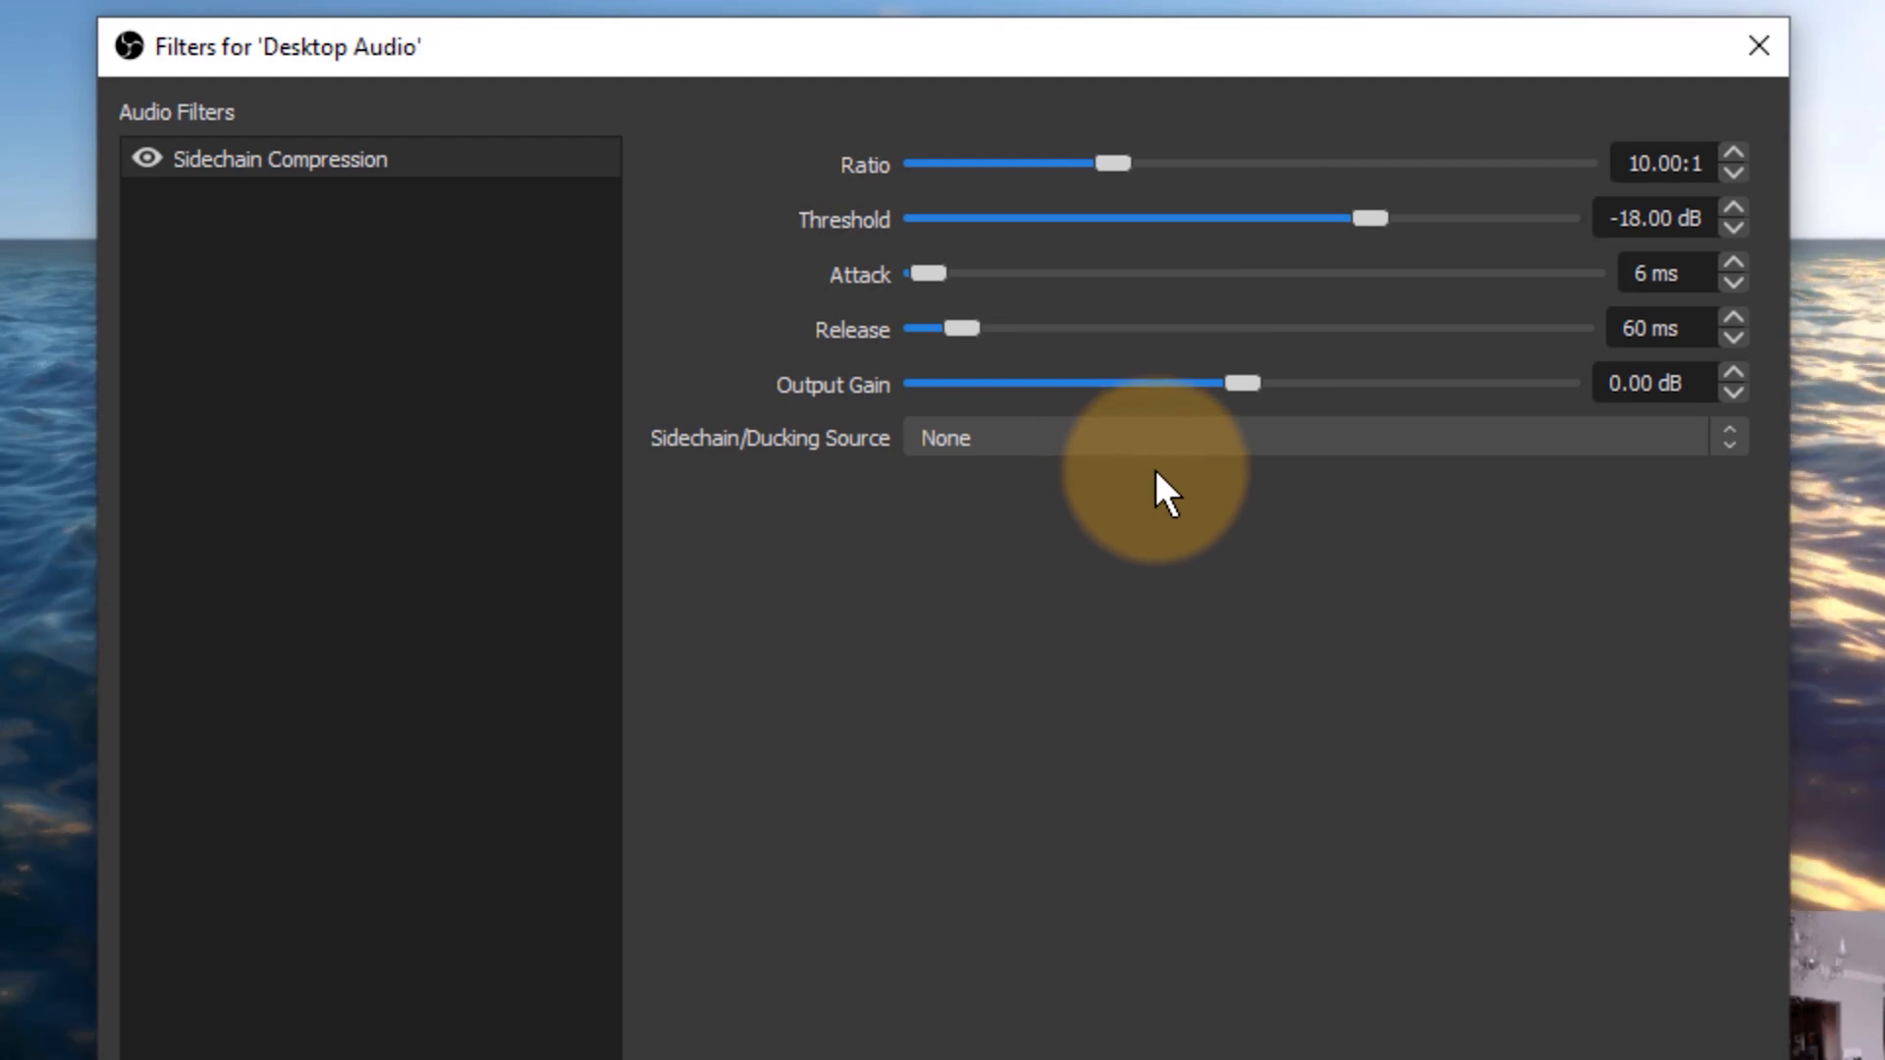
pyautogui.moveTo(1082, 438)
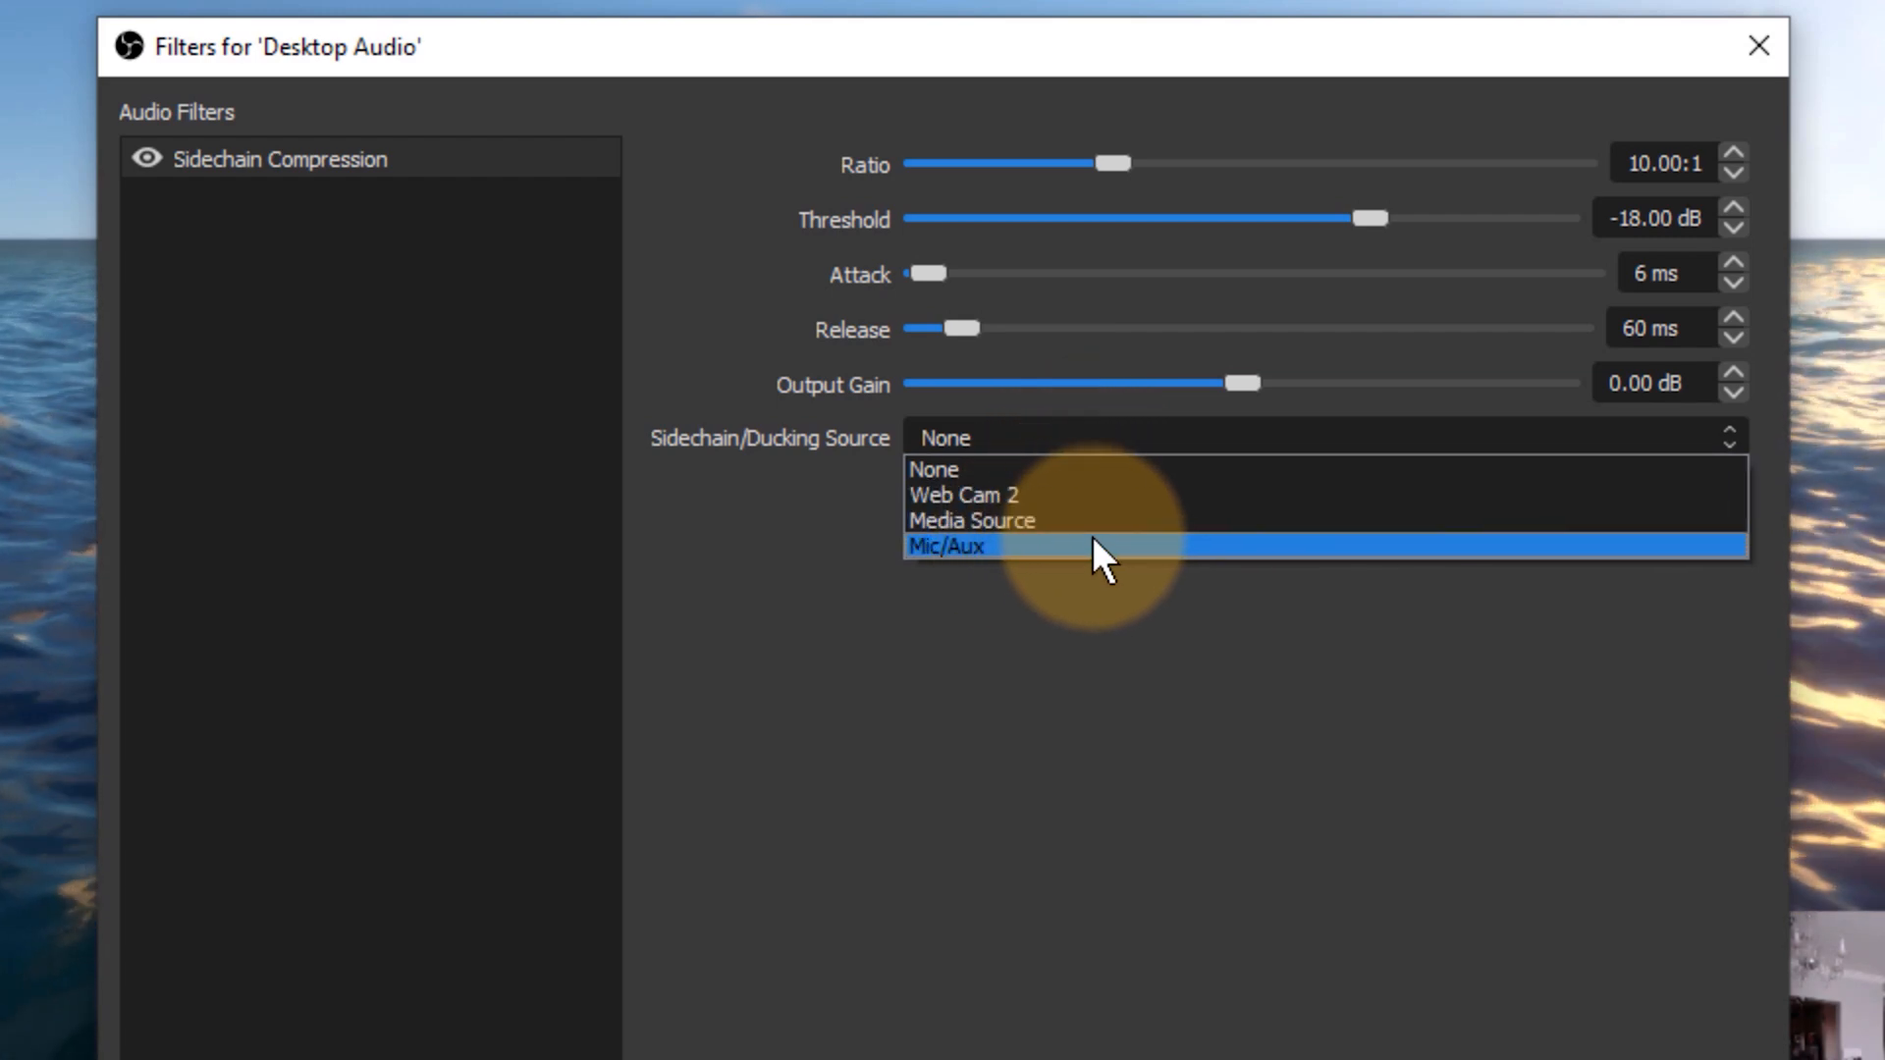
pyautogui.moveTo(1074, 565)
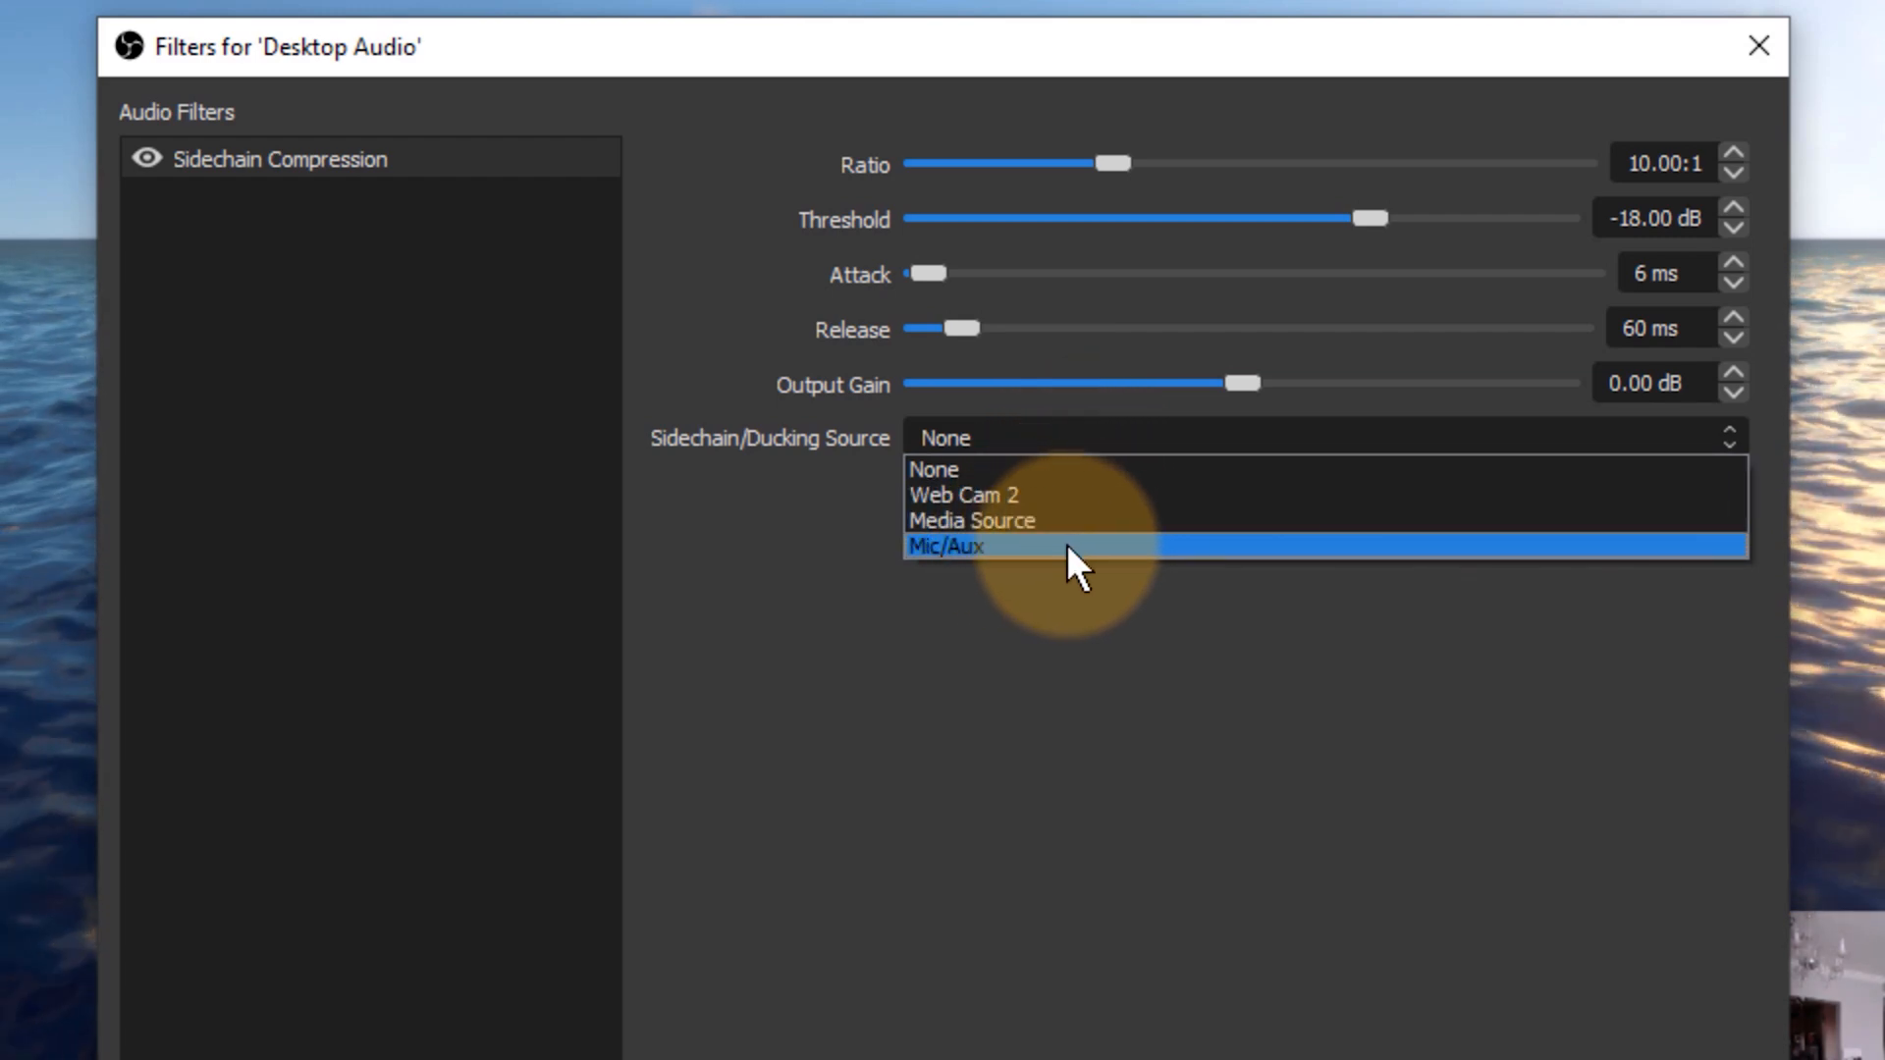
pyautogui.click(947, 546)
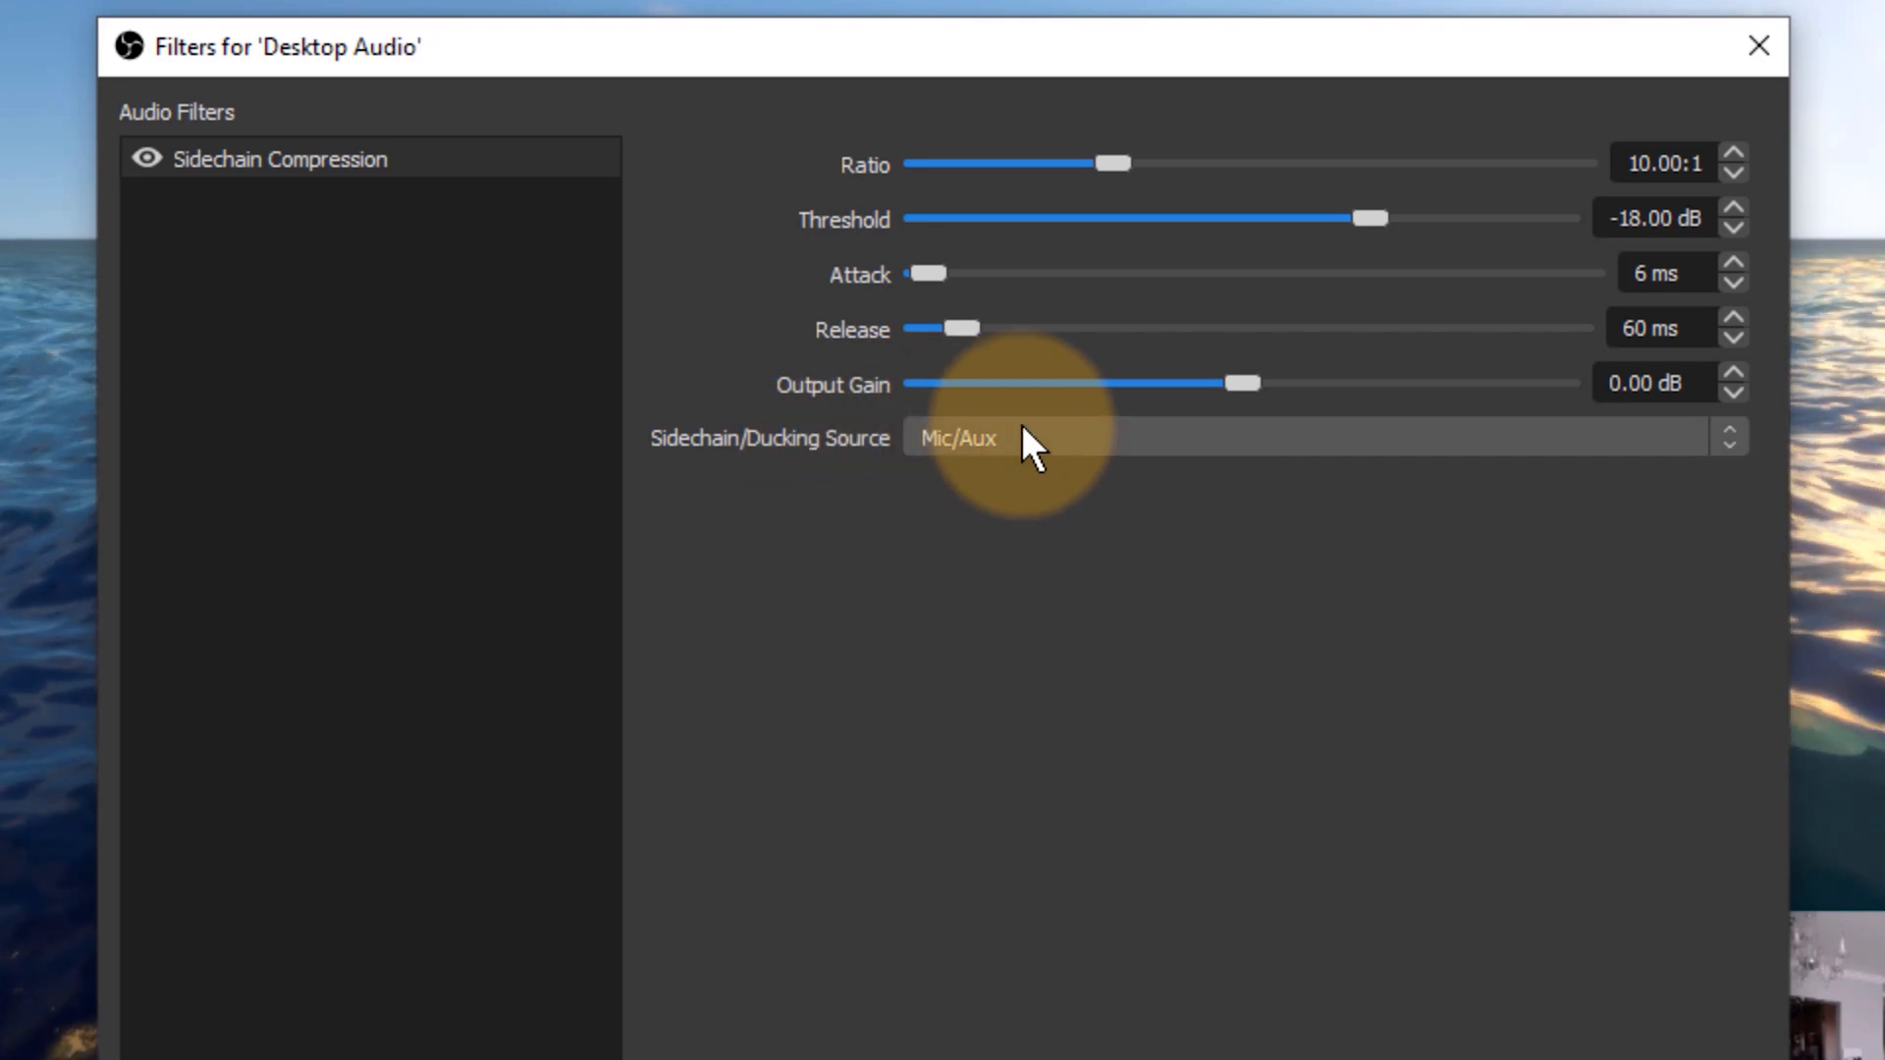
pyautogui.moveTo(1030, 467)
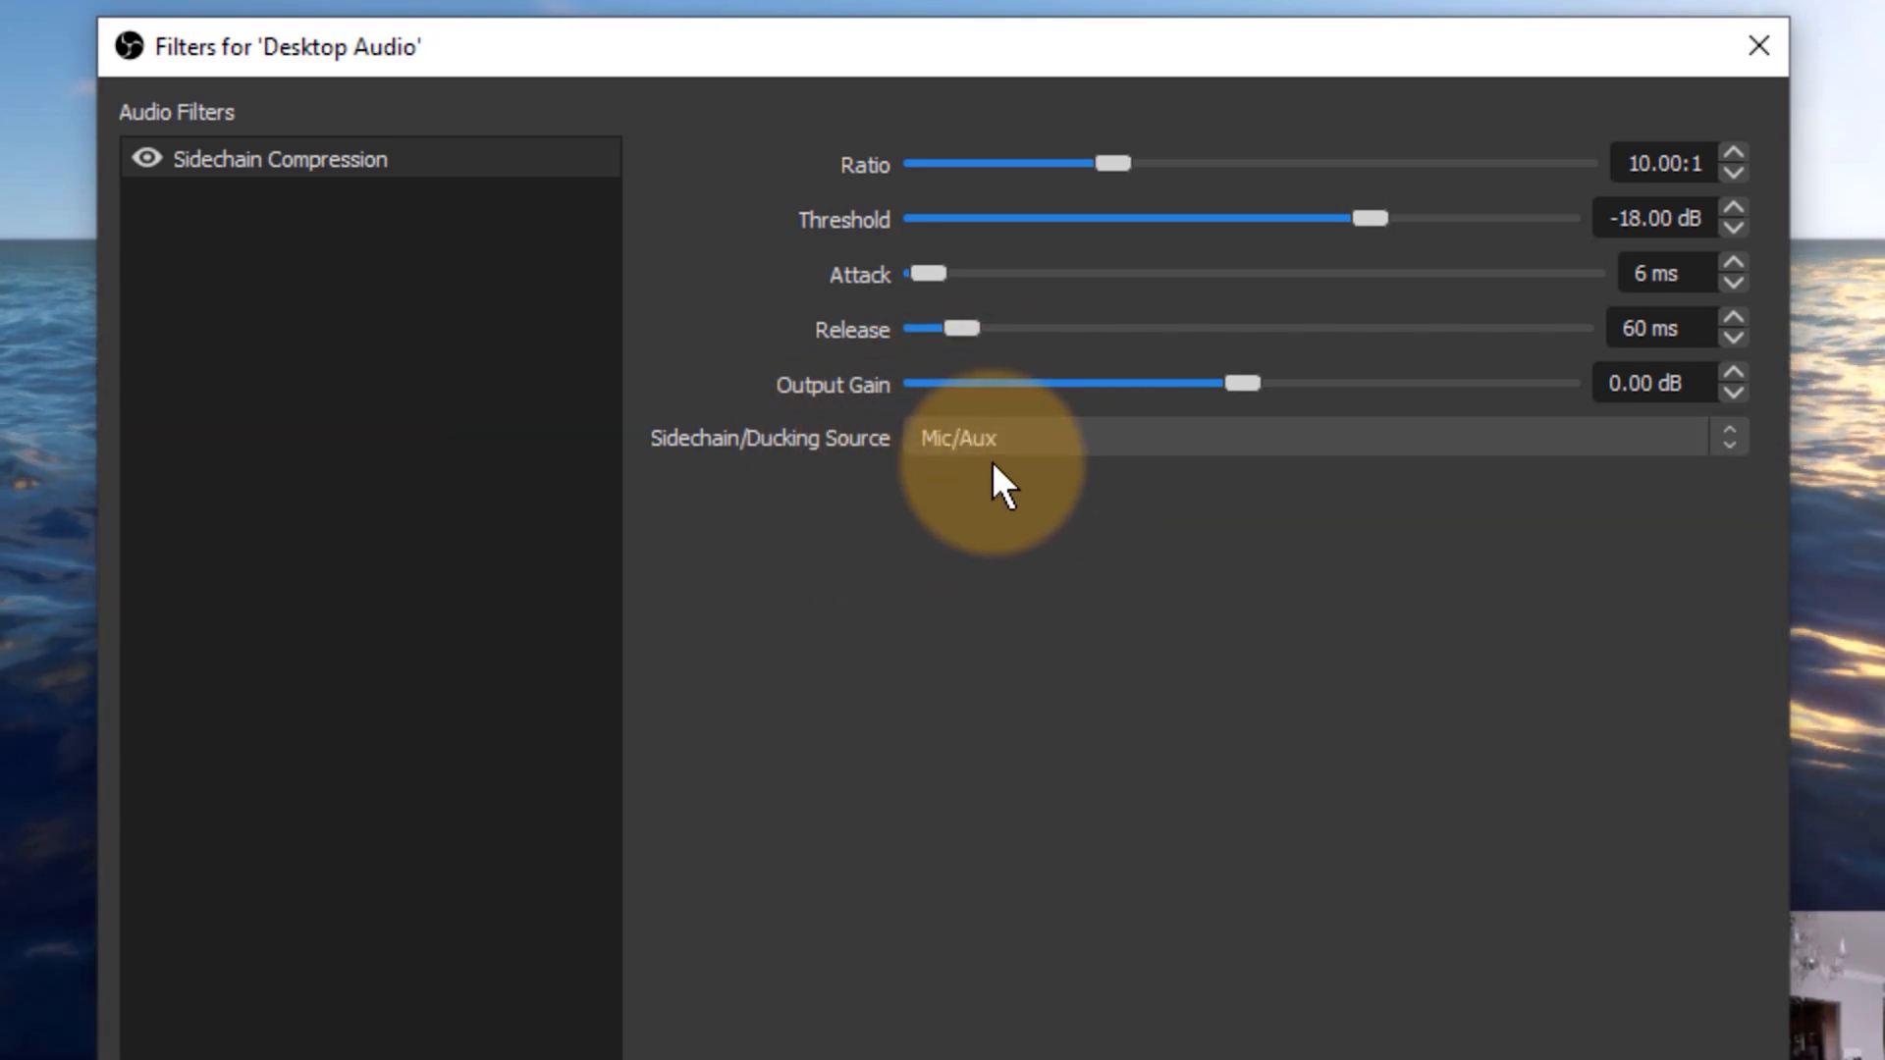
pyautogui.moveTo(1037, 247)
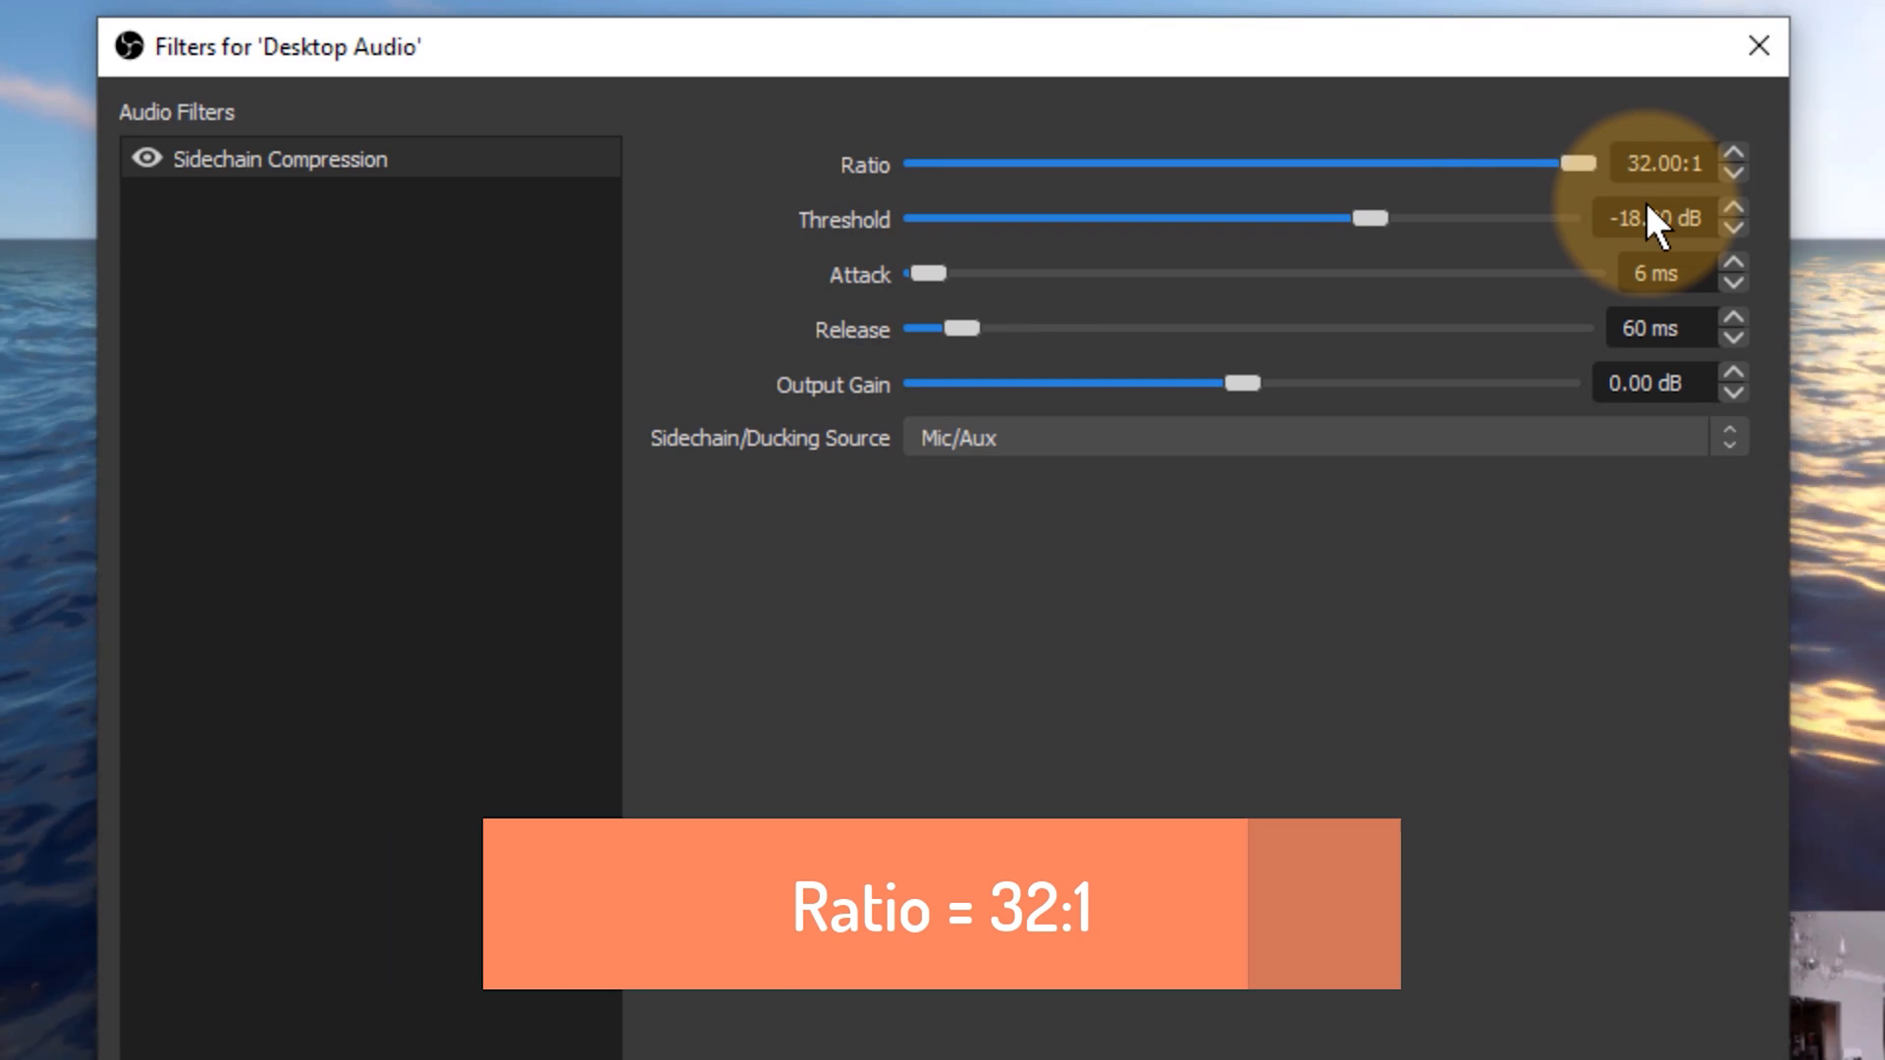
pyautogui.moveTo(1689, 125)
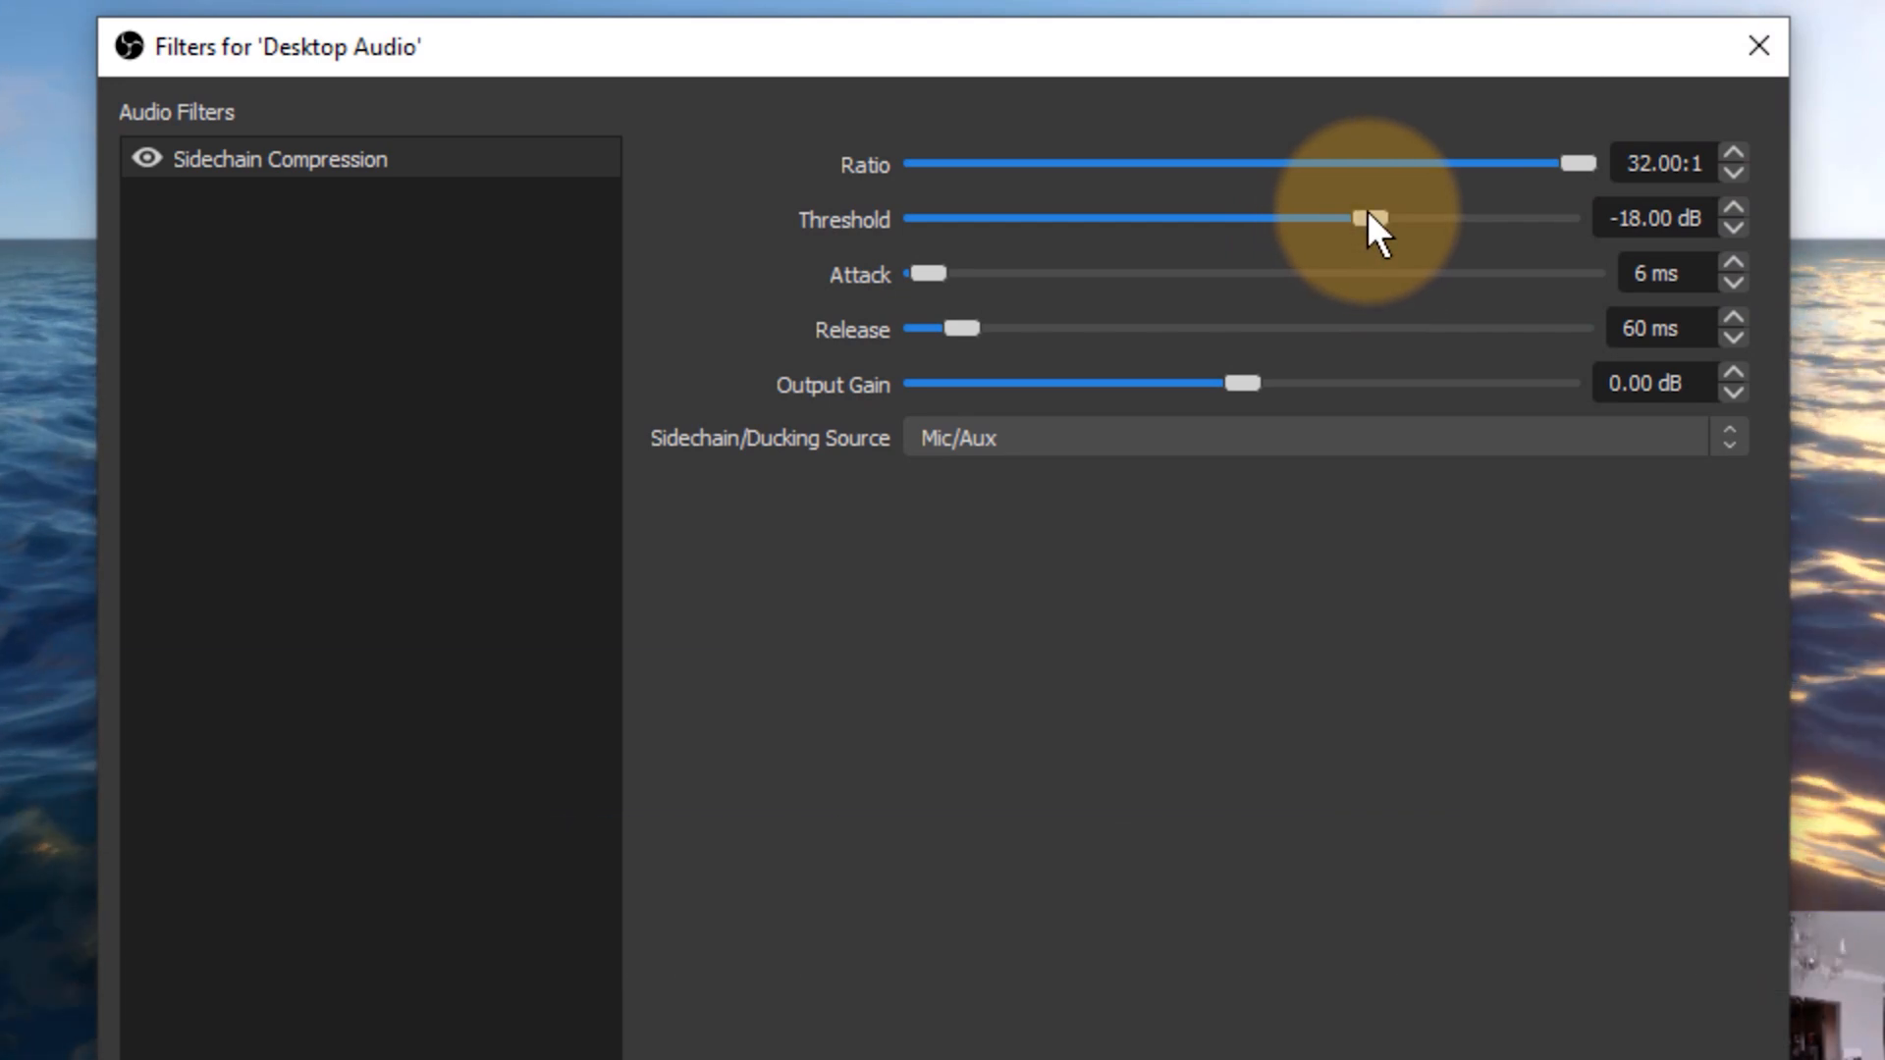
pyautogui.moveTo(1329, 265)
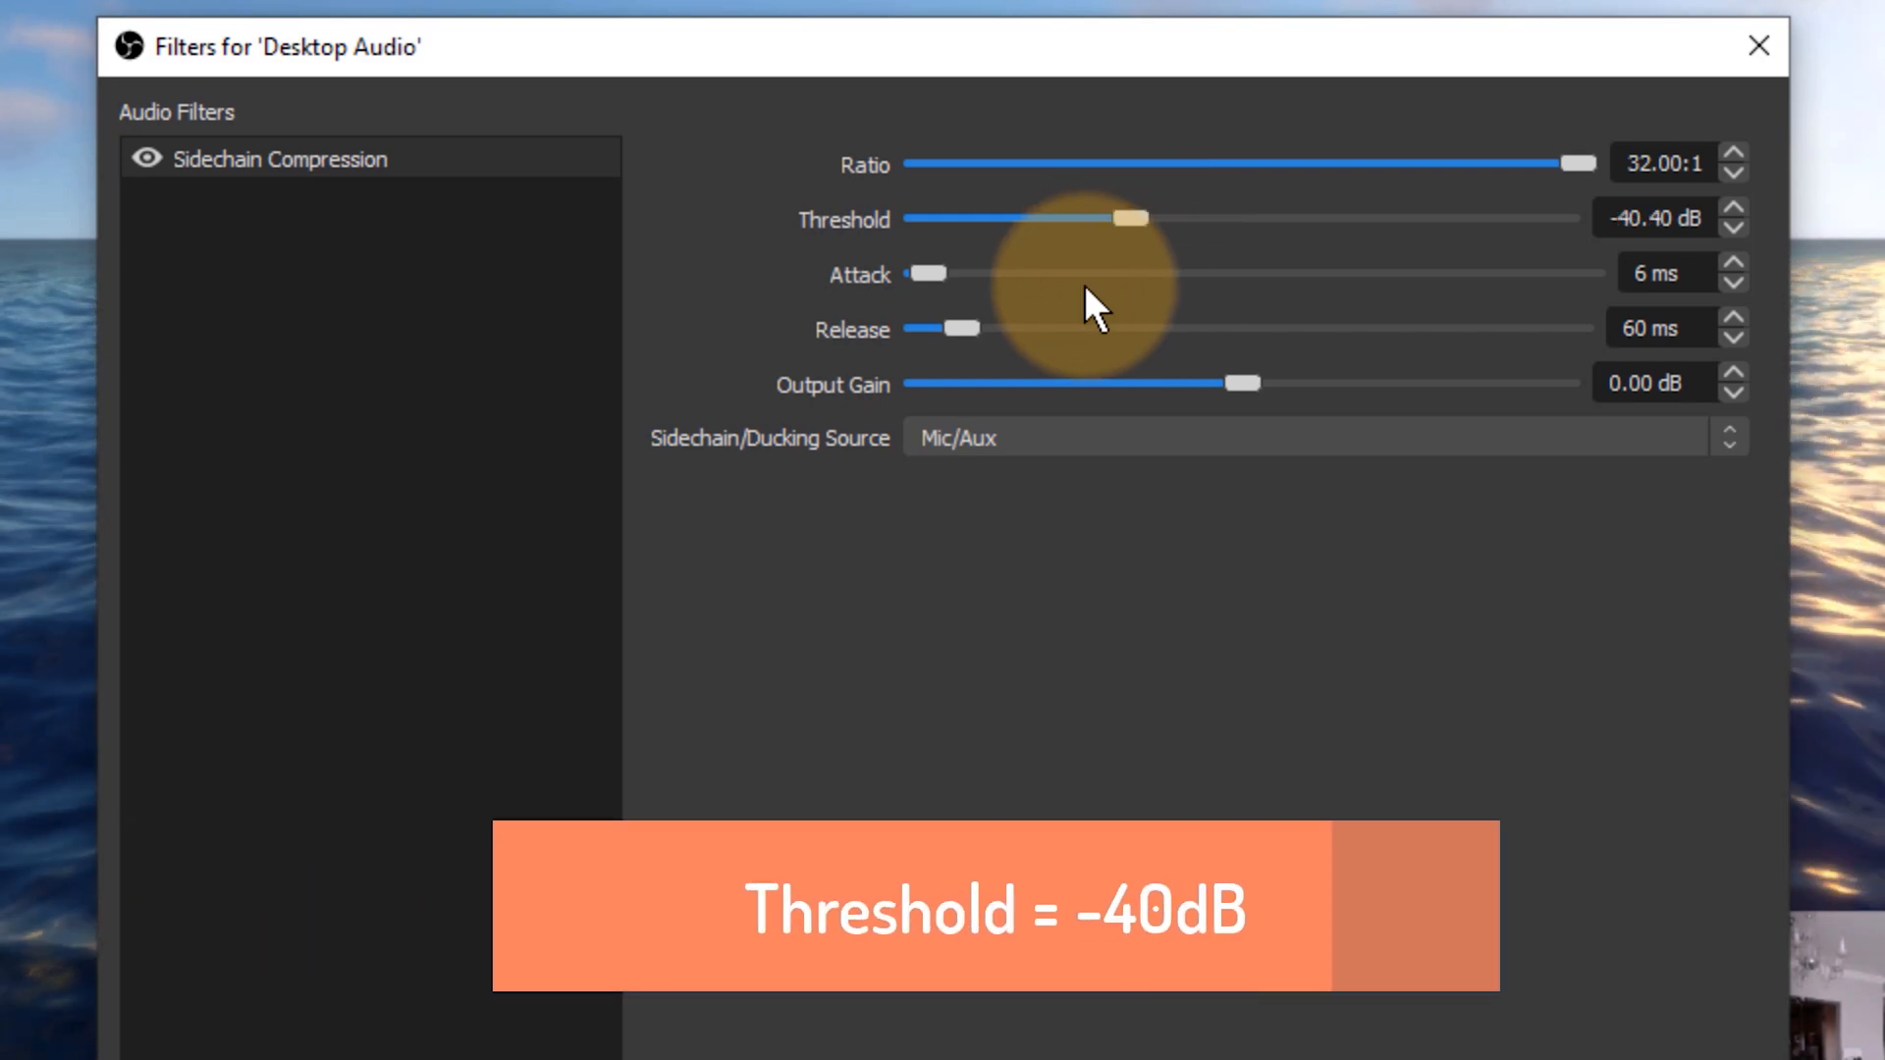
pyautogui.moveTo(950, 169)
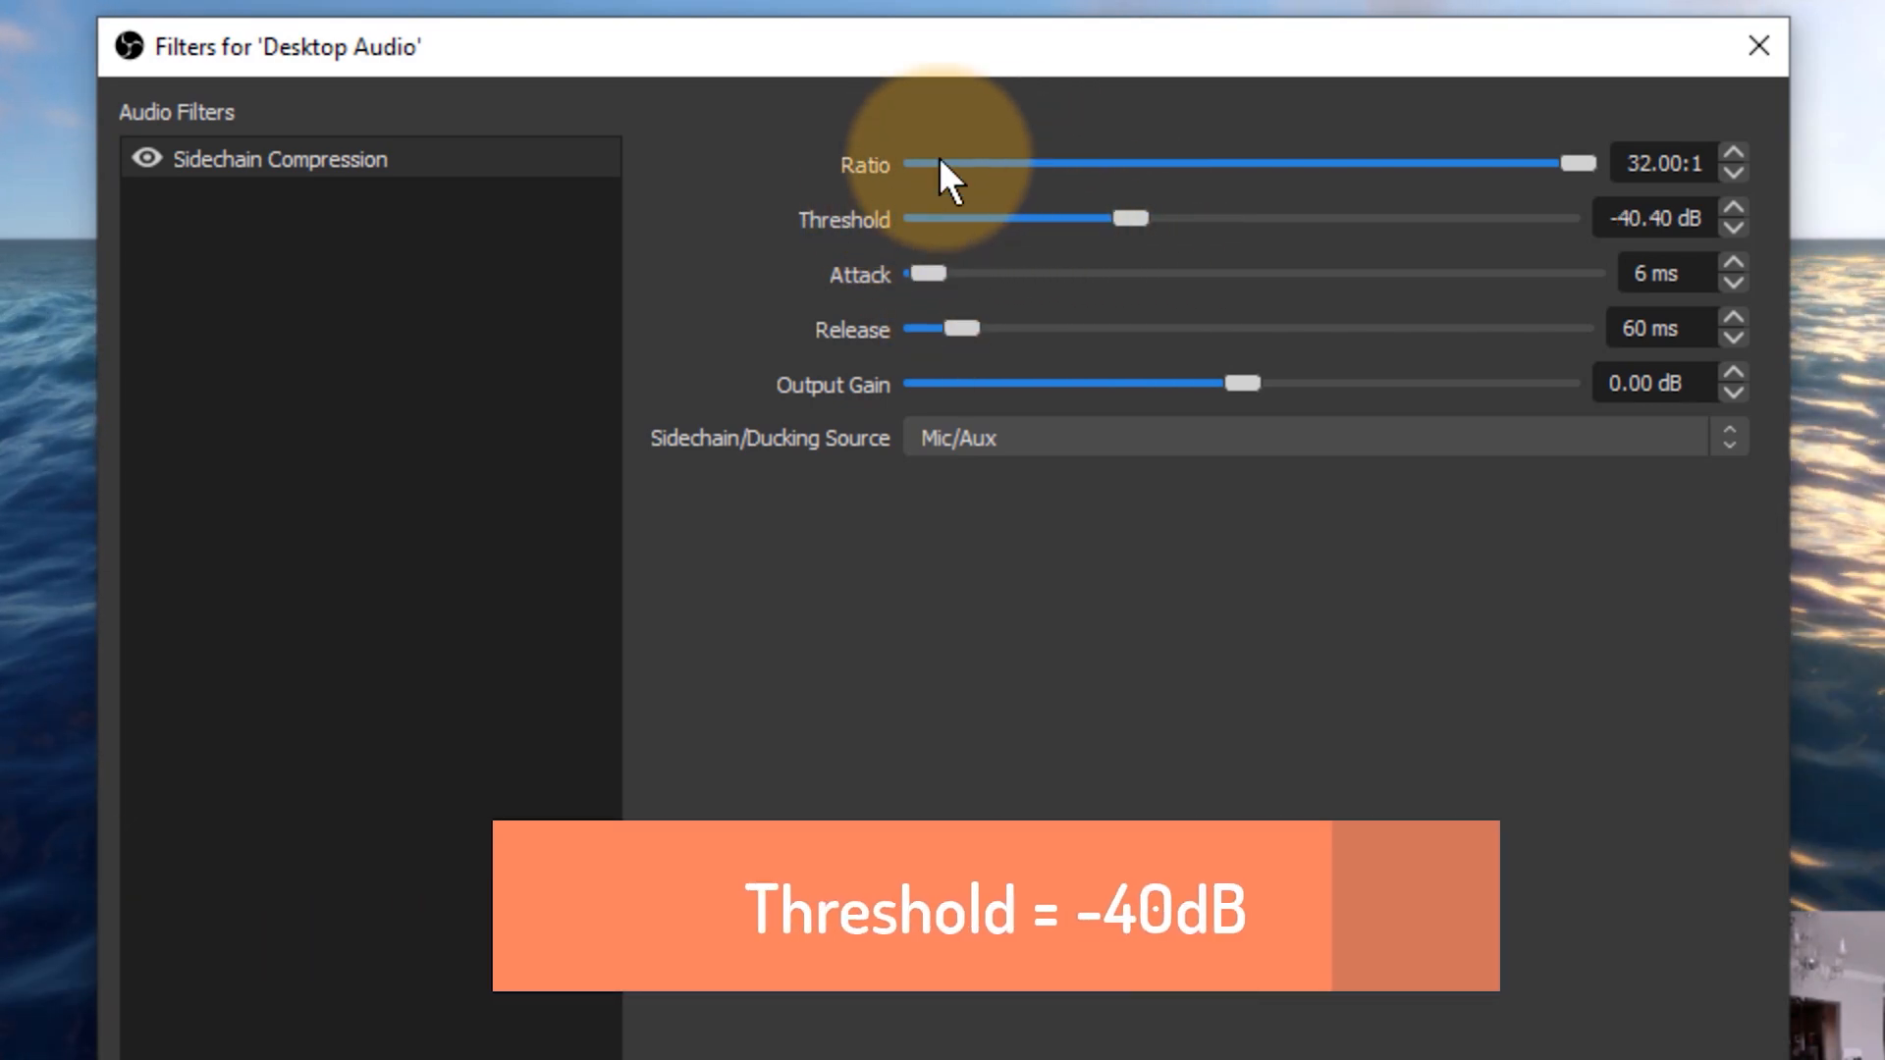
pyautogui.moveTo(1015, 193)
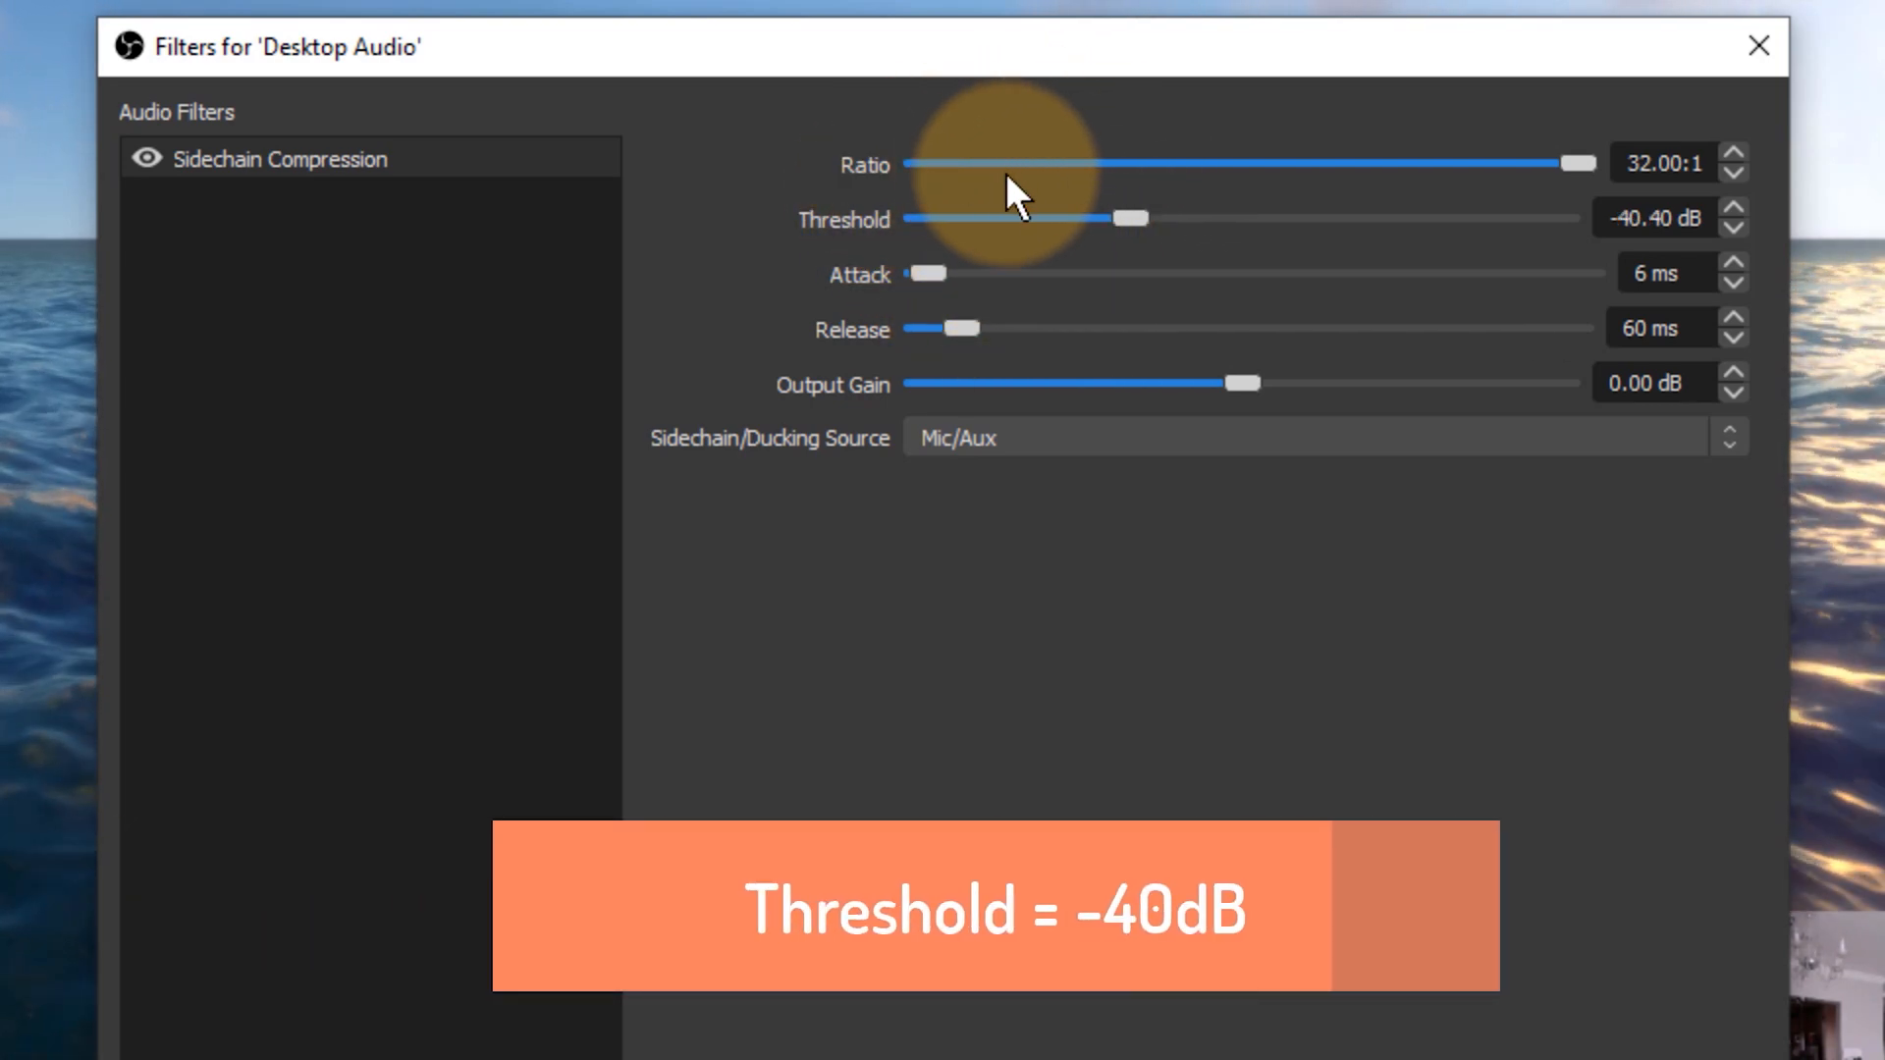
pyautogui.moveTo(1398, 219)
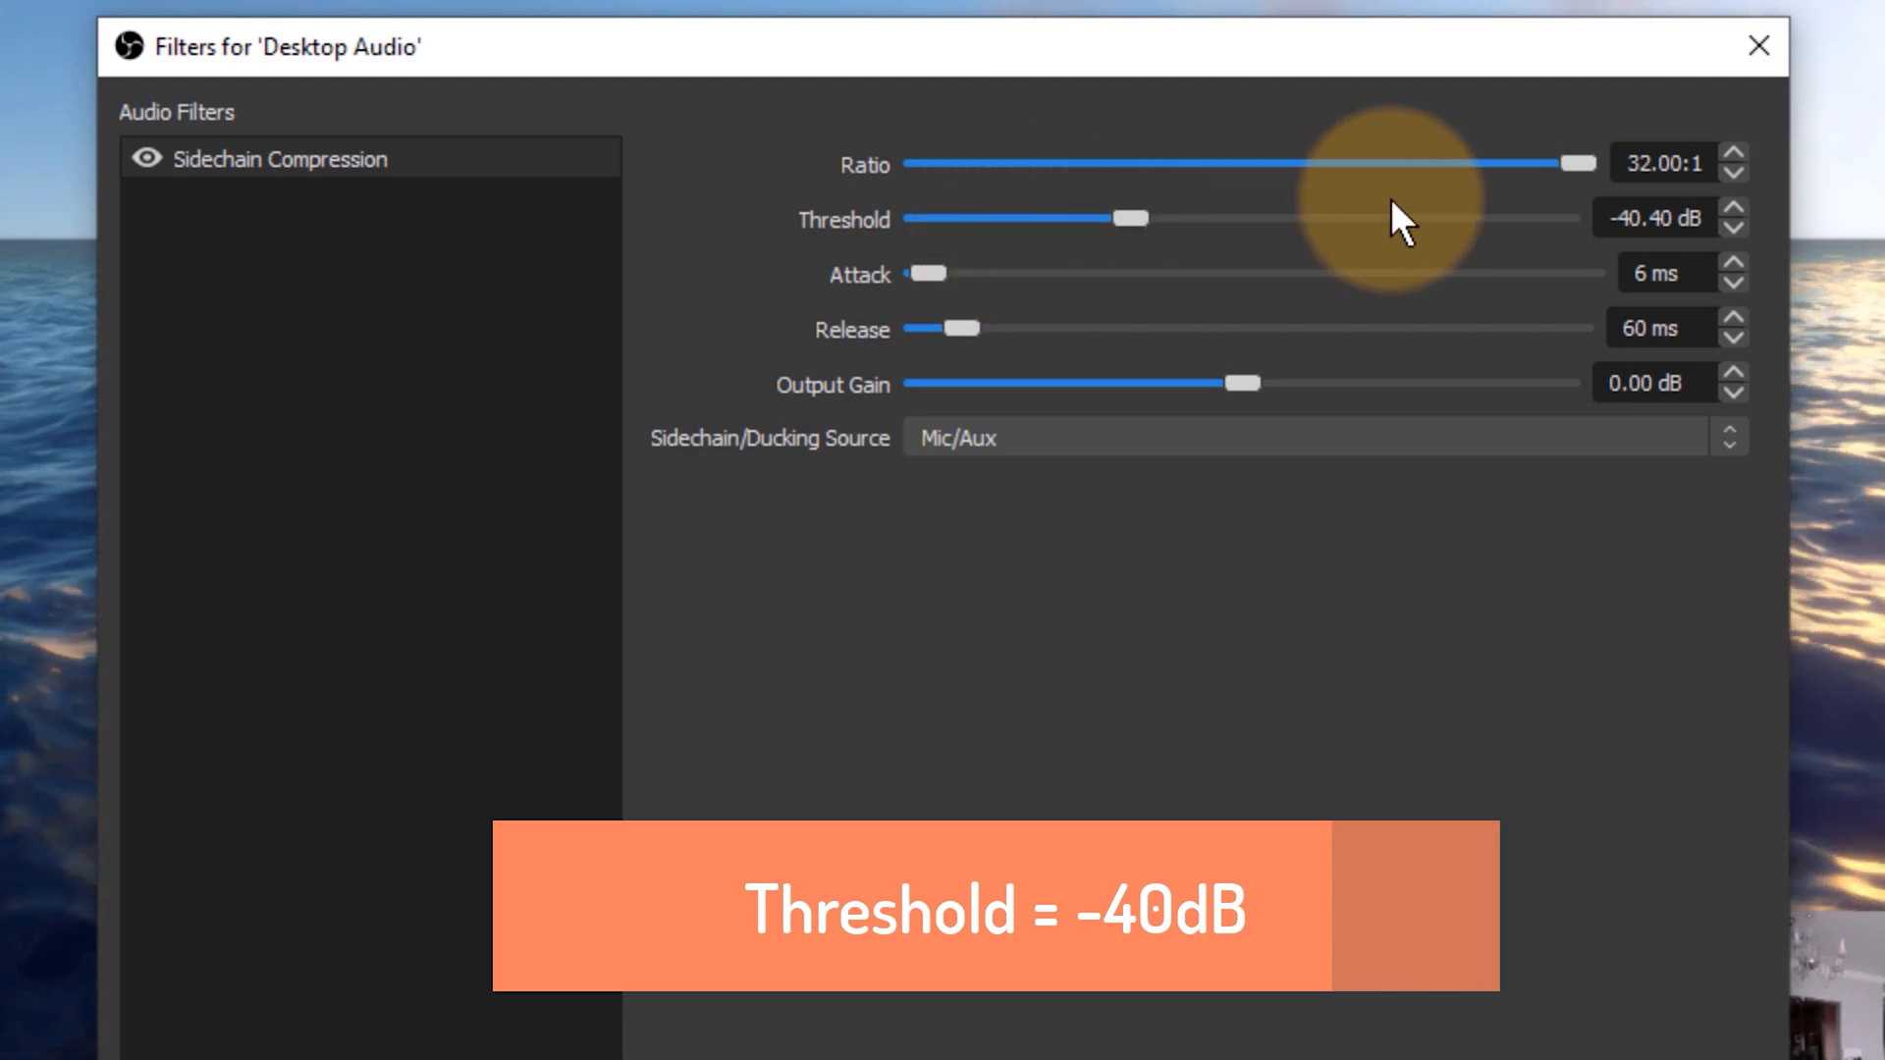
pyautogui.moveTo(1099, 361)
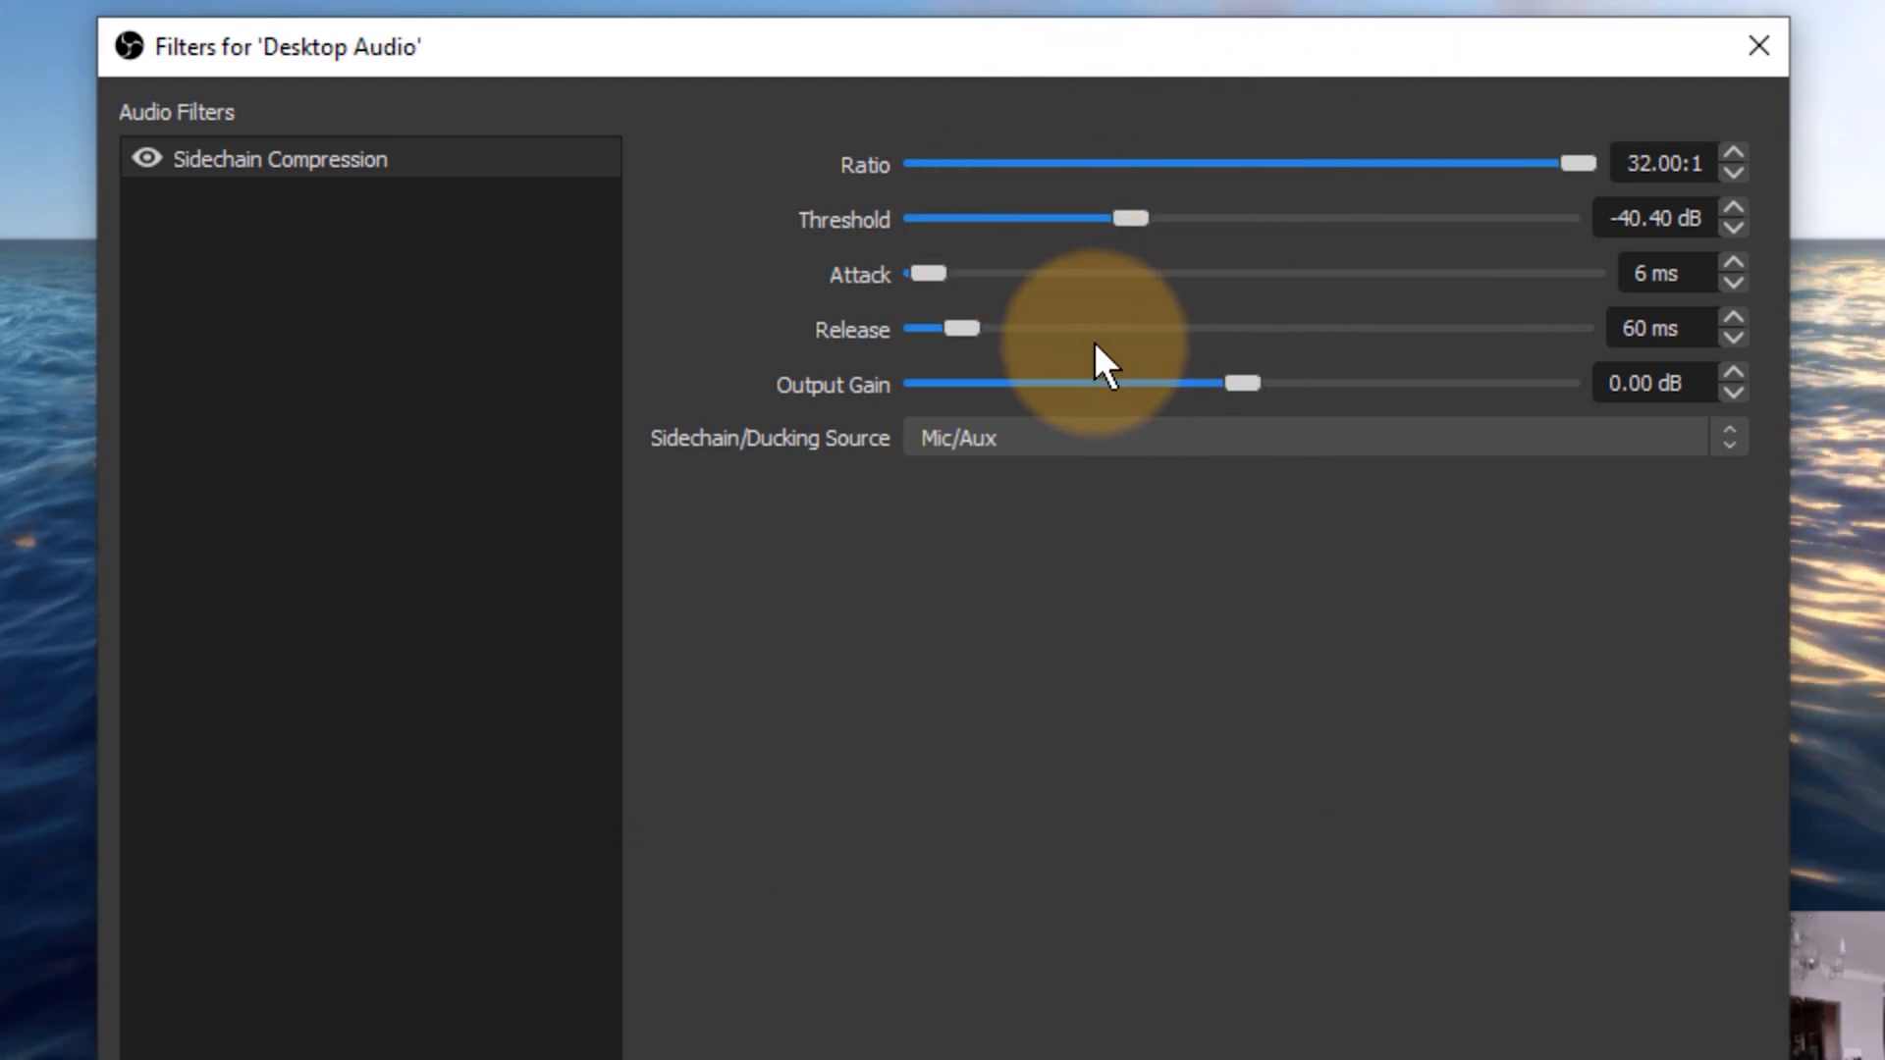
pyautogui.moveTo(884, 312)
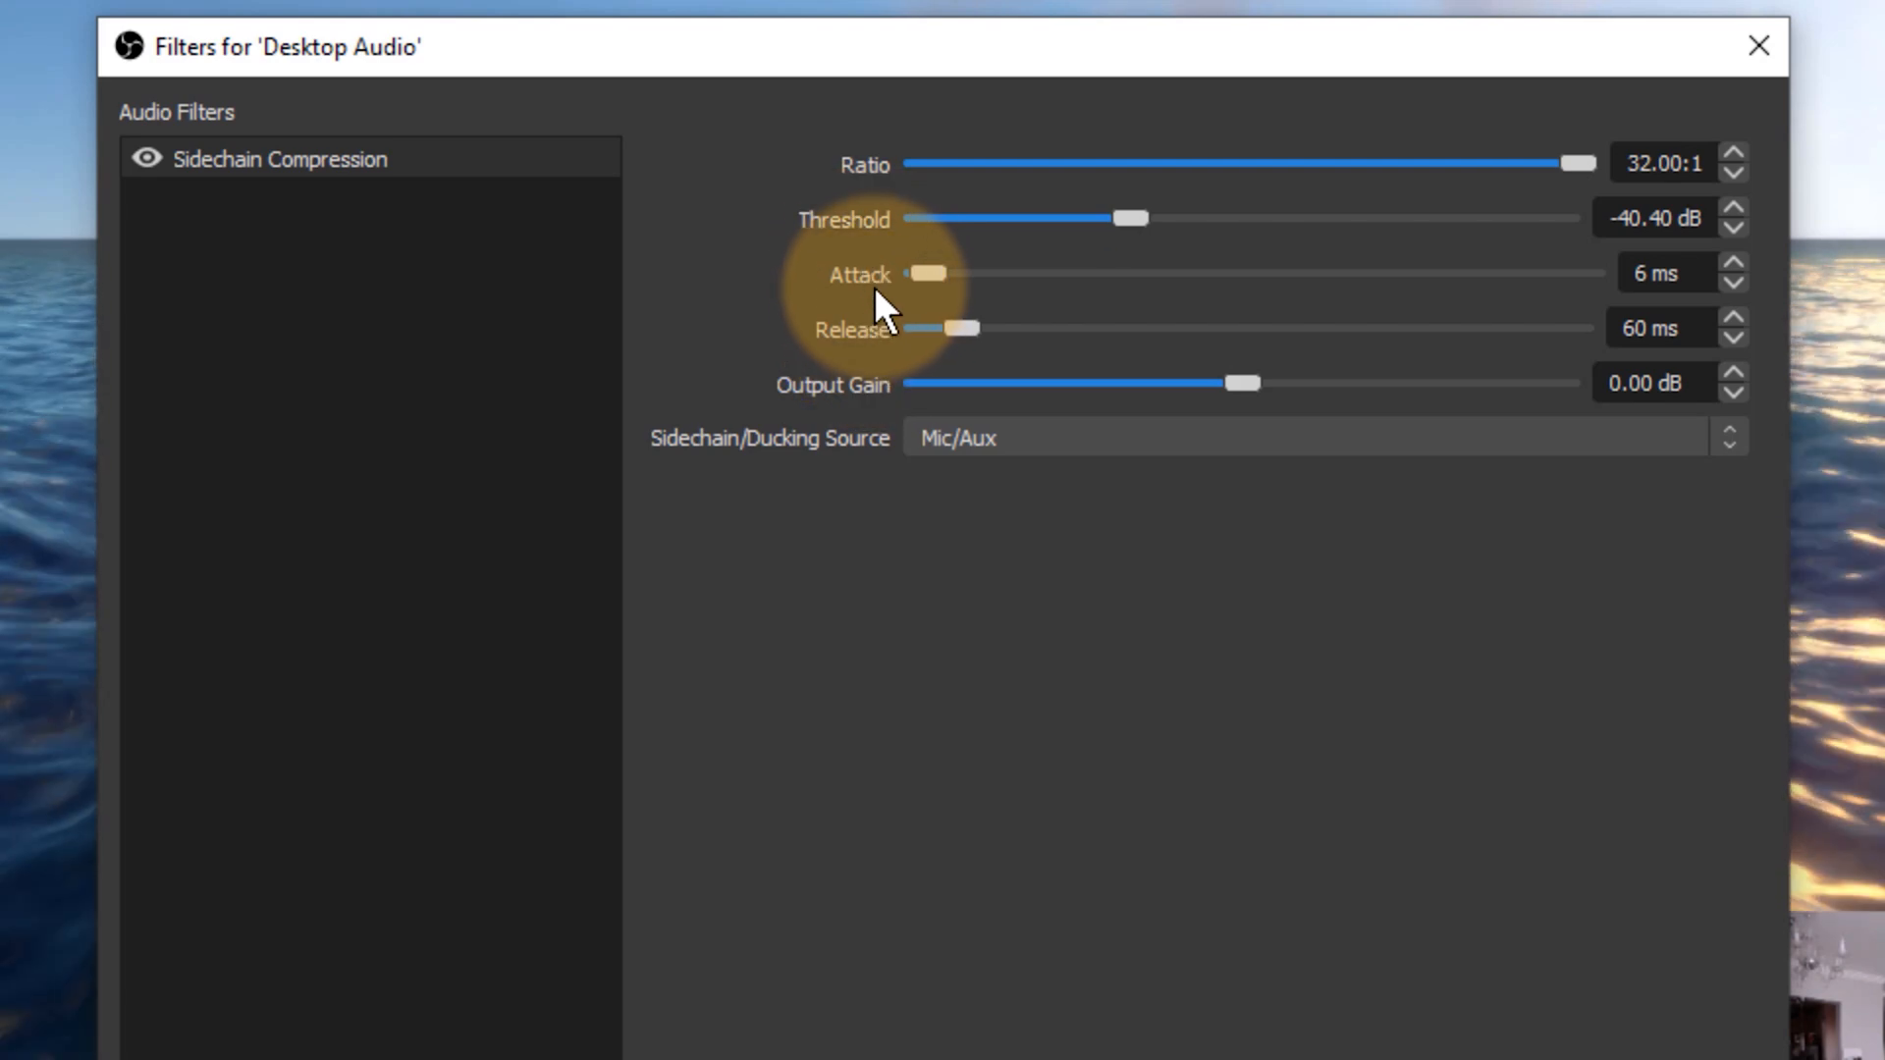
pyautogui.moveTo(974, 283)
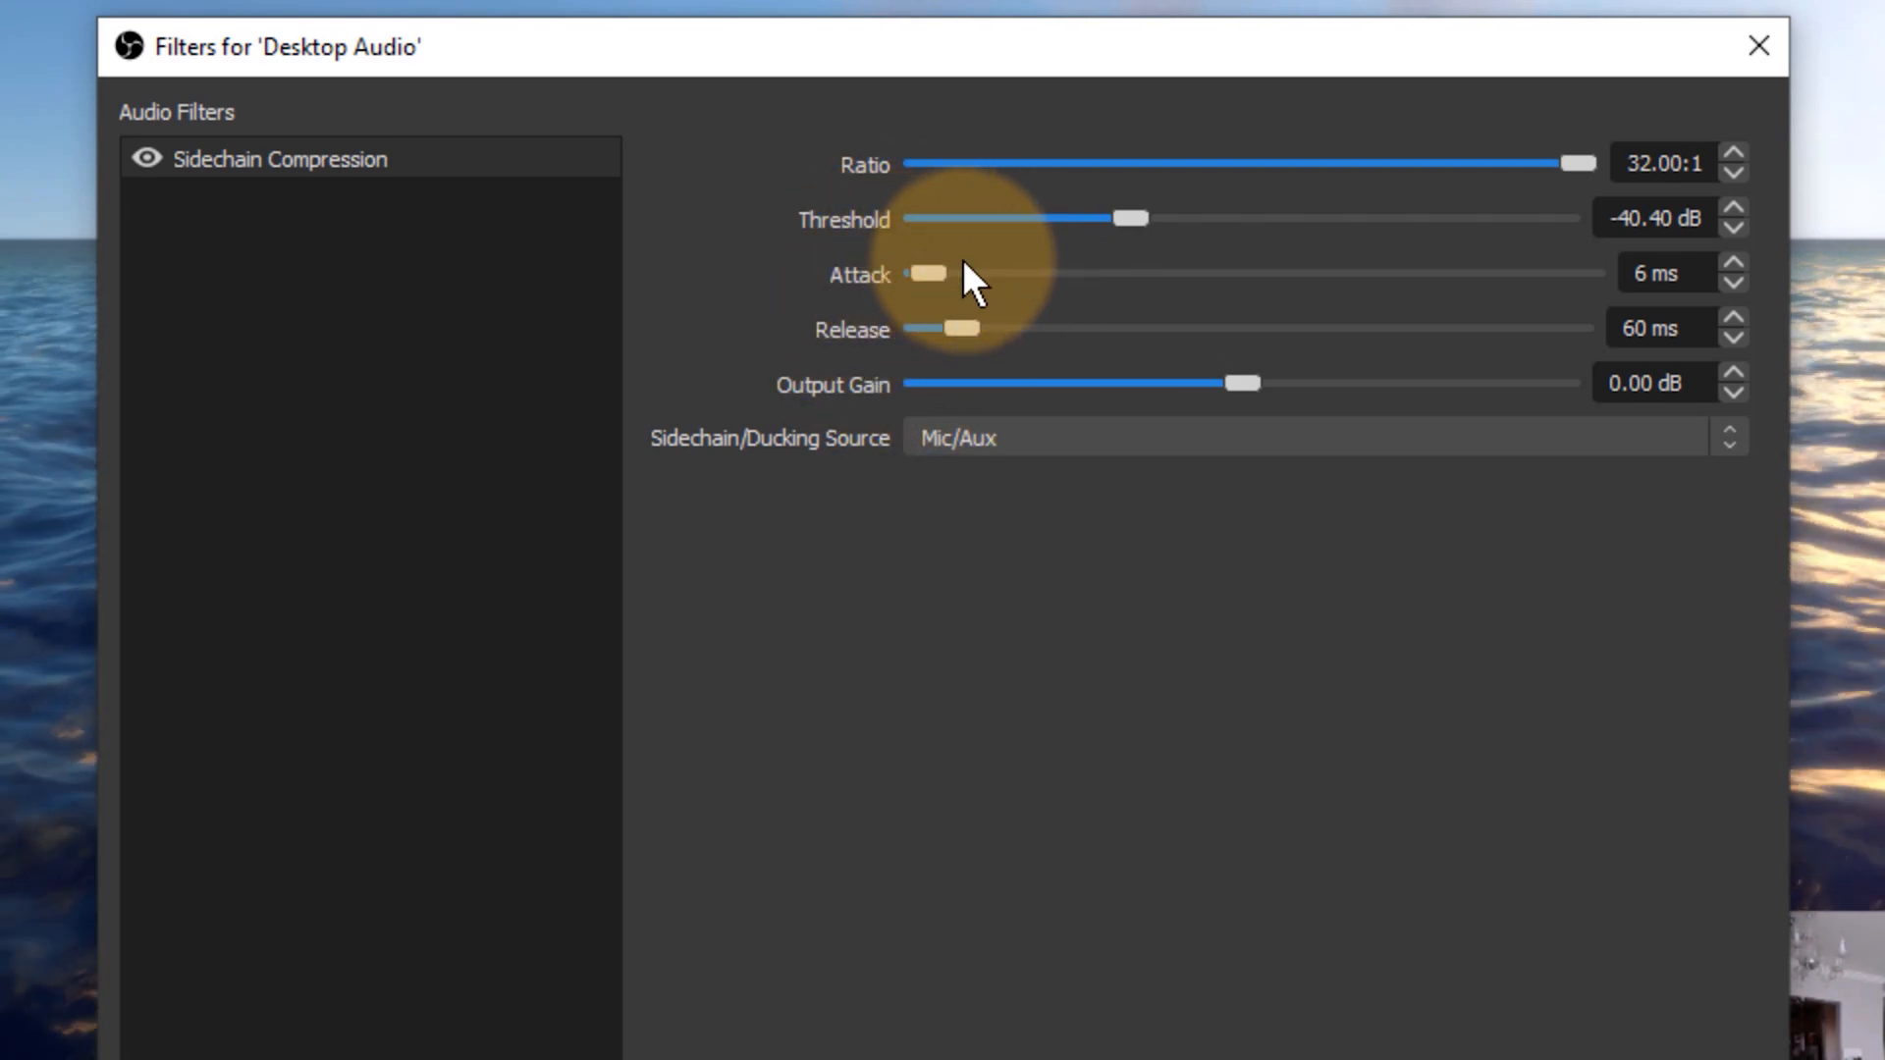
pyautogui.moveTo(1021, 365)
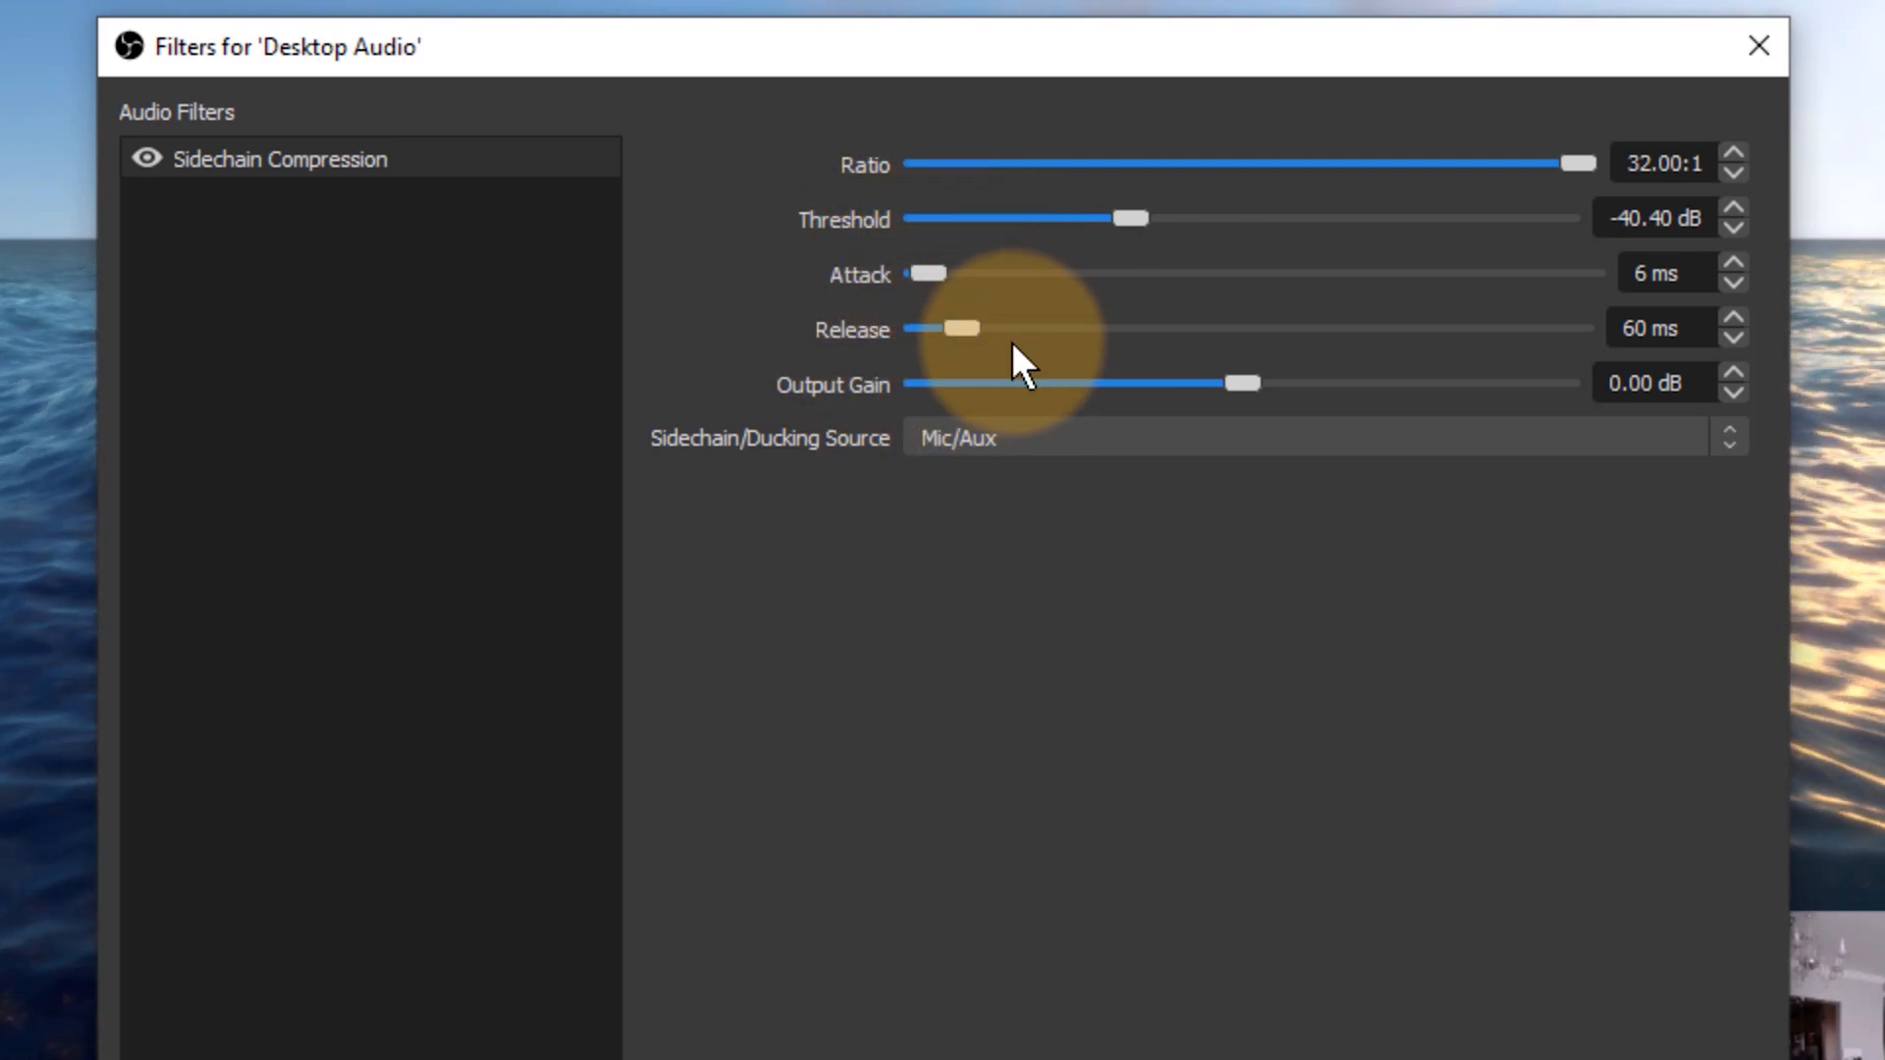
pyautogui.moveTo(1027, 350)
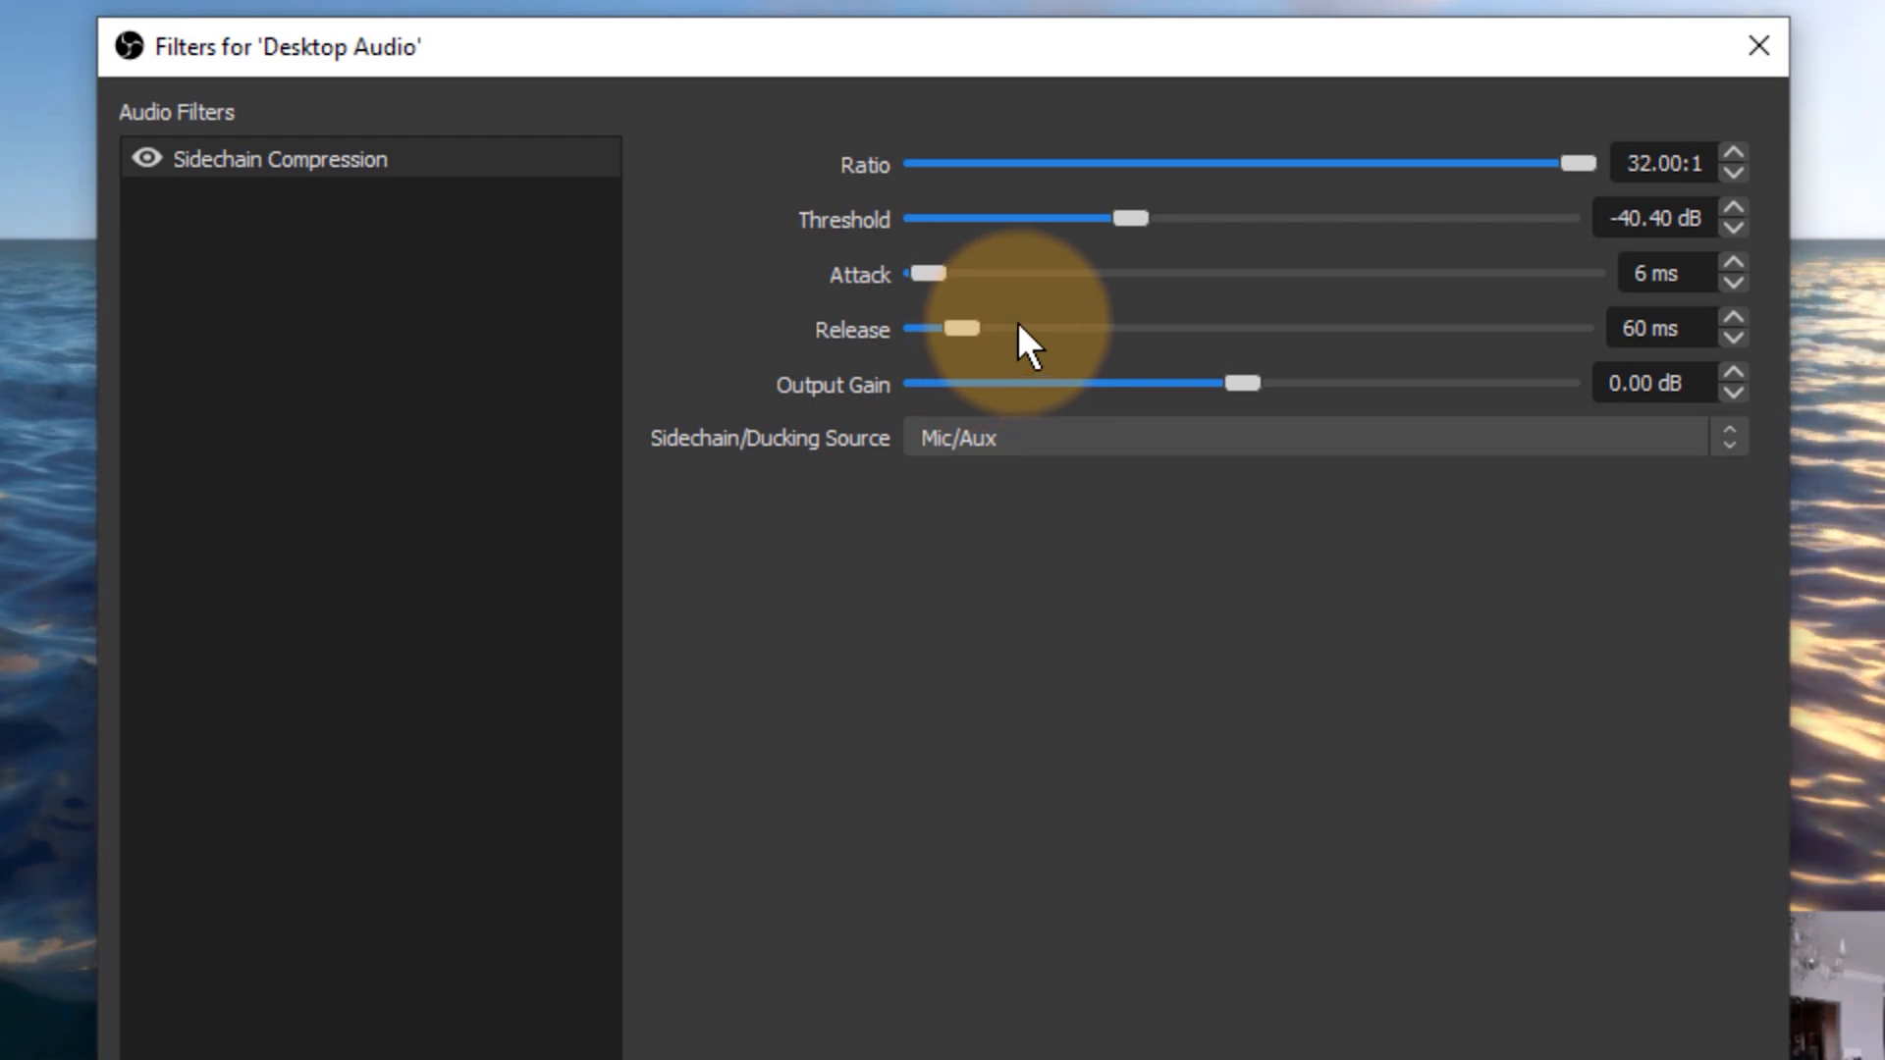
pyautogui.moveTo(1695, 324)
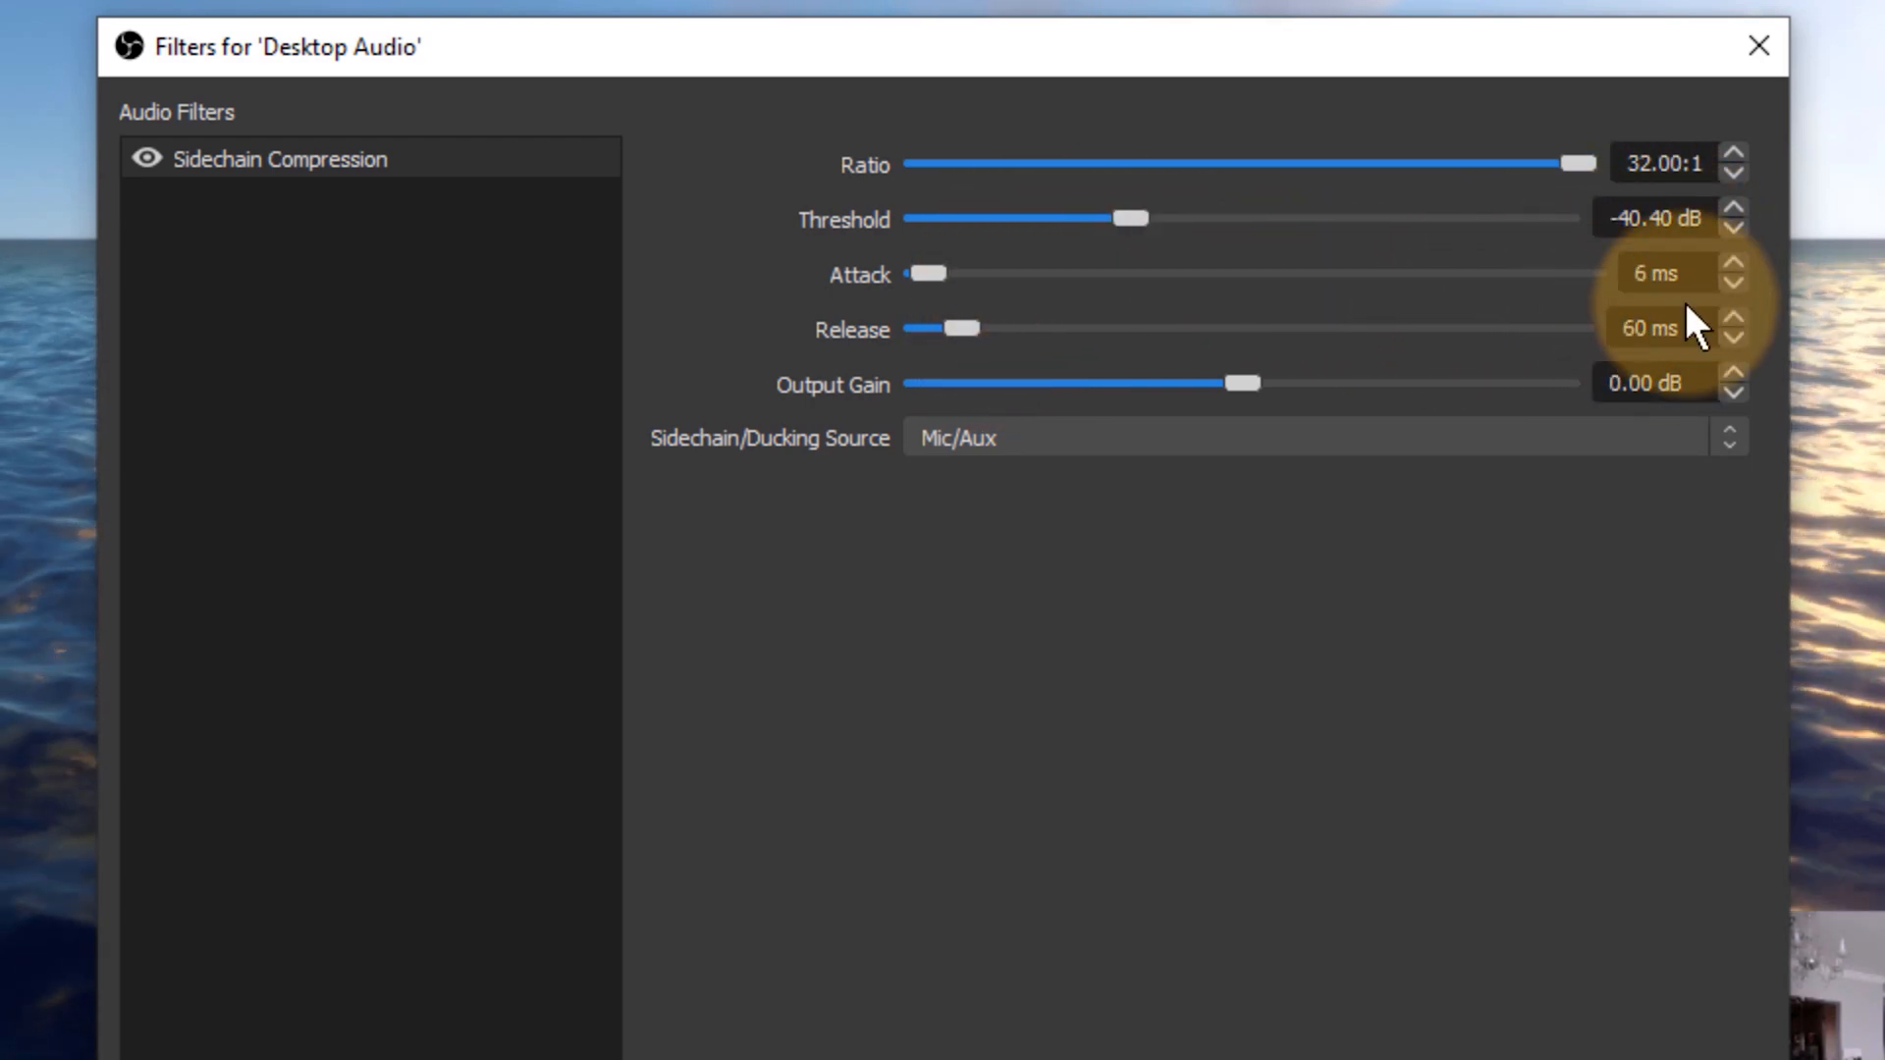
pyautogui.moveTo(972, 349)
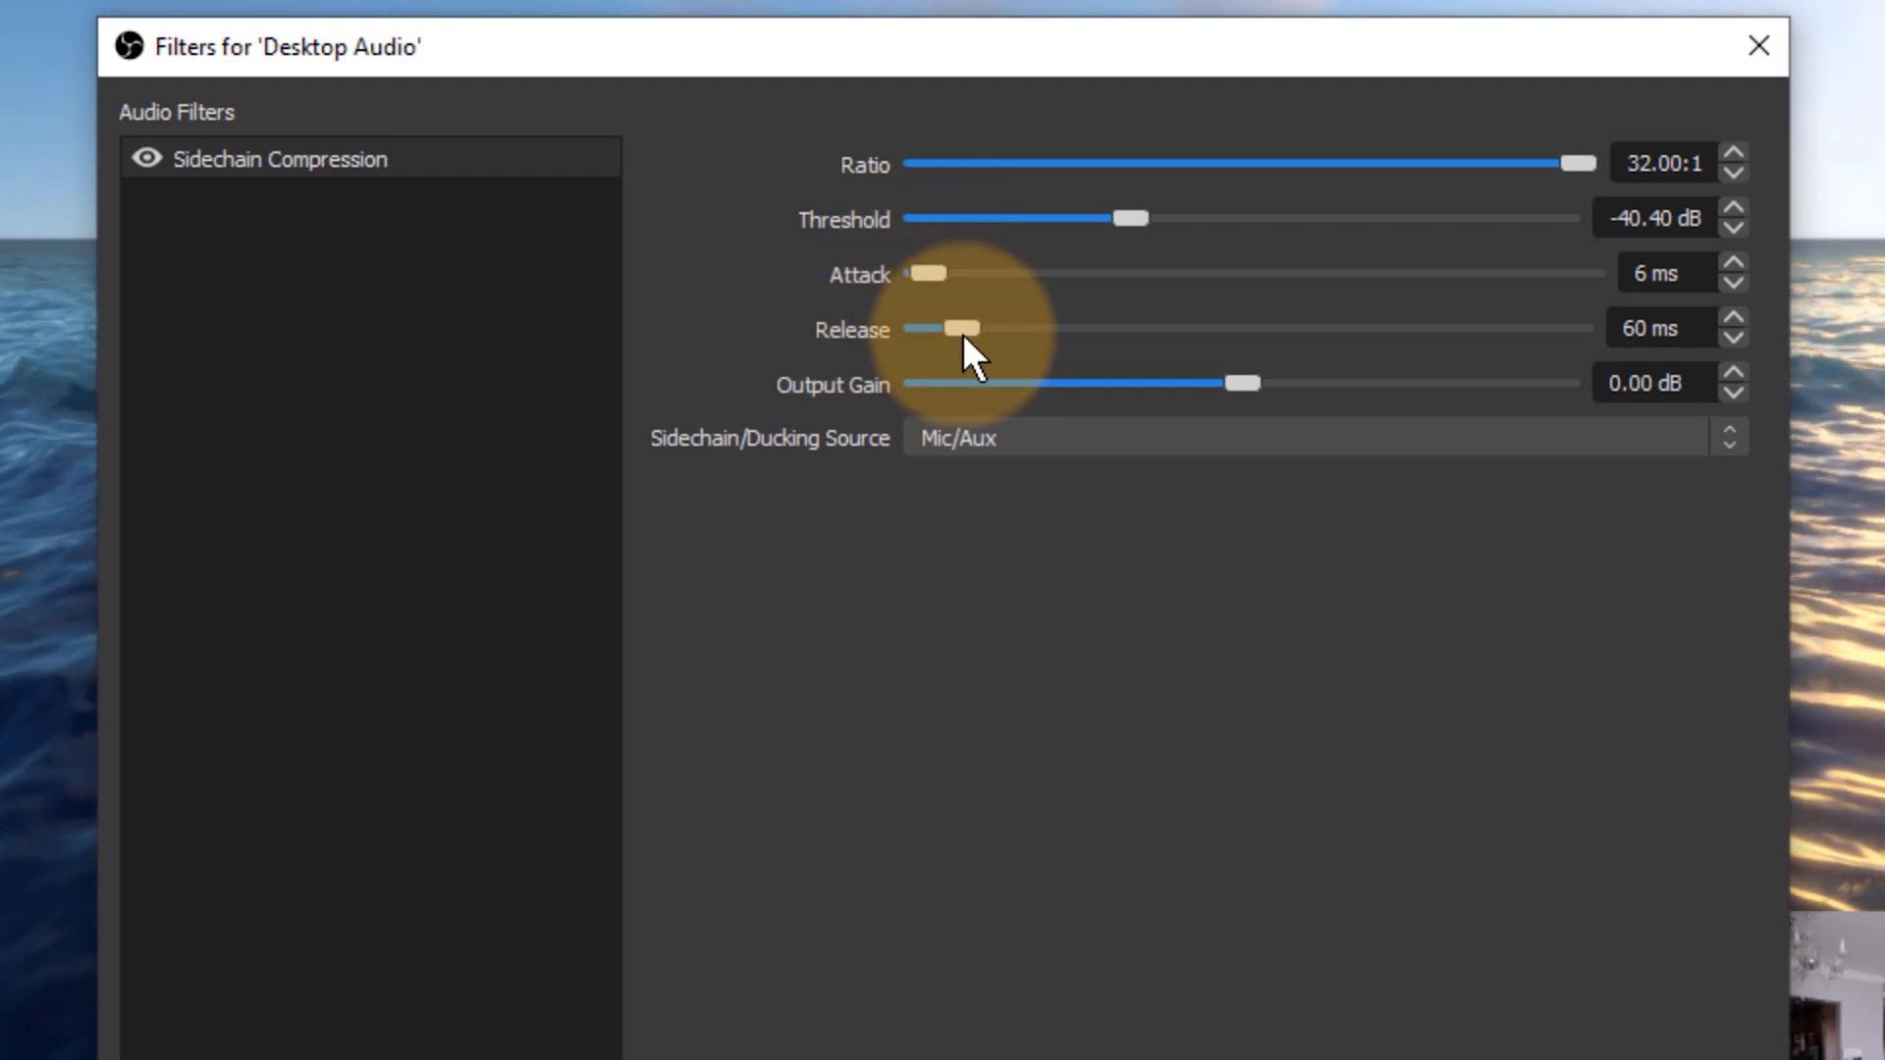
pyautogui.moveTo(876, 350)
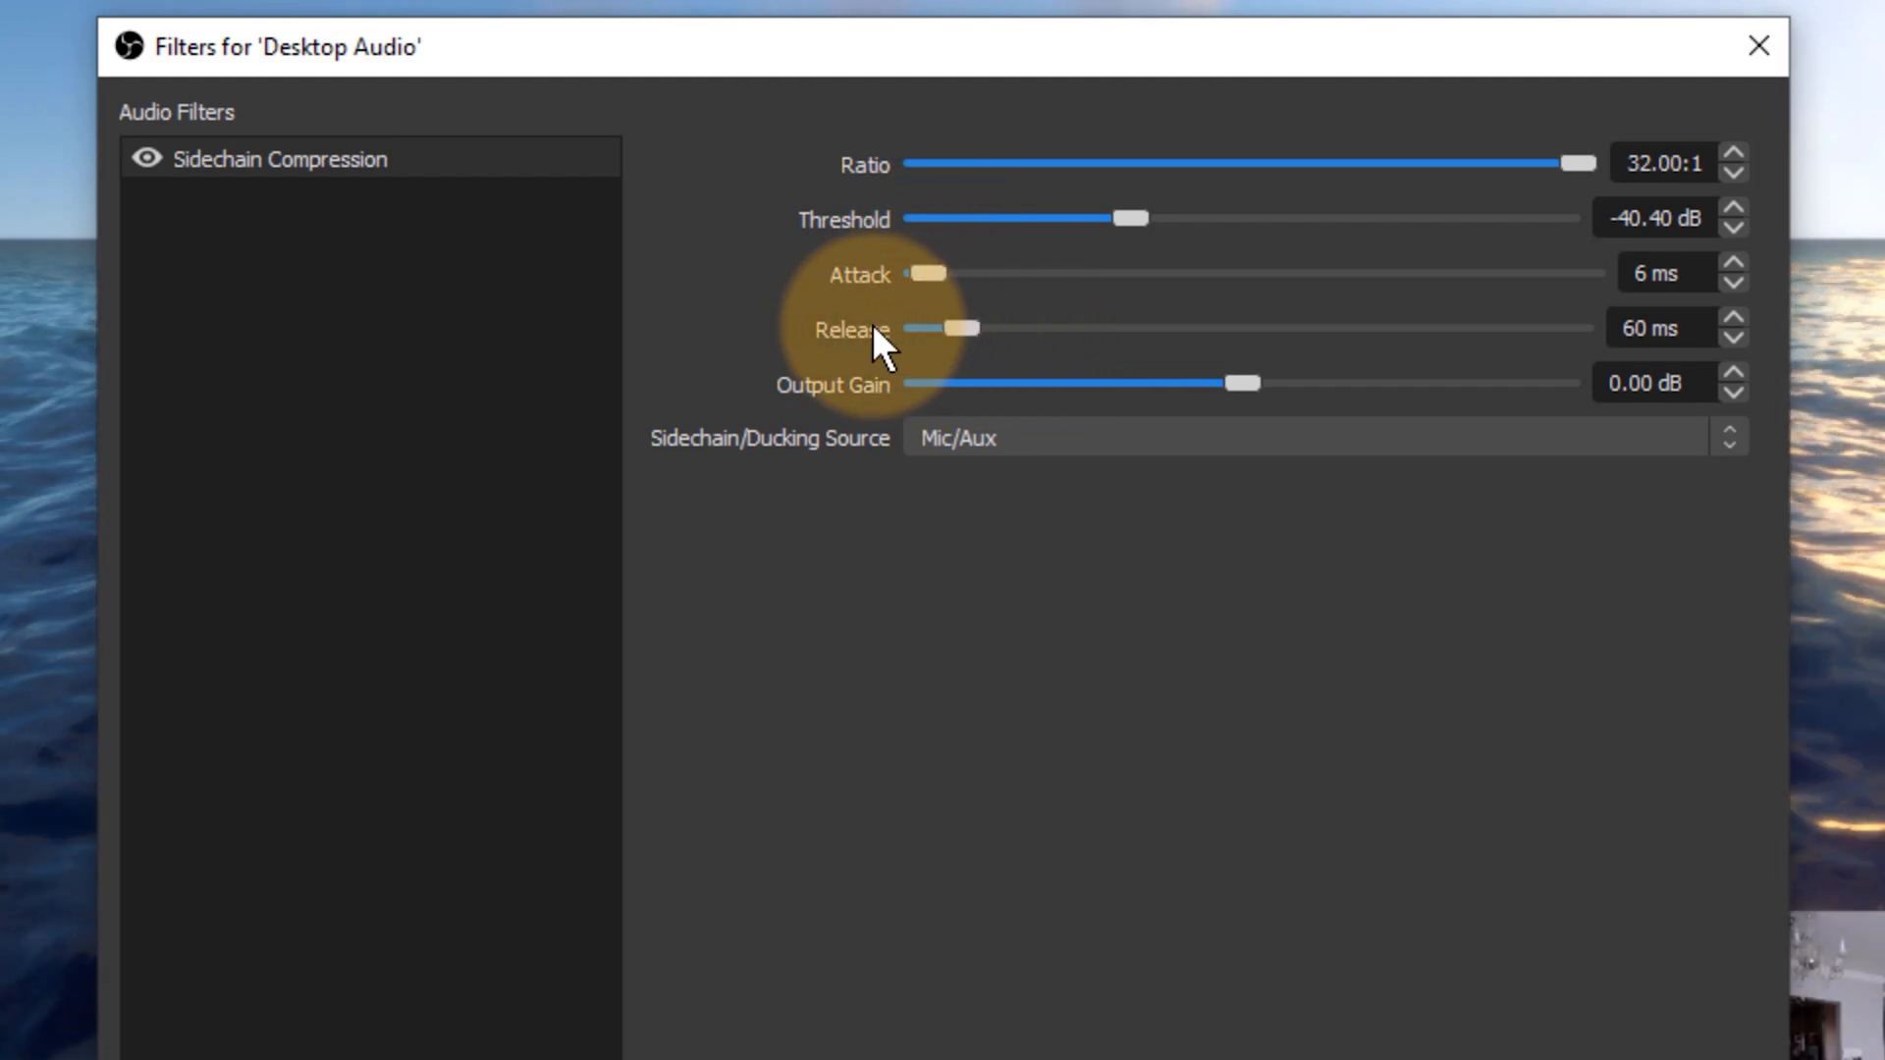
pyautogui.moveTo(998, 271)
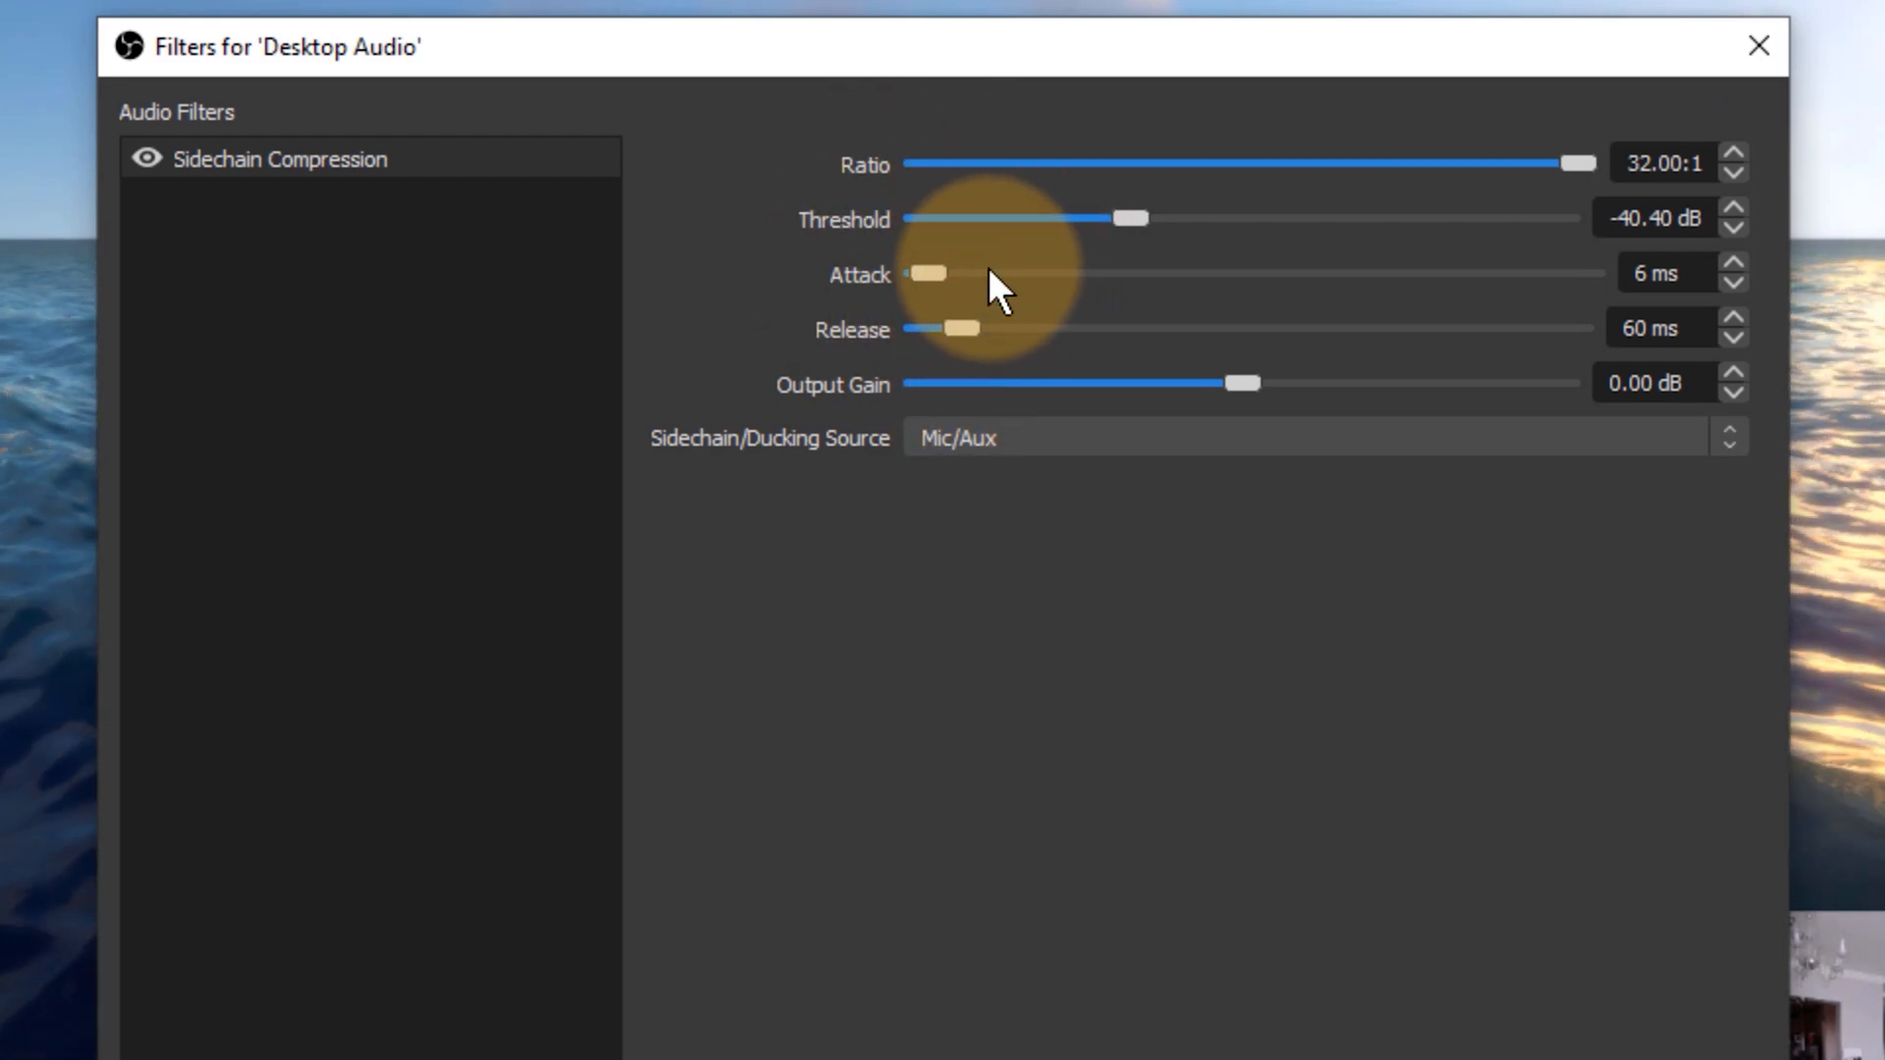
pyautogui.moveTo(984, 298)
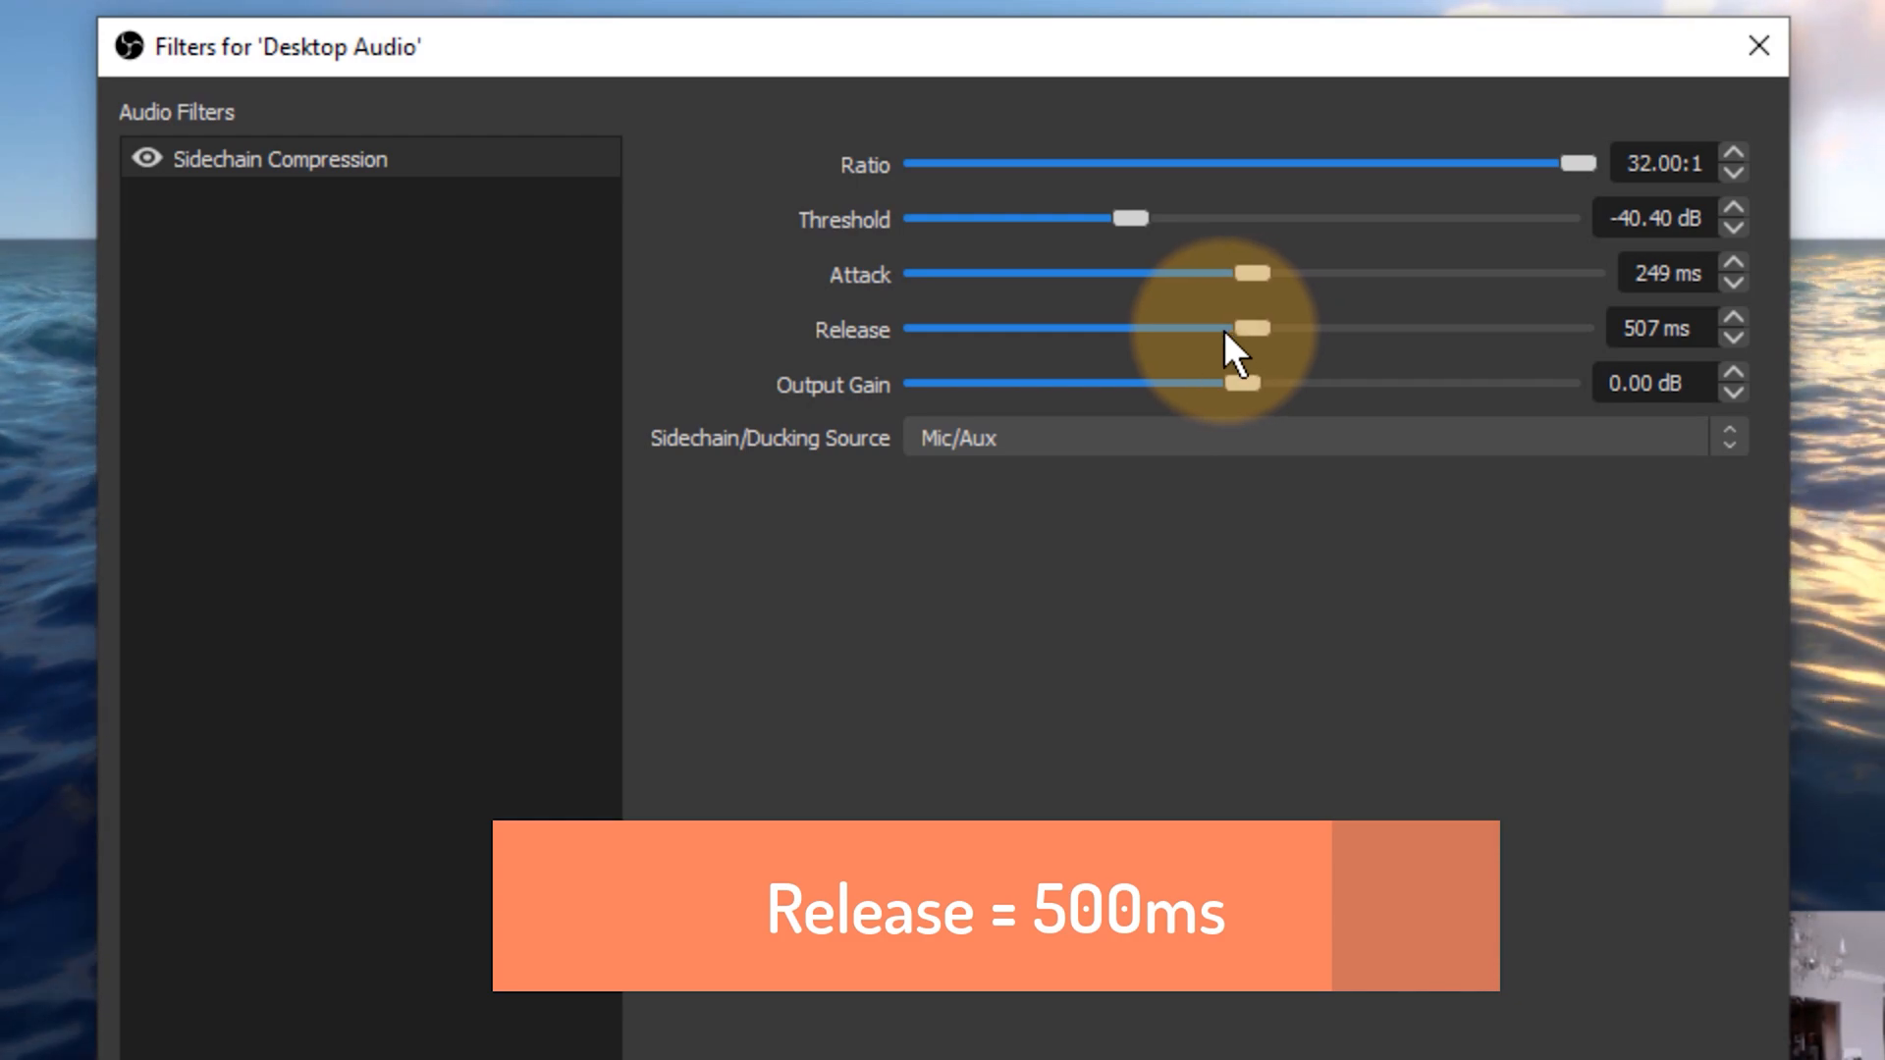
pyautogui.moveTo(919, 583)
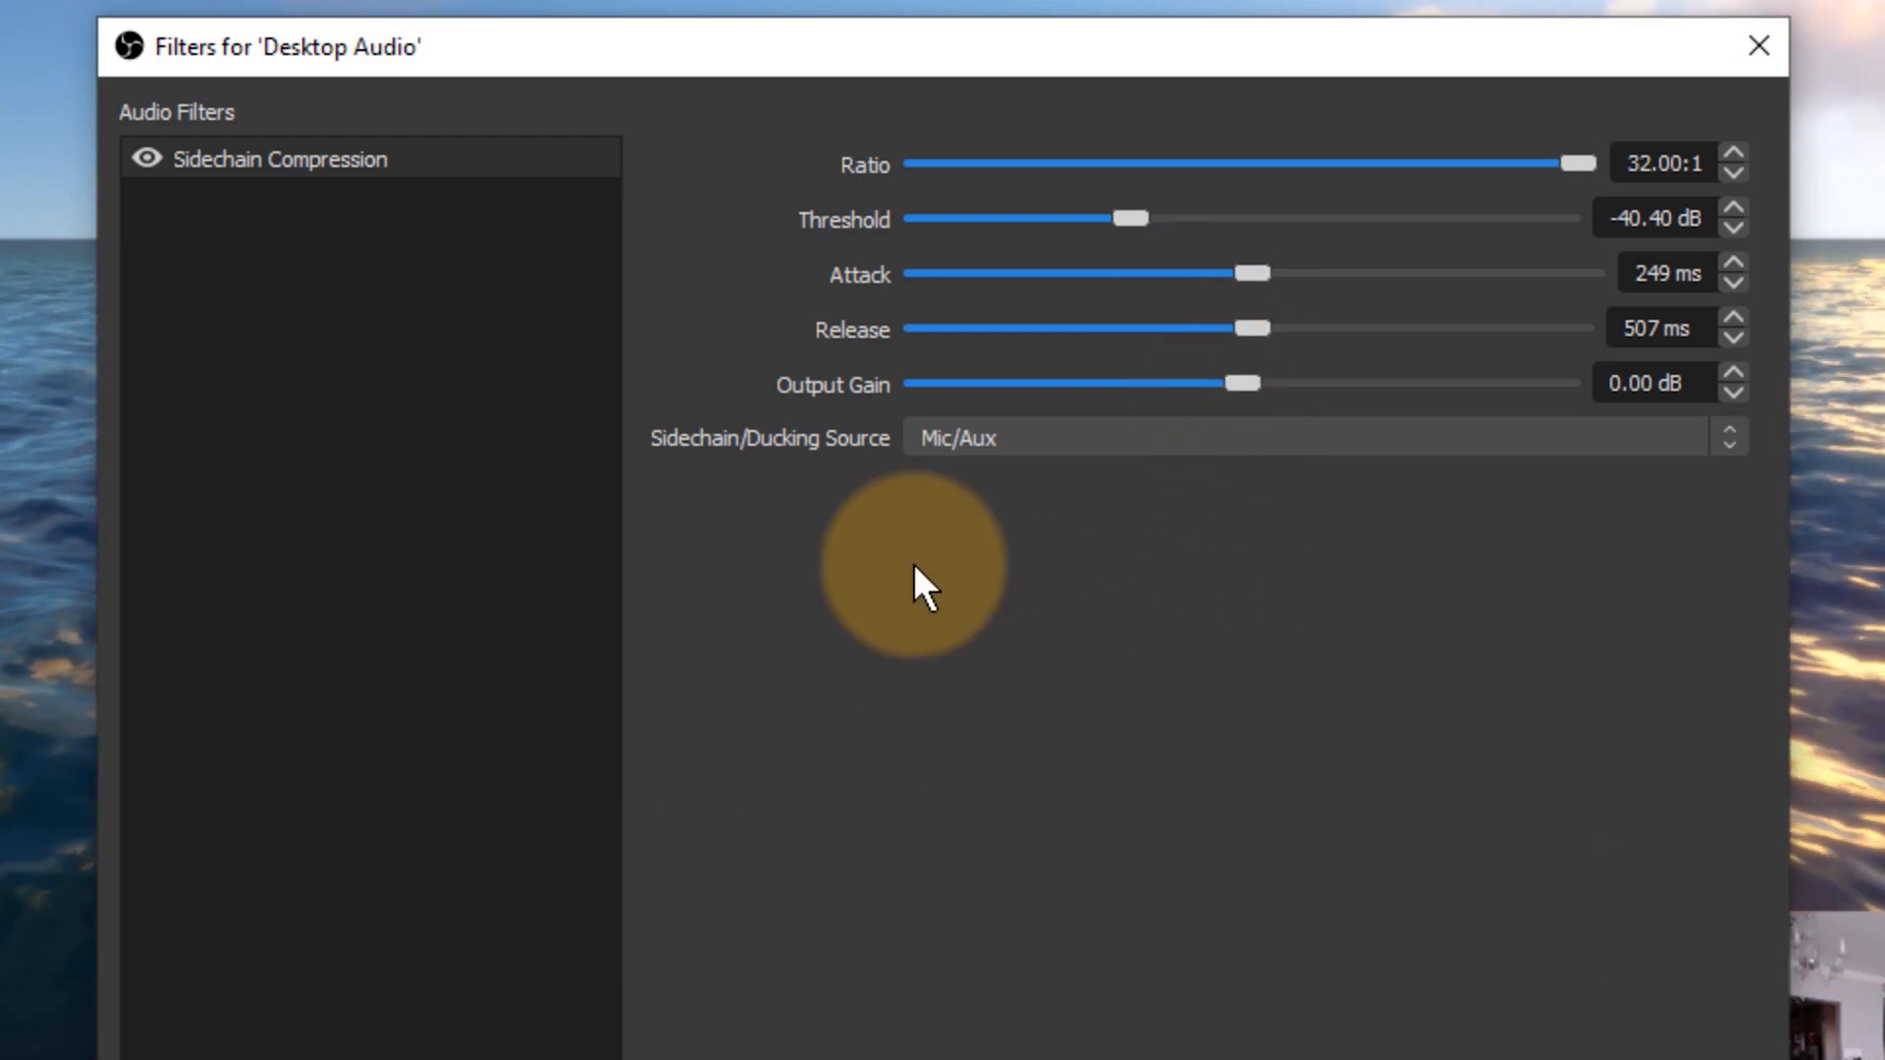
pyautogui.moveTo(1263, 510)
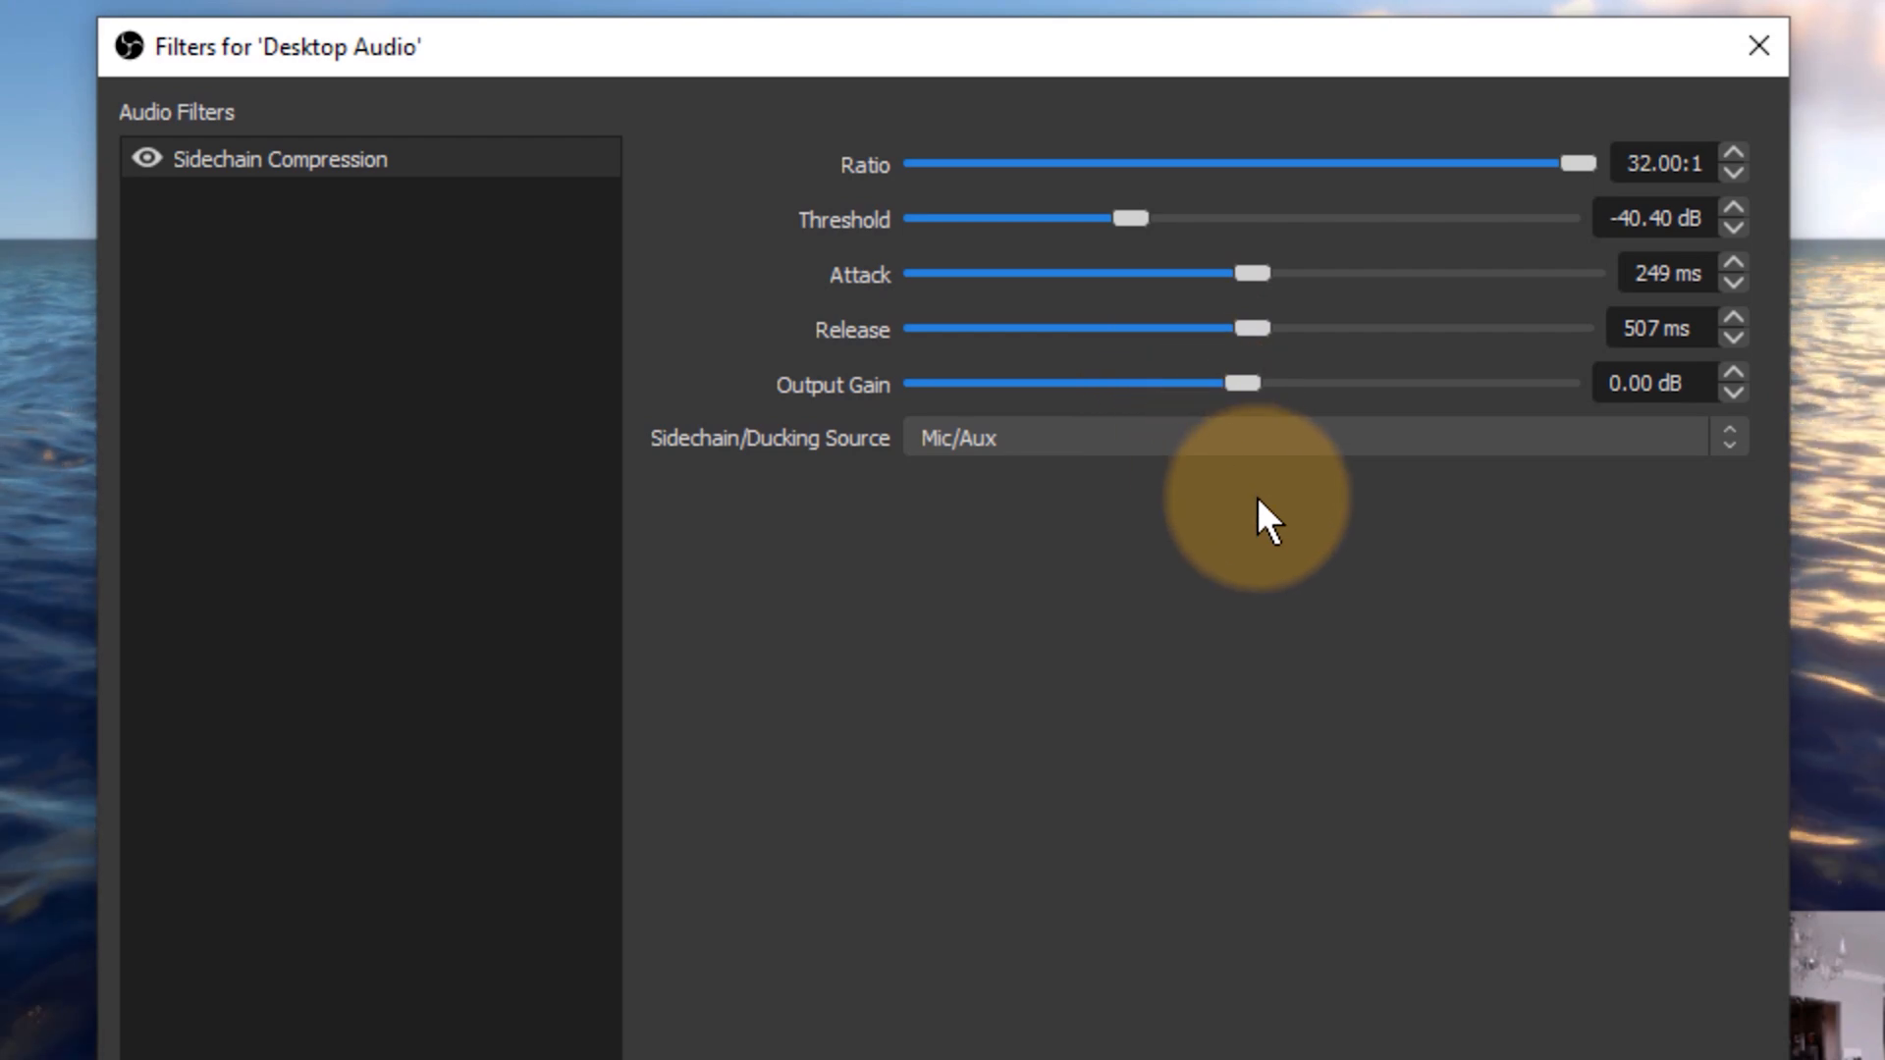
pyautogui.moveTo(1472, 1027)
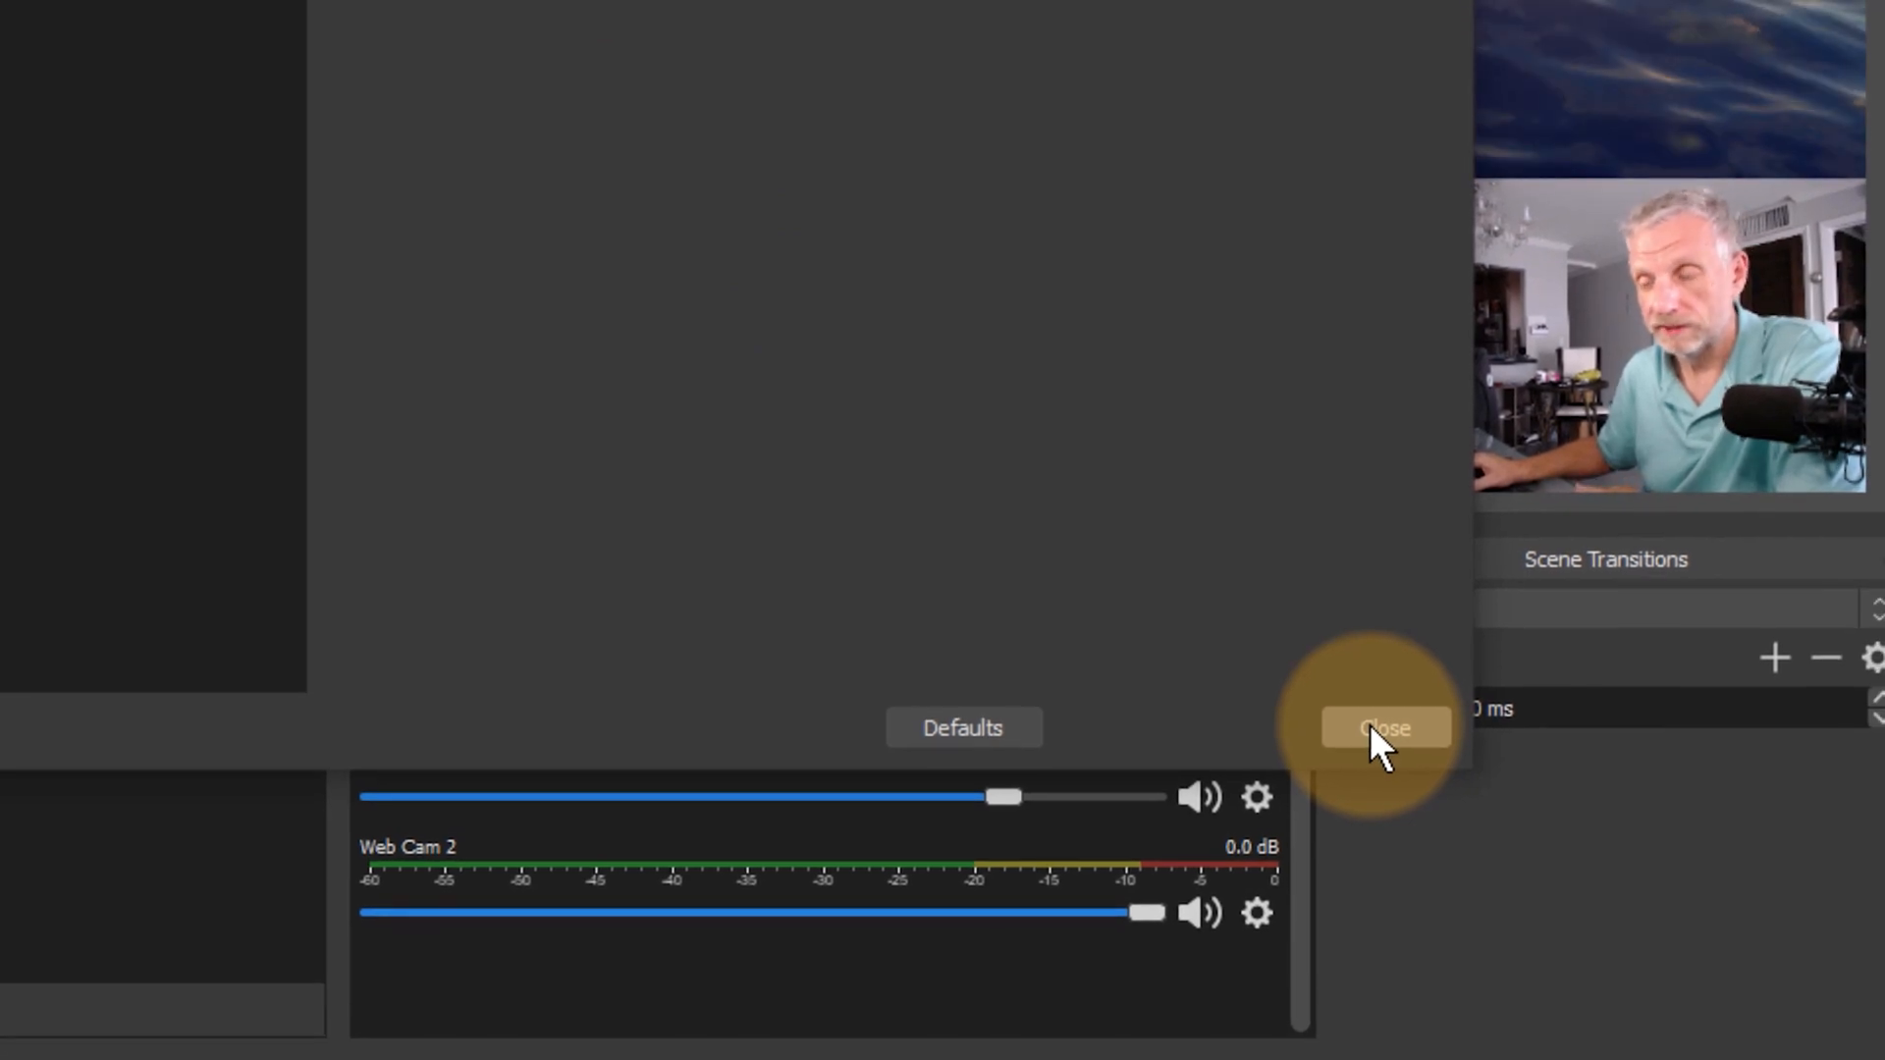
# Close the Desktop Audio filters window, returning to the main mixer.
pyautogui.click(1382, 727)
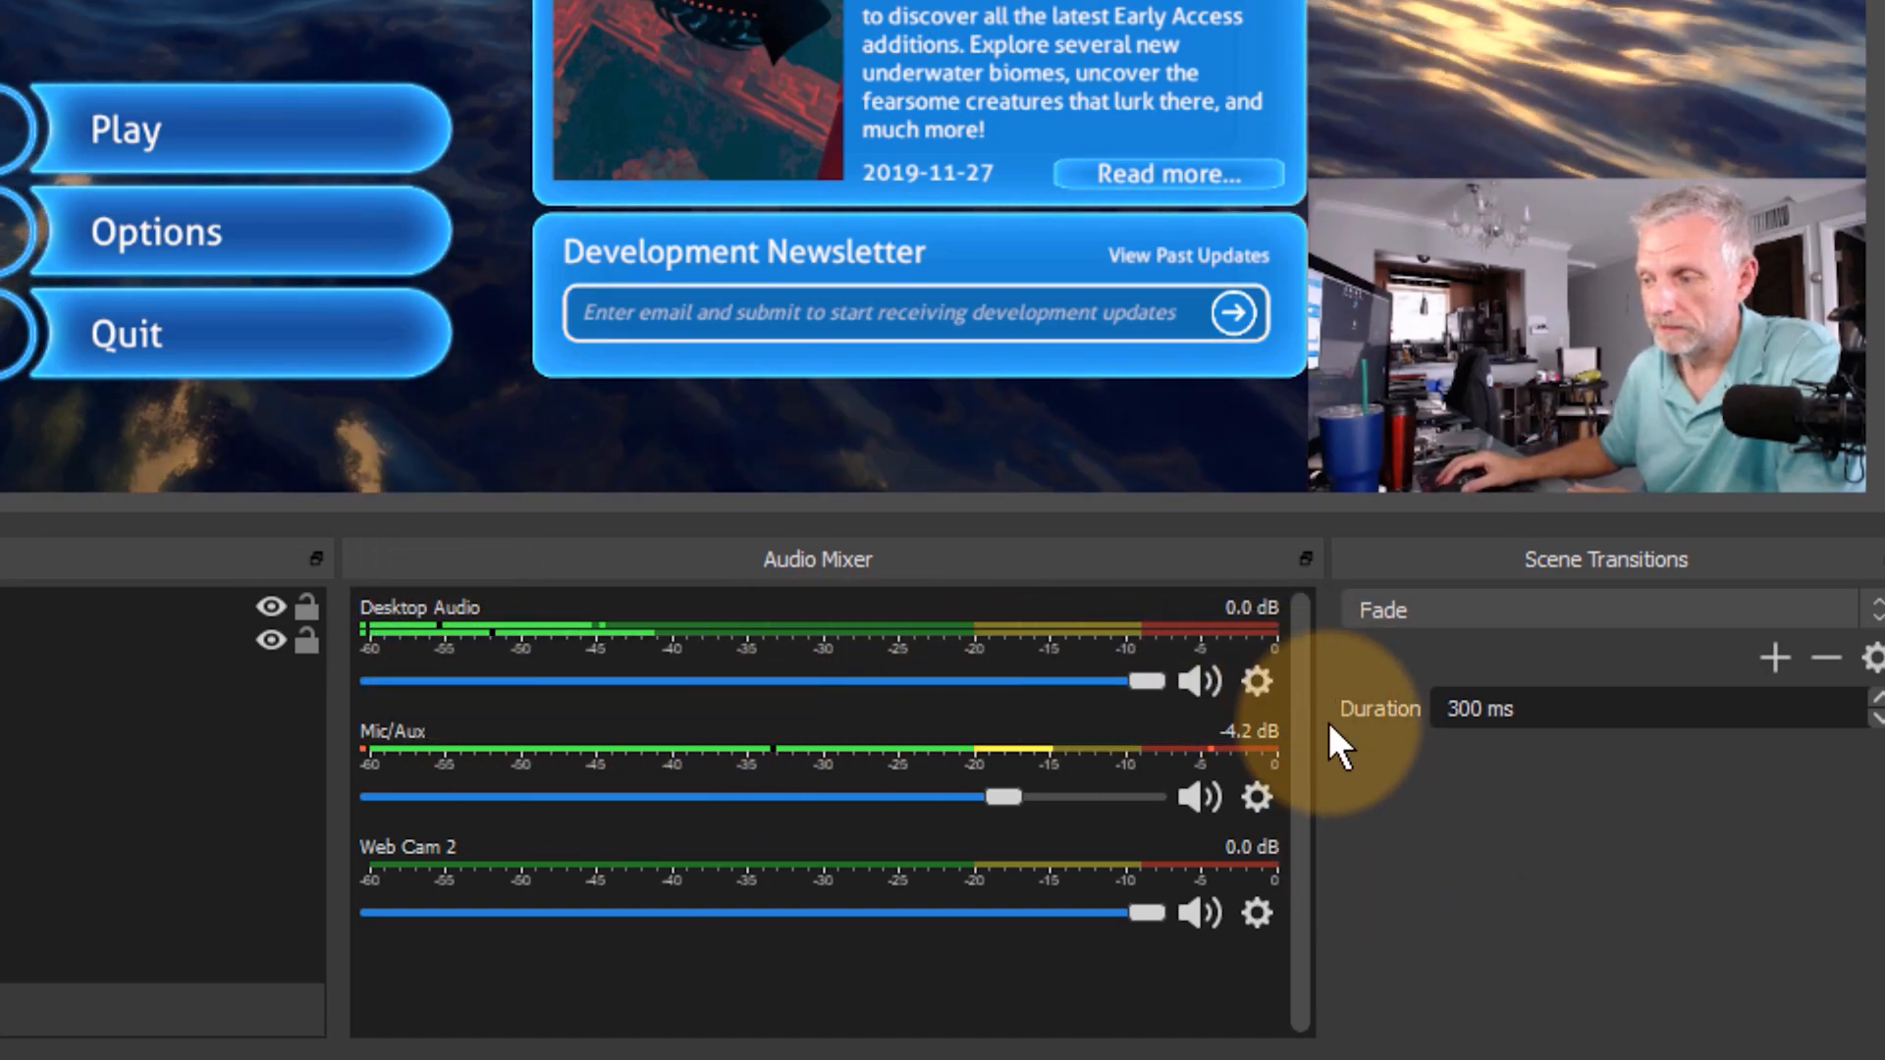
pyautogui.moveTo(865, 901)
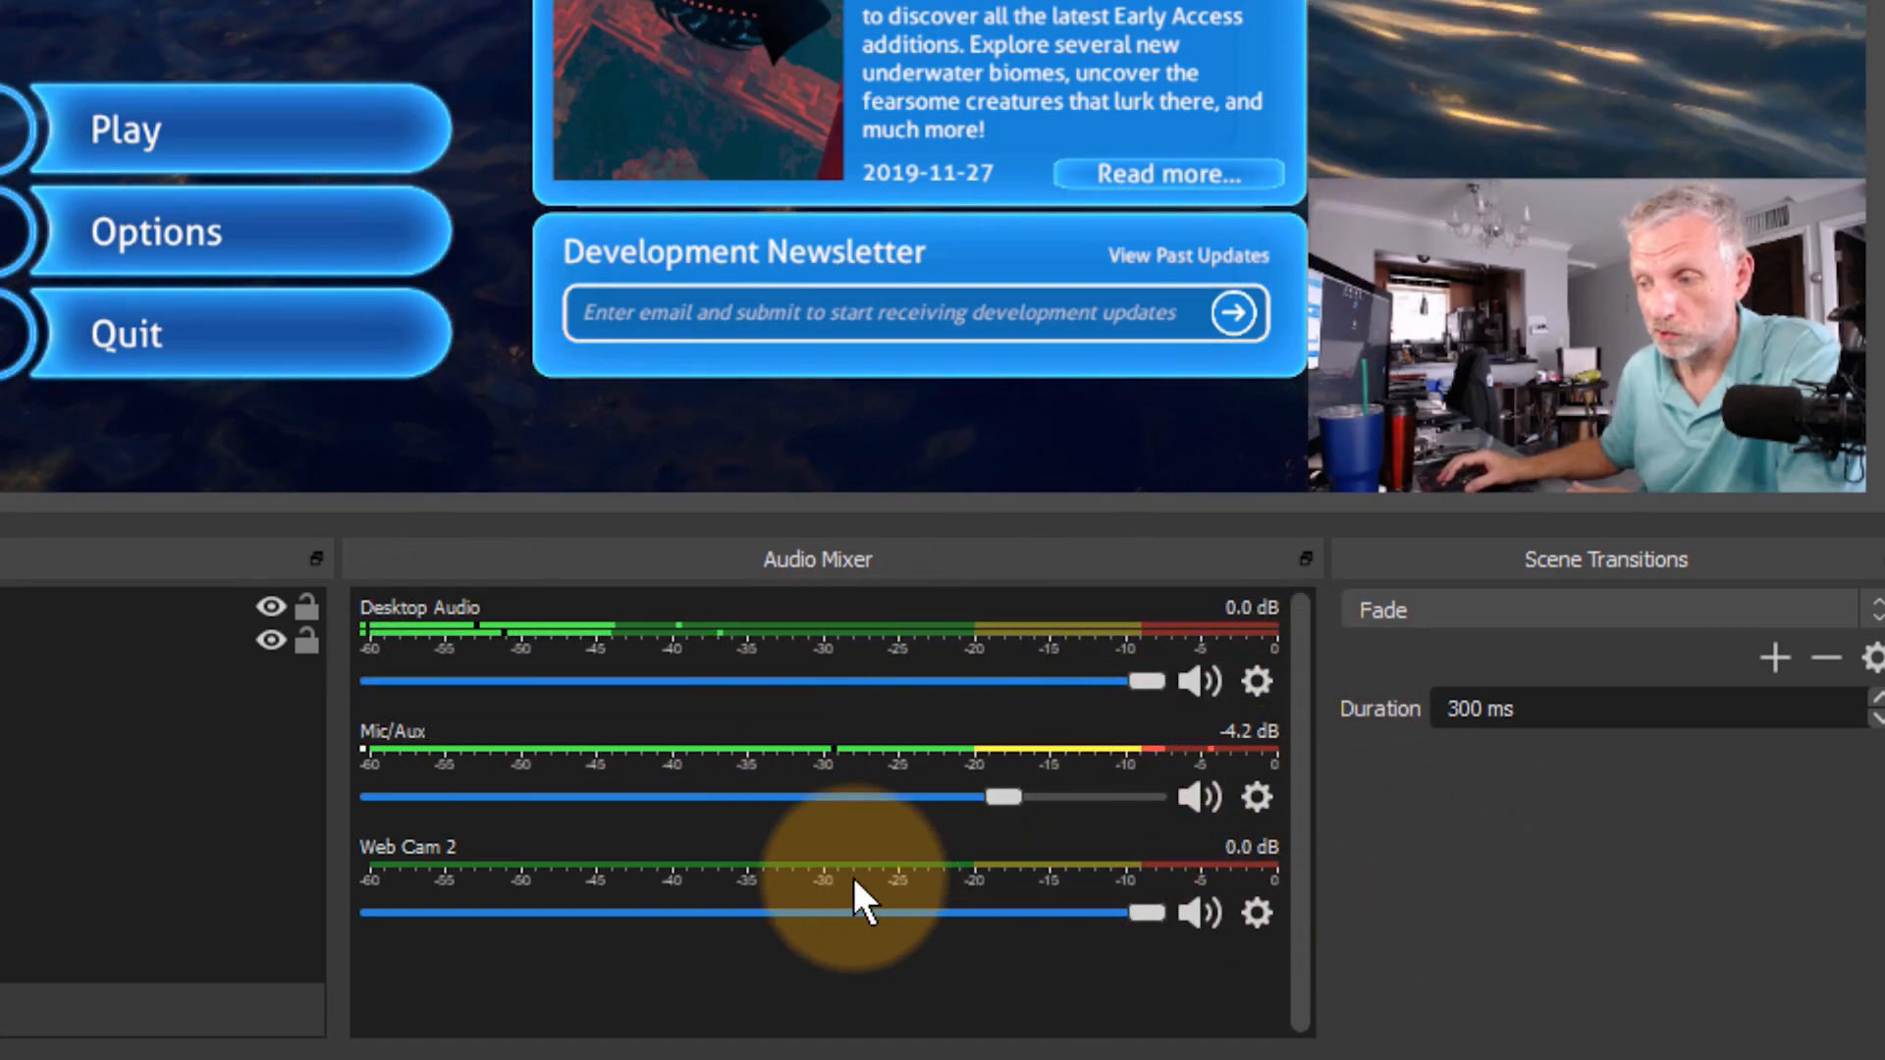